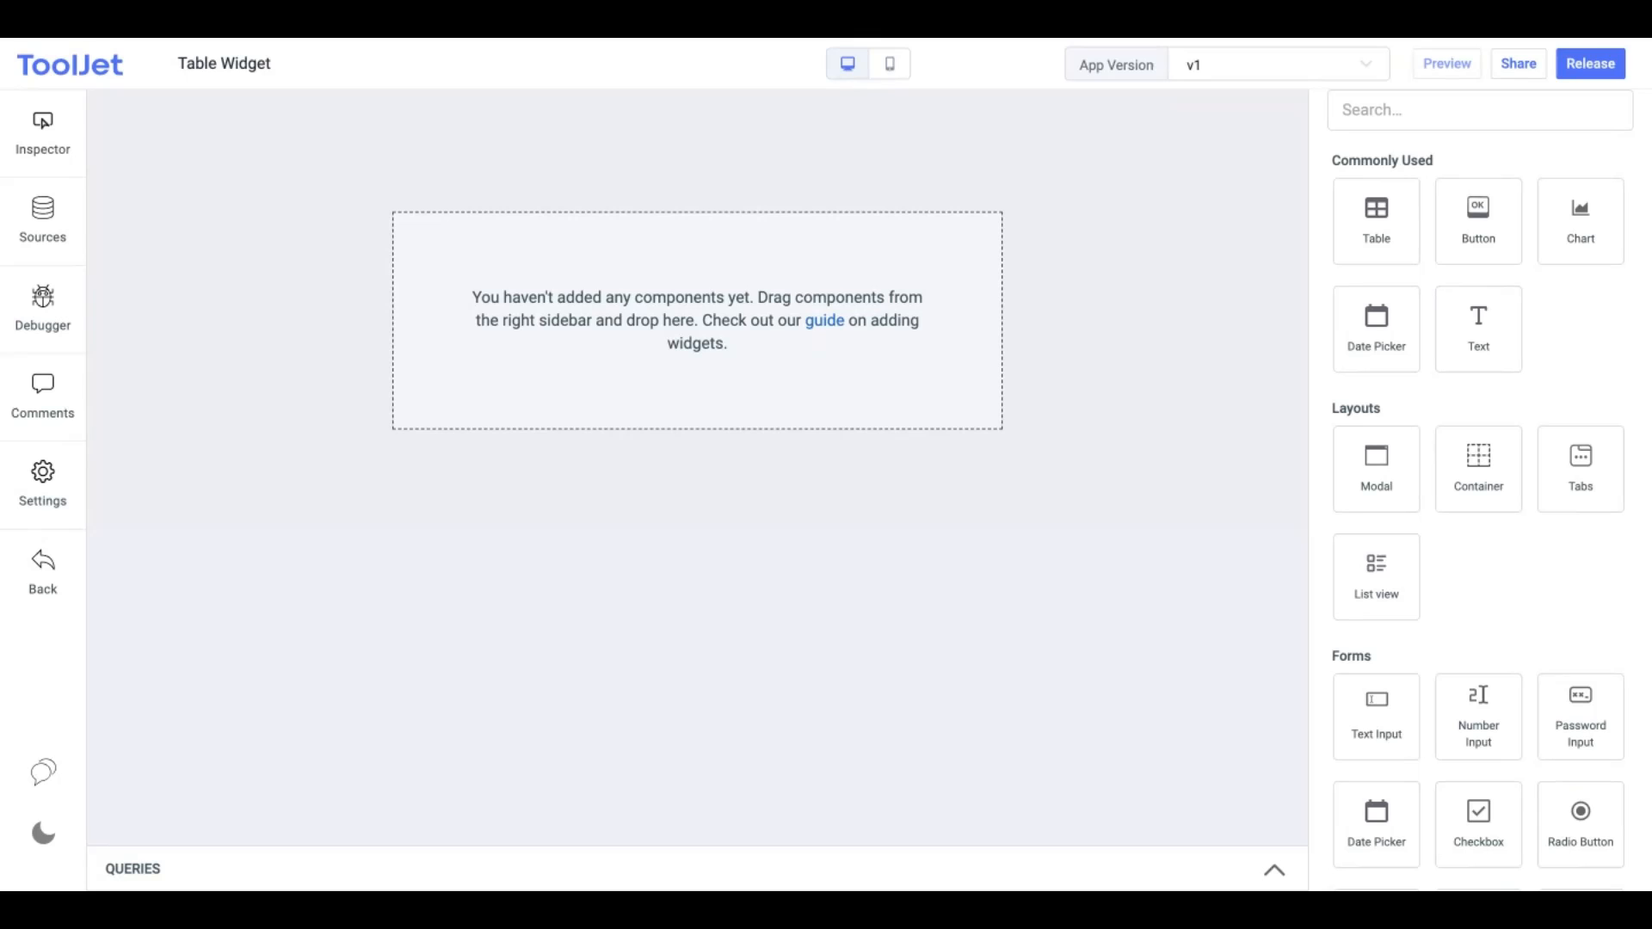
# Drop a Table component onto the canvas, showing sample ID, name and email records
pyautogui.moveTo(1376, 220); pyautogui.dragTo(1080, 342)
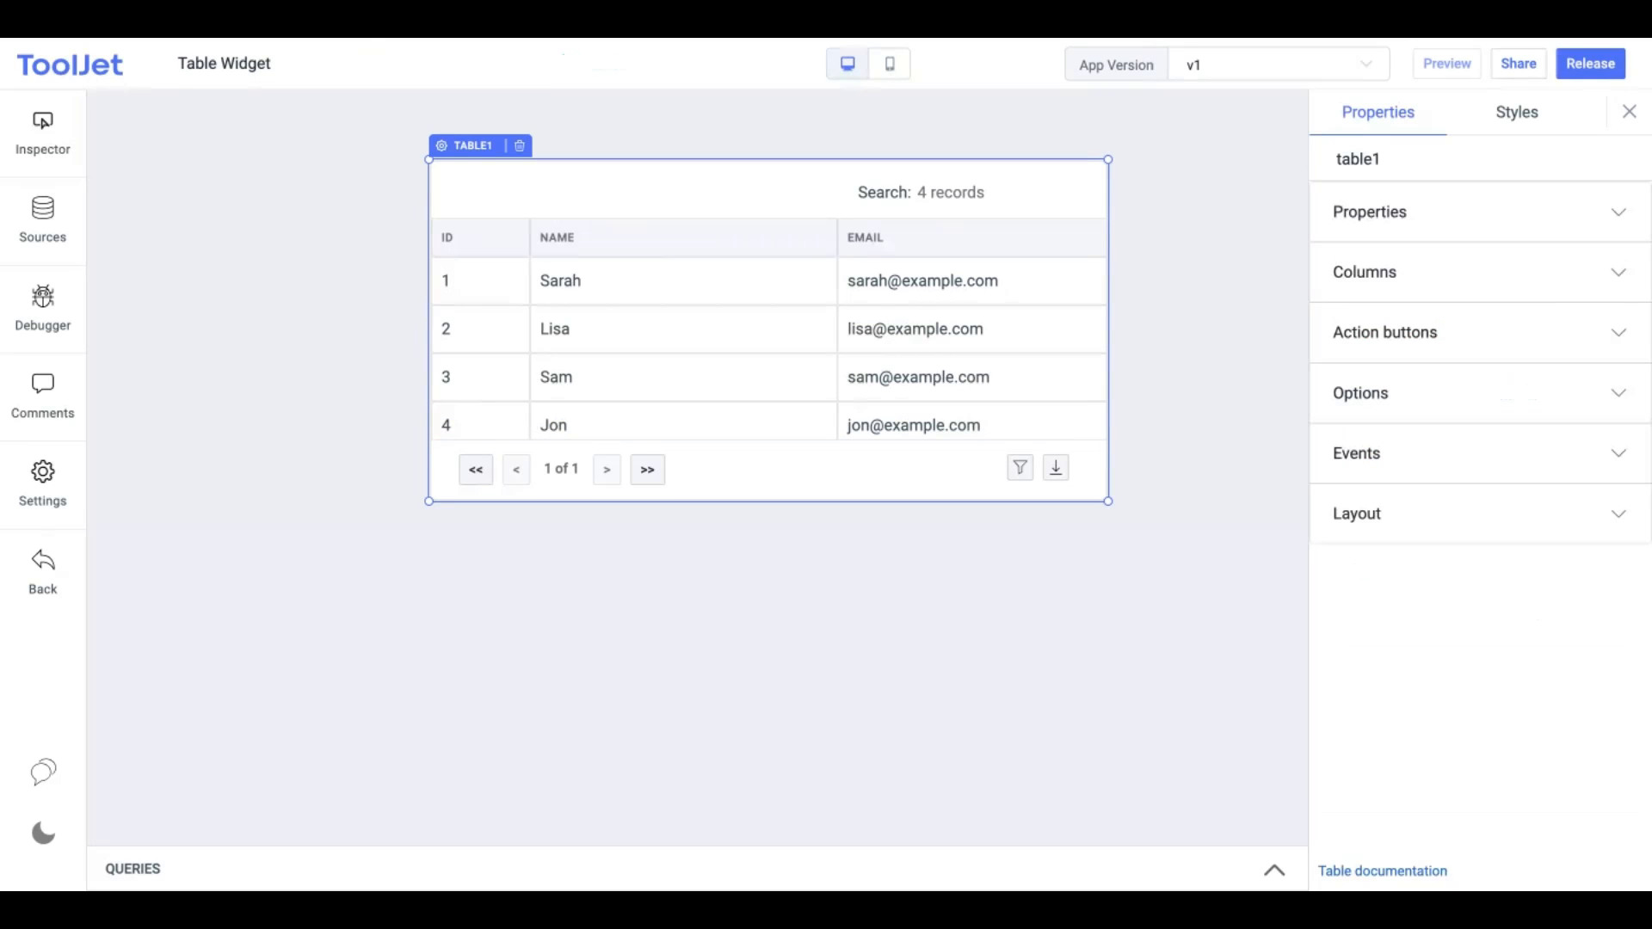
pyautogui.click(1370, 212)
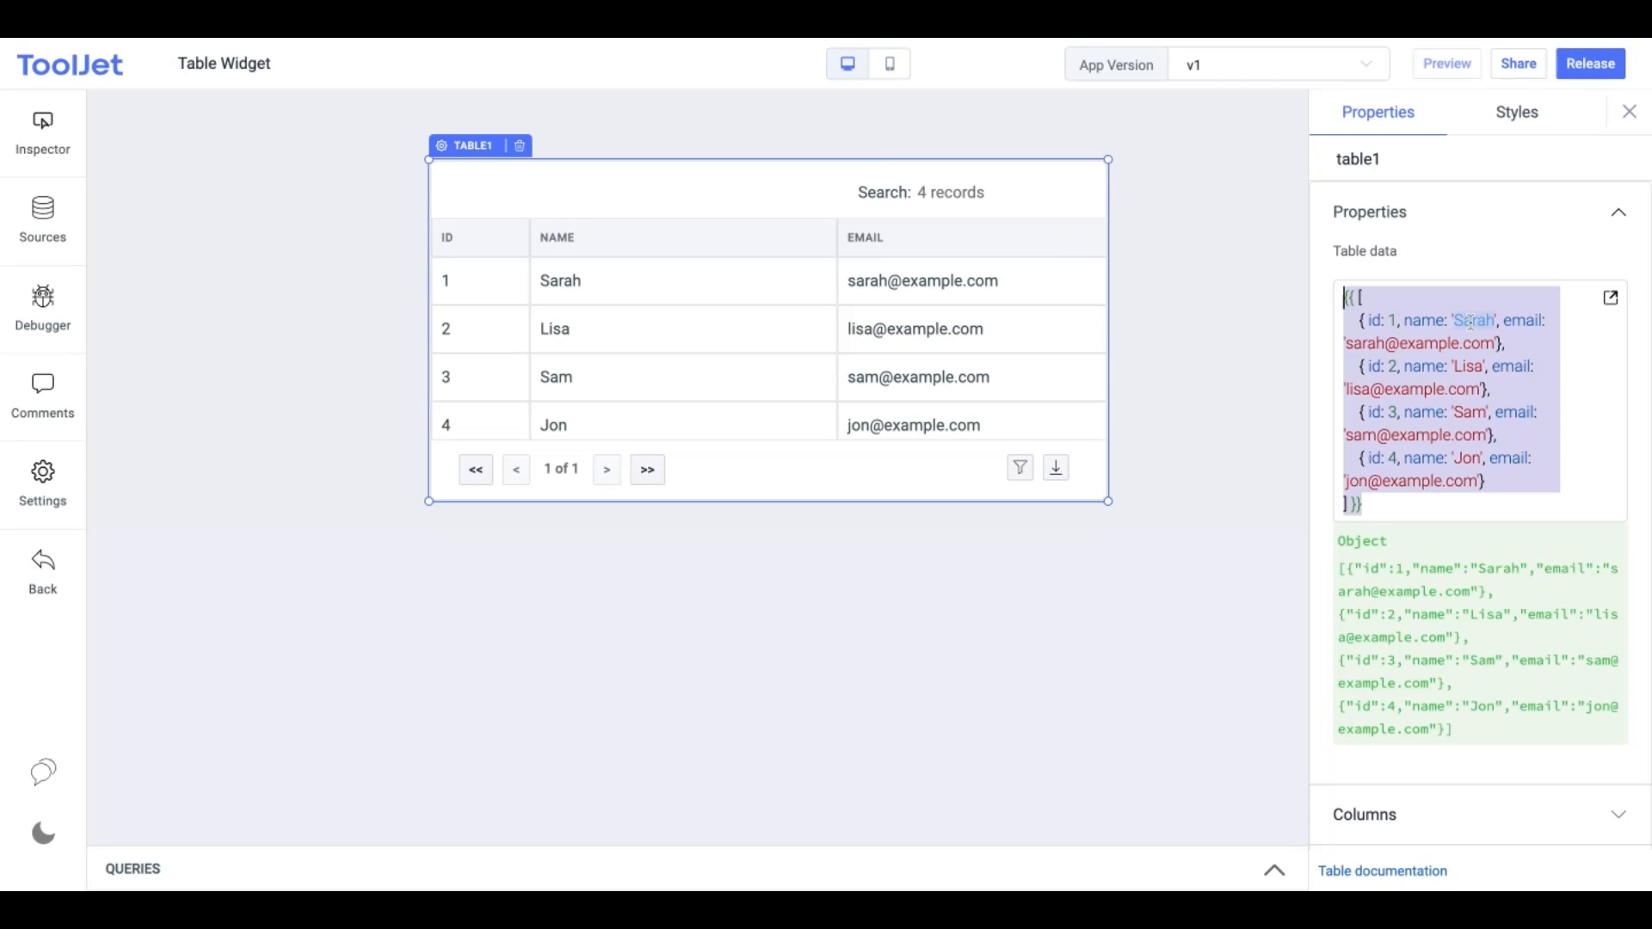
pyautogui.write('A')
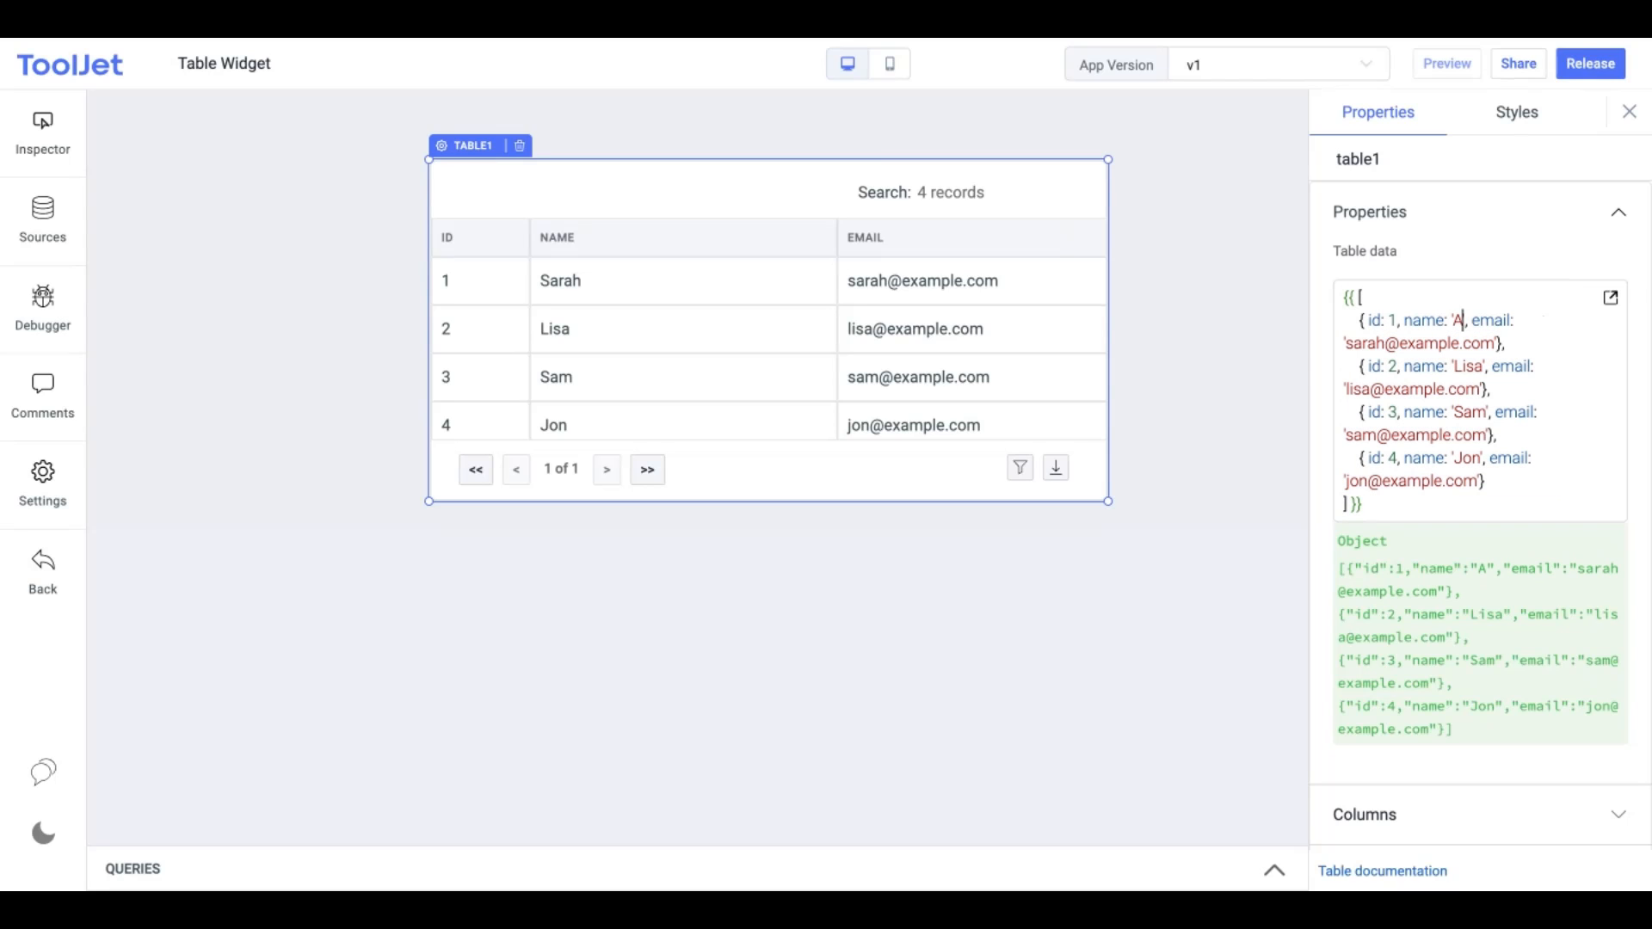
pyautogui.write('aron')
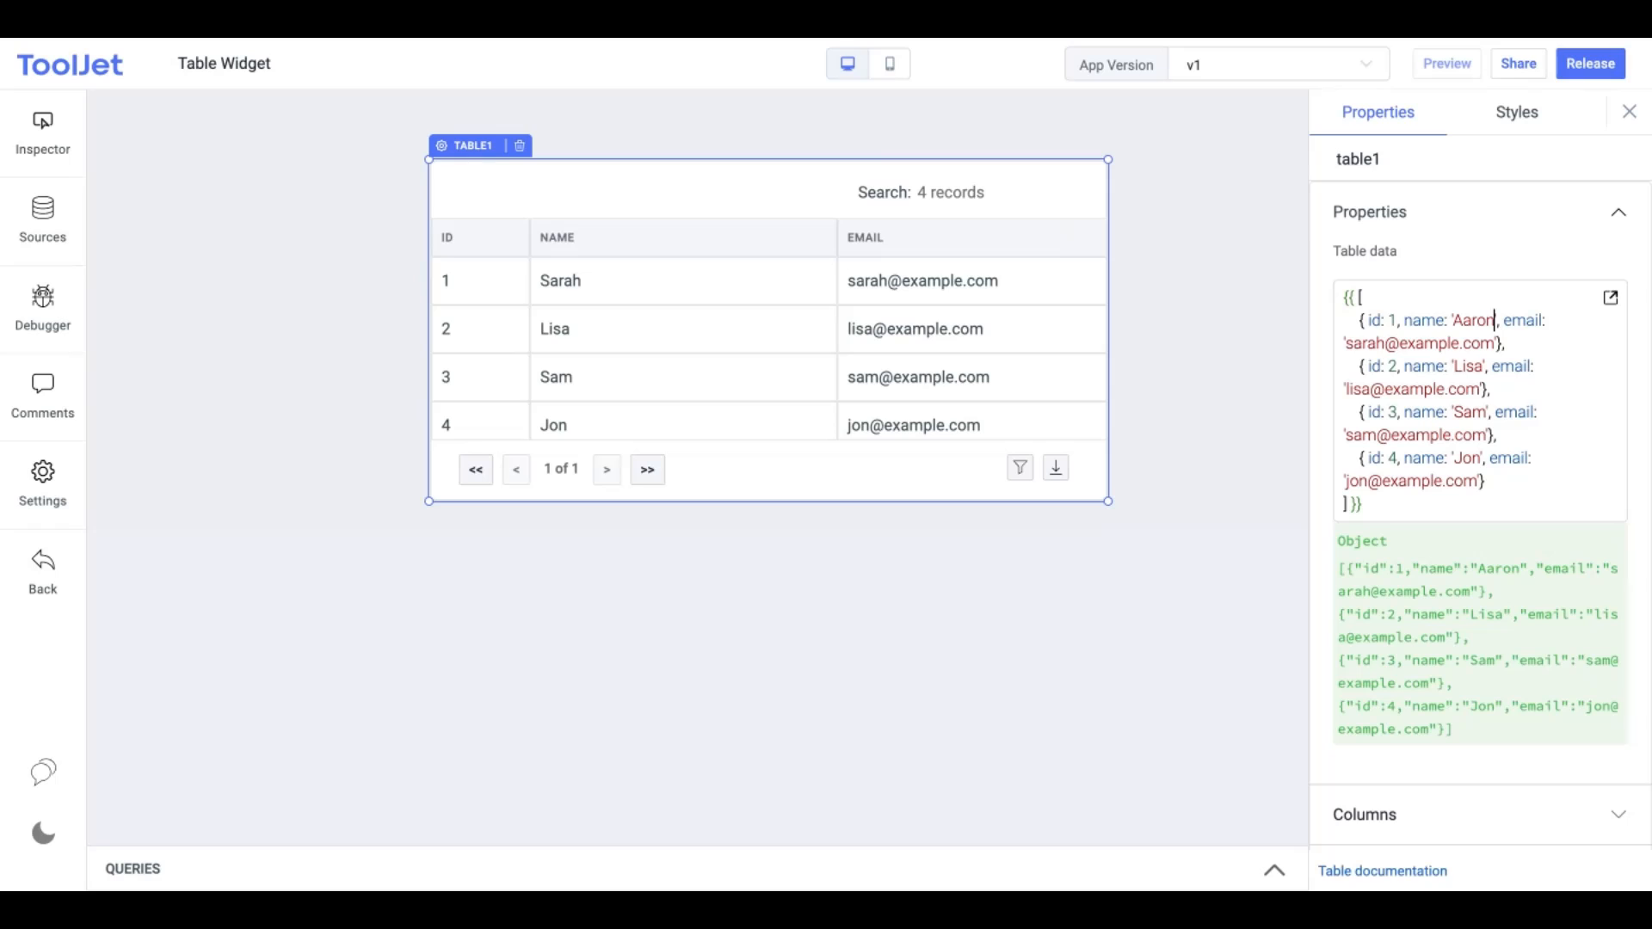
pyautogui.write('Aaron')
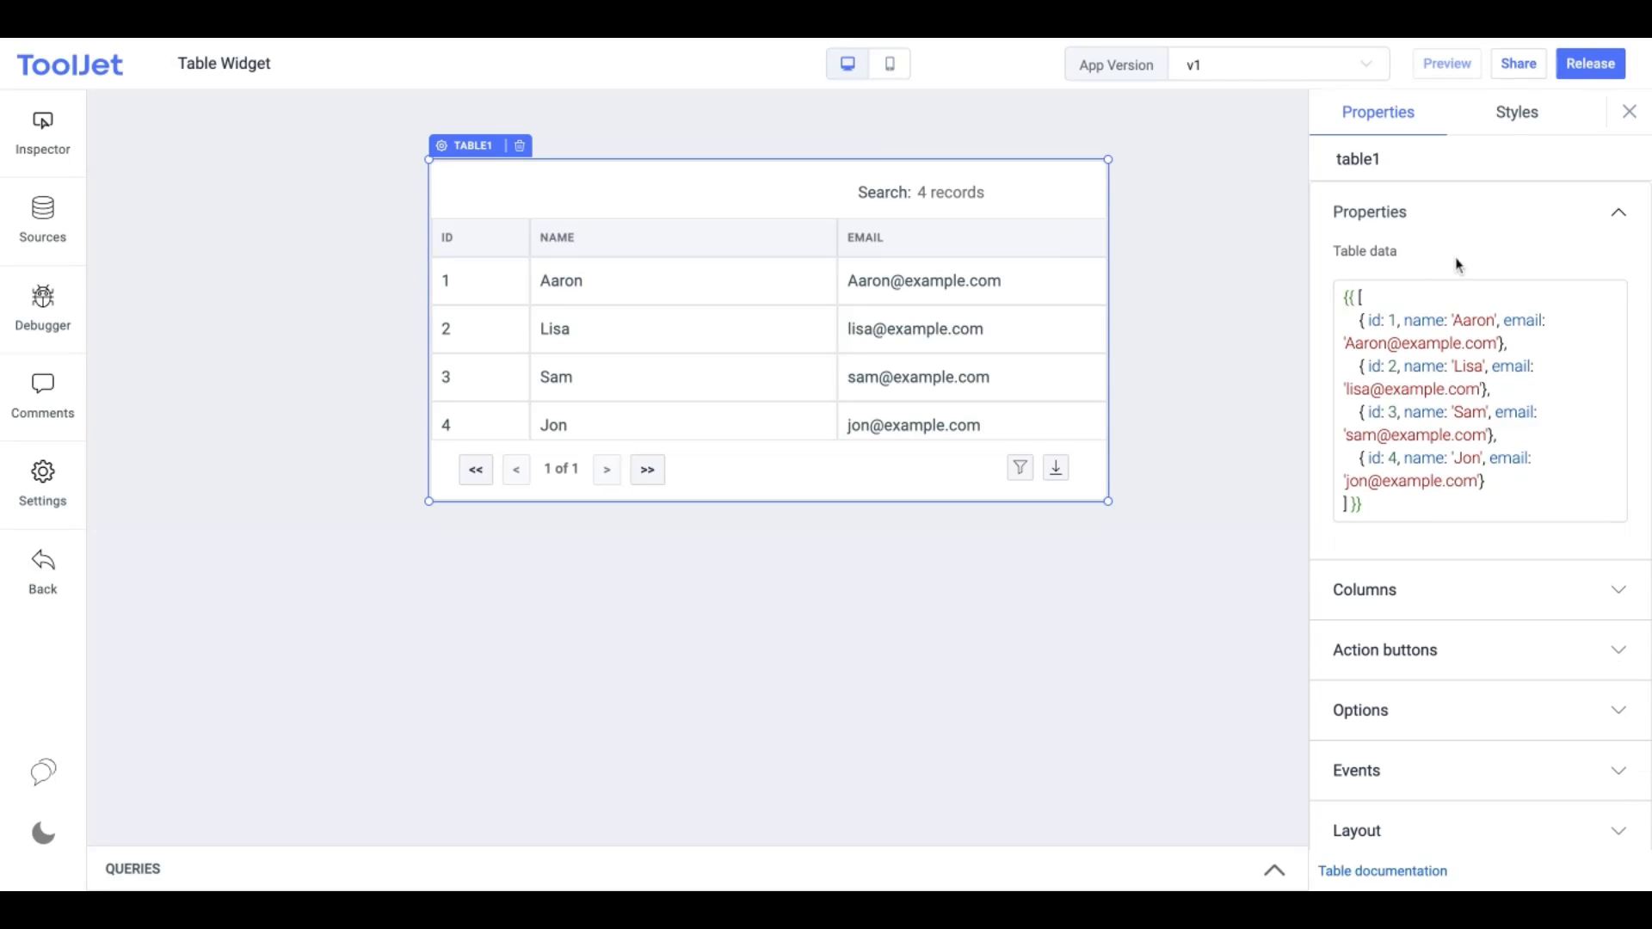
pyautogui.moveTo(892, 140)
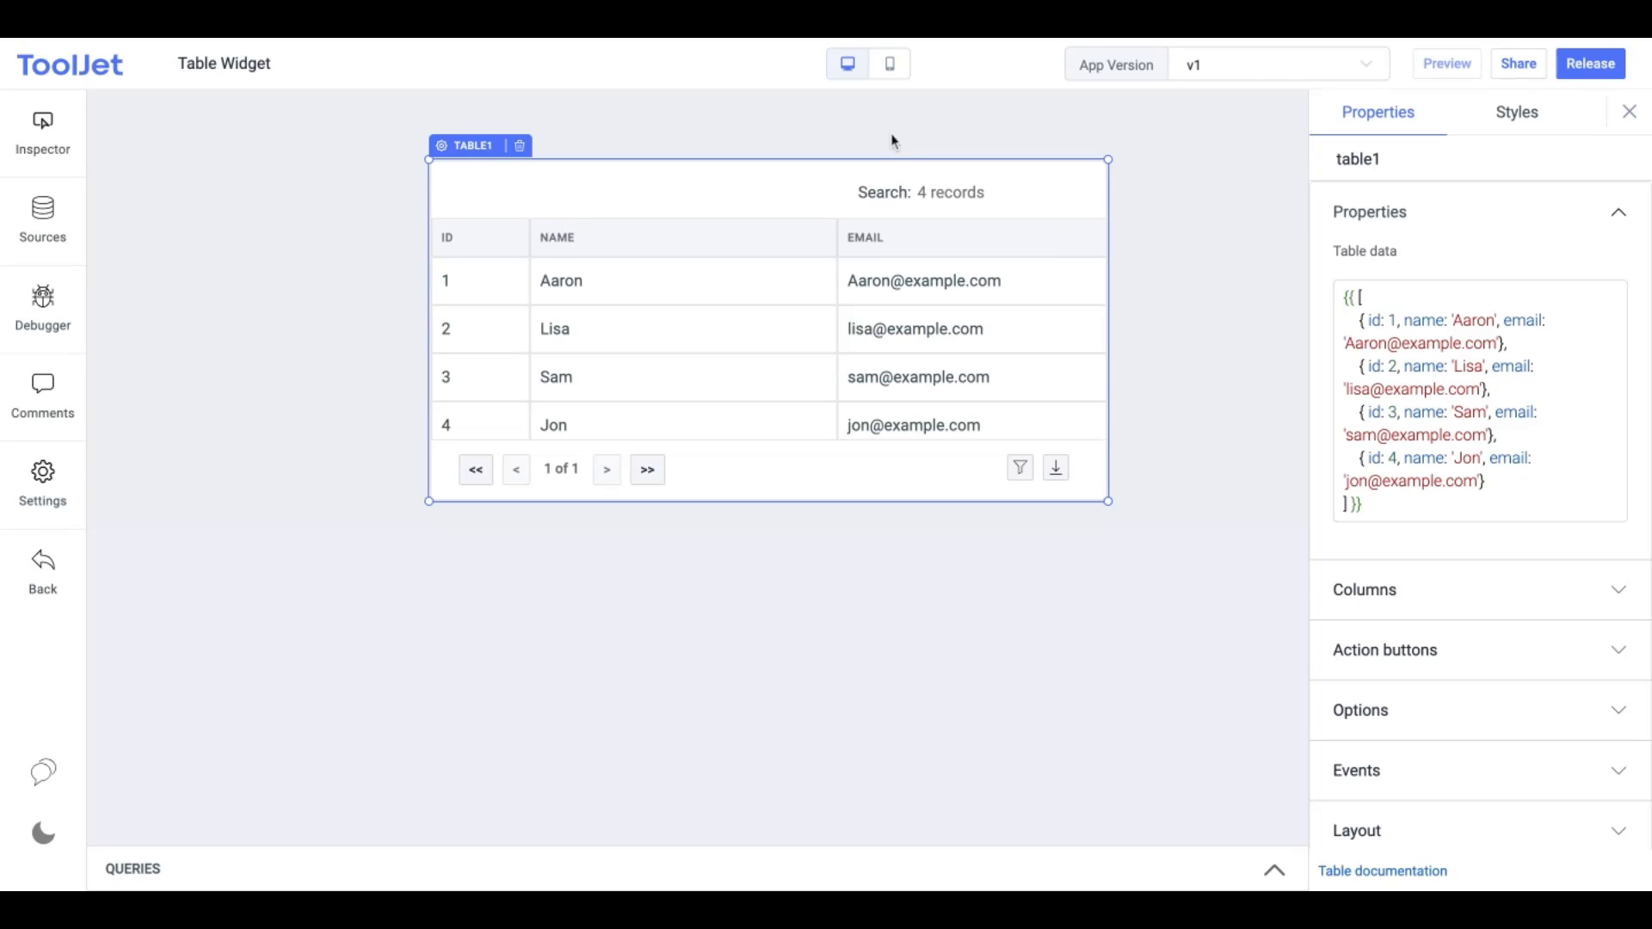
# Sort rows by name descending and add a new column, new_column1
pyautogui.click(527, 238)
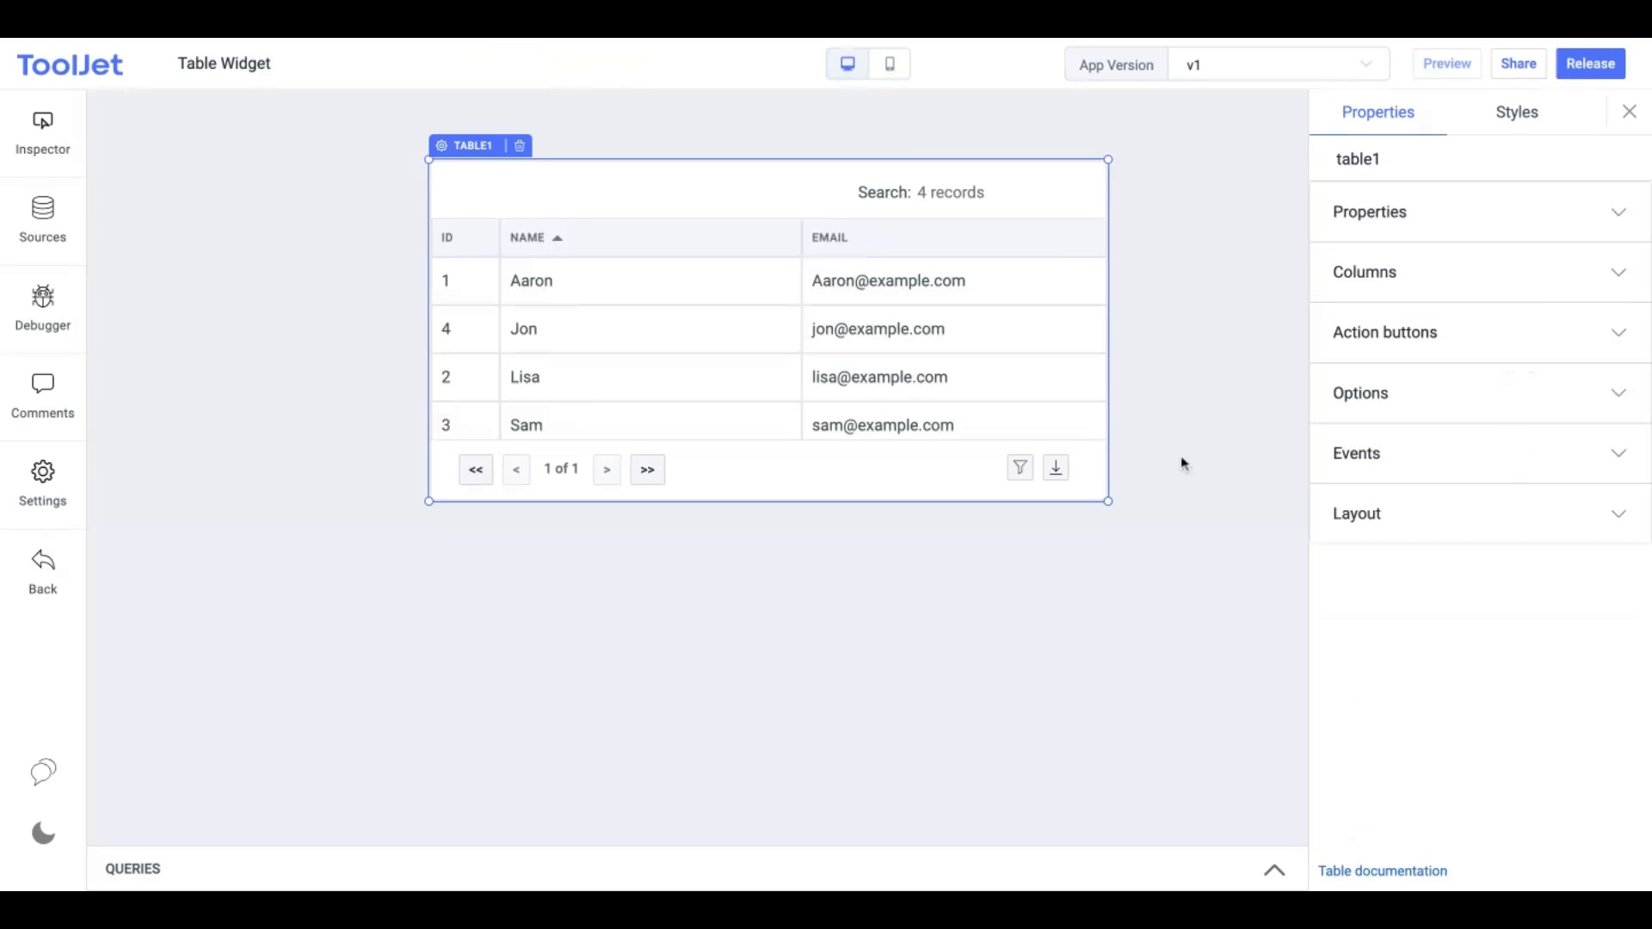
pyautogui.click(1363, 272)
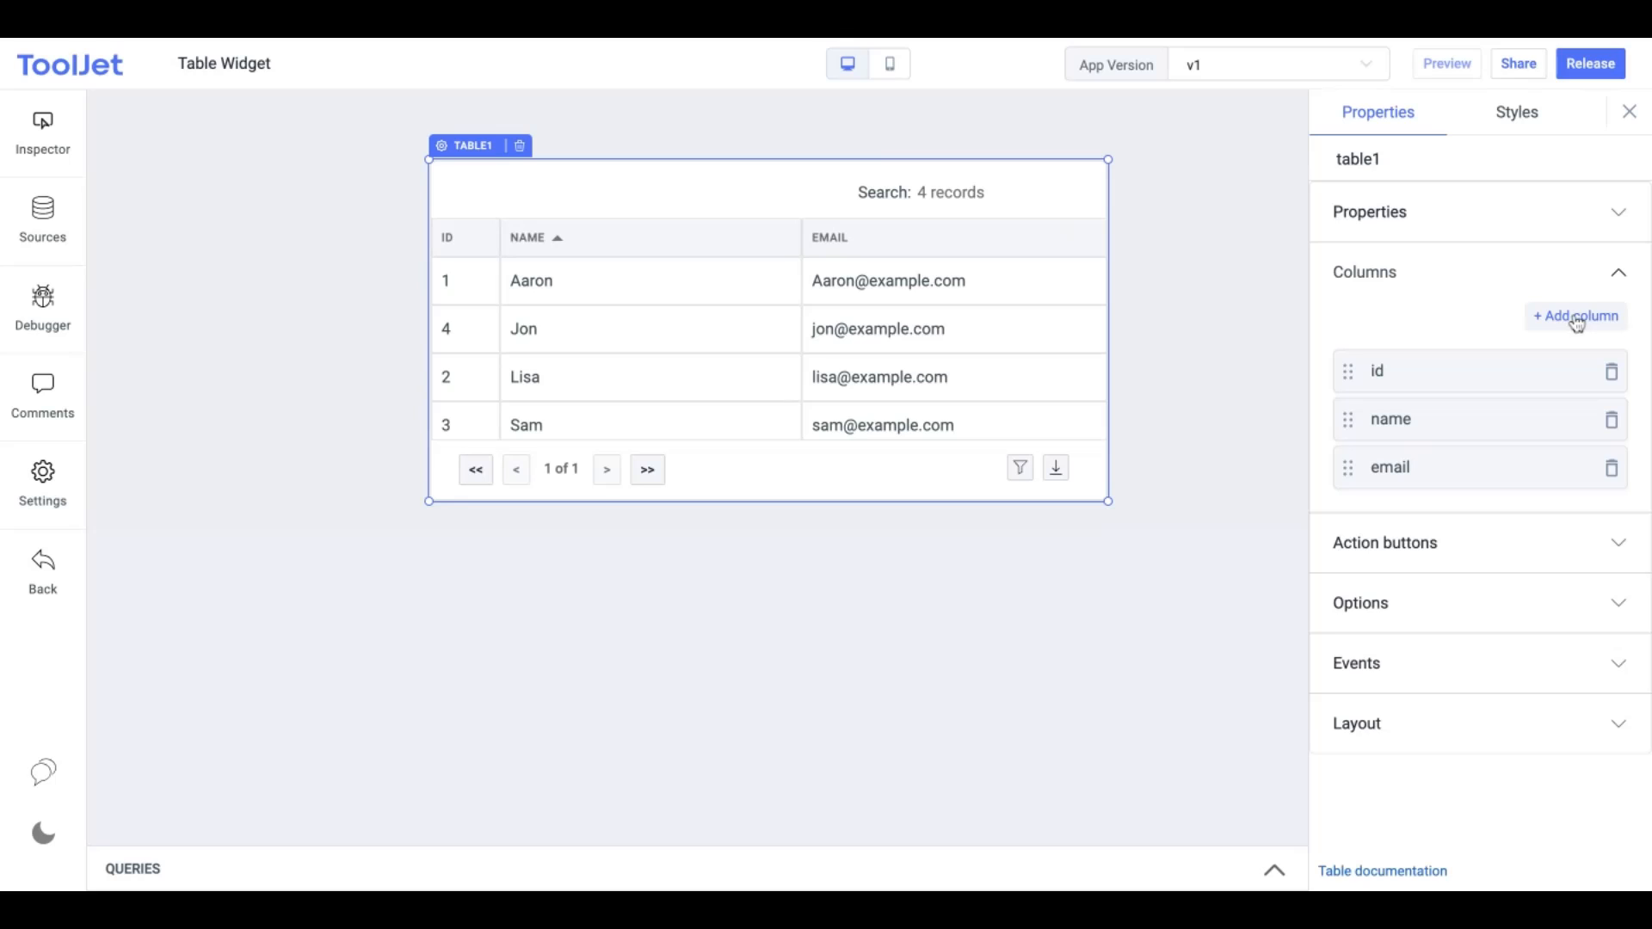
pyautogui.click(1573, 316)
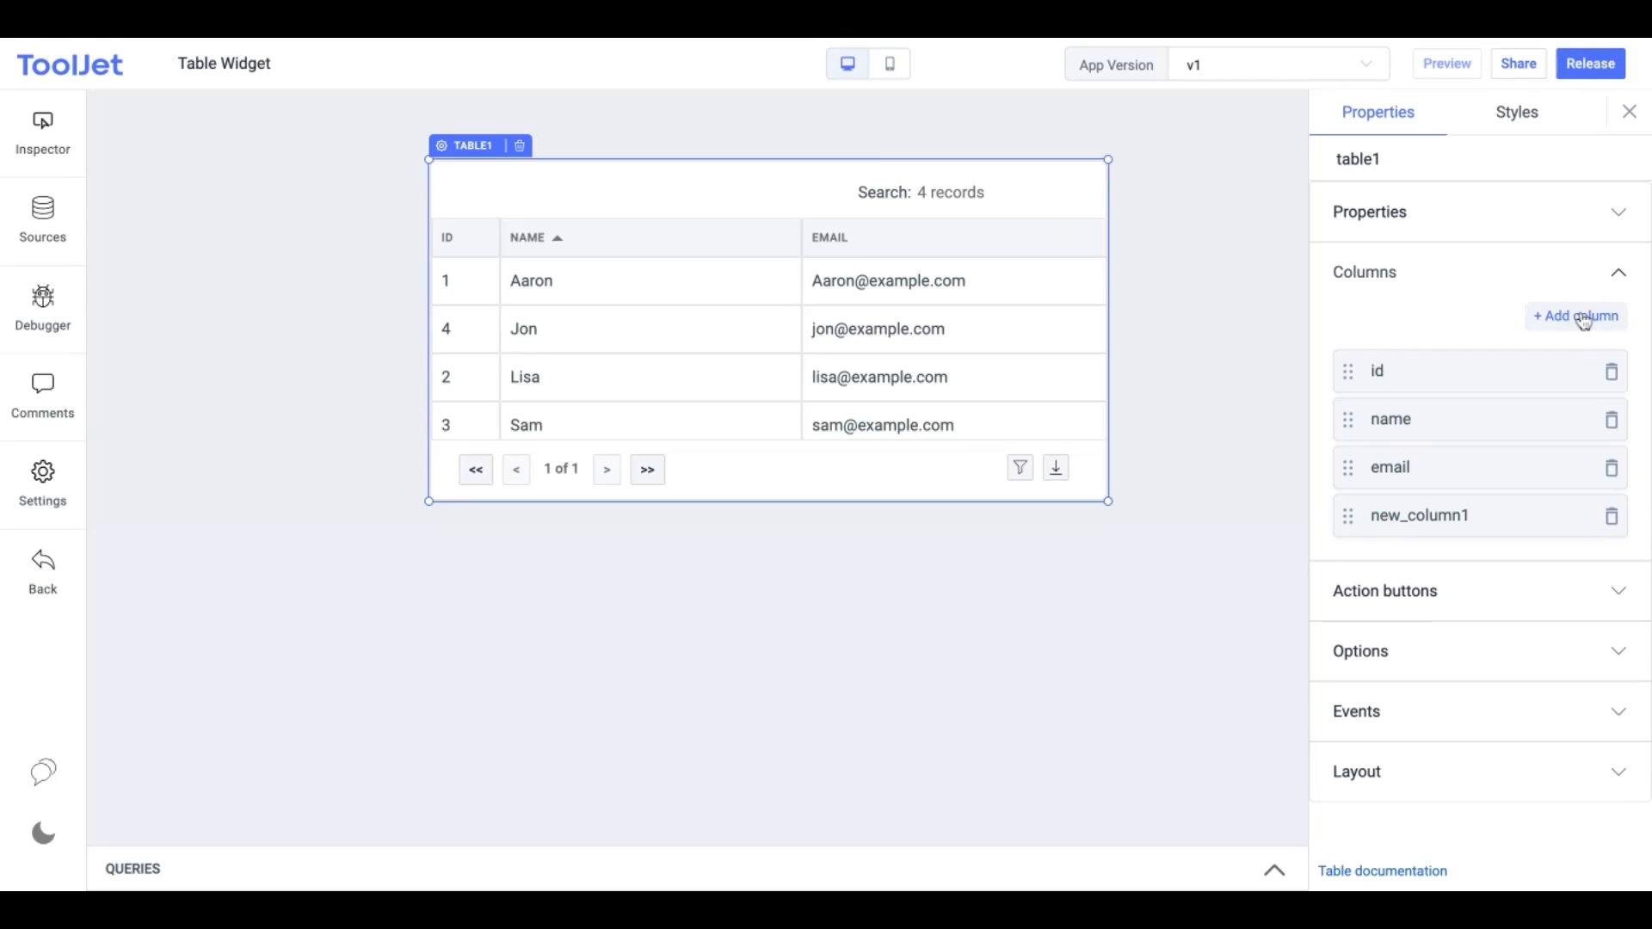
pyautogui.click(1574, 315)
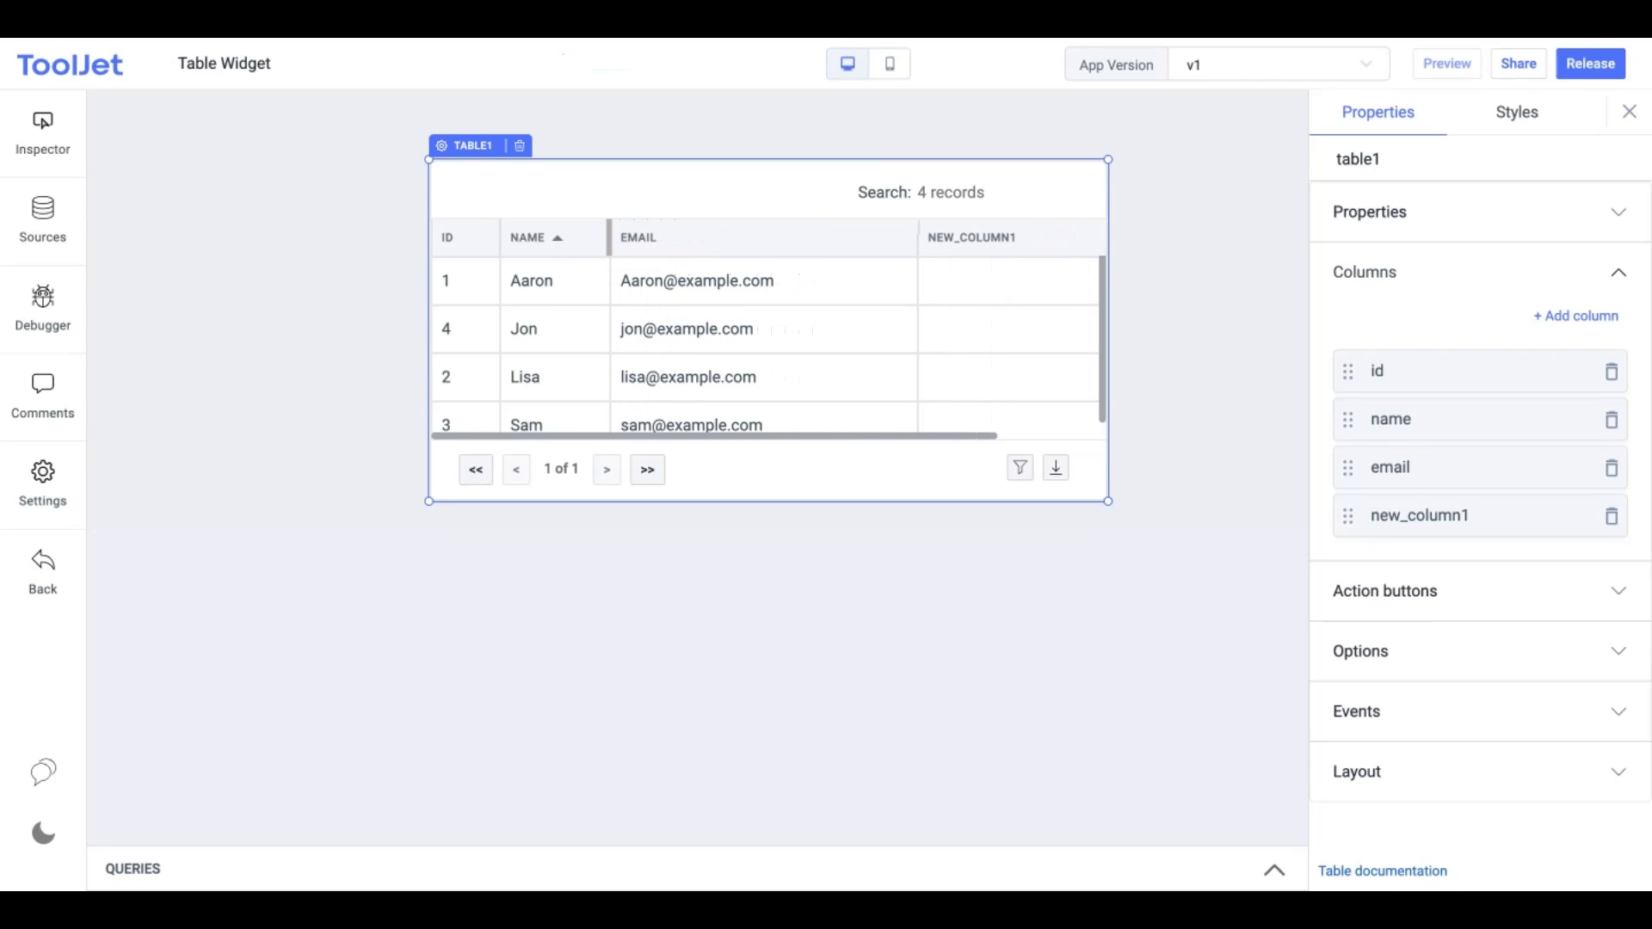
pyautogui.click(538, 237)
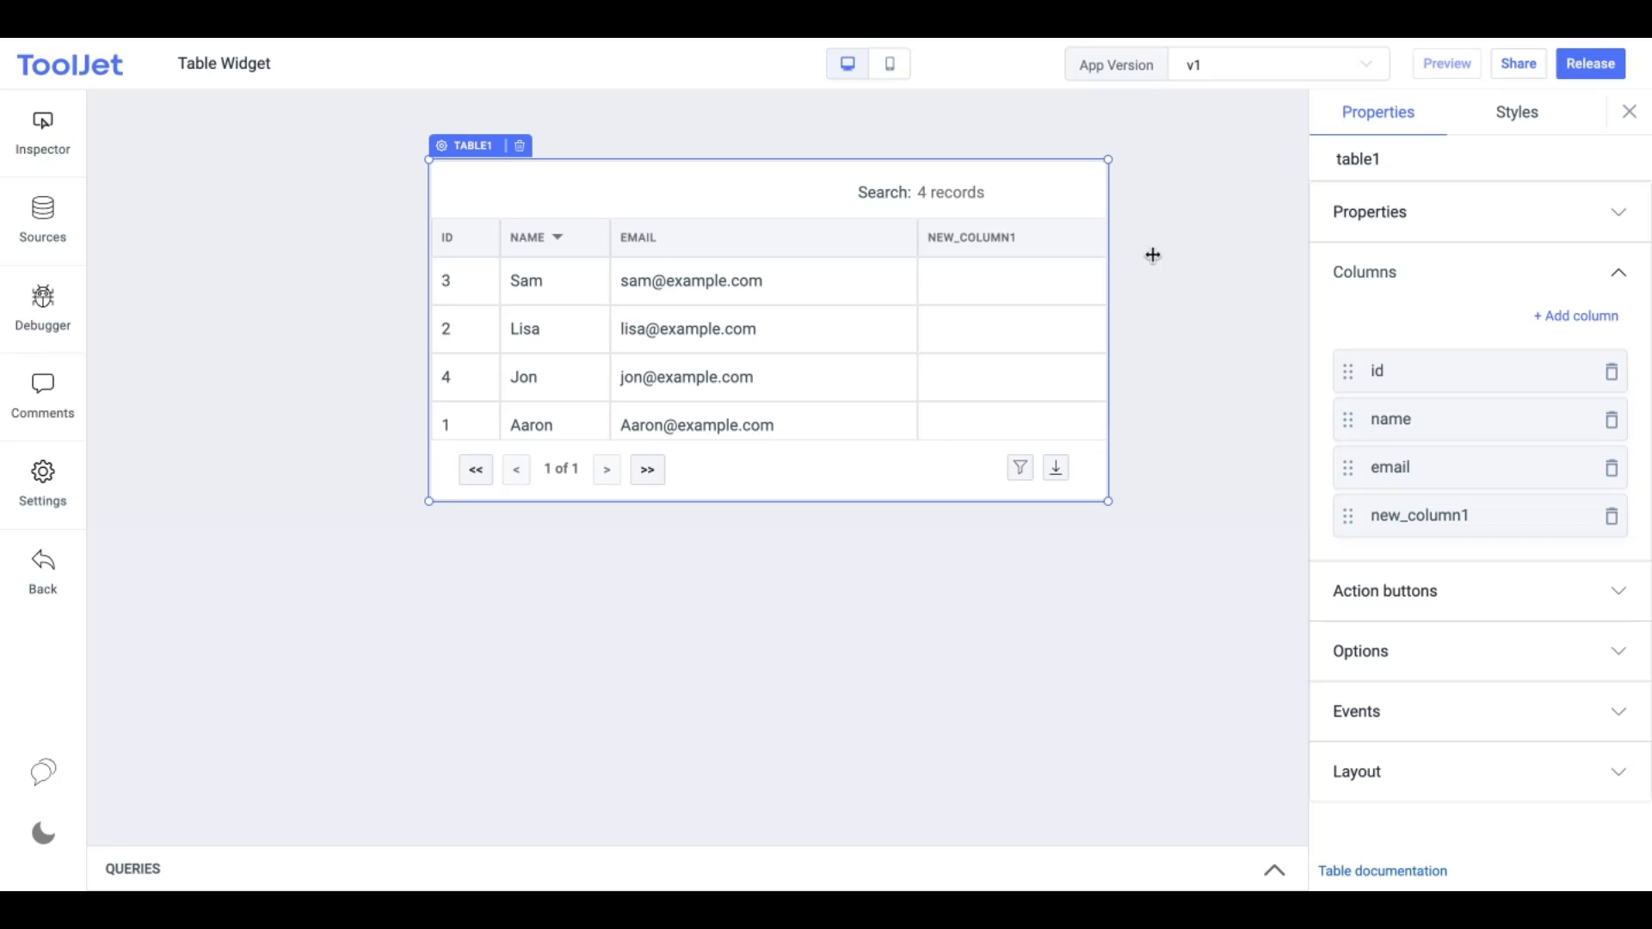
# Set the new column's type to Default and rename it country
pyautogui.click(1421, 516)
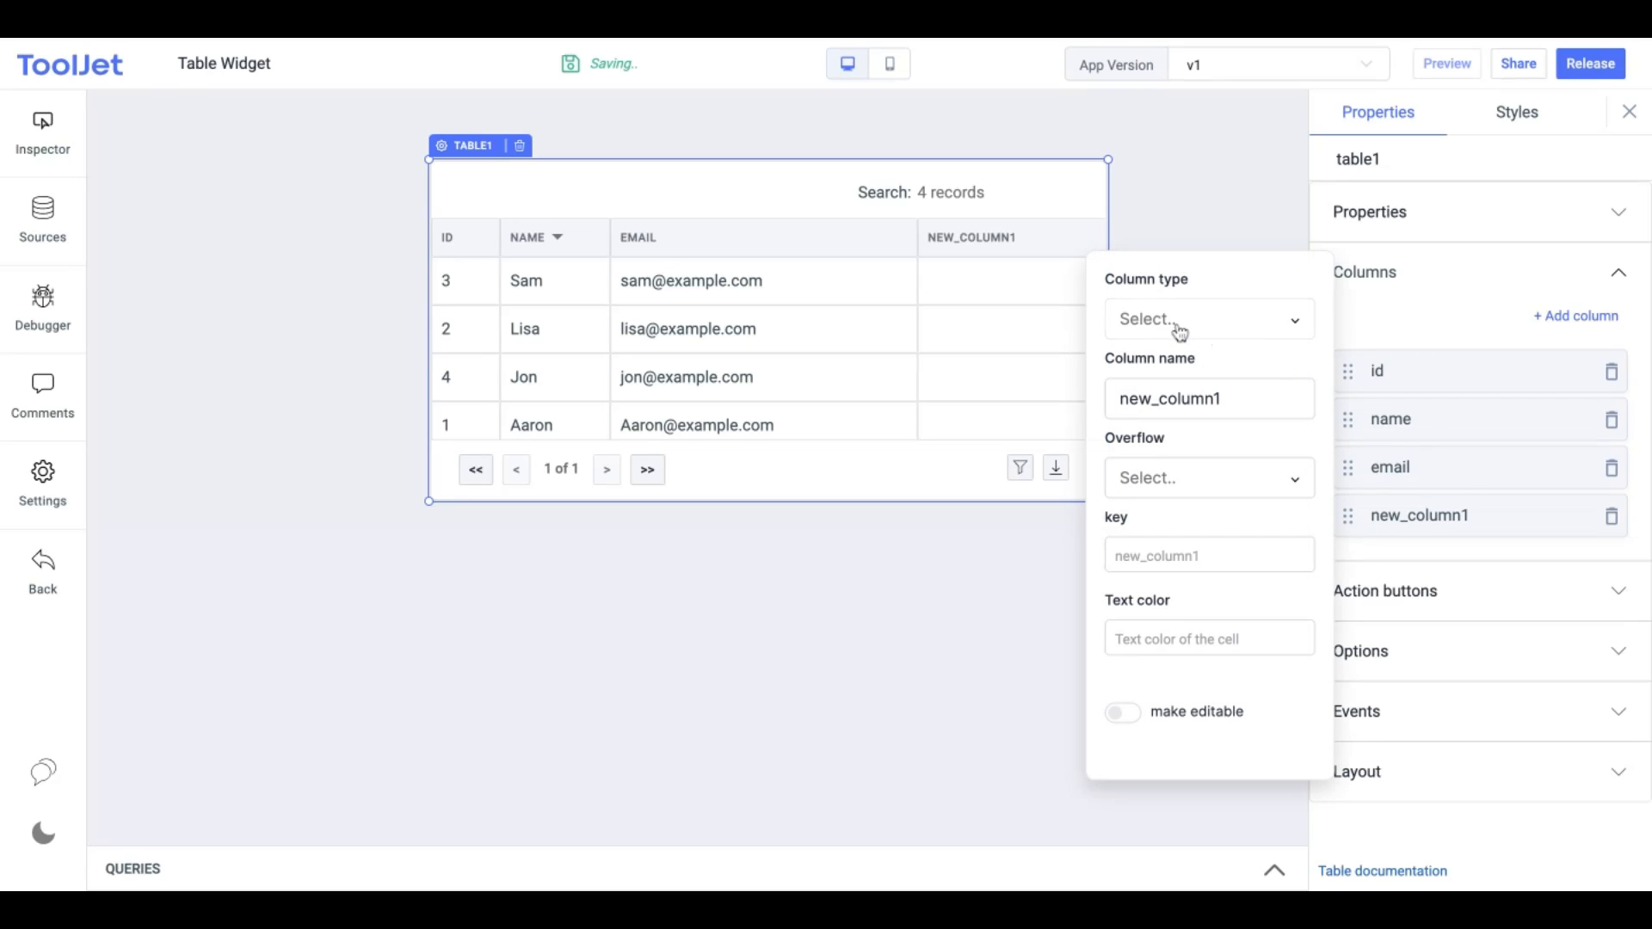
pyautogui.click(1208, 319)
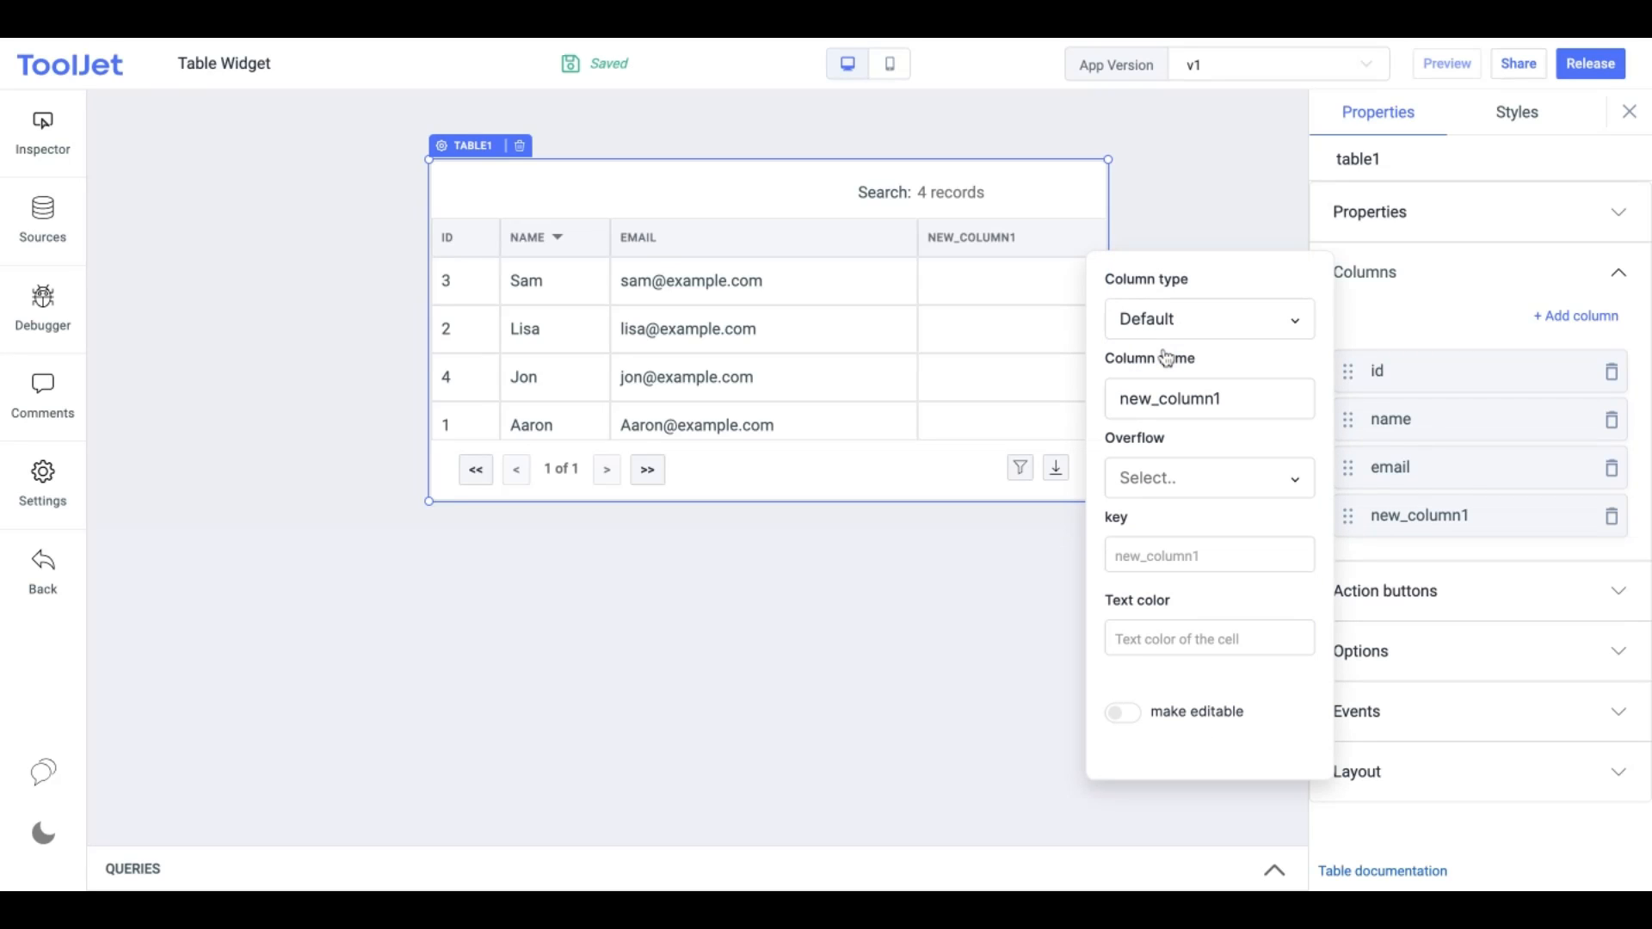
pyautogui.click(1208, 399)
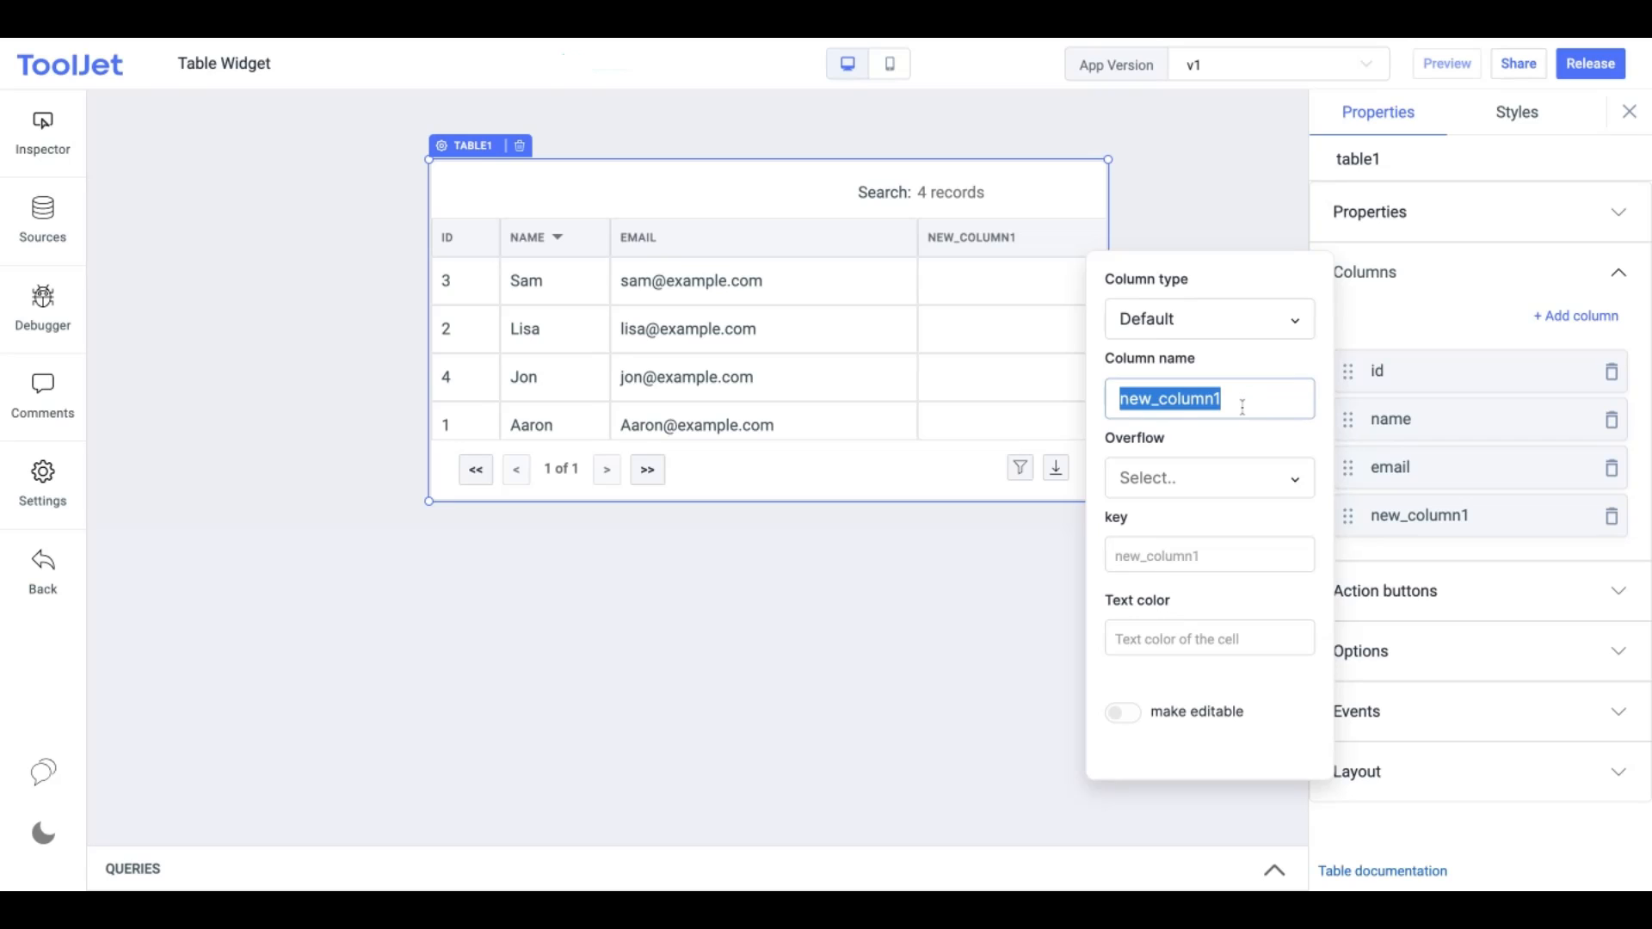
pyautogui.write('country')
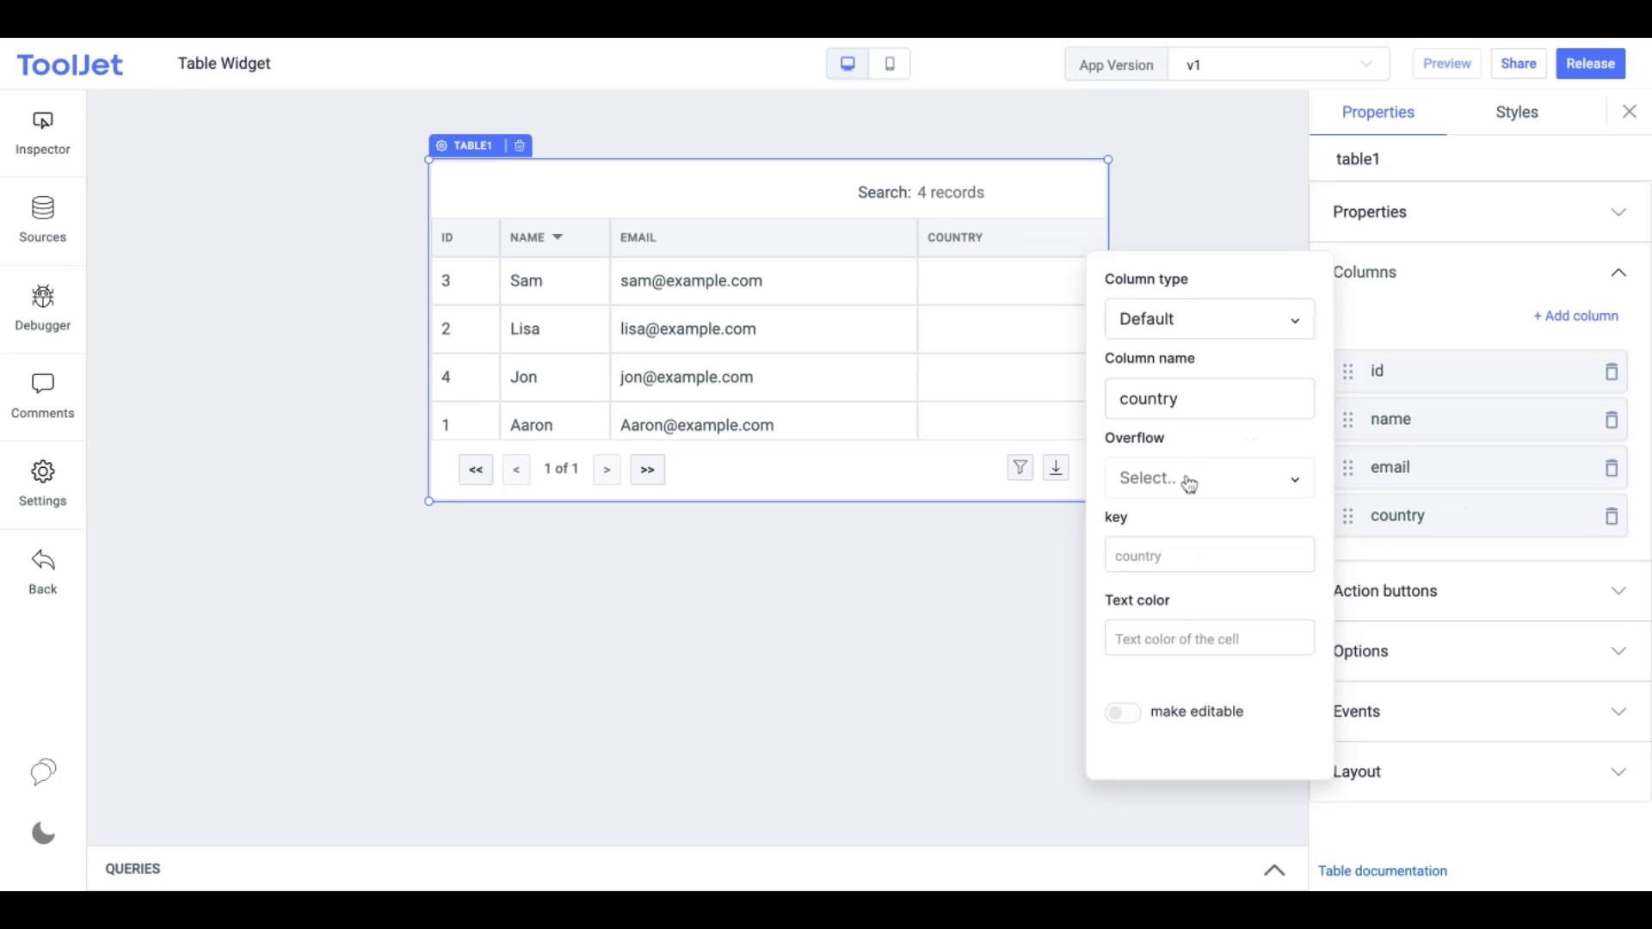
# Set the country column's overflow to Wrap and make its cells editable
pyautogui.click(1206, 477)
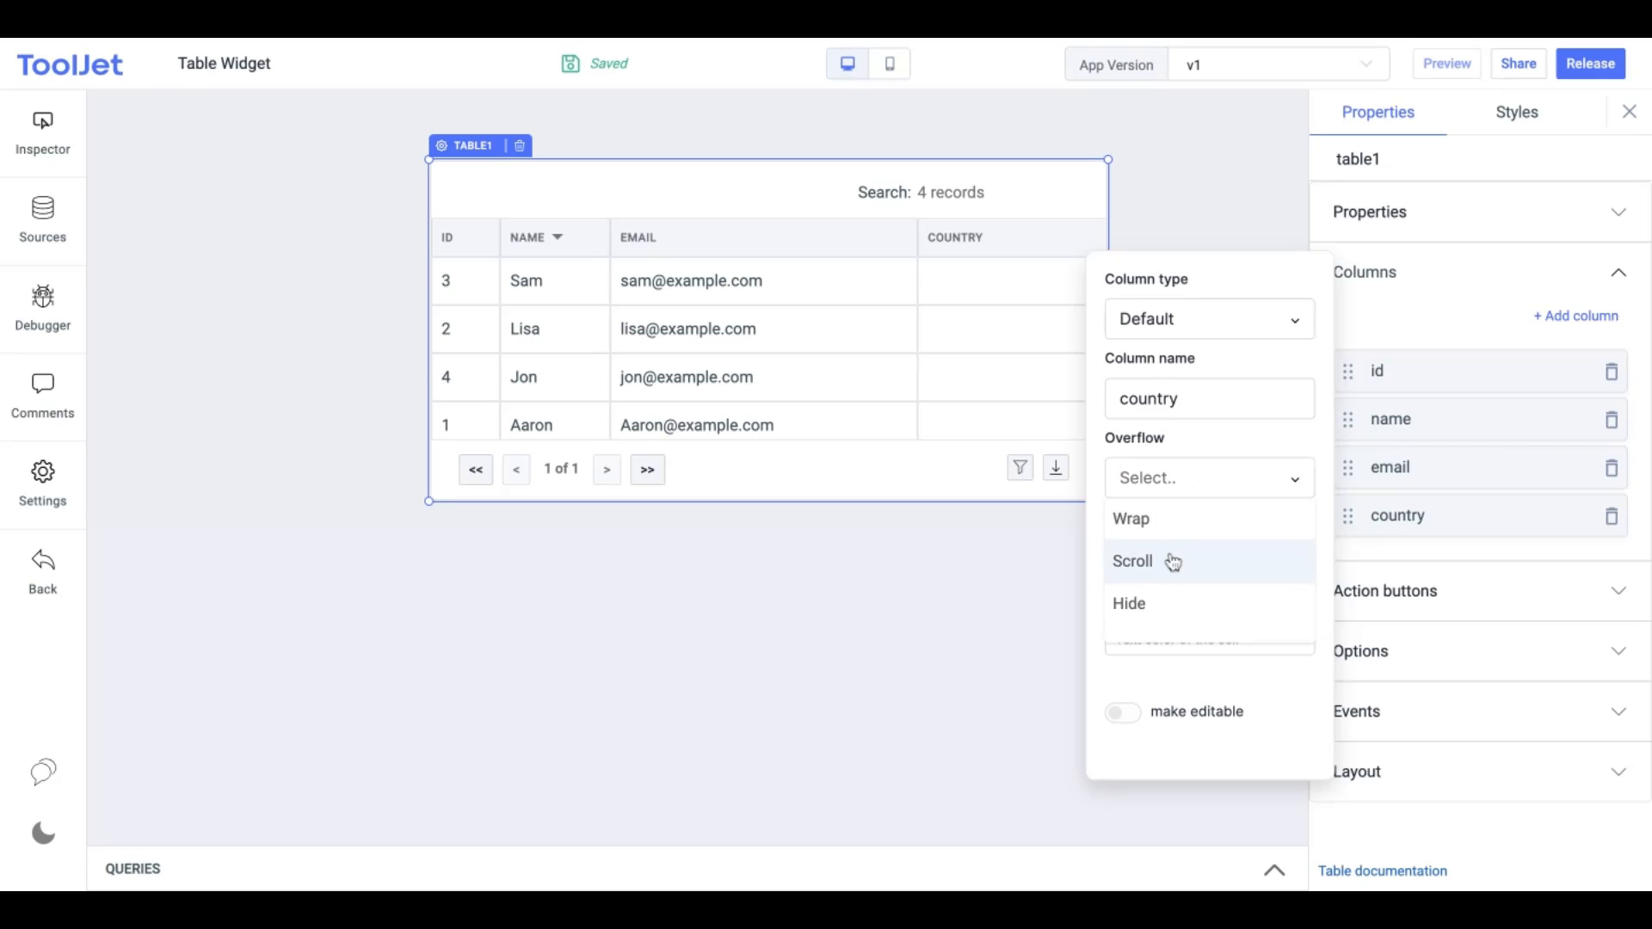
pyautogui.moveTo(1133, 518)
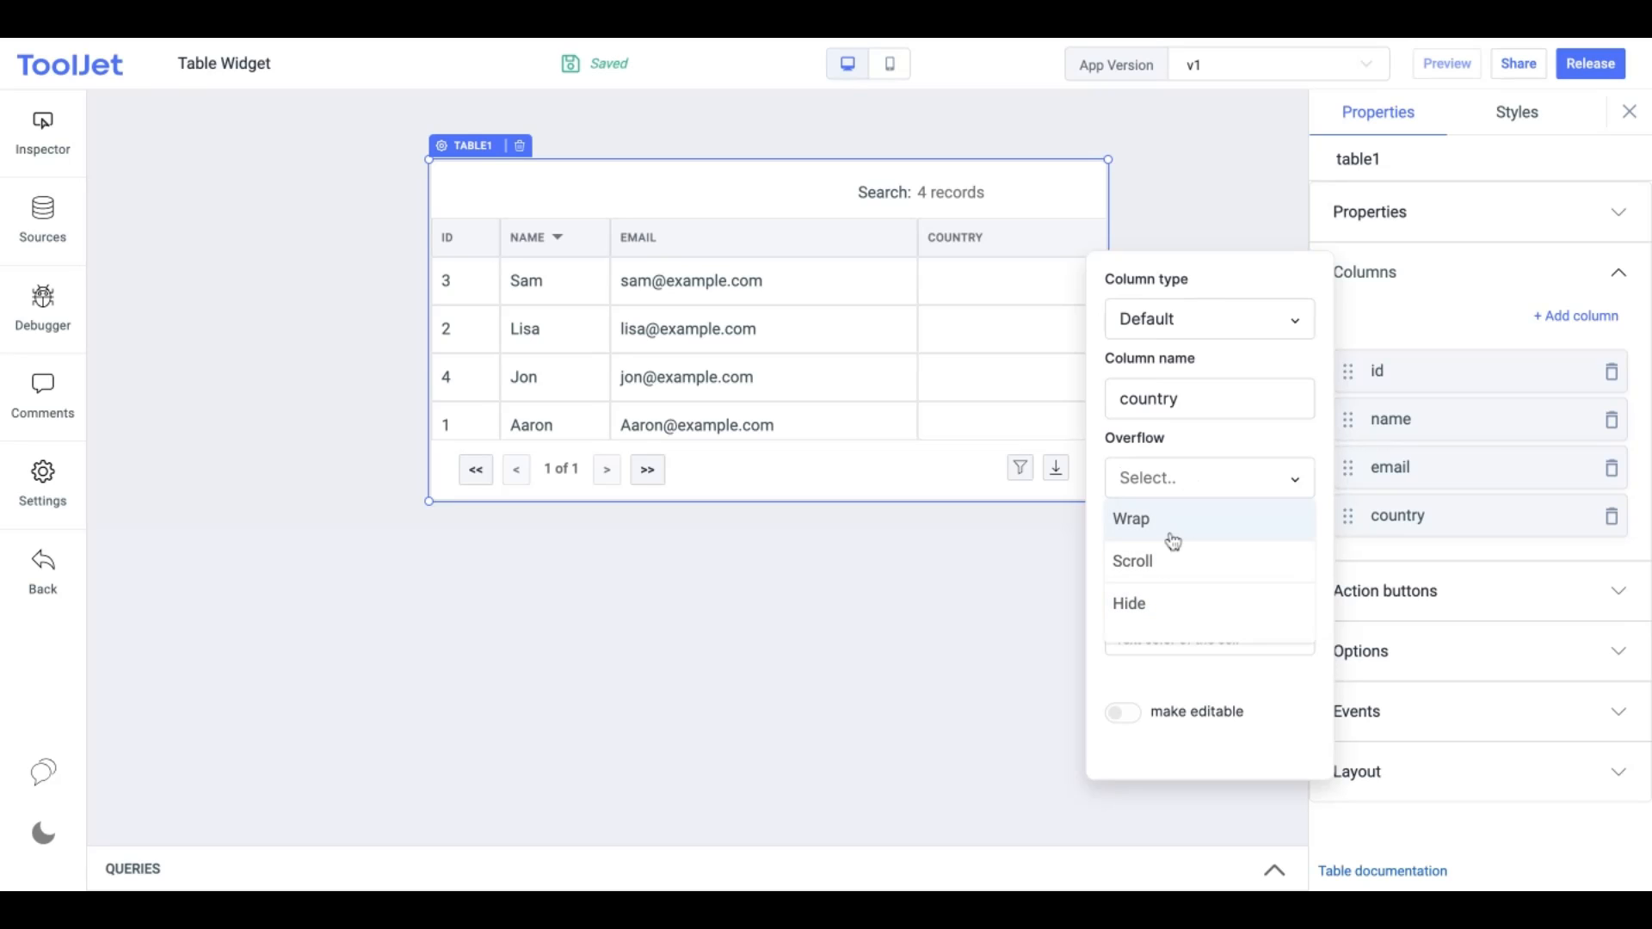
pyautogui.click(1130, 518)
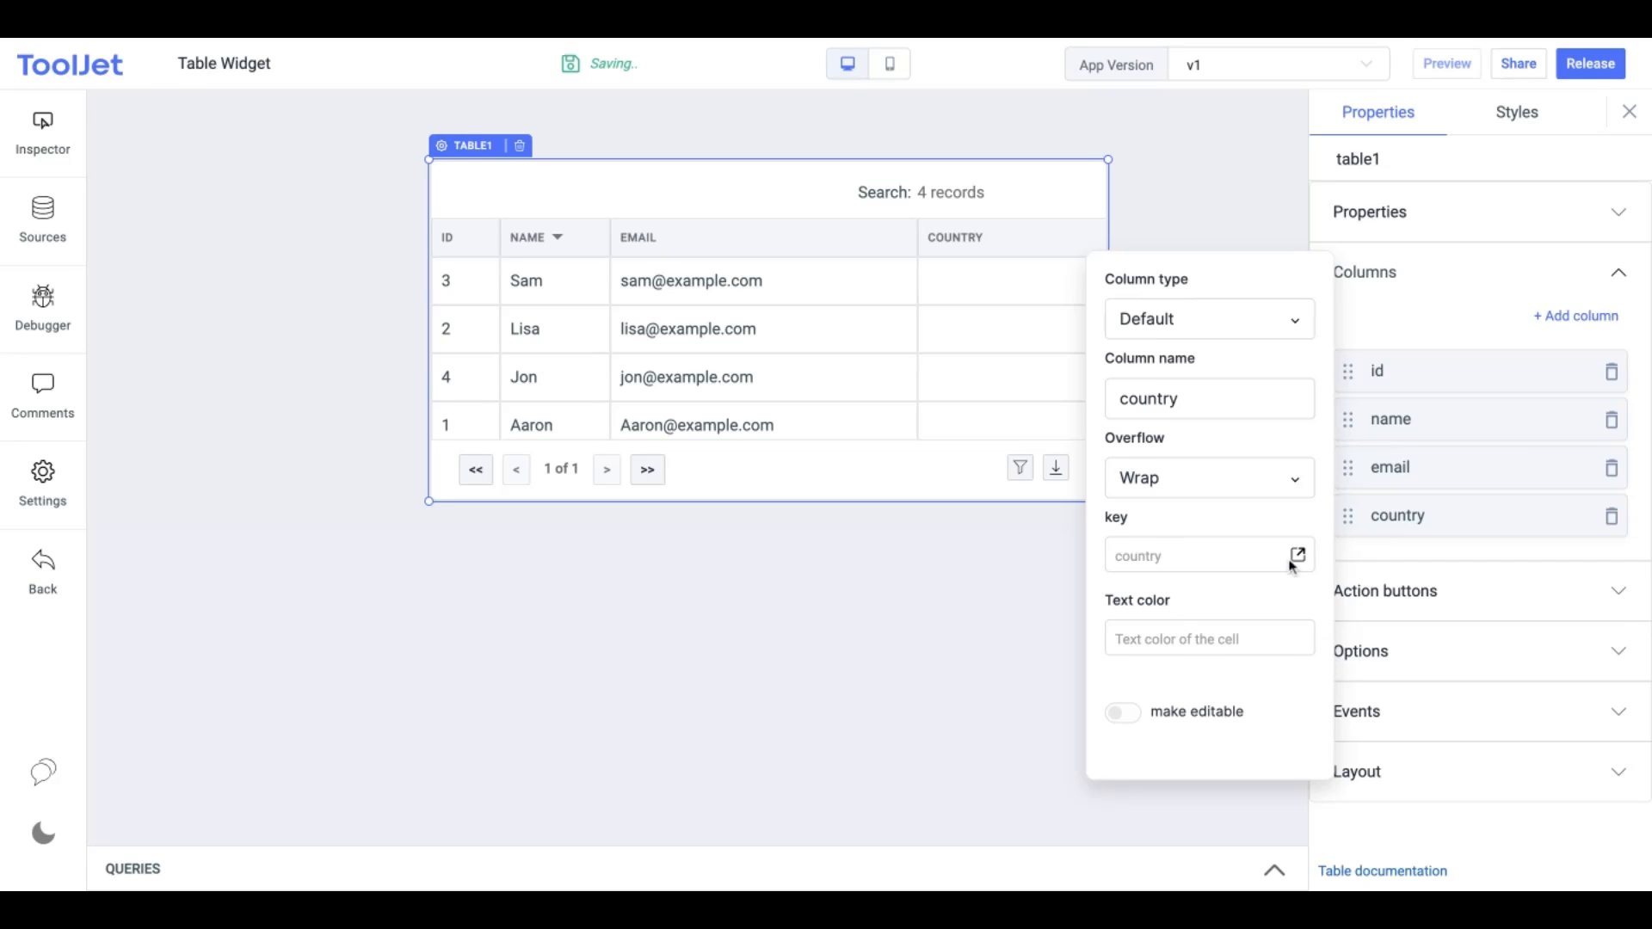
pyautogui.moveTo(1299, 555)
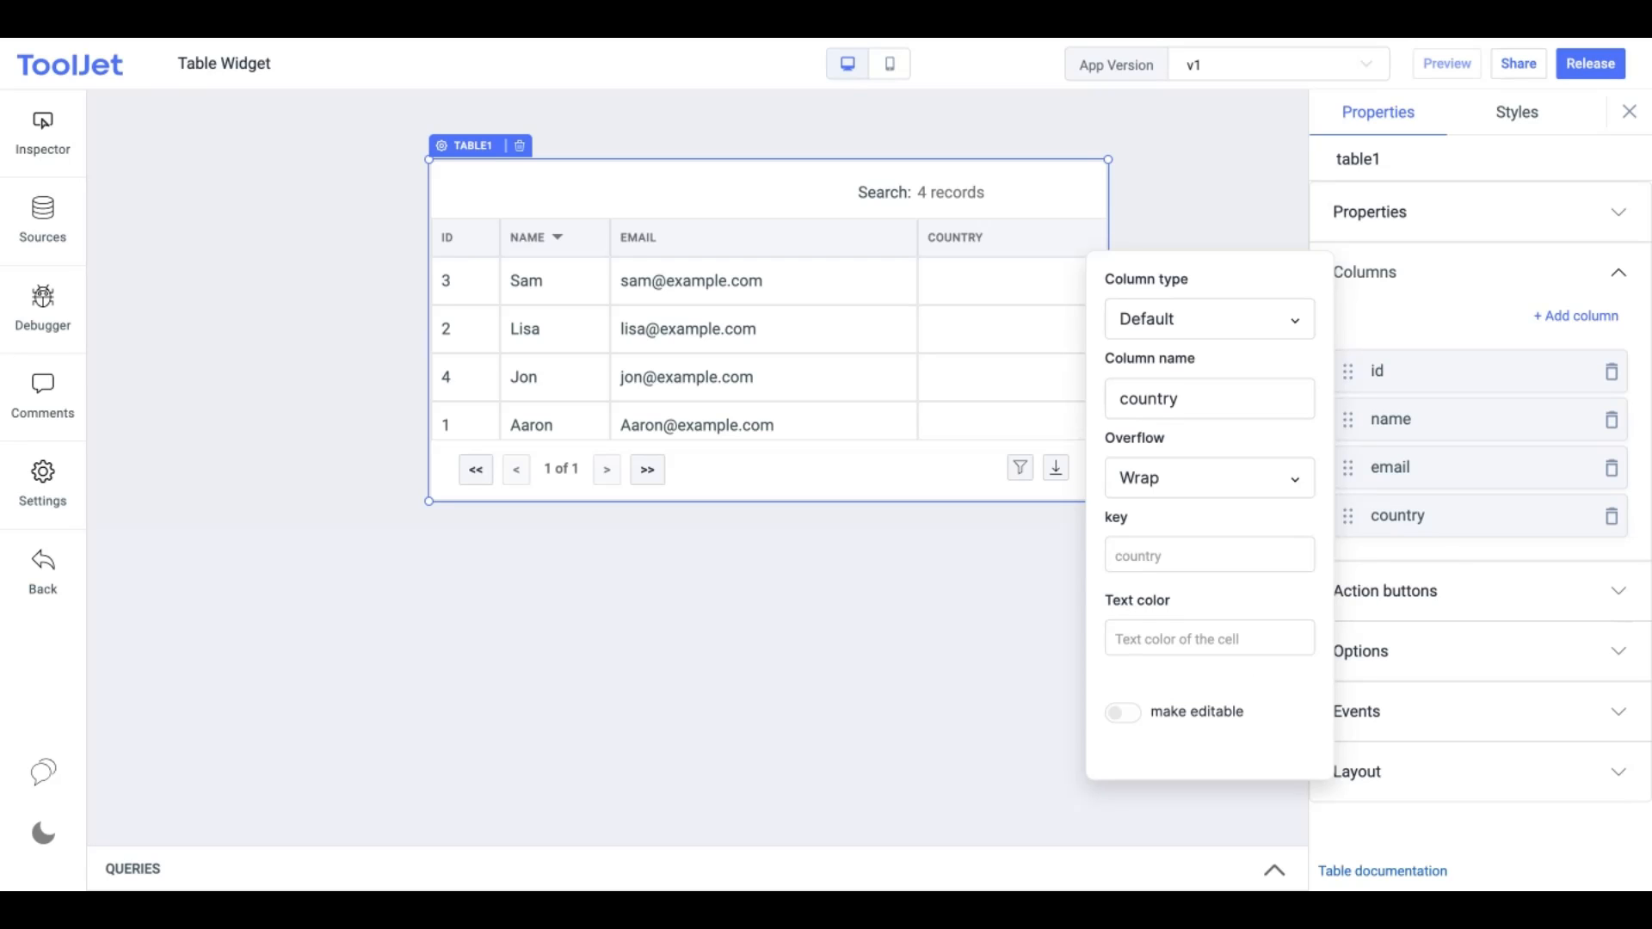
pyautogui.click(1122, 712)
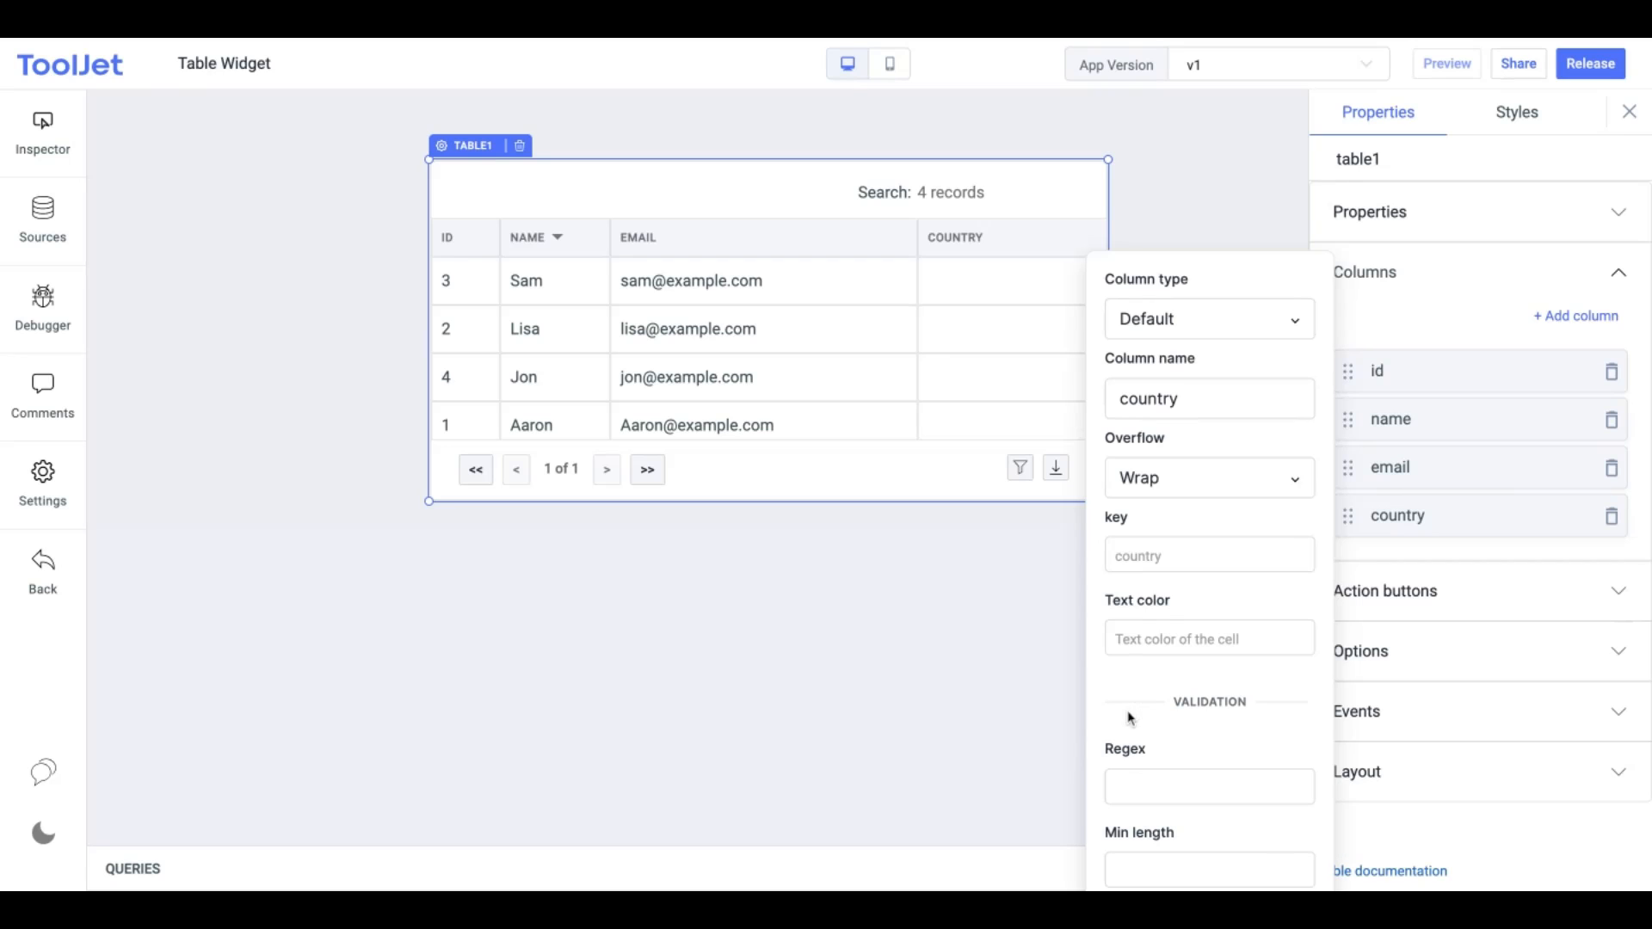
pyautogui.scroll(-3)
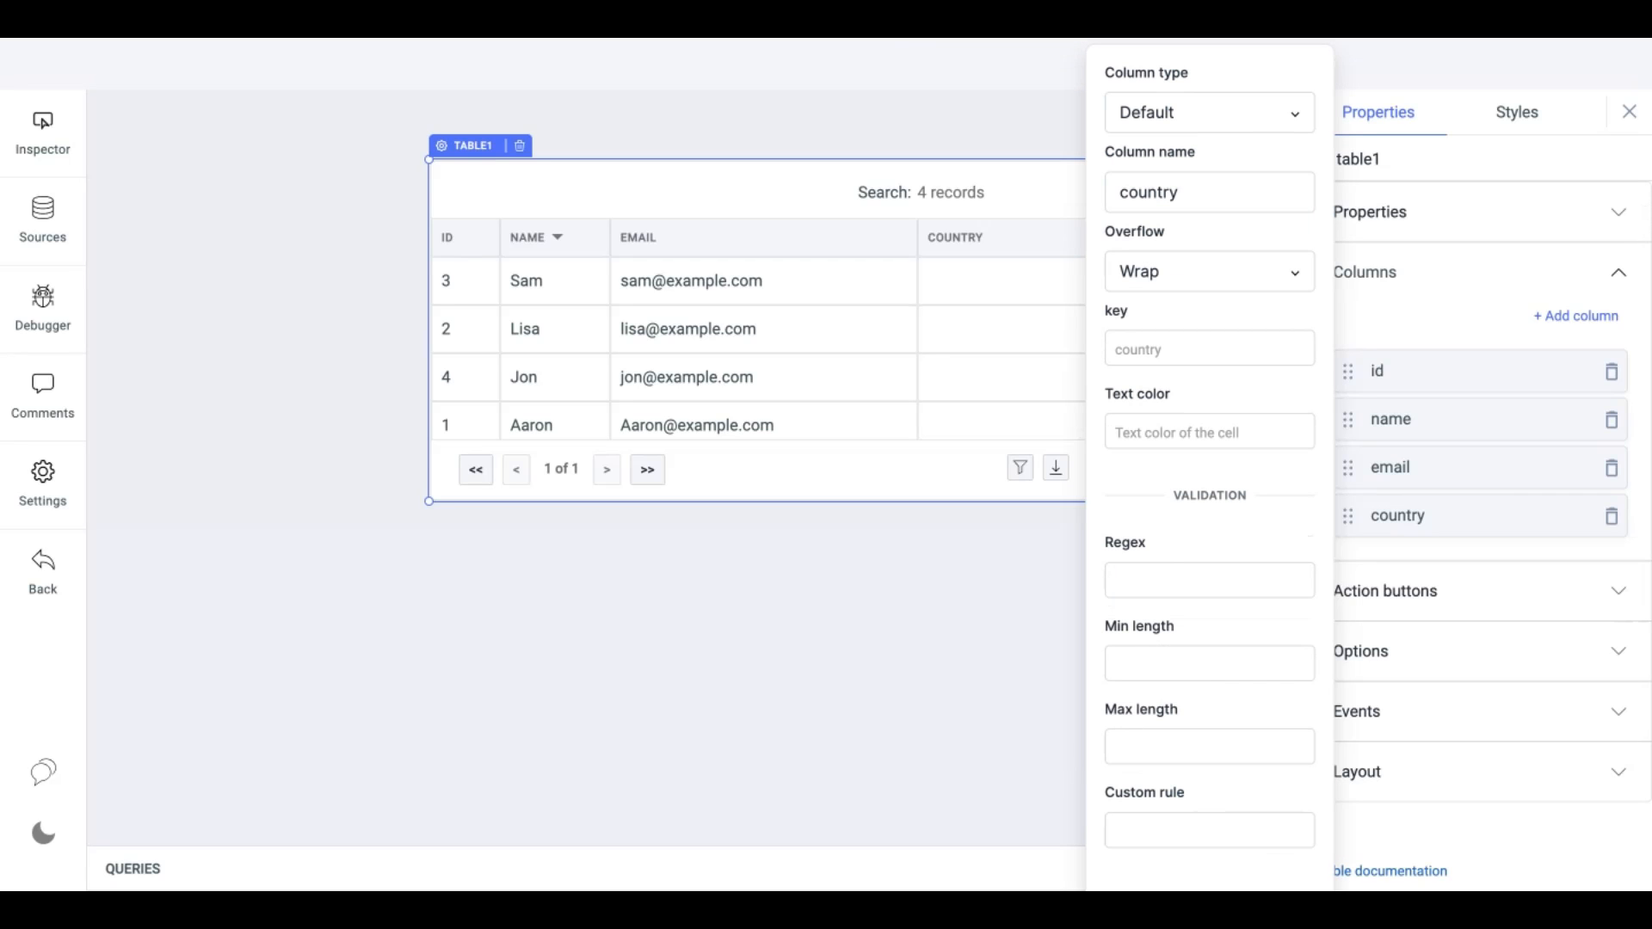
pyautogui.moveTo(1140, 662)
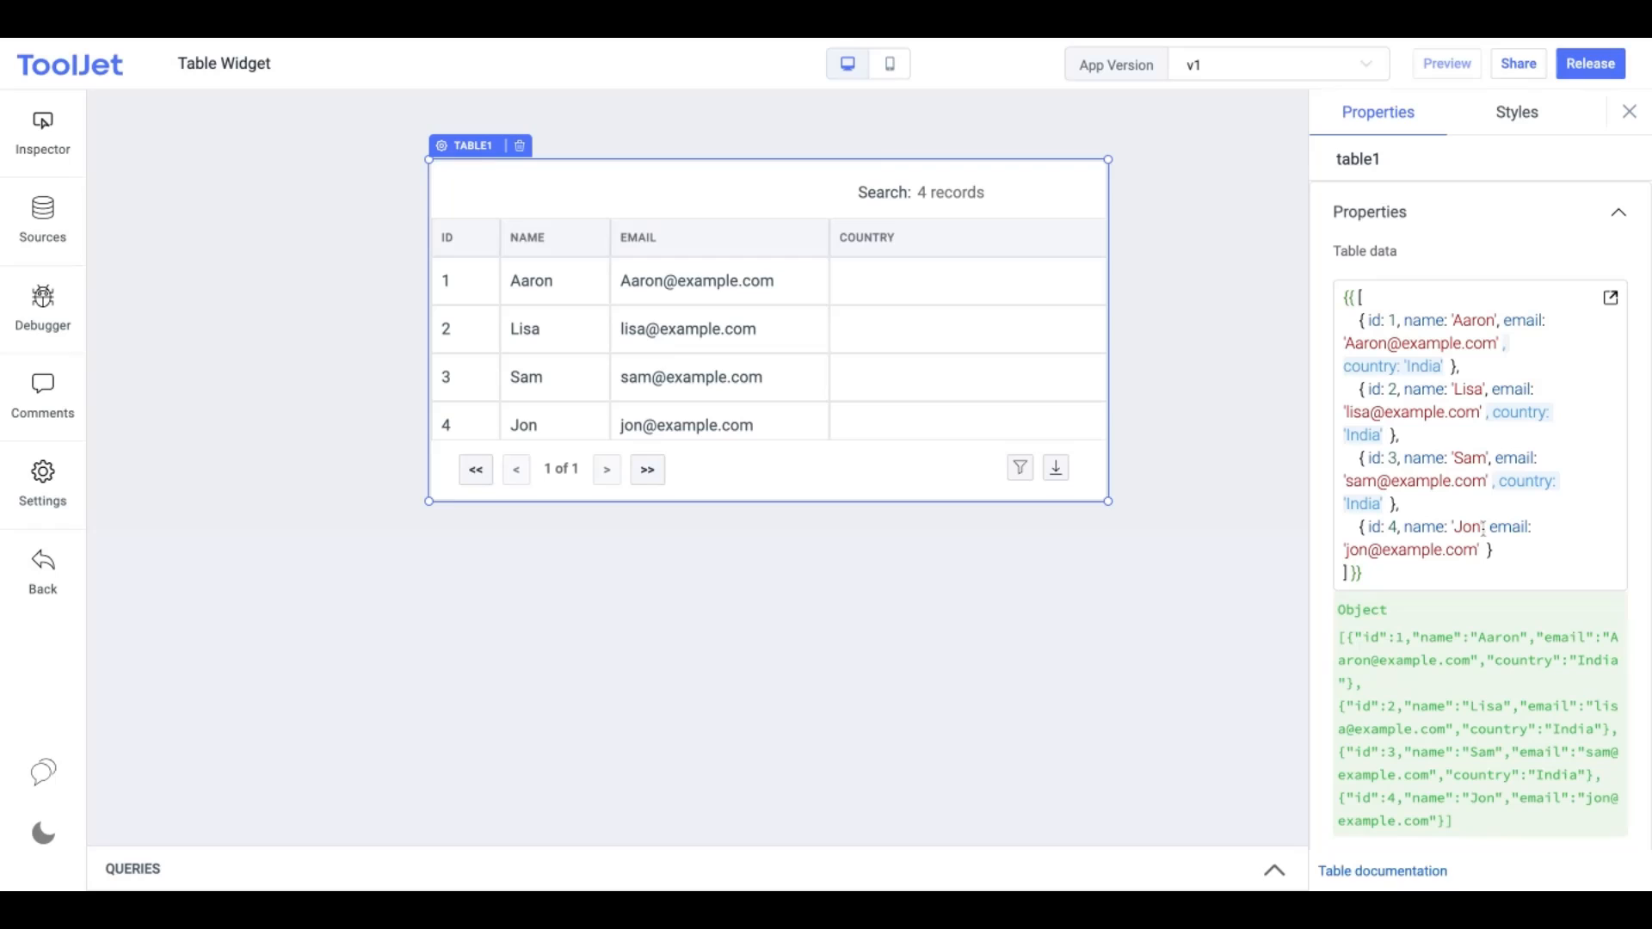
# Append country: 'India' to the record objects in the table data
pyautogui.write(", country: 'India'")
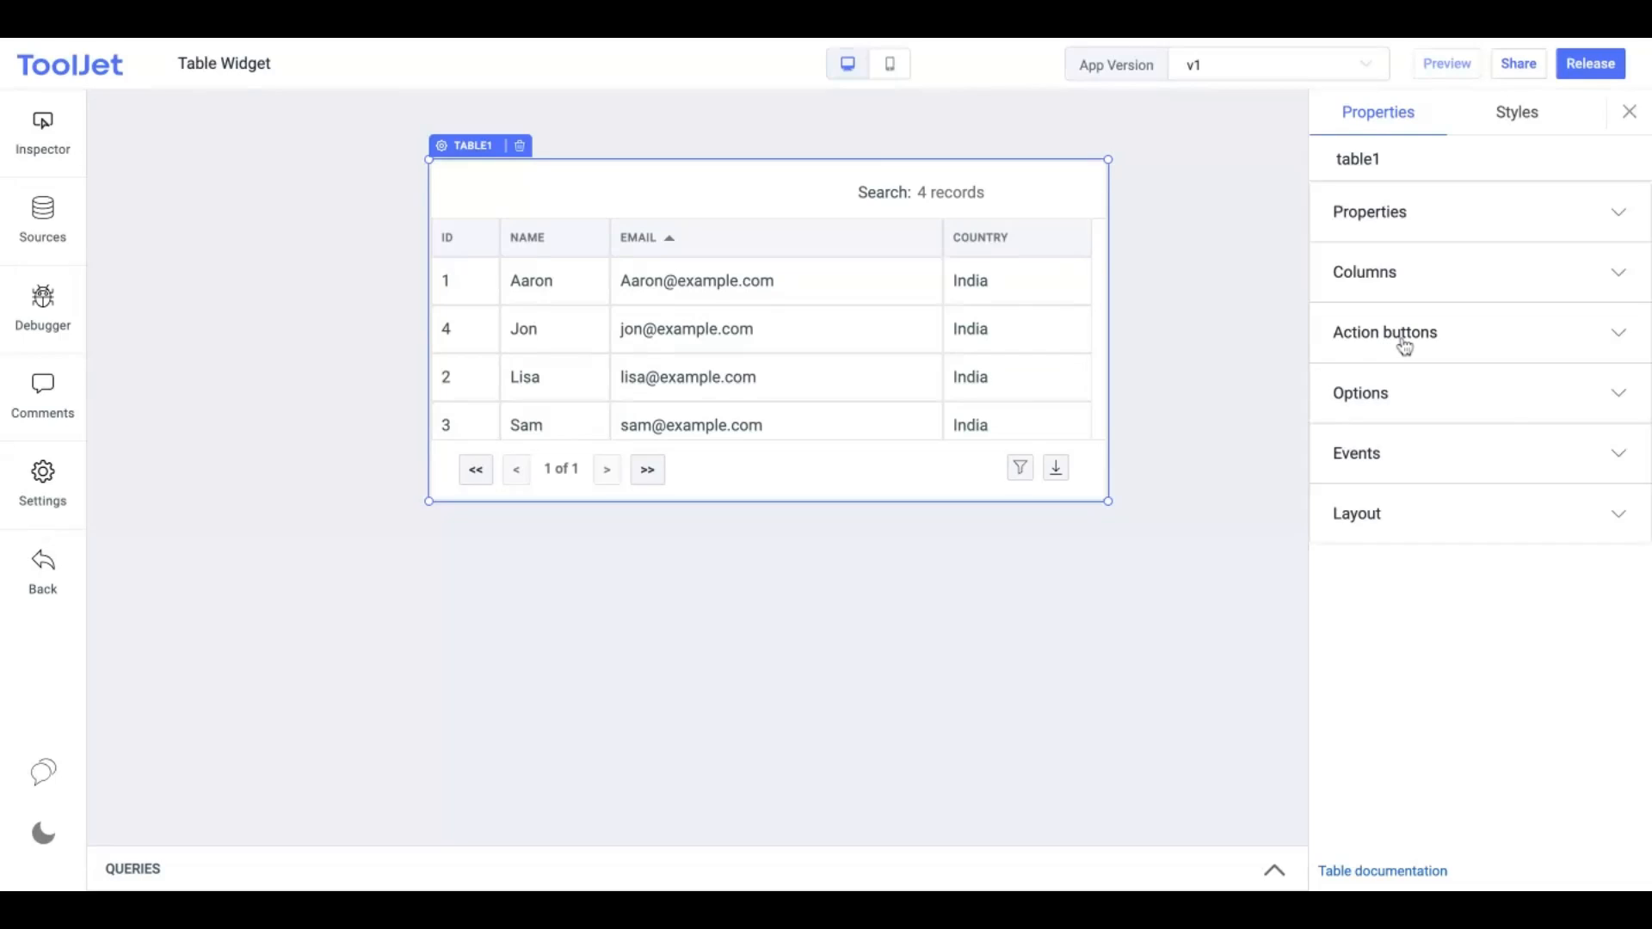
# Remove the duplicate second action button and narrow the email column to reveal Actions
pyautogui.click(1384, 332)
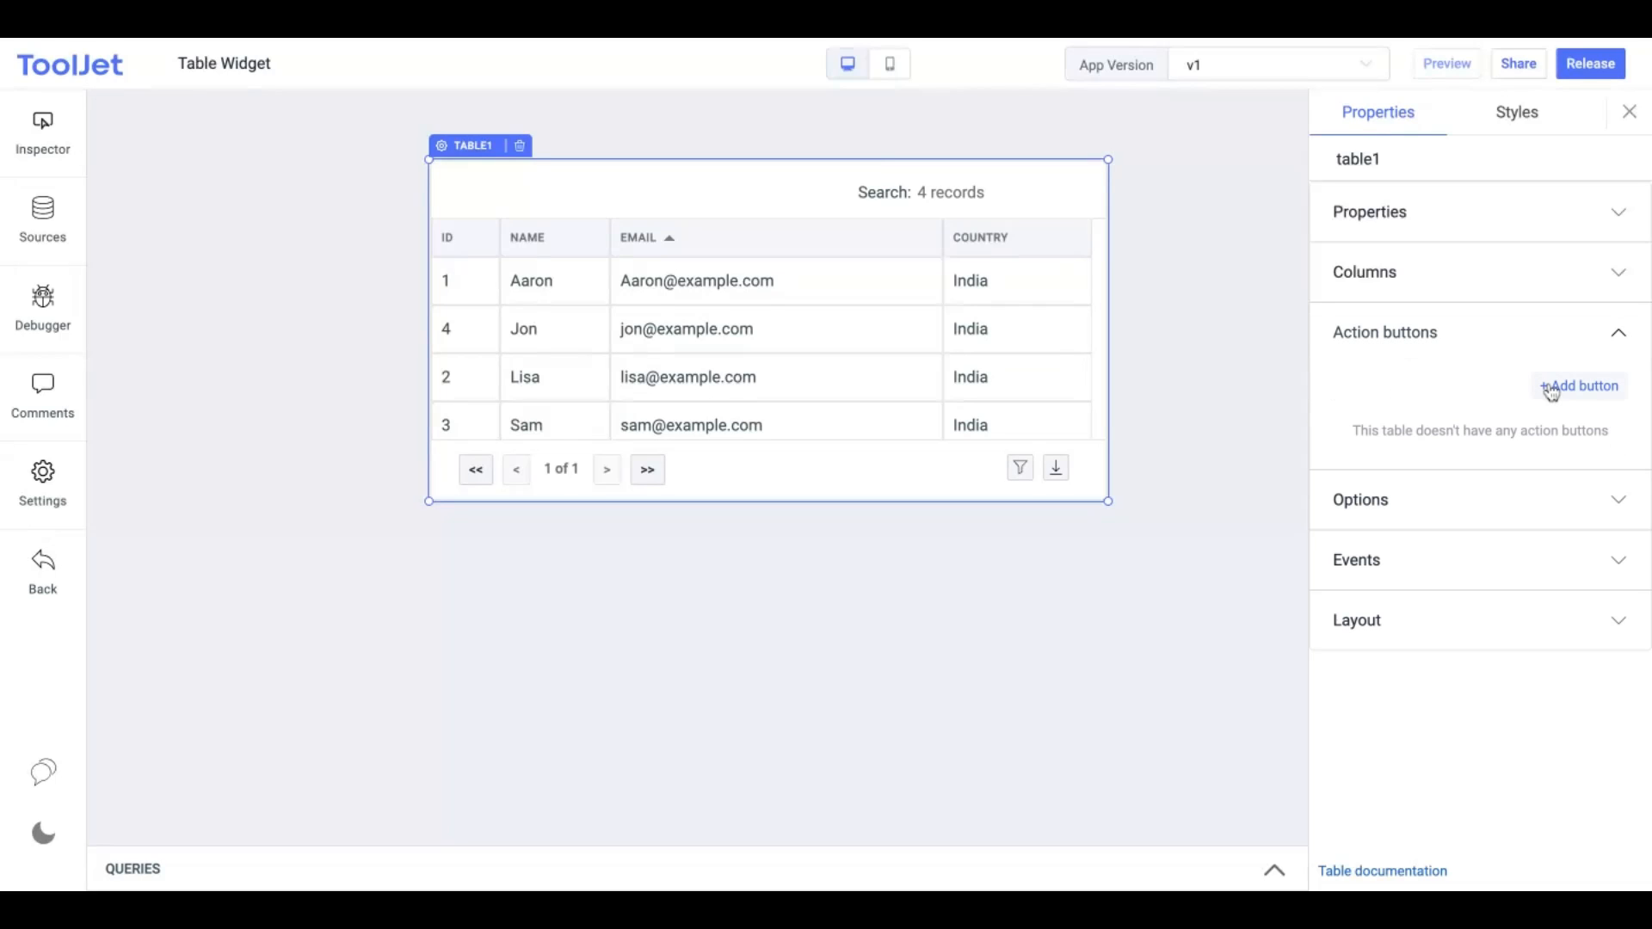
pyautogui.click(1582, 385)
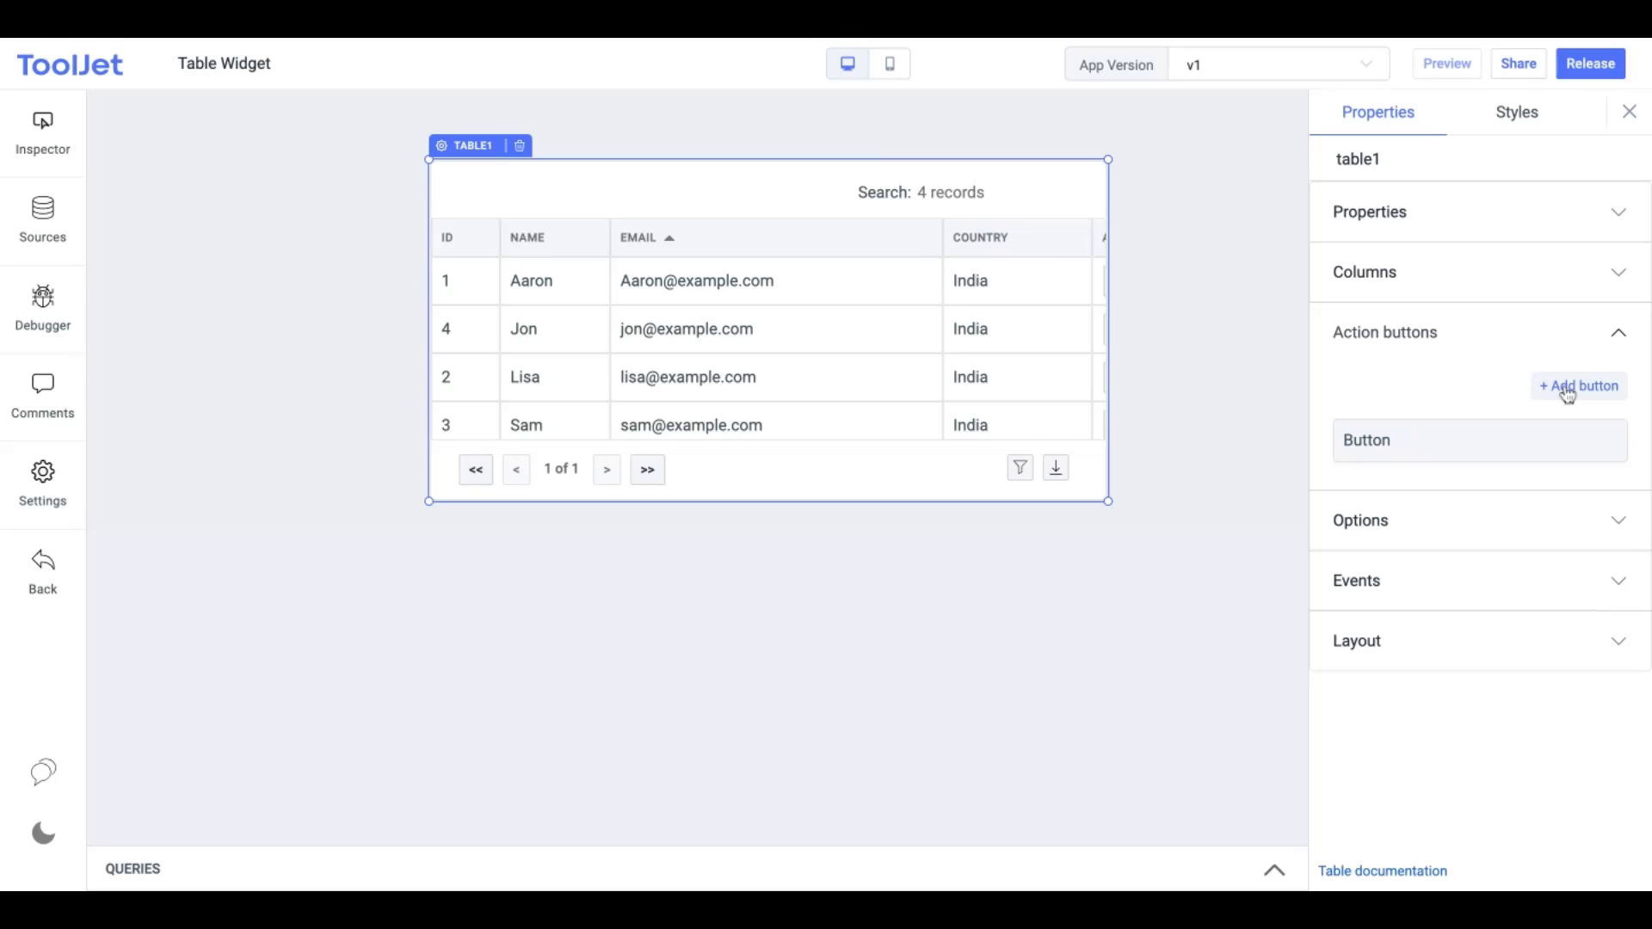
pyautogui.click(1578, 386)
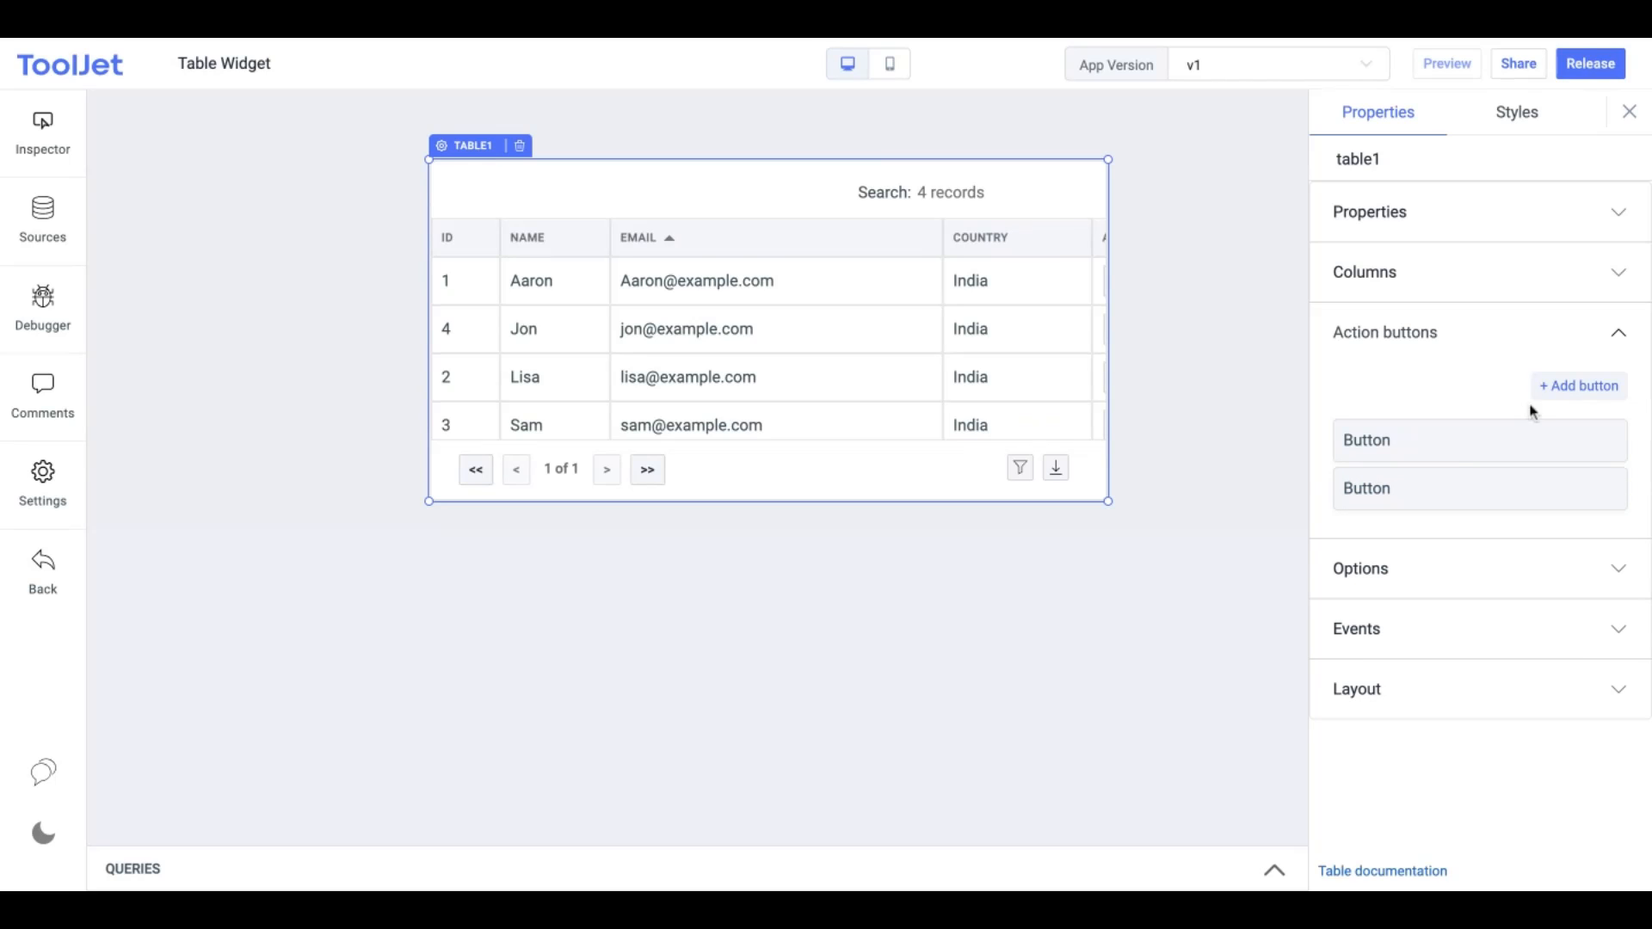
pyautogui.click(1478, 440)
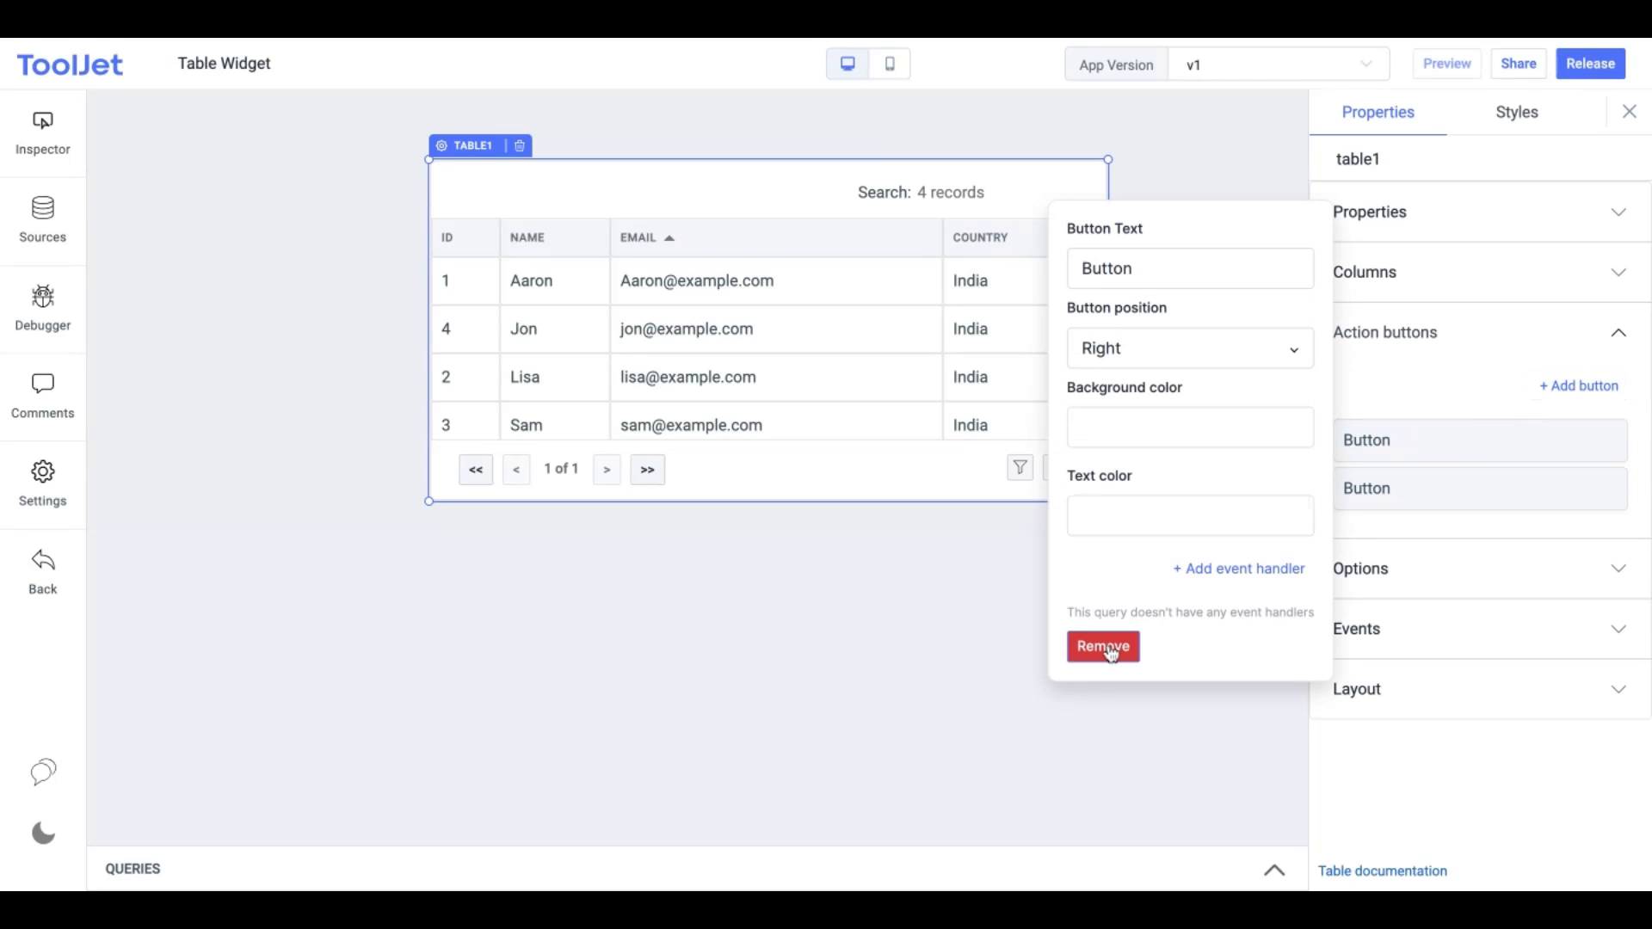
pyautogui.click(1103, 647)
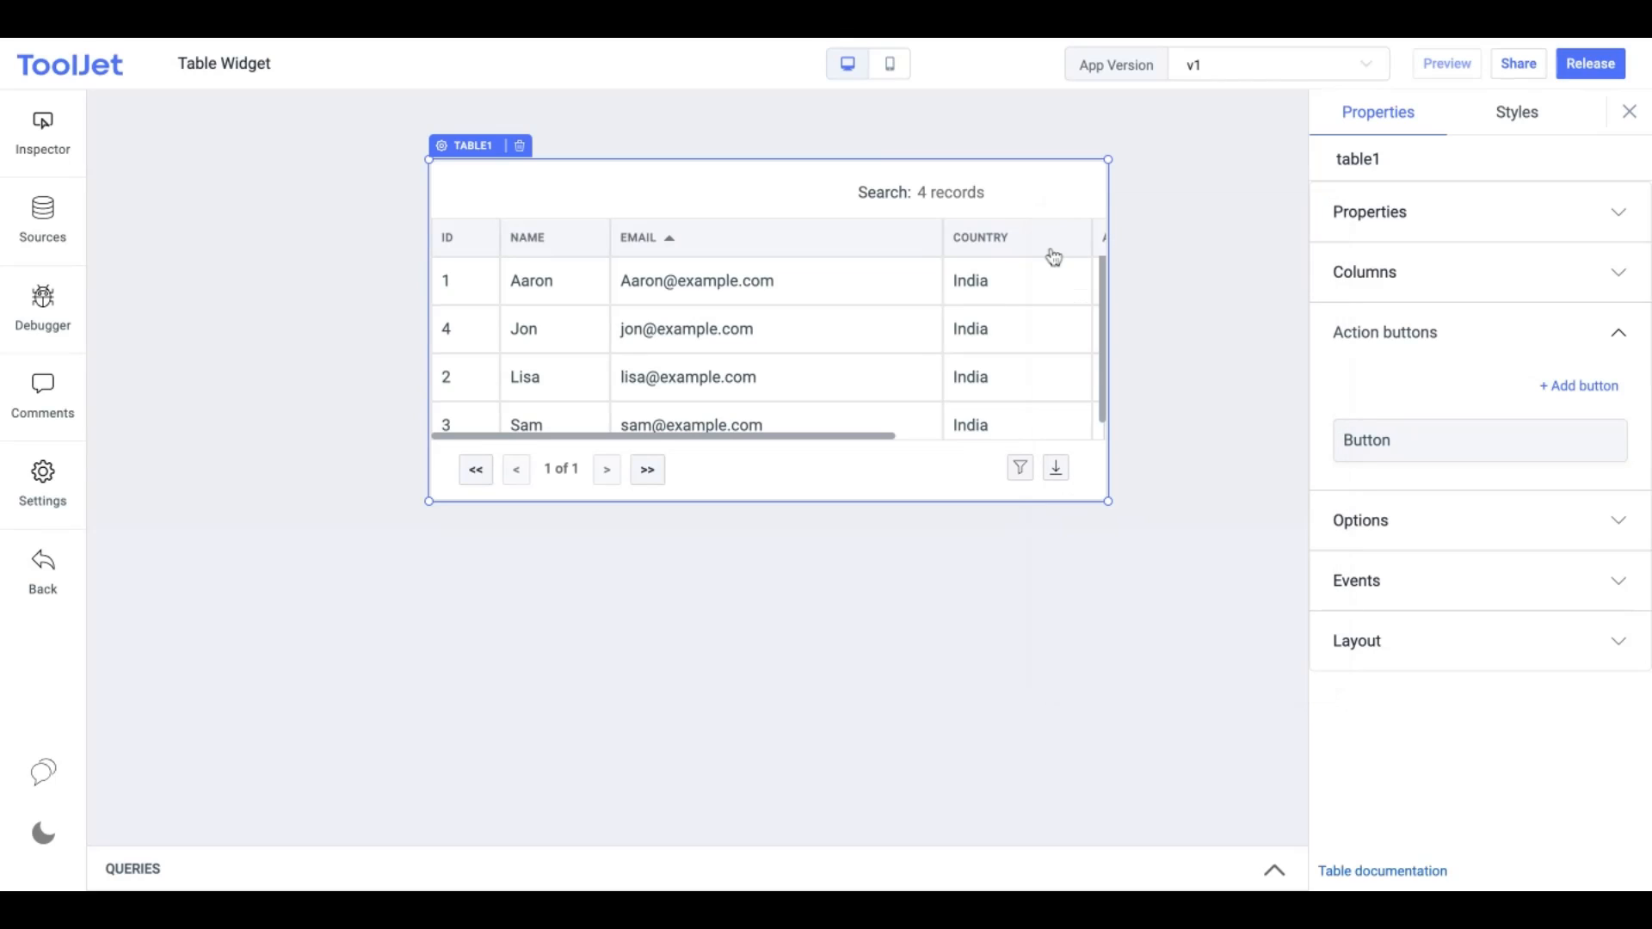
pyautogui.moveTo(1083, 238); pyautogui.dragTo(930, 232)
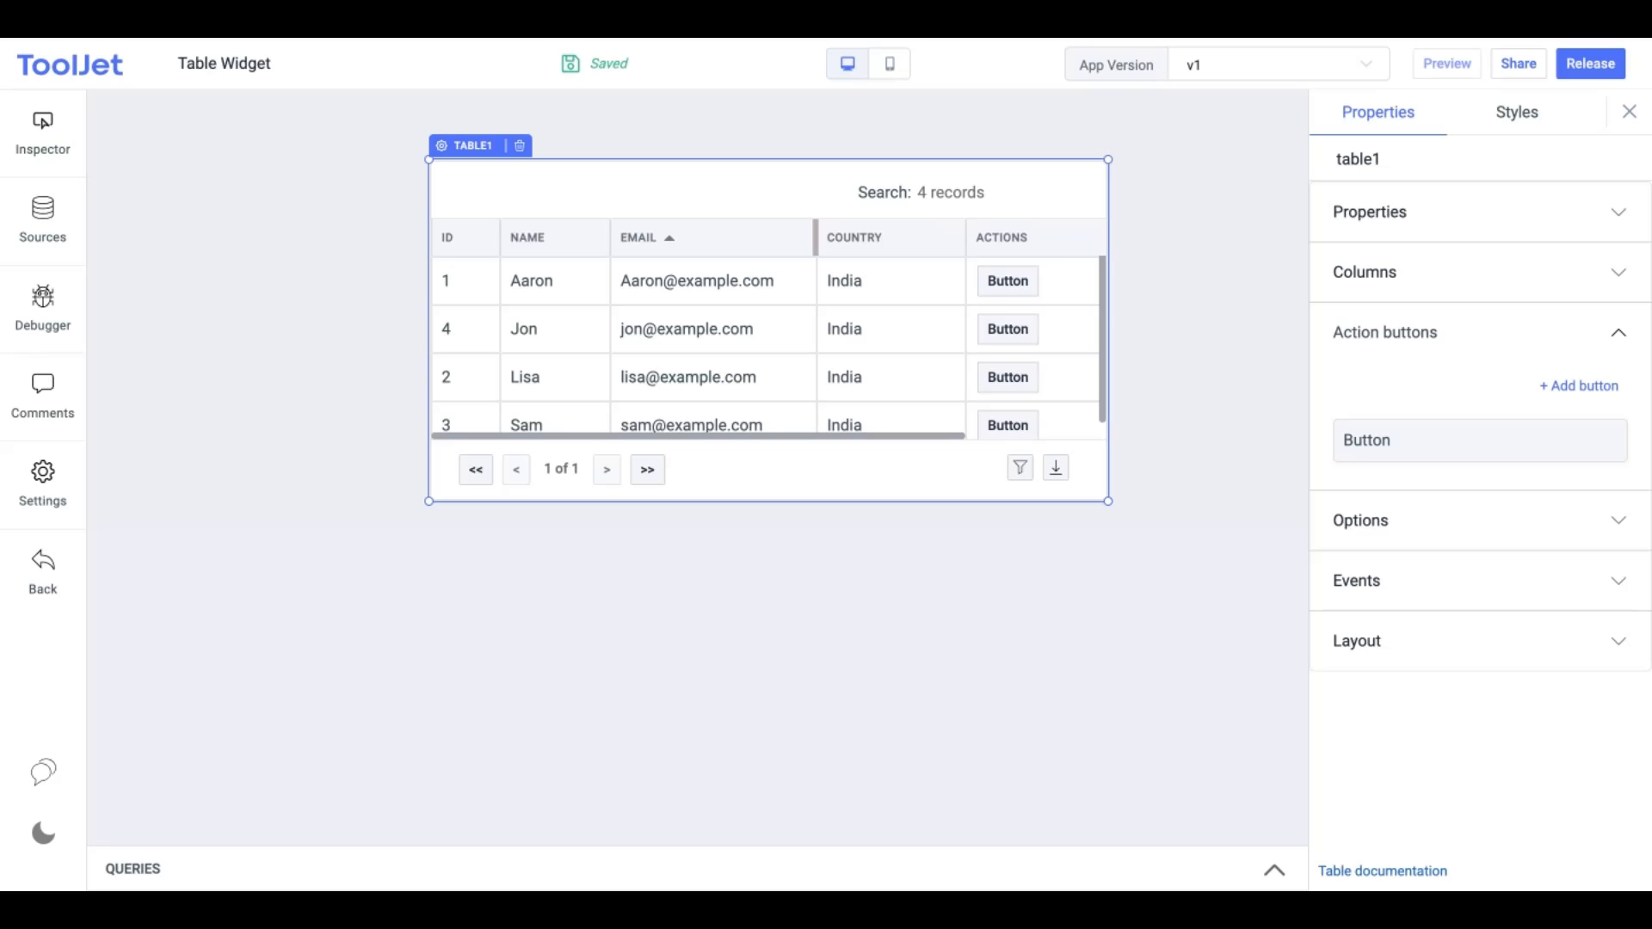
pyautogui.click(637, 237)
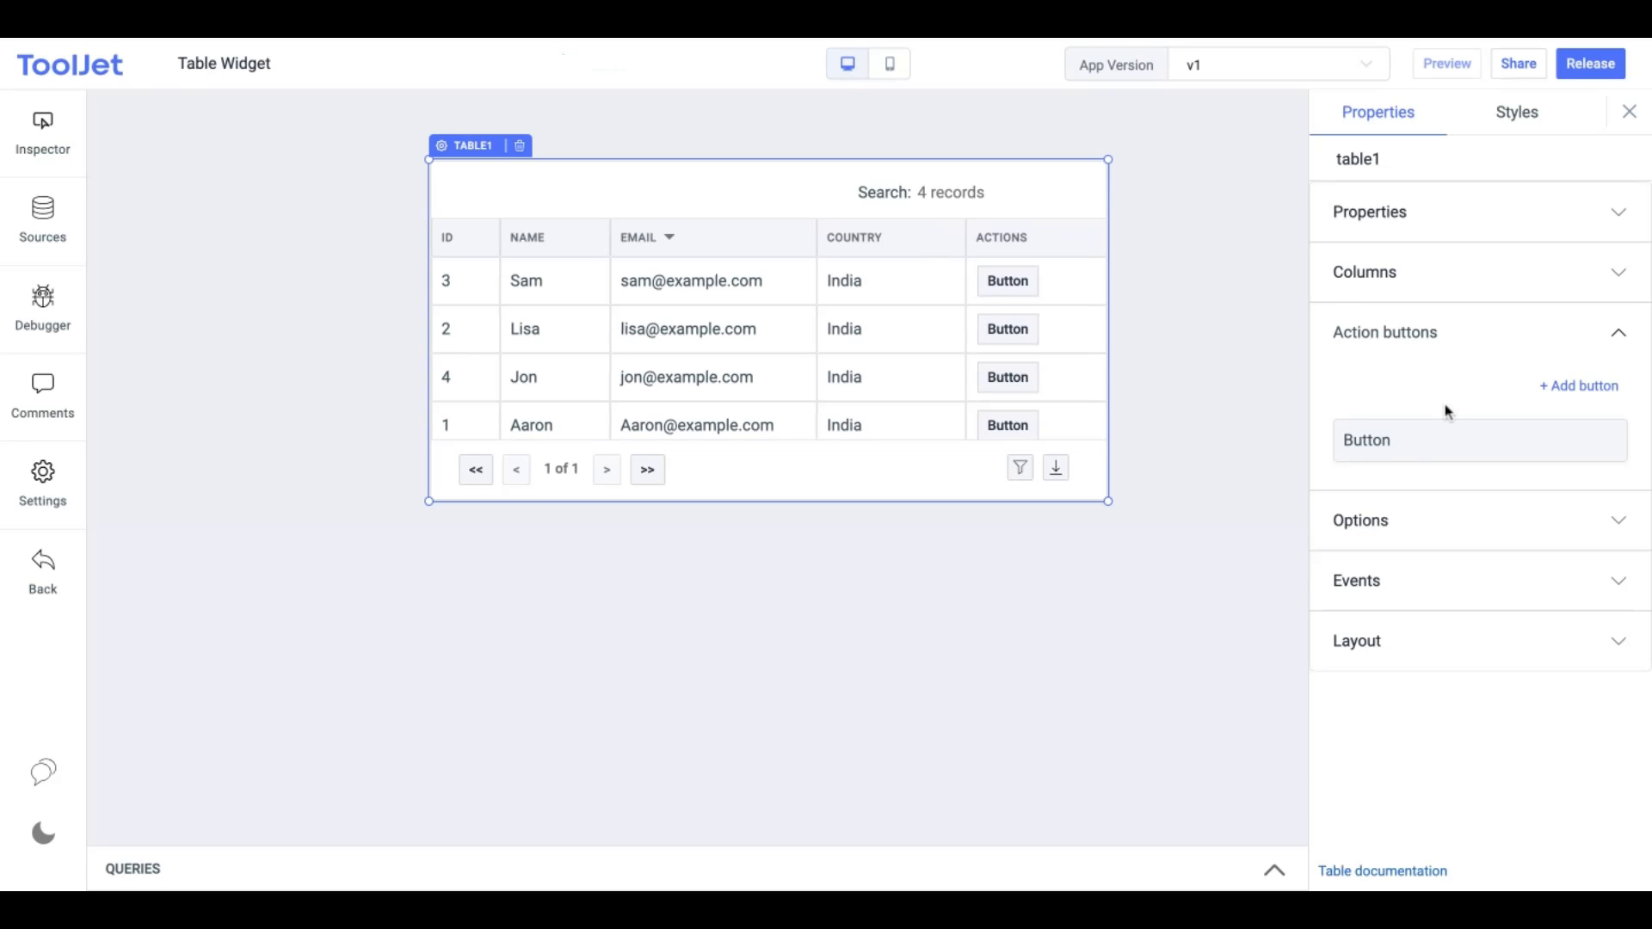
# Give the action button text 'view details', purple background, light text, and an On click Show Alert
pyautogui.click(1366, 440)
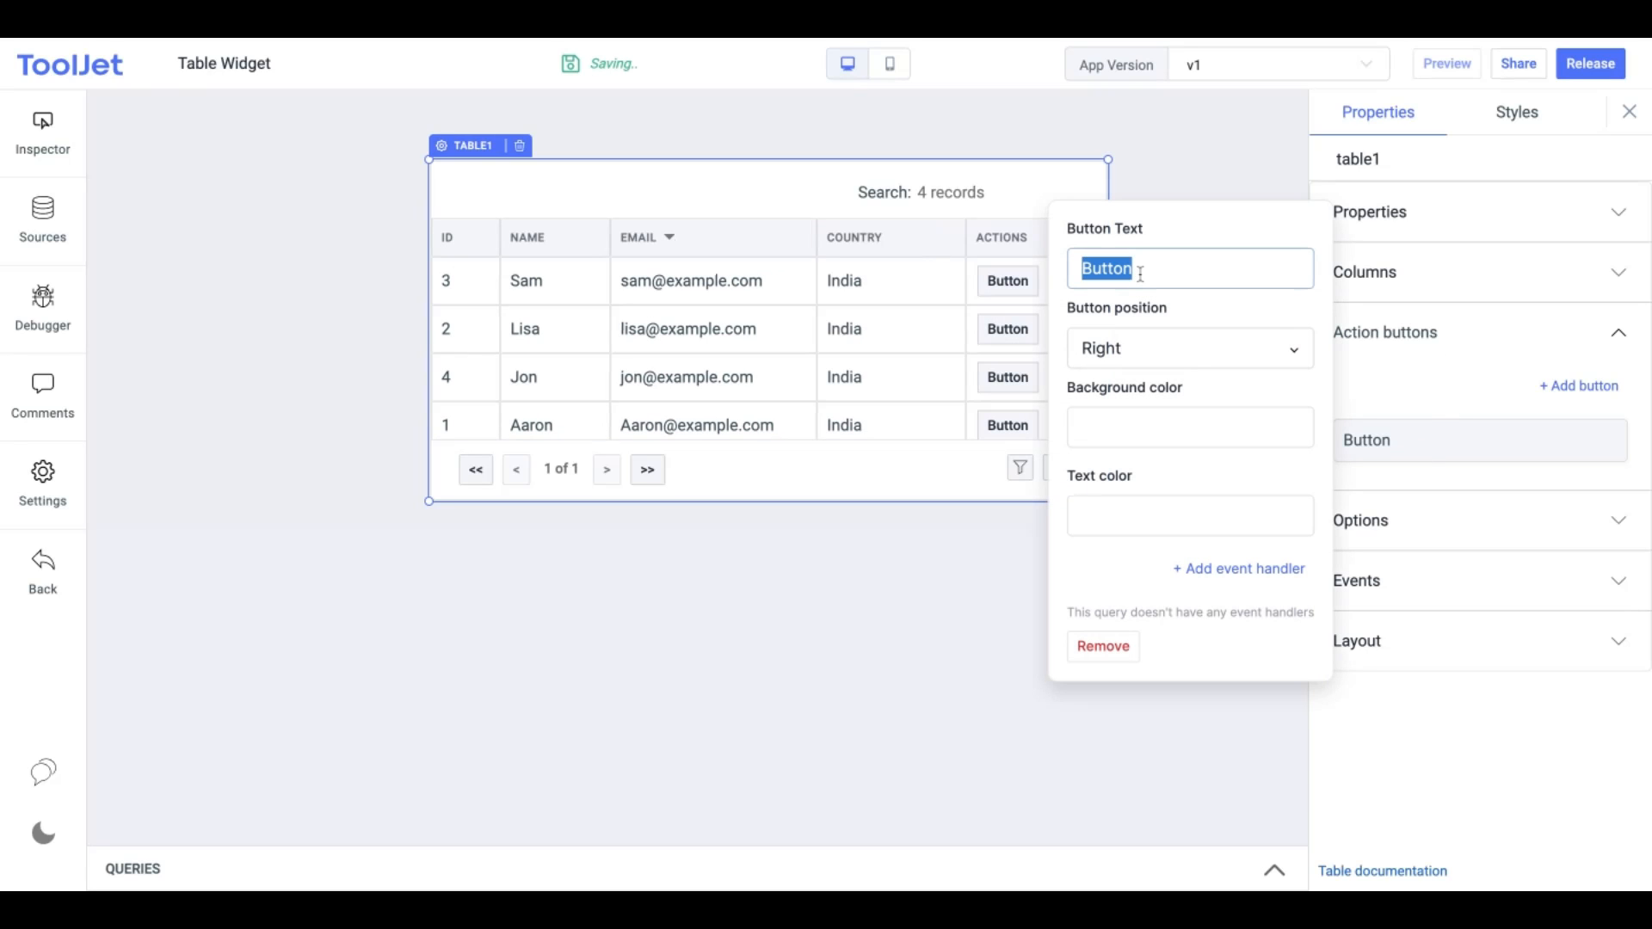
pyautogui.write('view details')
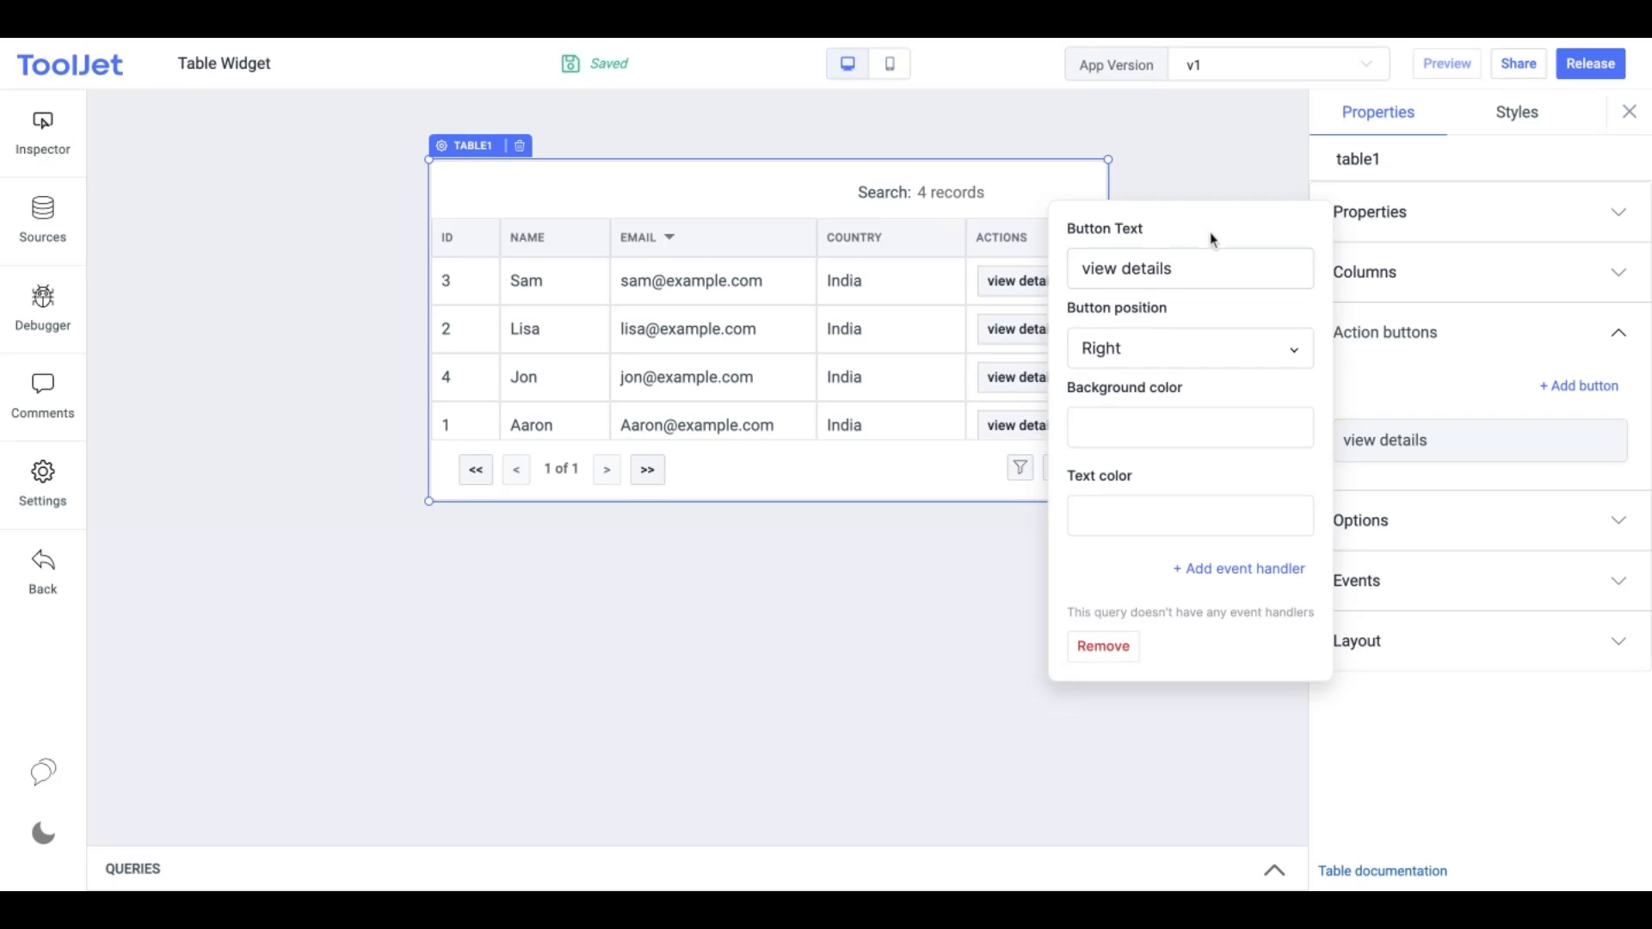
pyautogui.click(1188, 348)
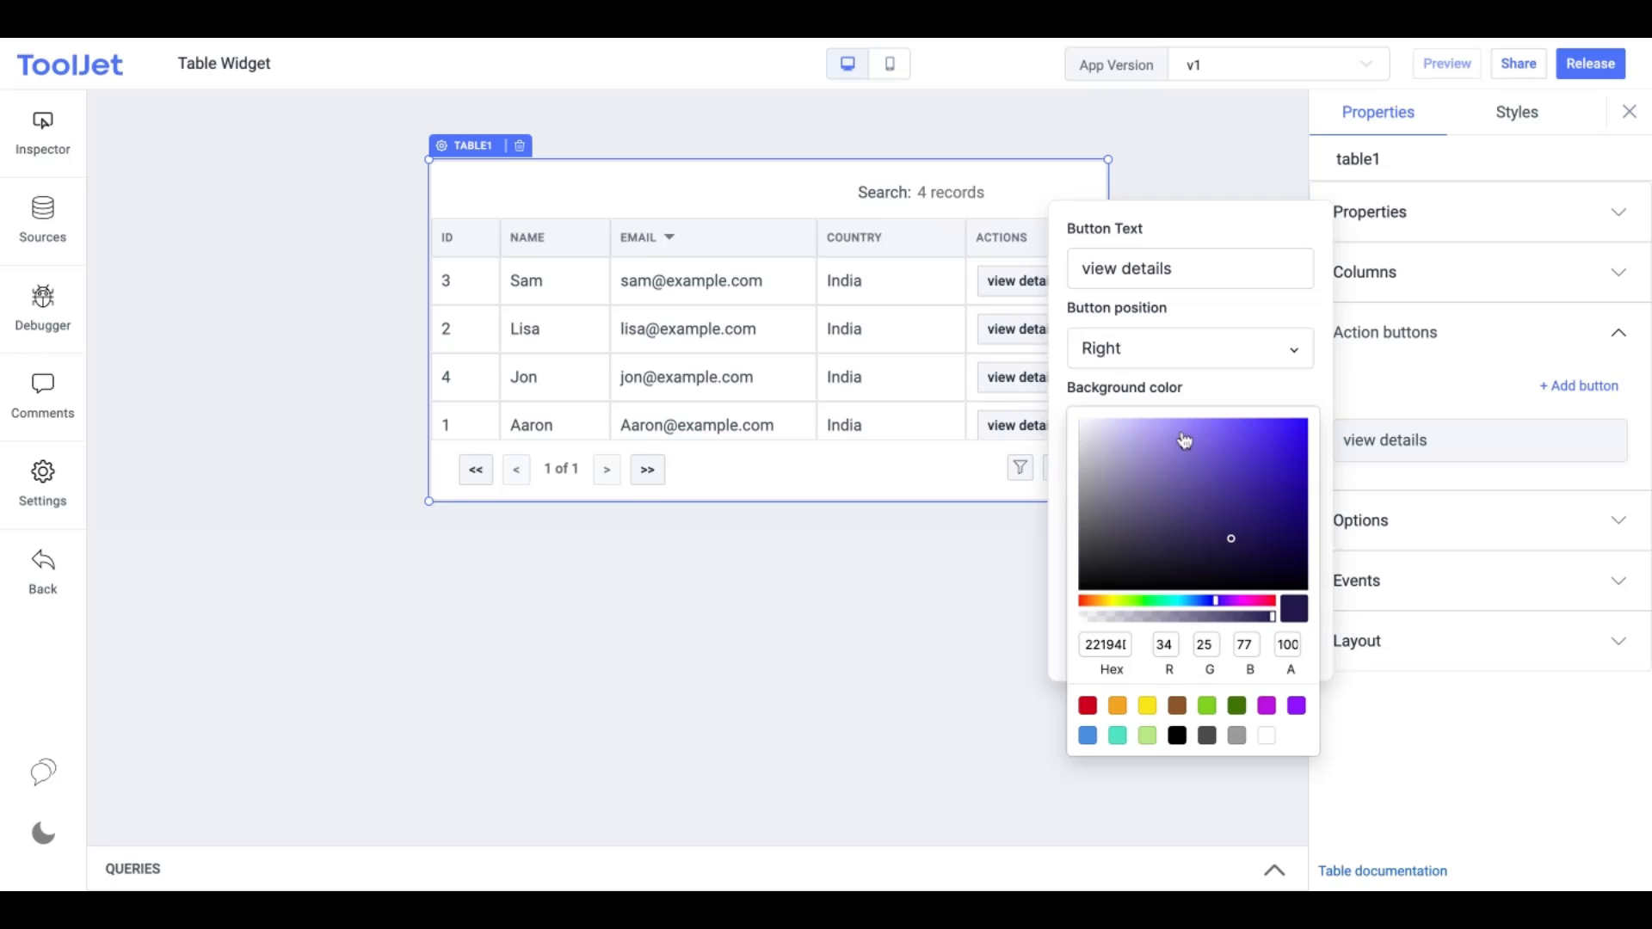
pyautogui.moveTo(1260, 457)
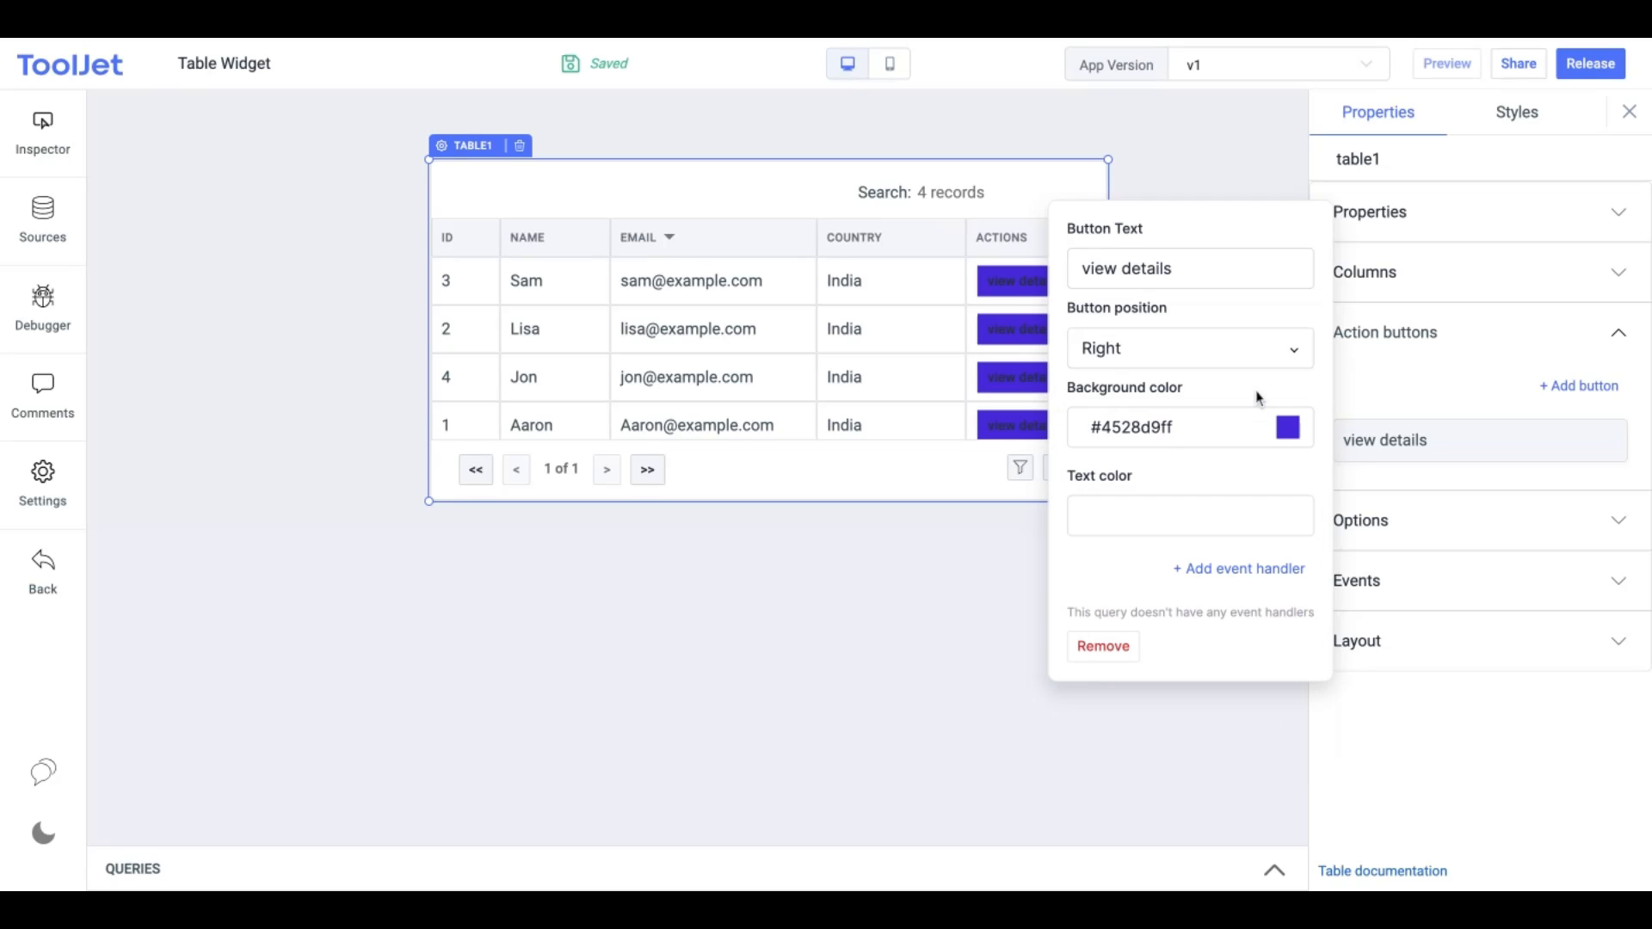
pyautogui.click(1188, 516)
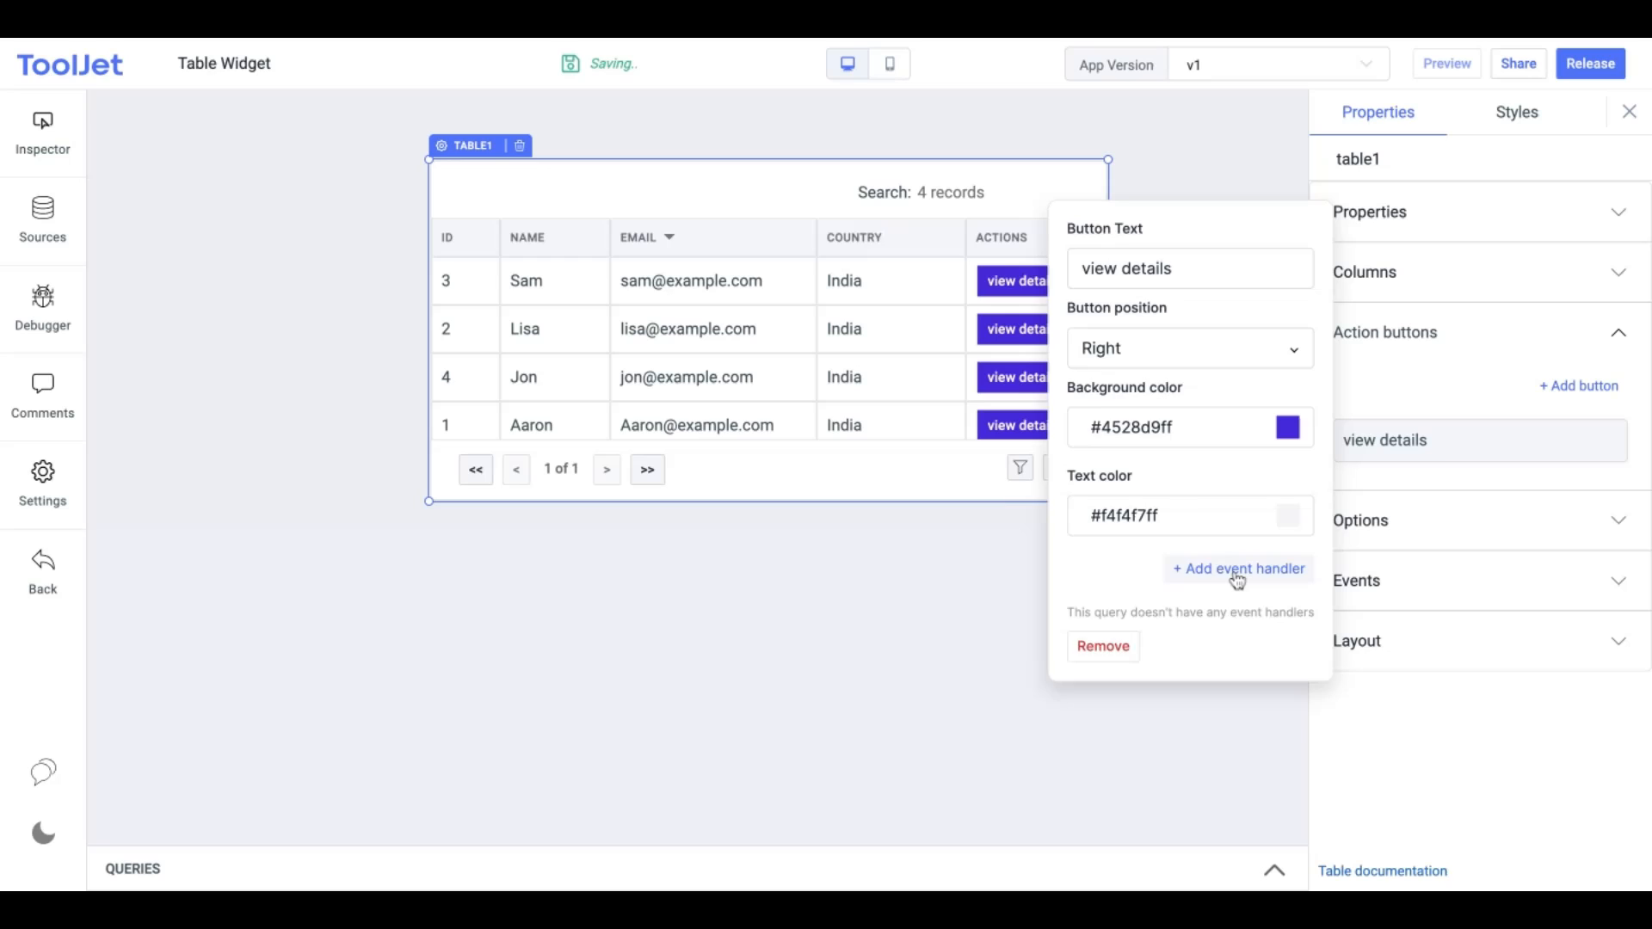
pyautogui.click(1237, 569)
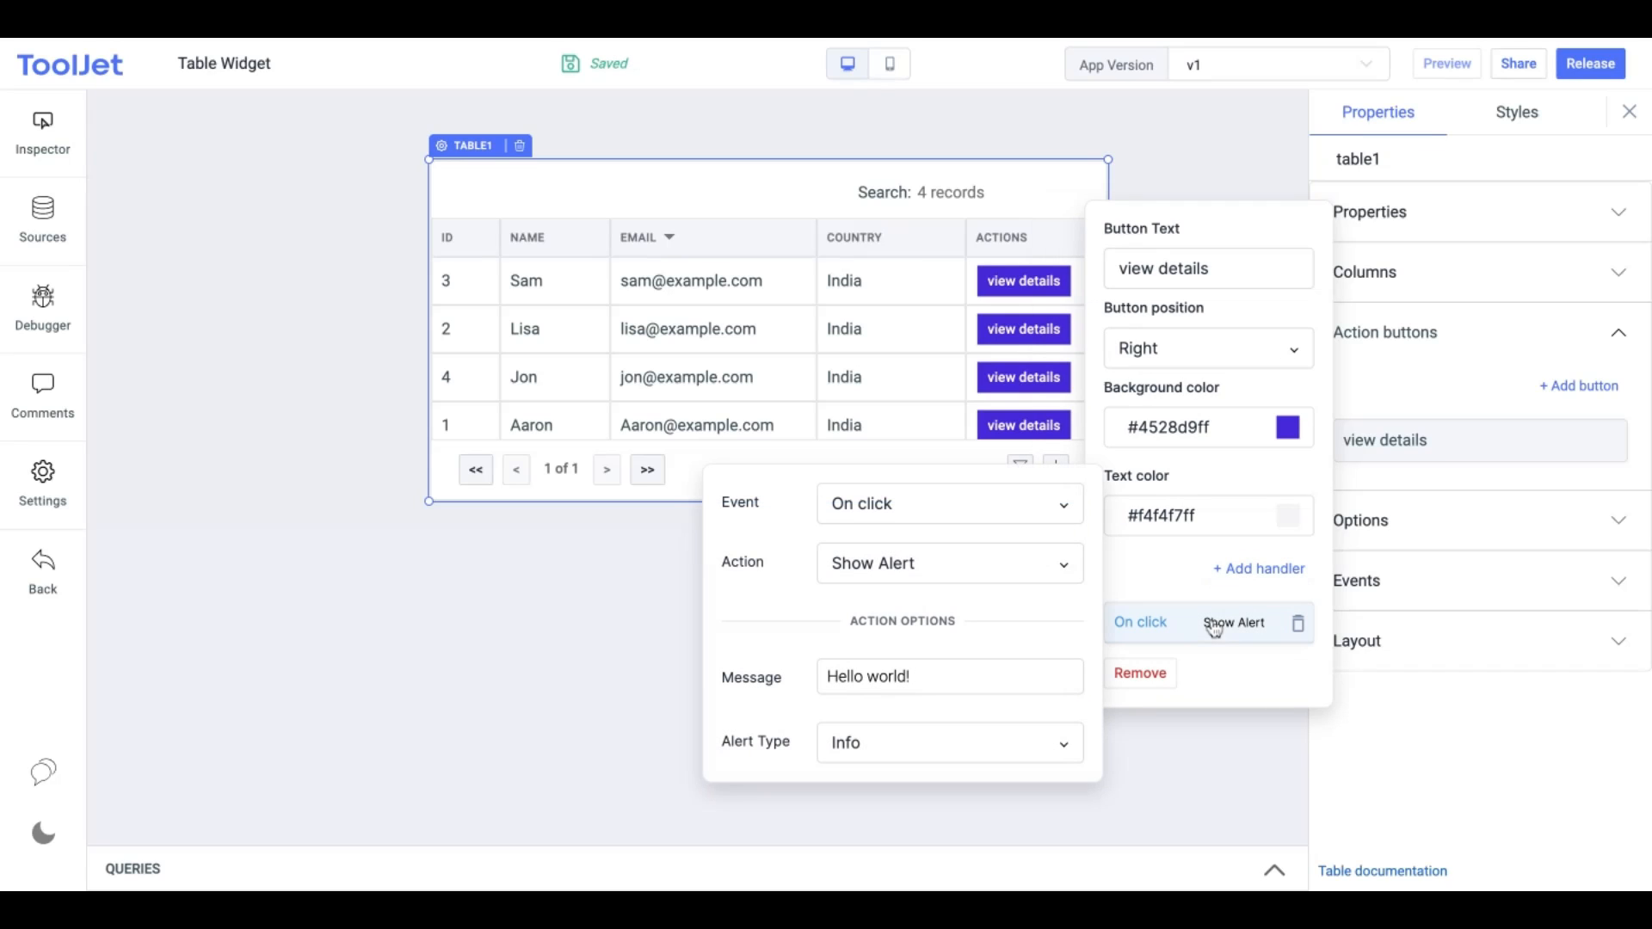
pyautogui.click(945, 563)
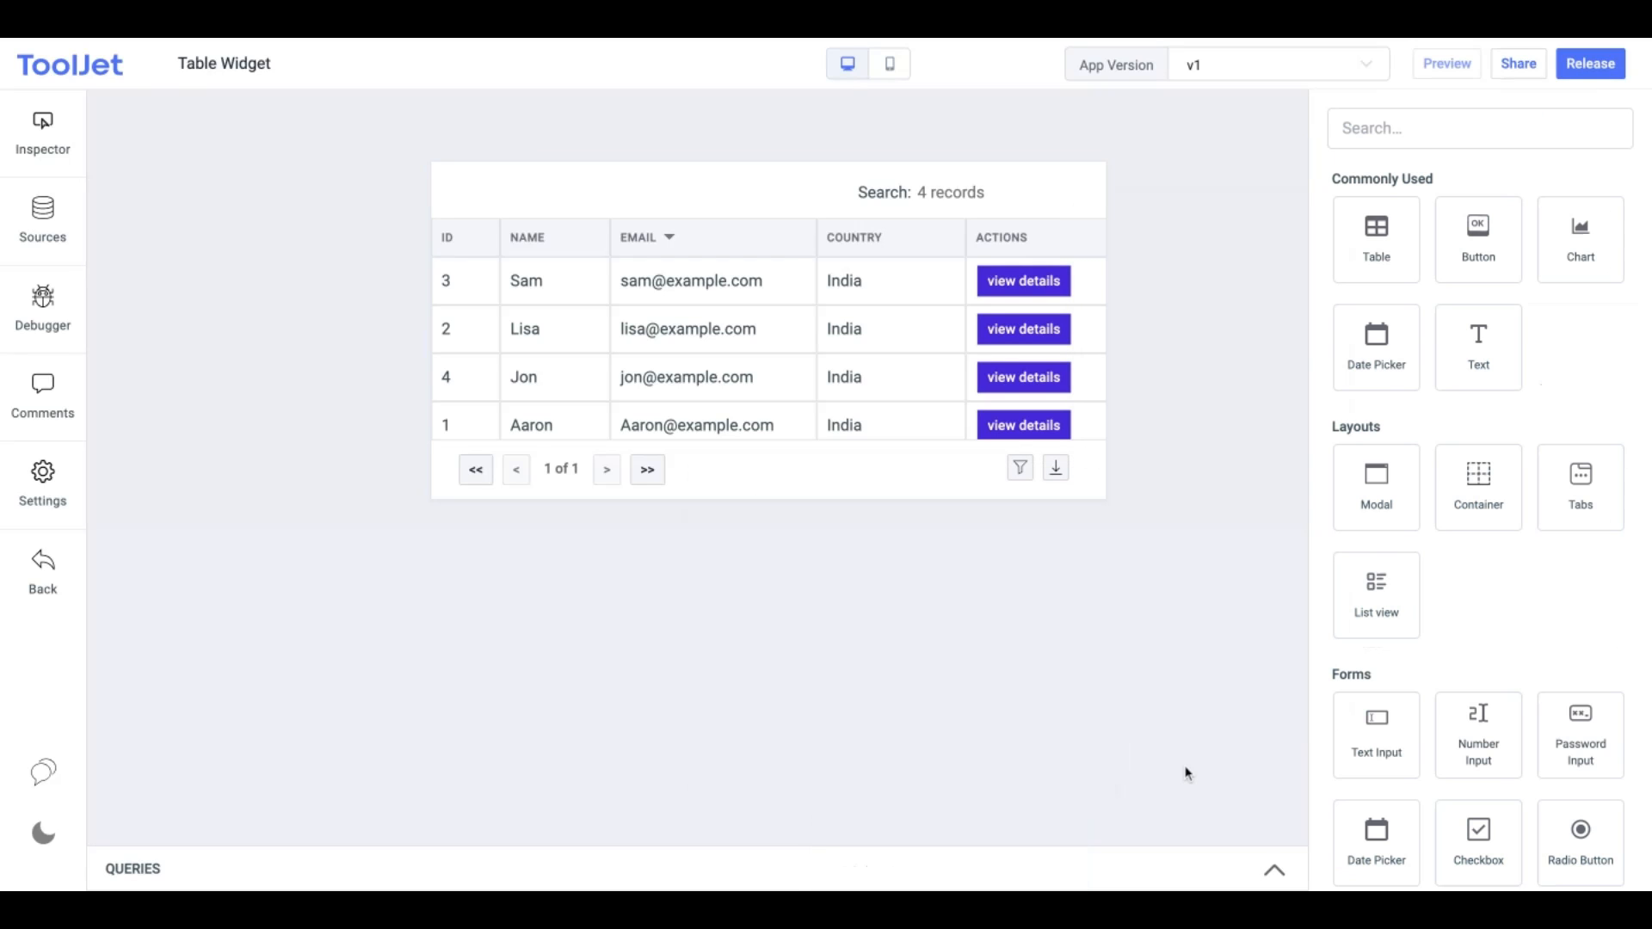
# Test the view details Hello world! alert, then sort rows by ascending ID
pyautogui.click(1023, 281)
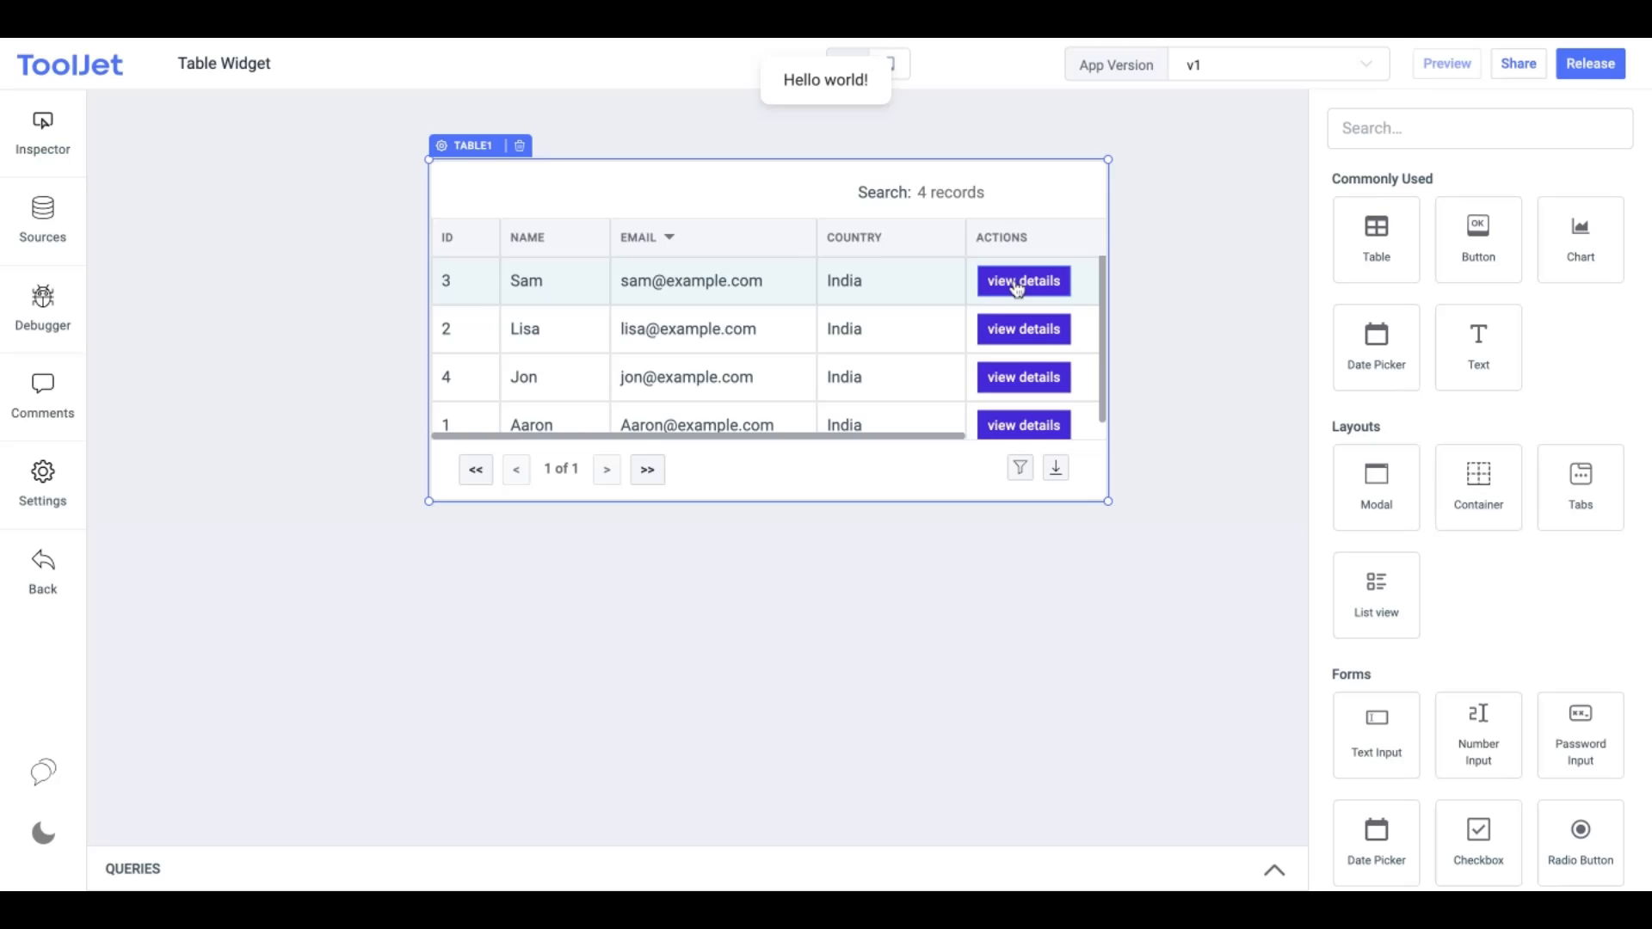
pyautogui.click(471, 145)
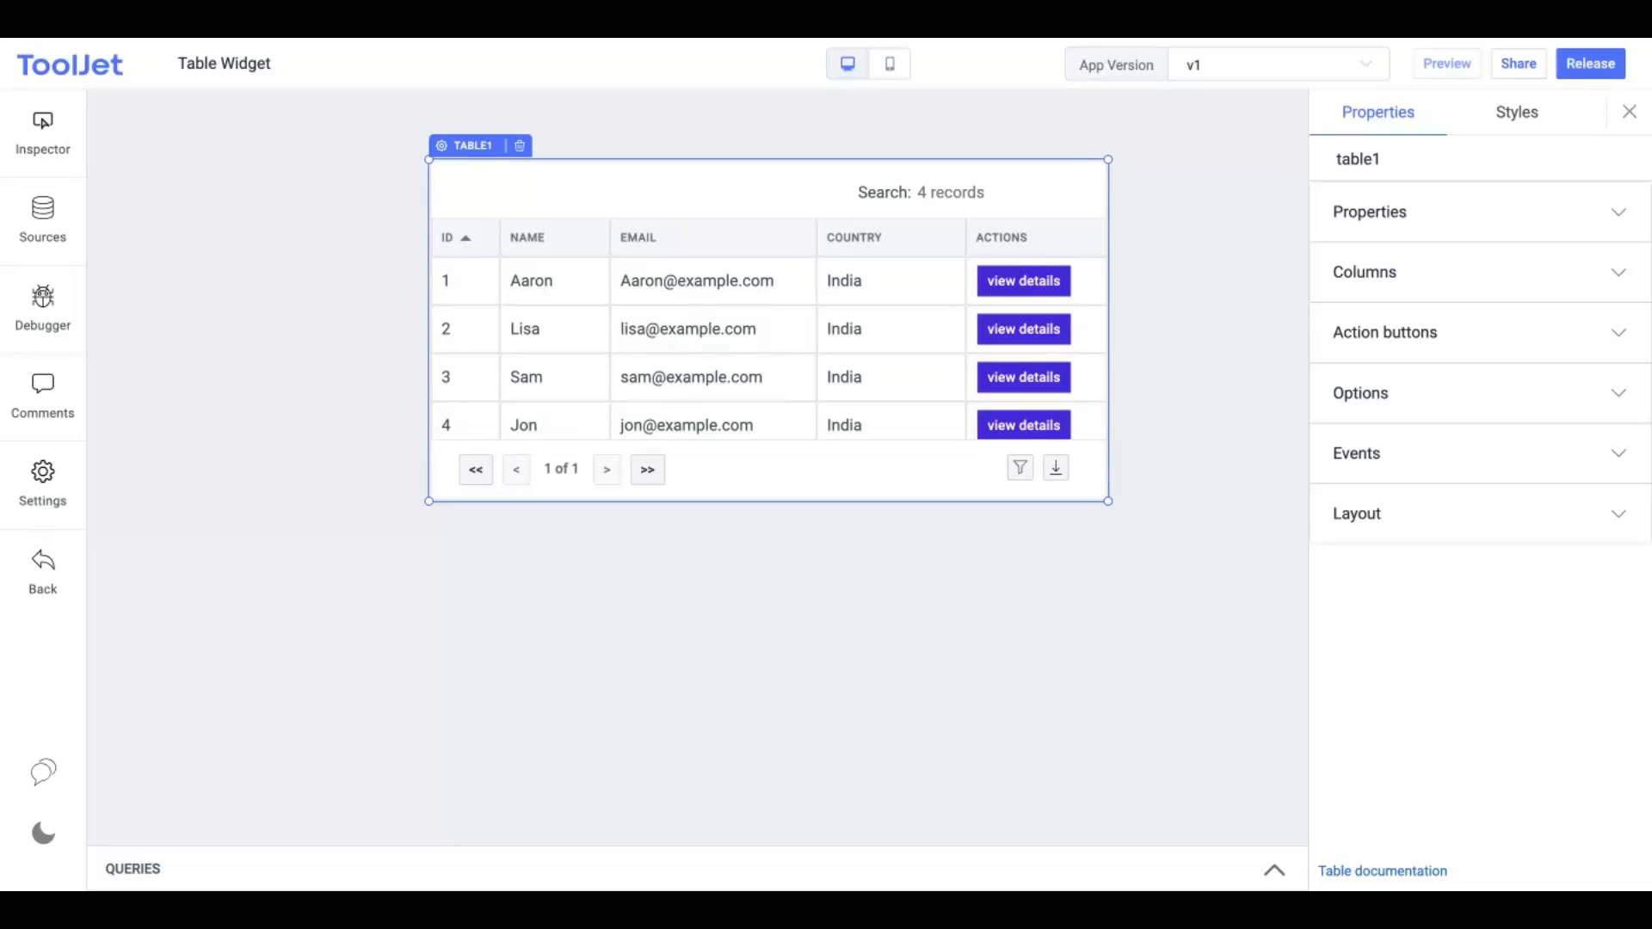
# Toggle server-side pagination and search on and off, keeping client-side pagination enabled
pyautogui.click(1360, 394)
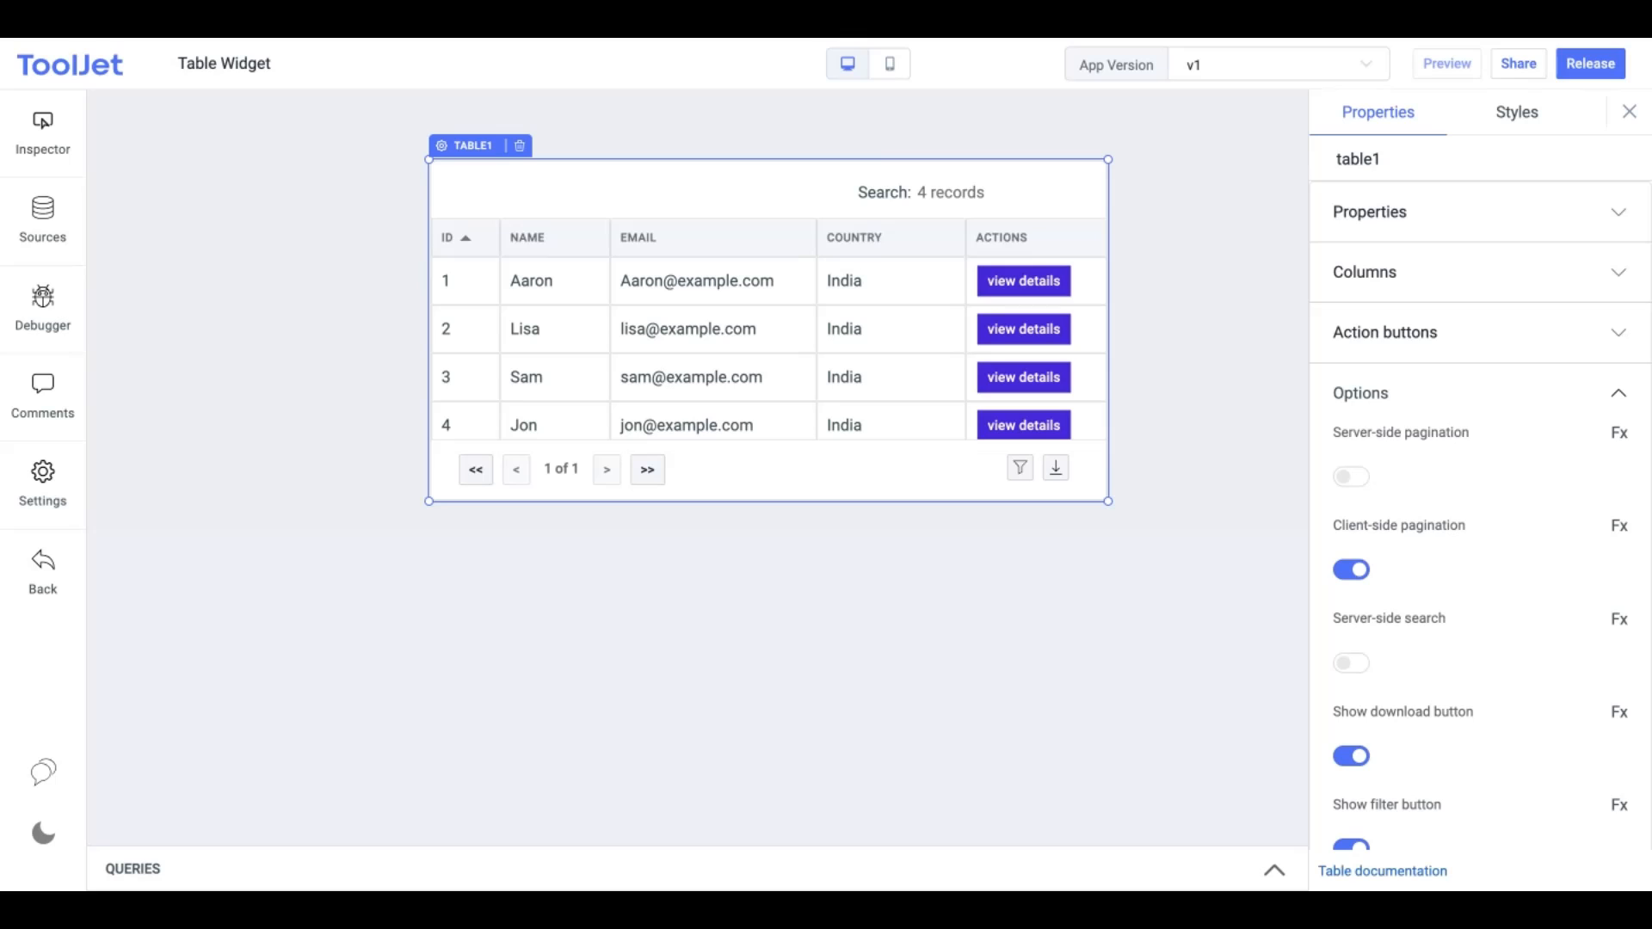
pyautogui.scroll(-3)
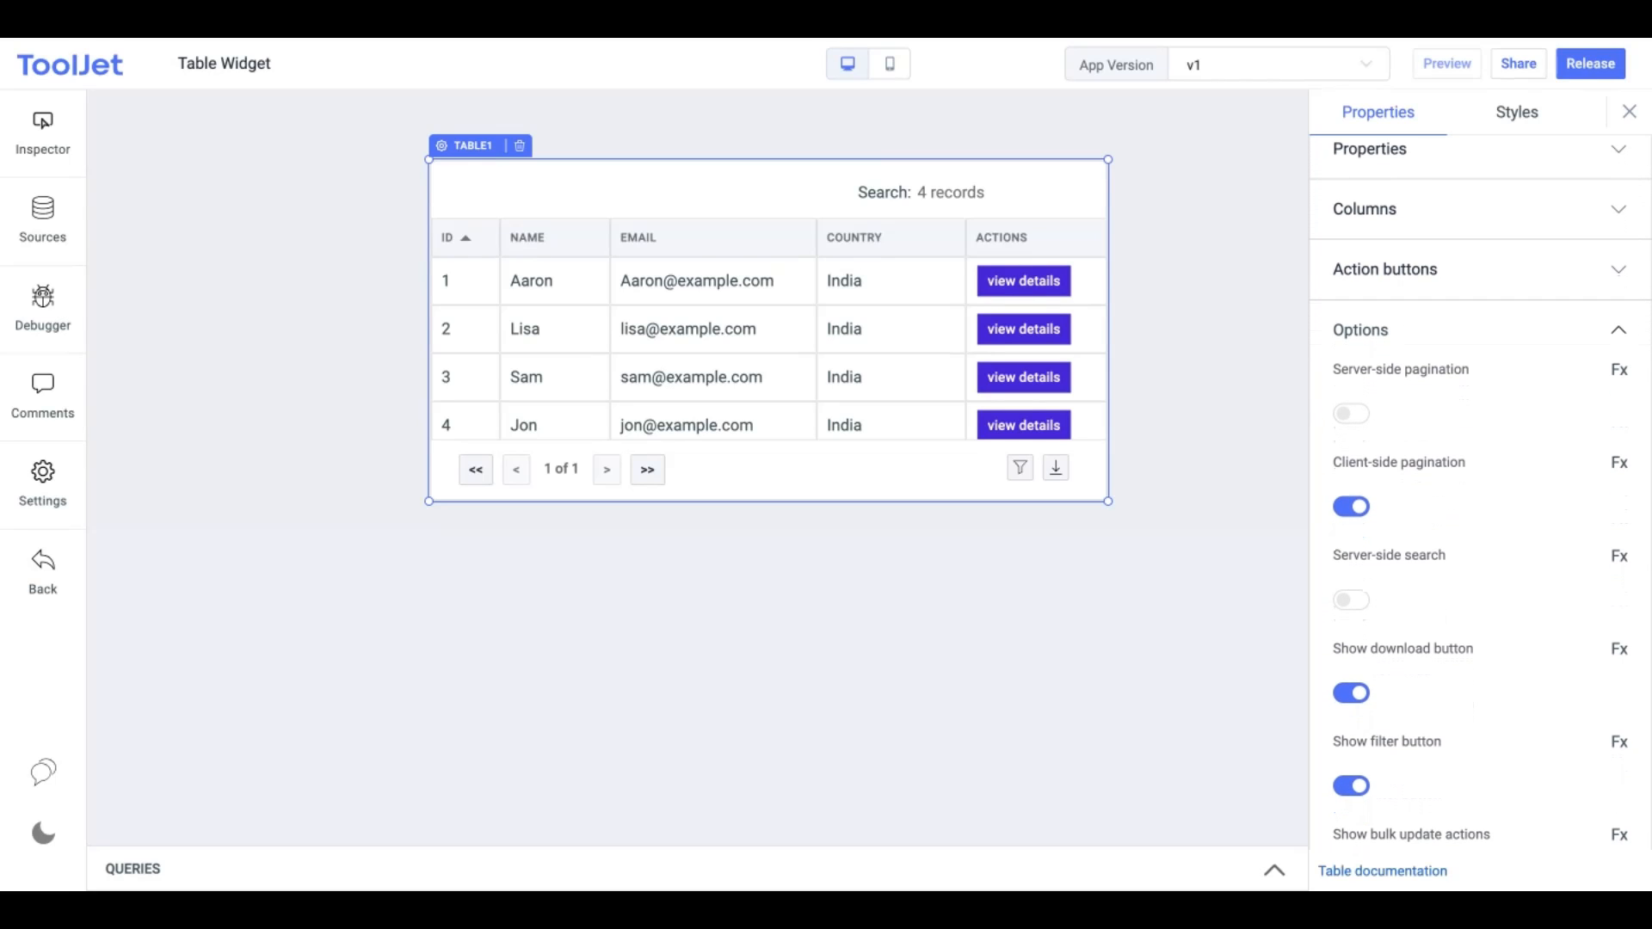
pyautogui.click(1352, 413)
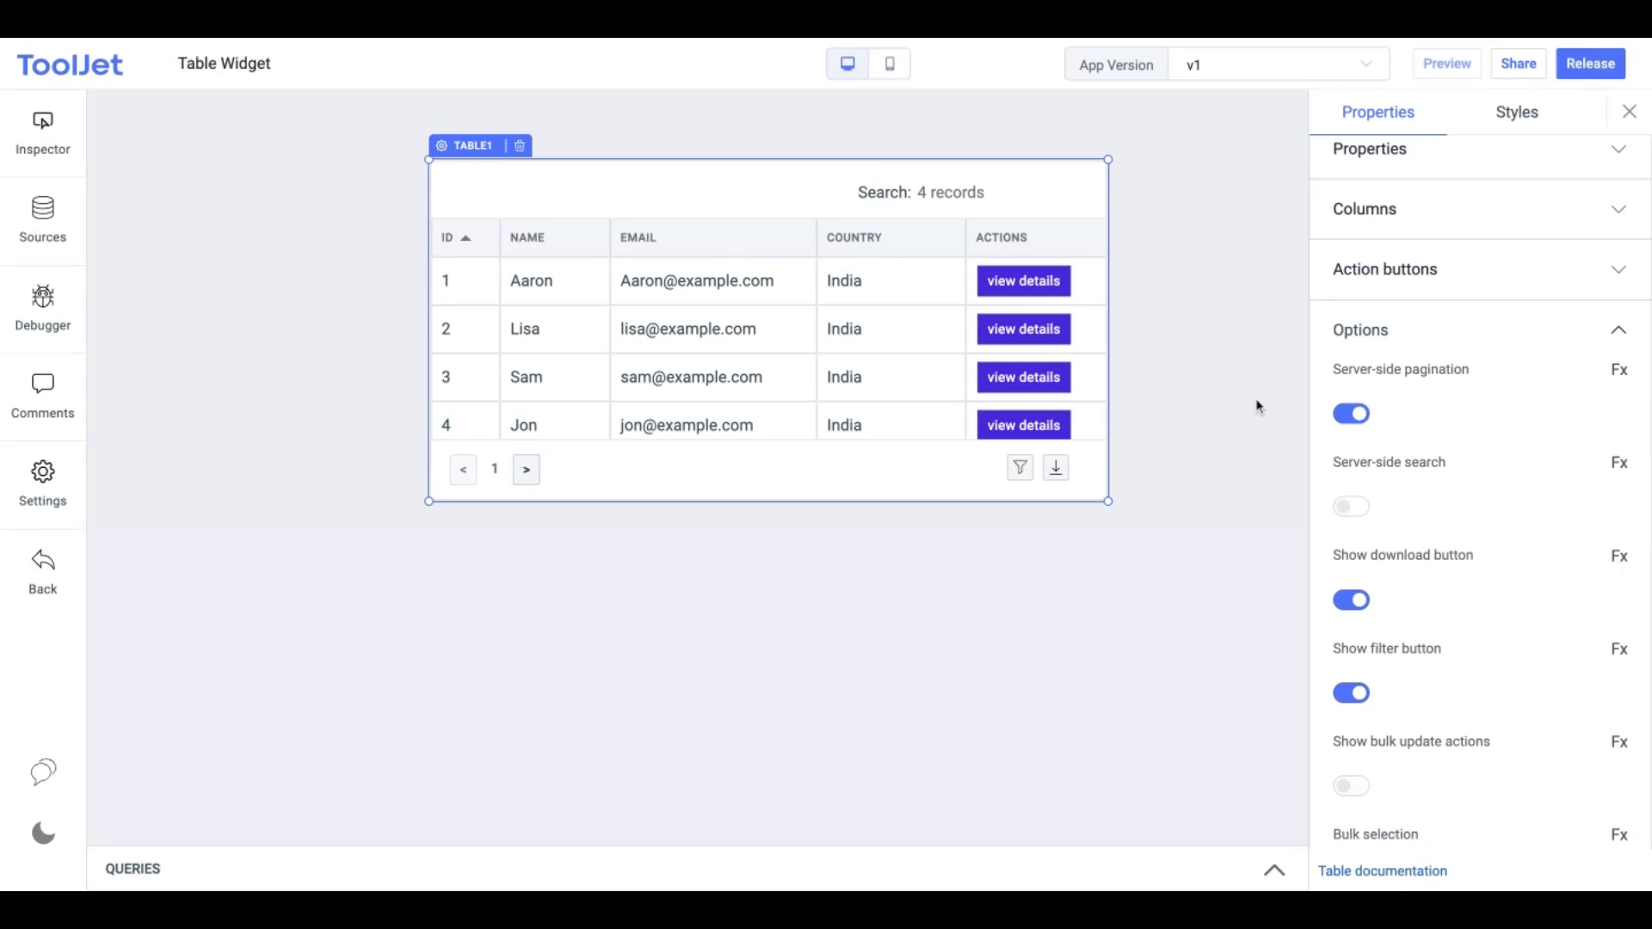
pyautogui.click(1351, 413)
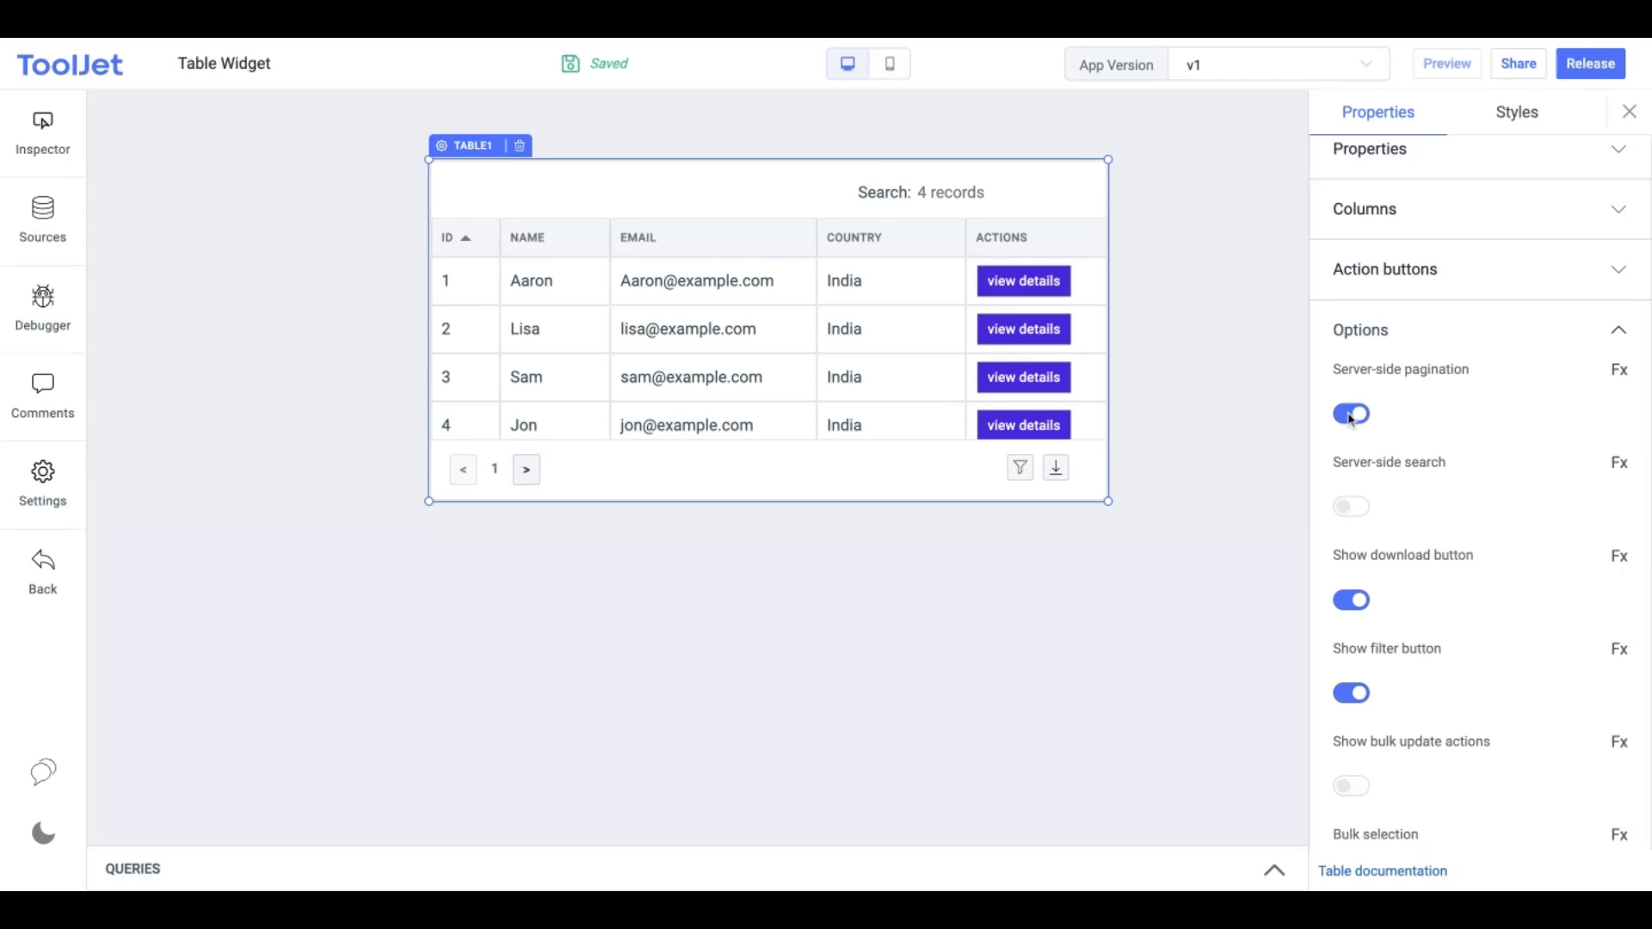
pyautogui.click(1351, 413)
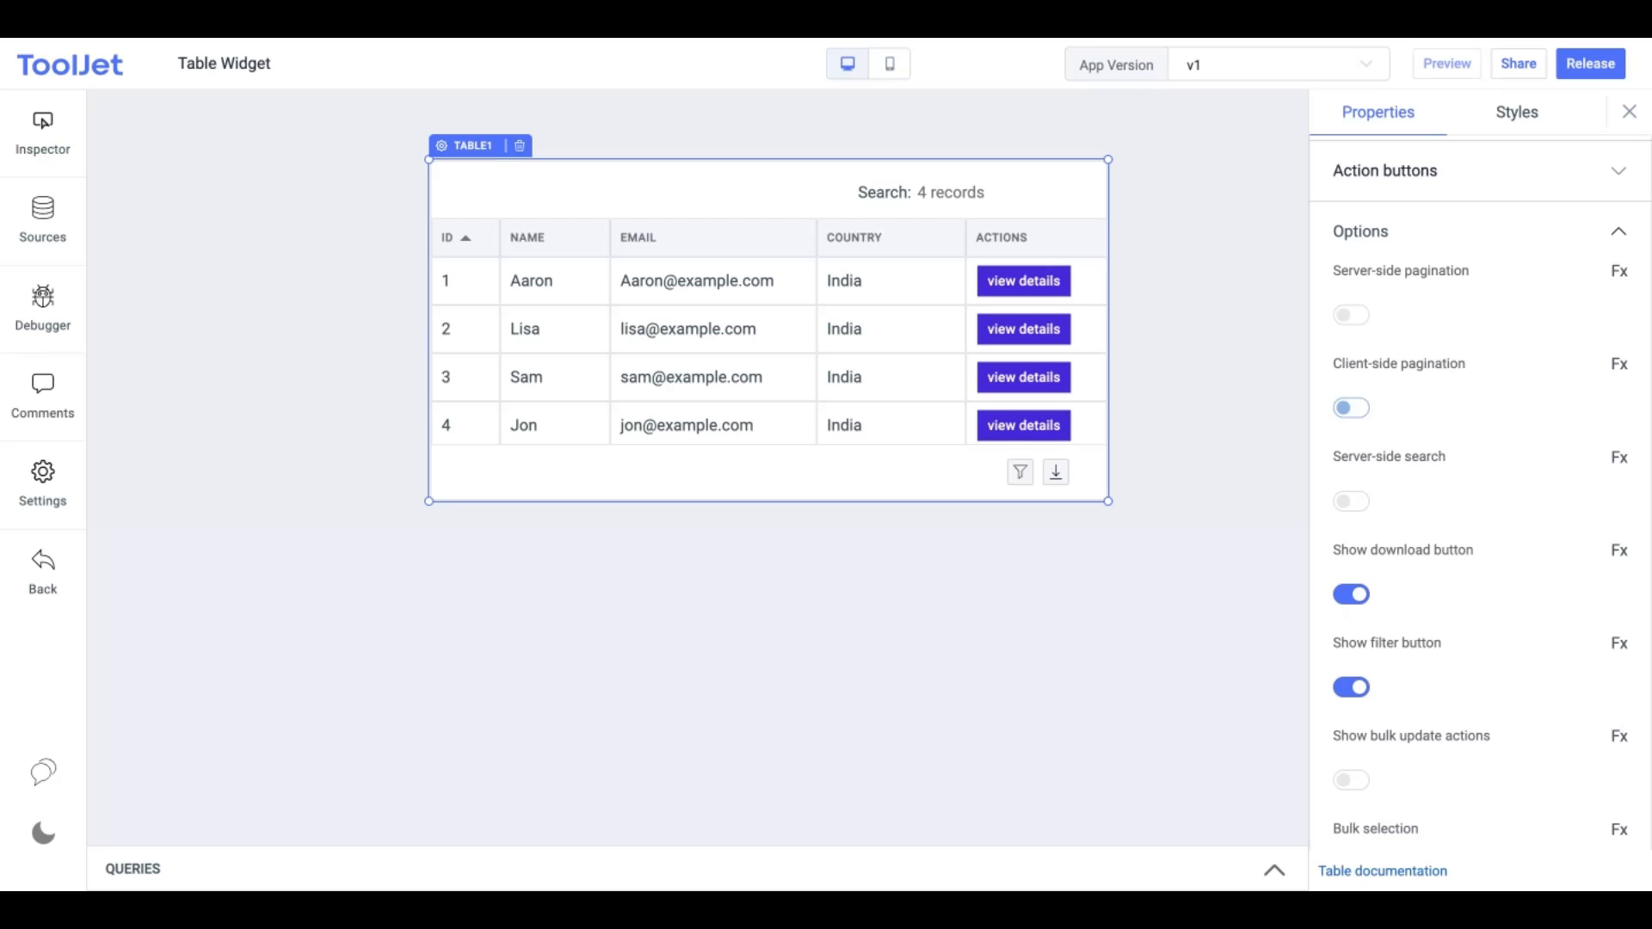
pyautogui.click(1350, 408)
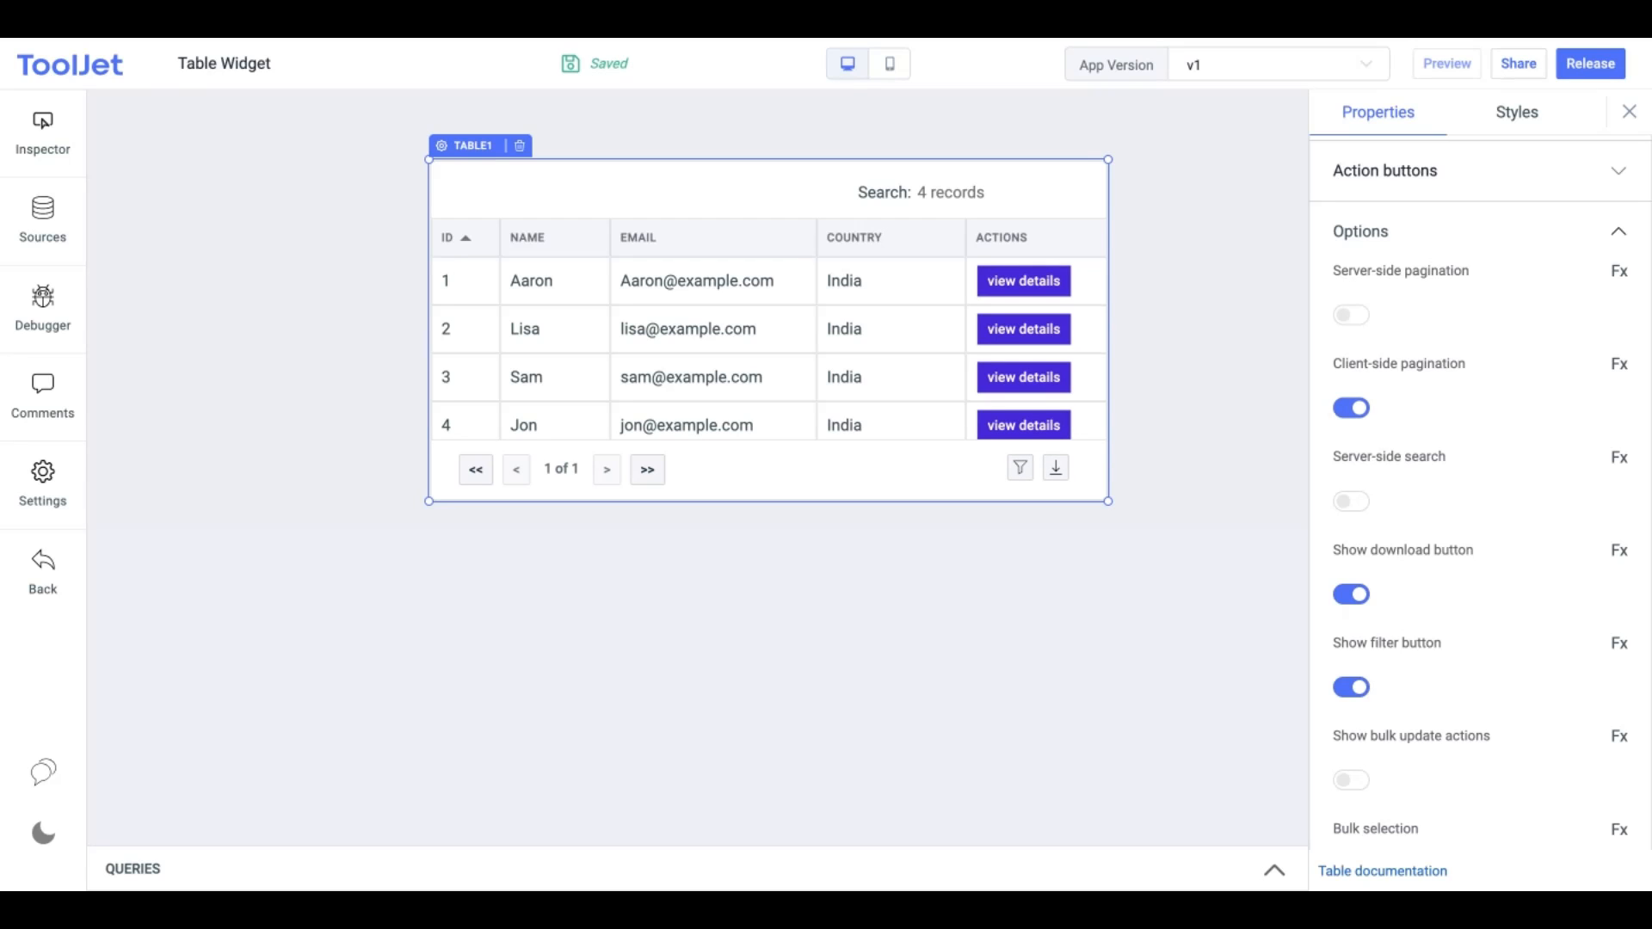
pyautogui.click(1618, 170)
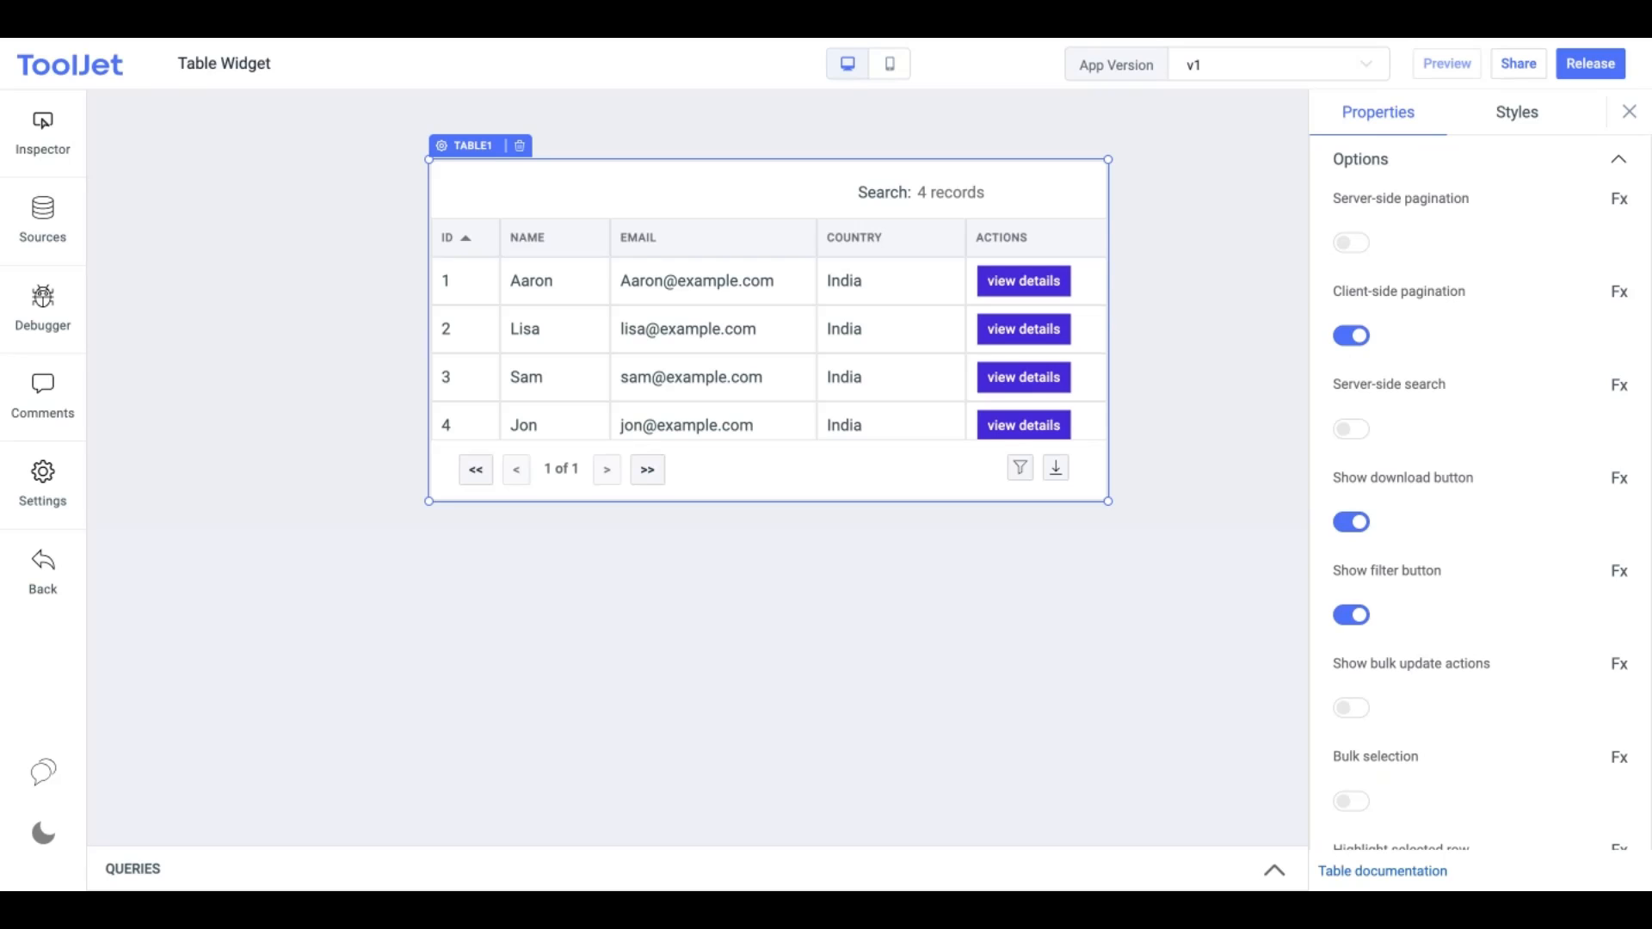
pyautogui.click(1351, 429)
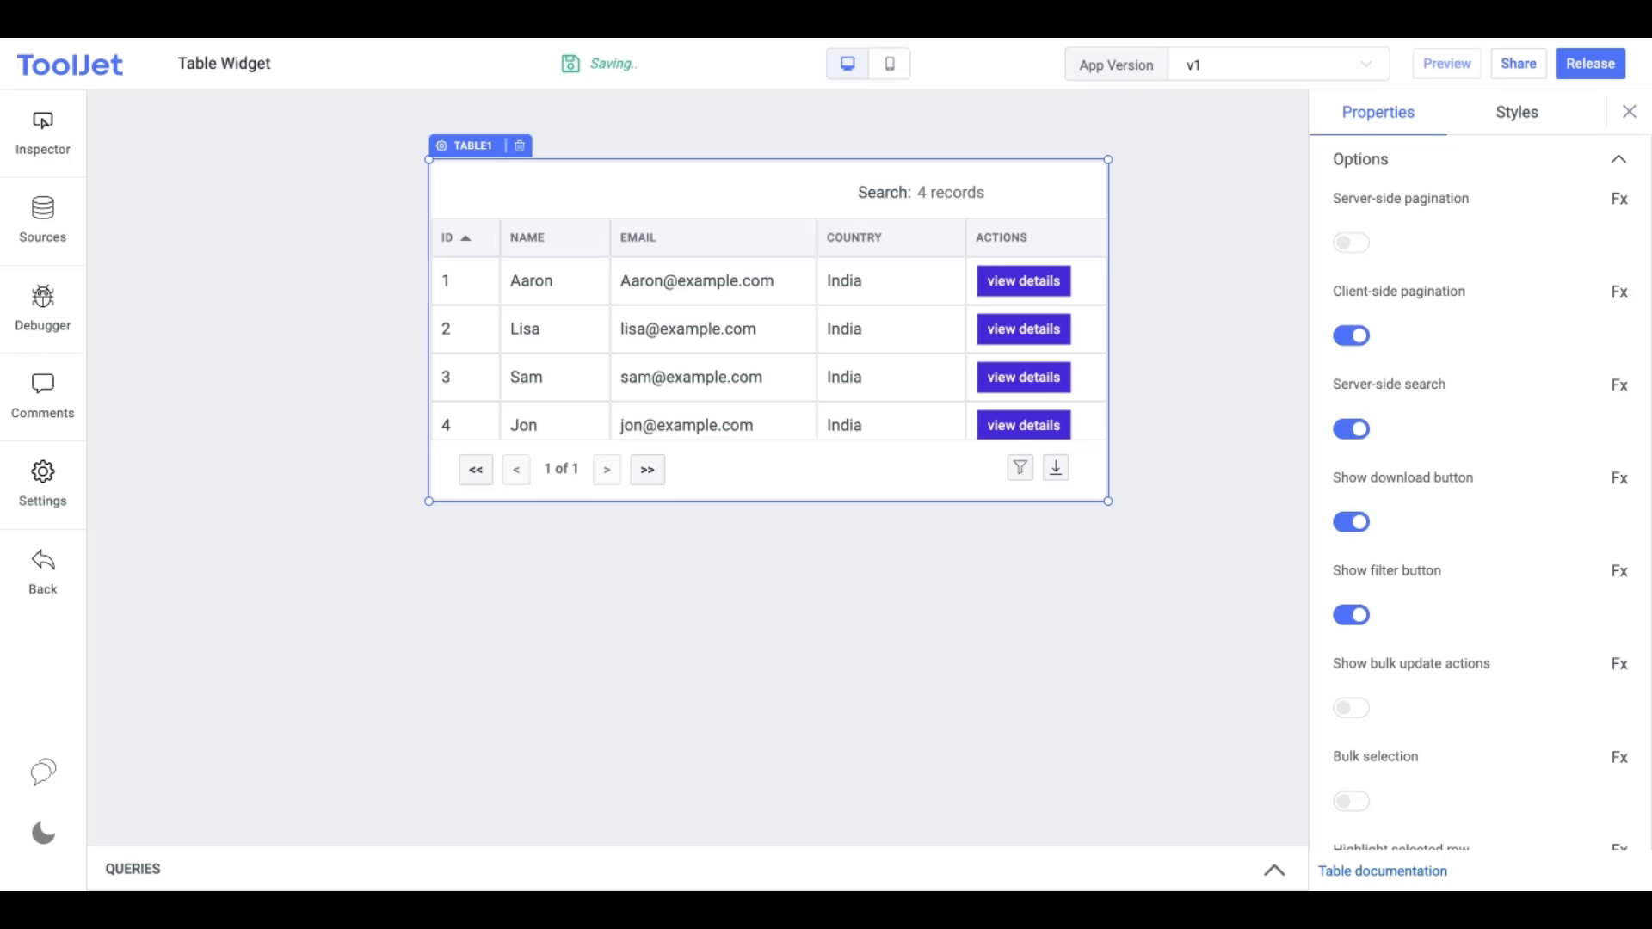
pyautogui.click(1350, 429)
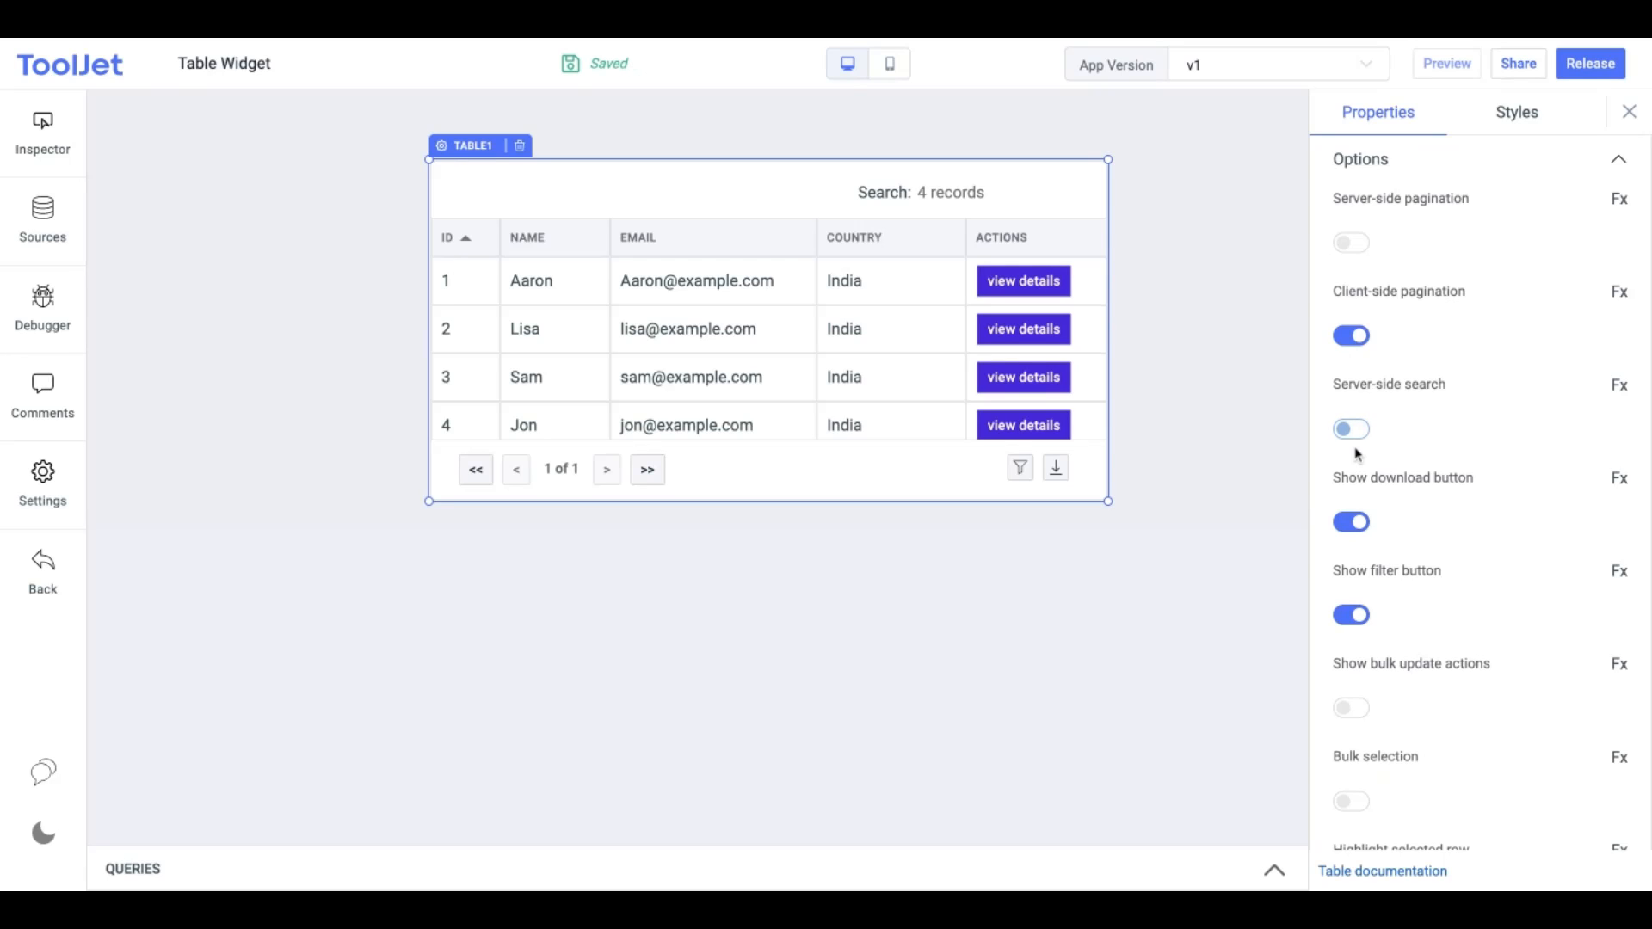
# Toggle the download option off and back on, then switch the filter button off
pyautogui.scroll(-3)
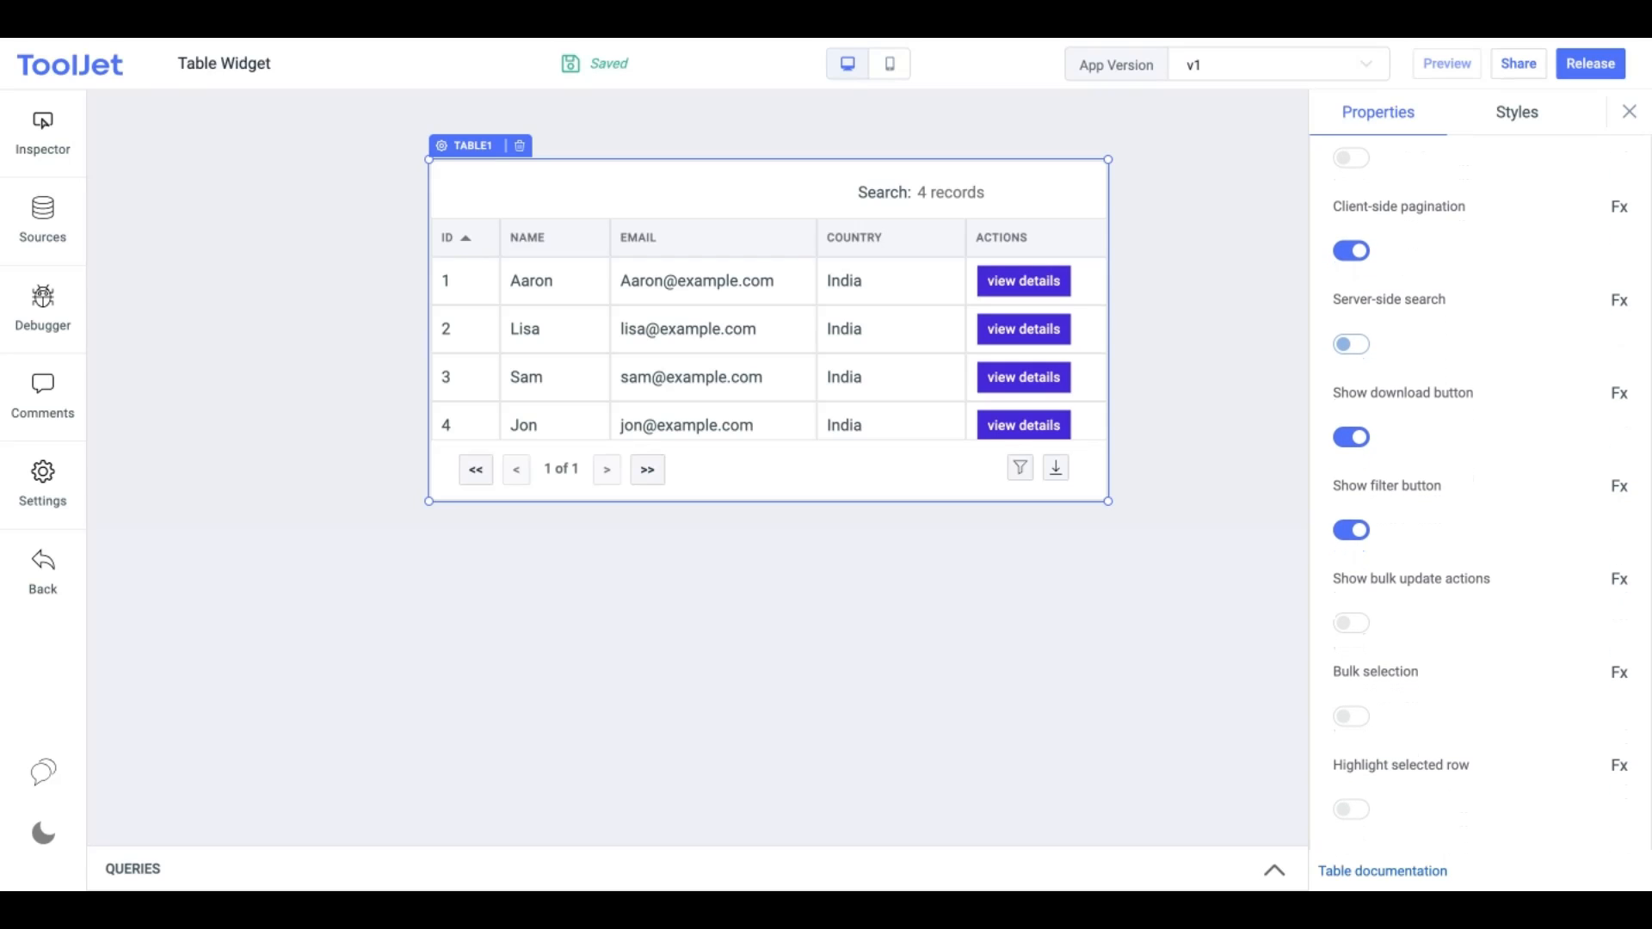
pyautogui.click(1350, 437)
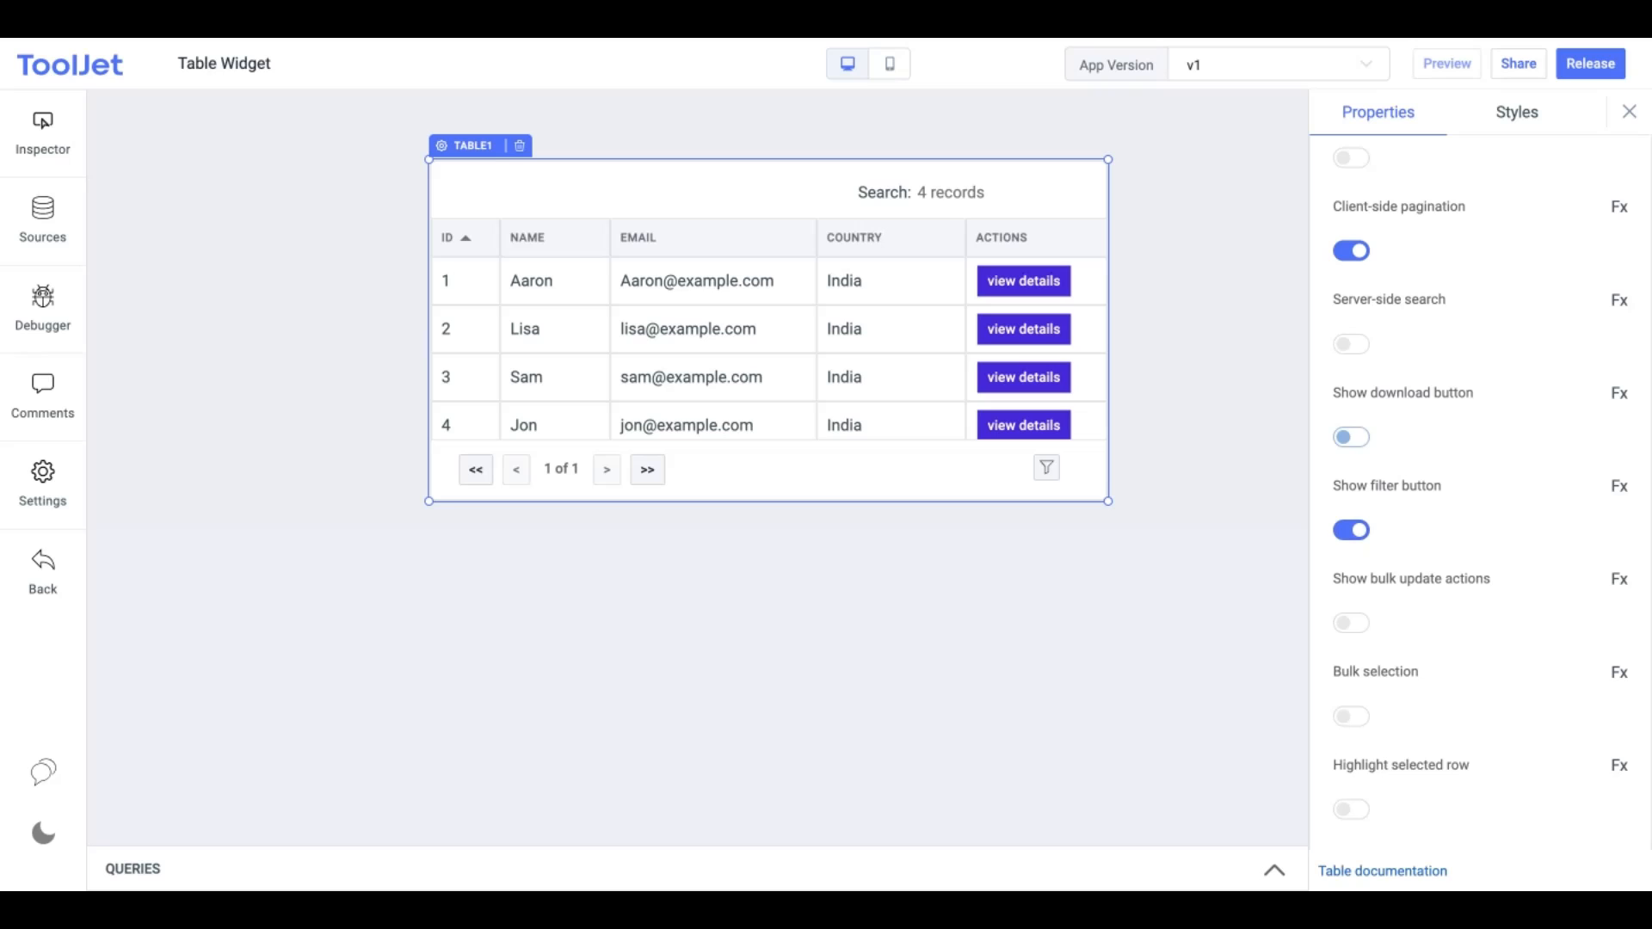
pyautogui.click(1350, 437)
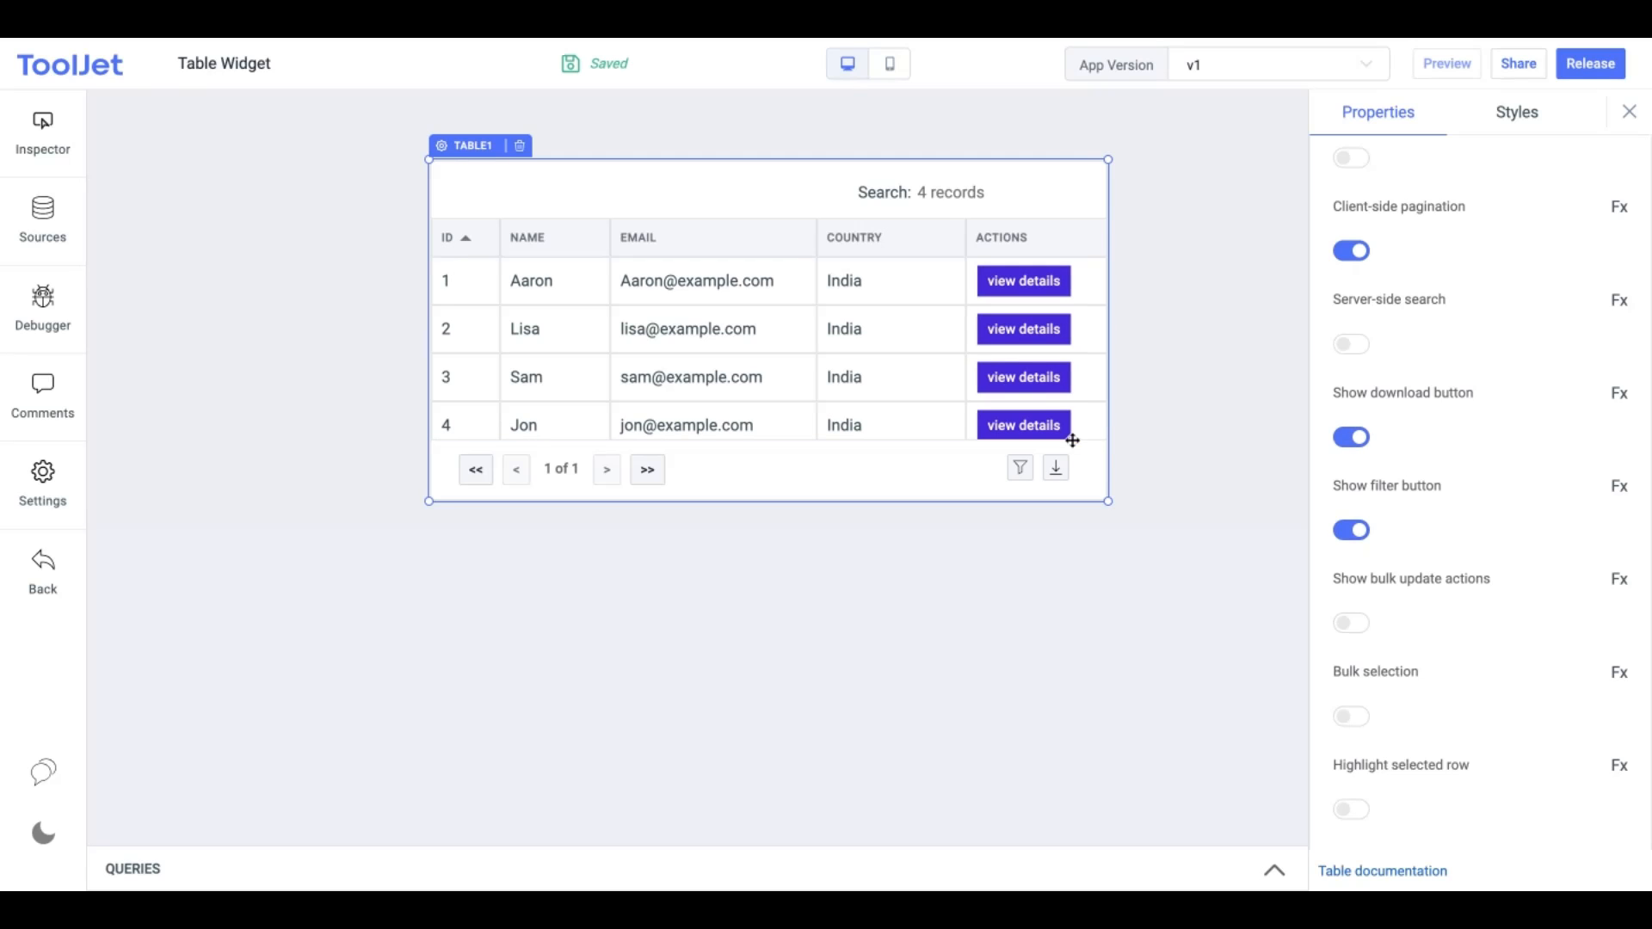
pyautogui.moveTo(1165, 459)
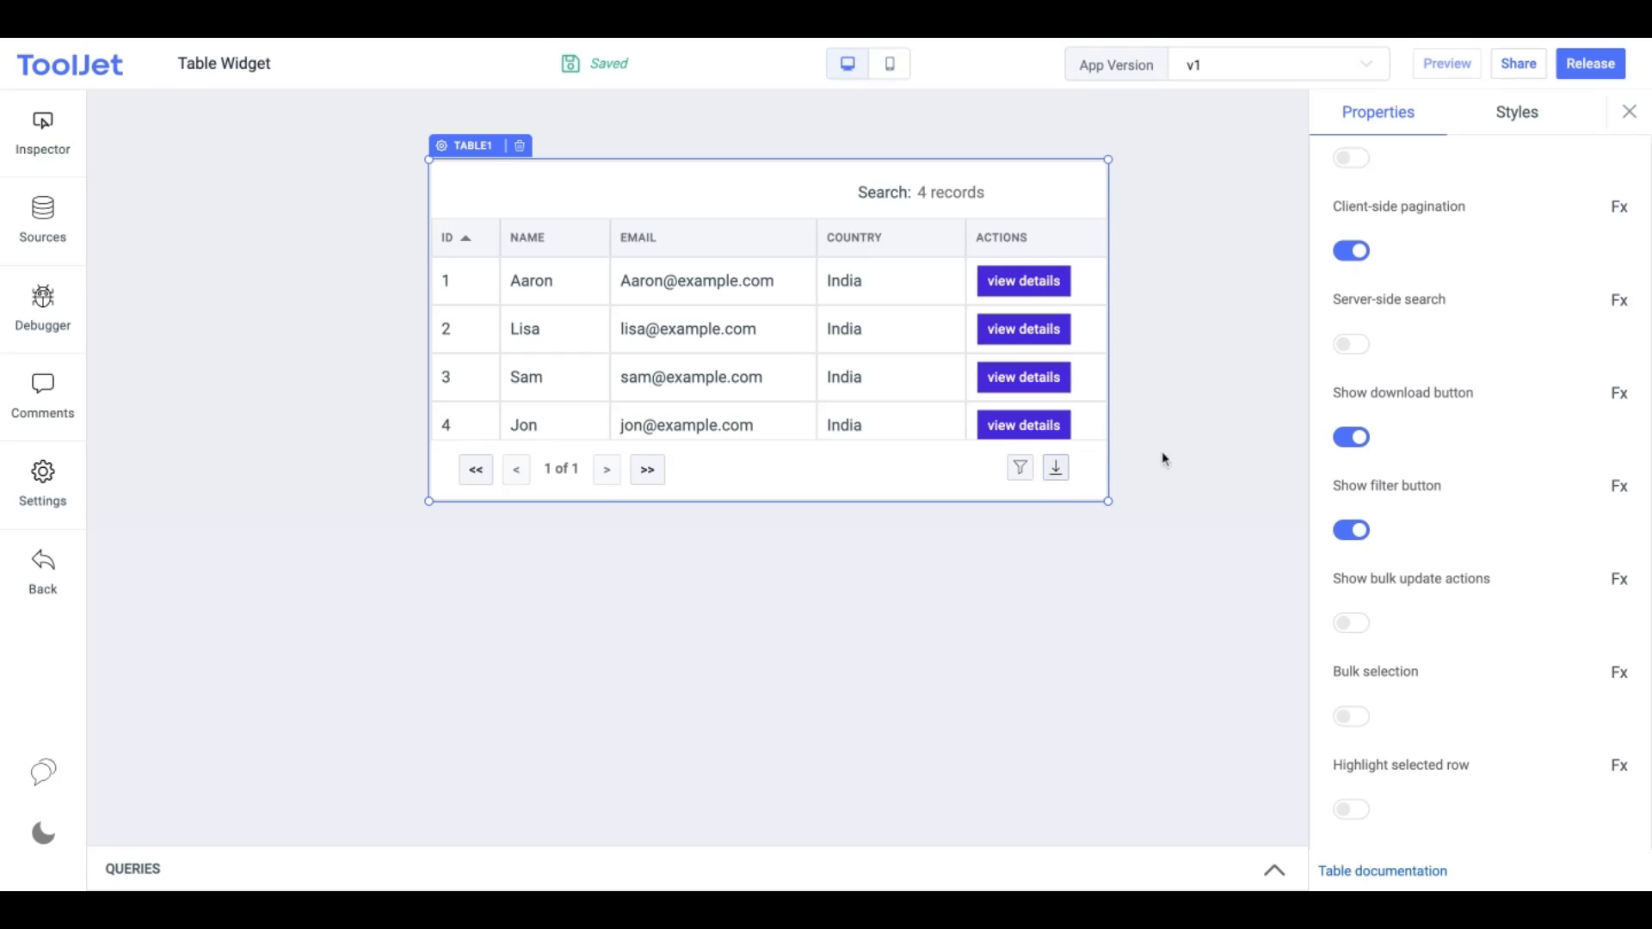
pyautogui.scroll(-3)
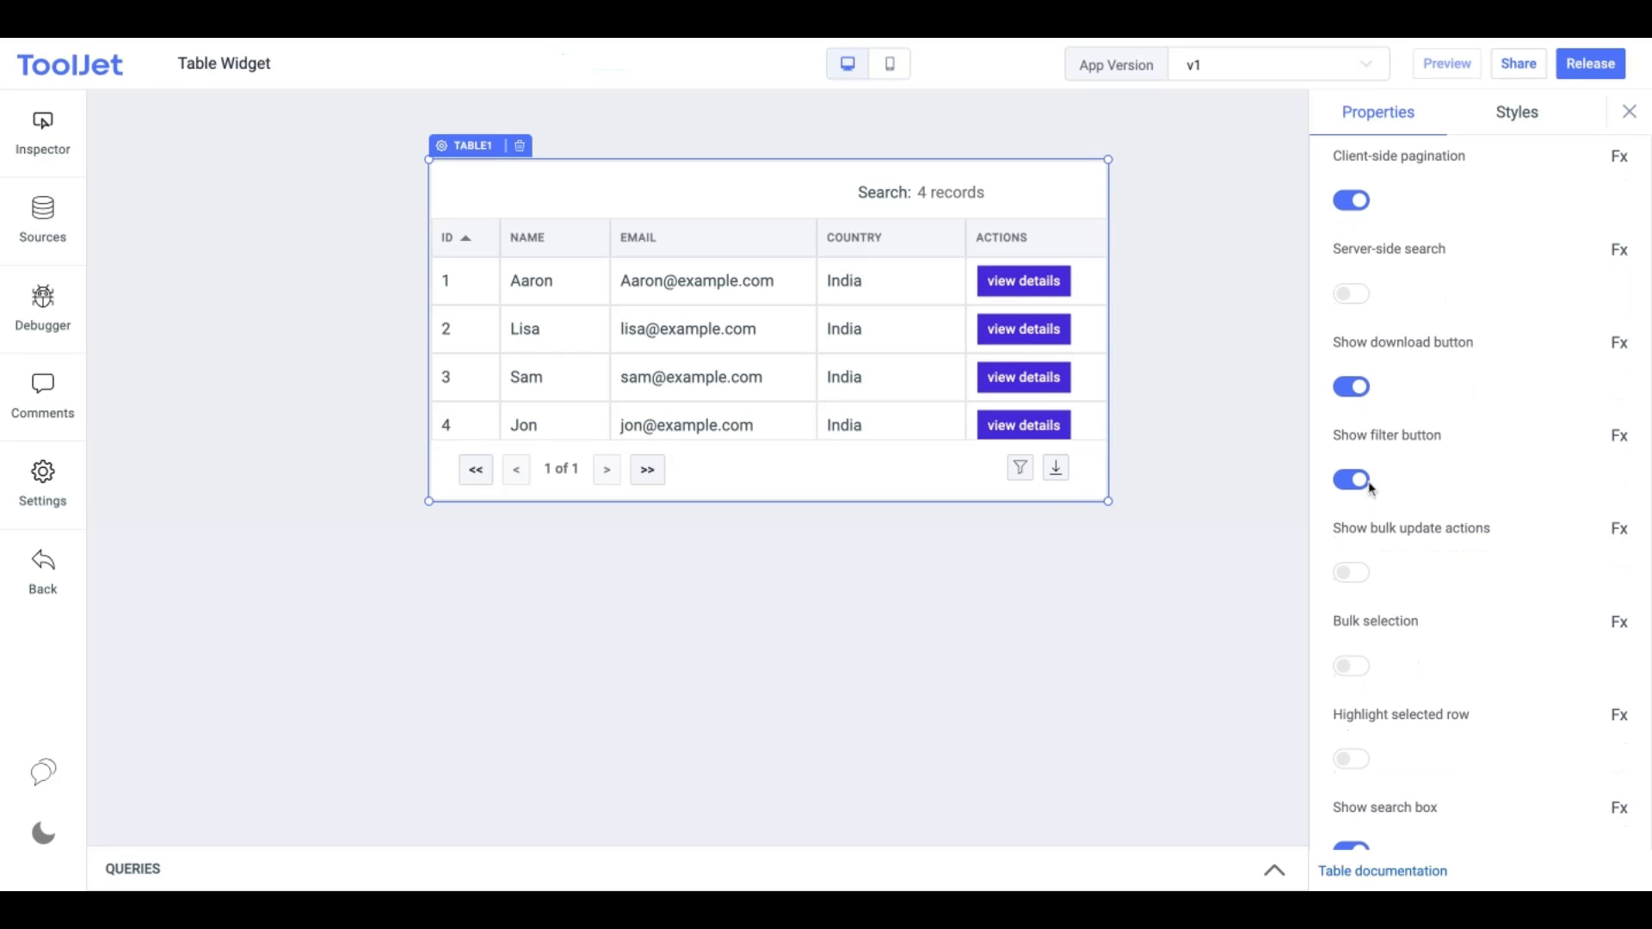
pyautogui.click(1350, 480)
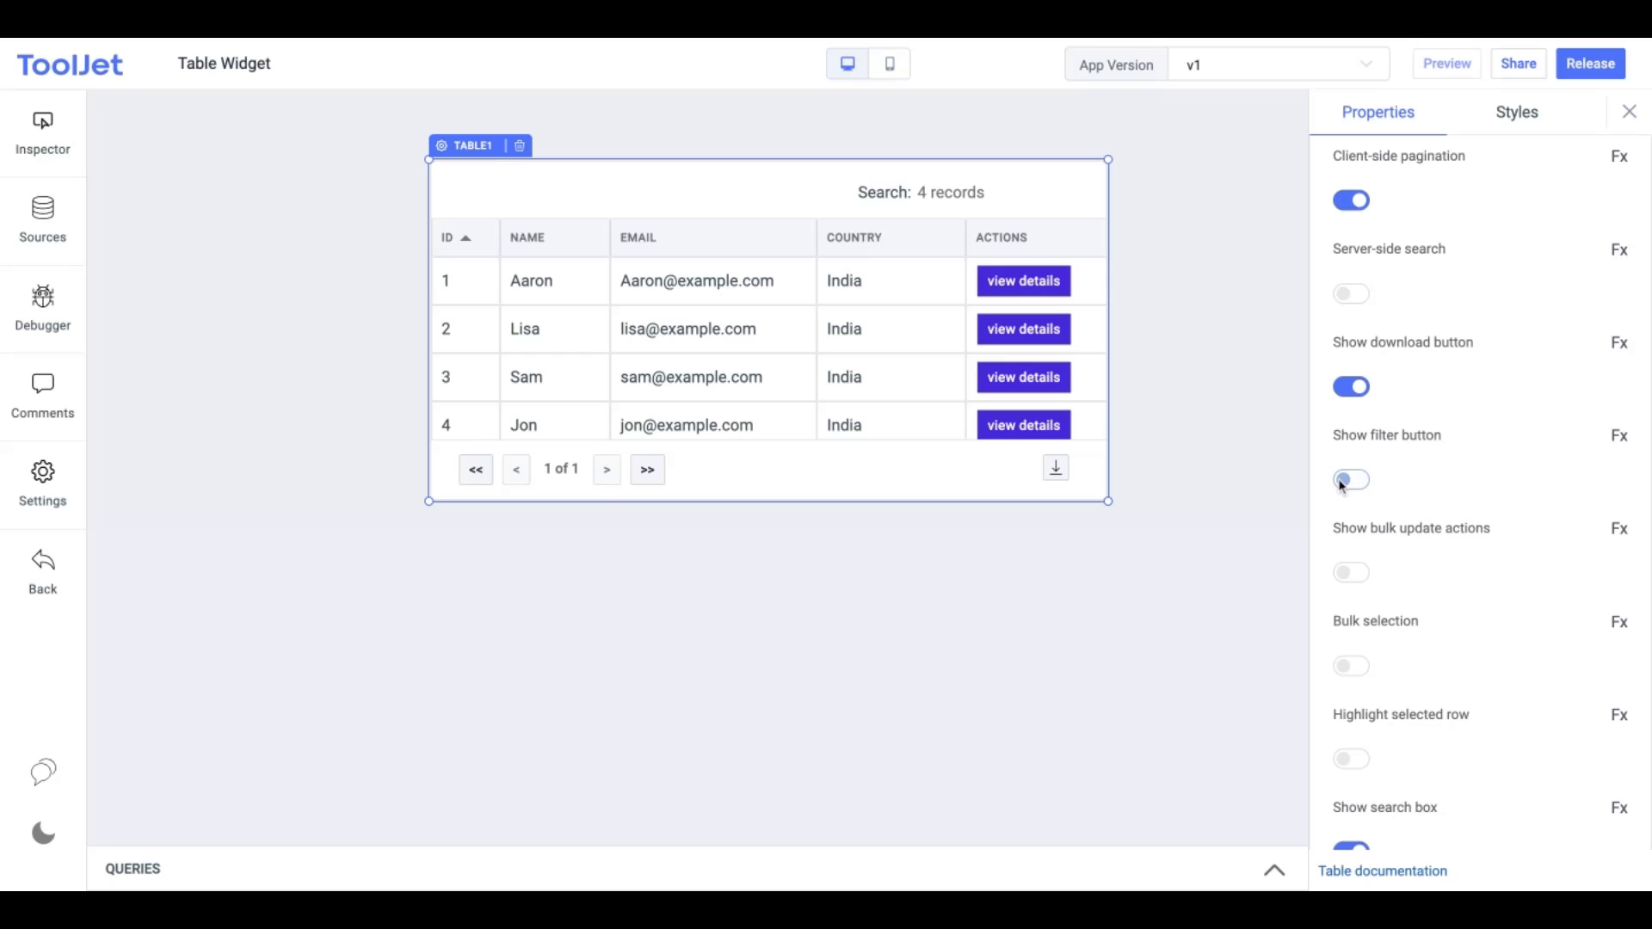
pyautogui.click(1350, 479)
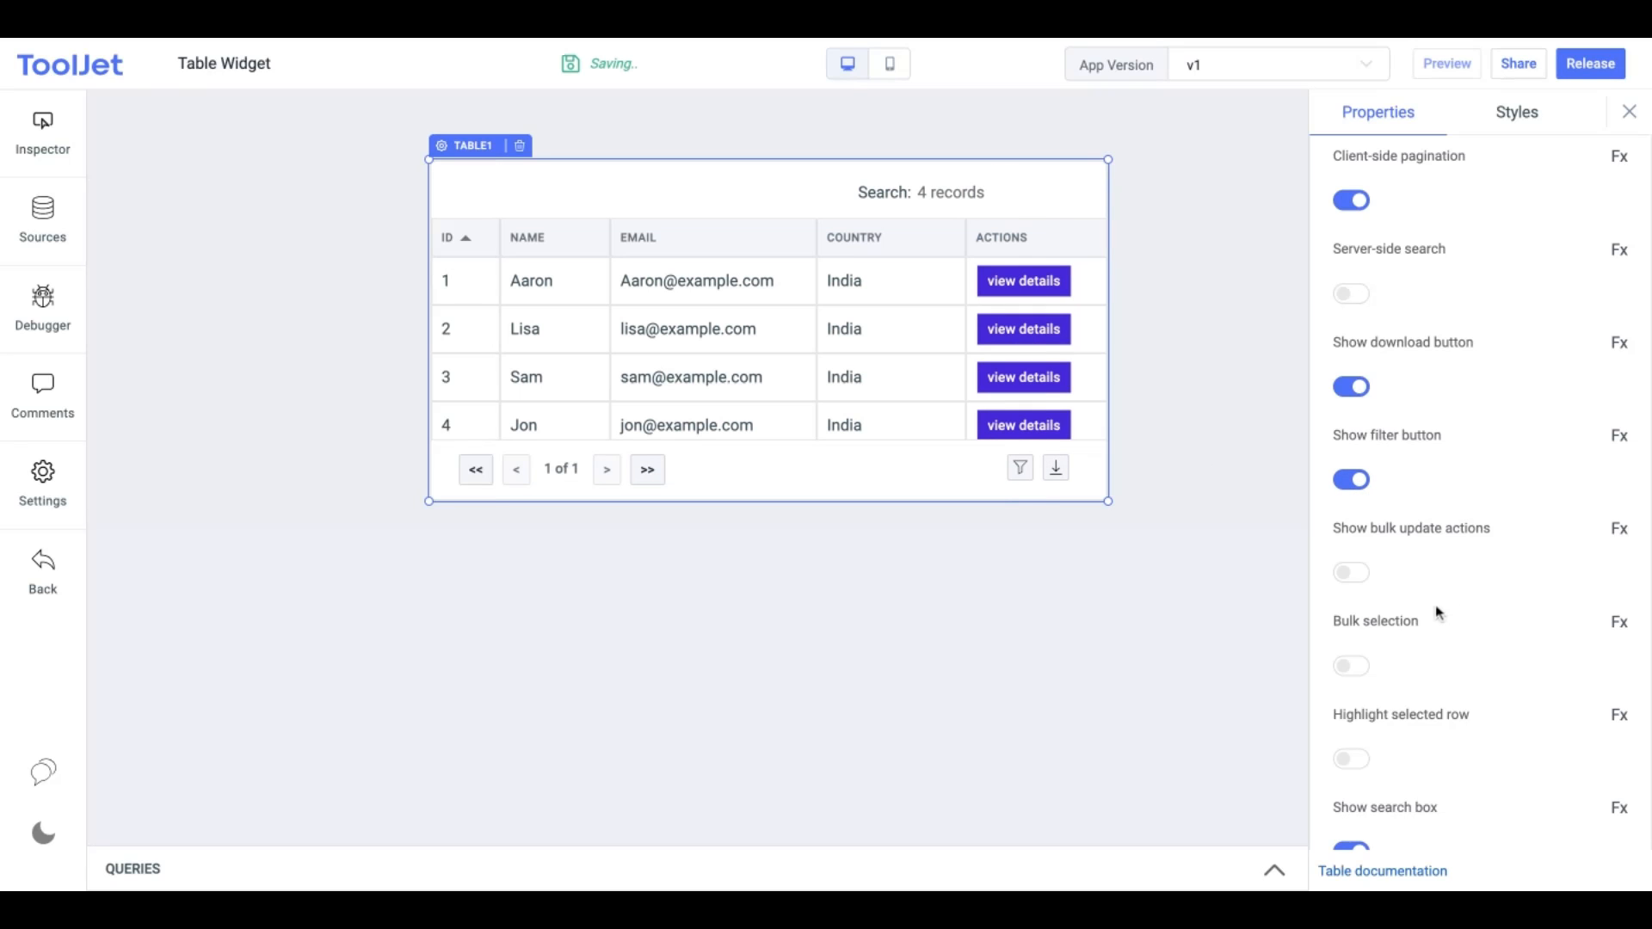
pyautogui.click(1350, 479)
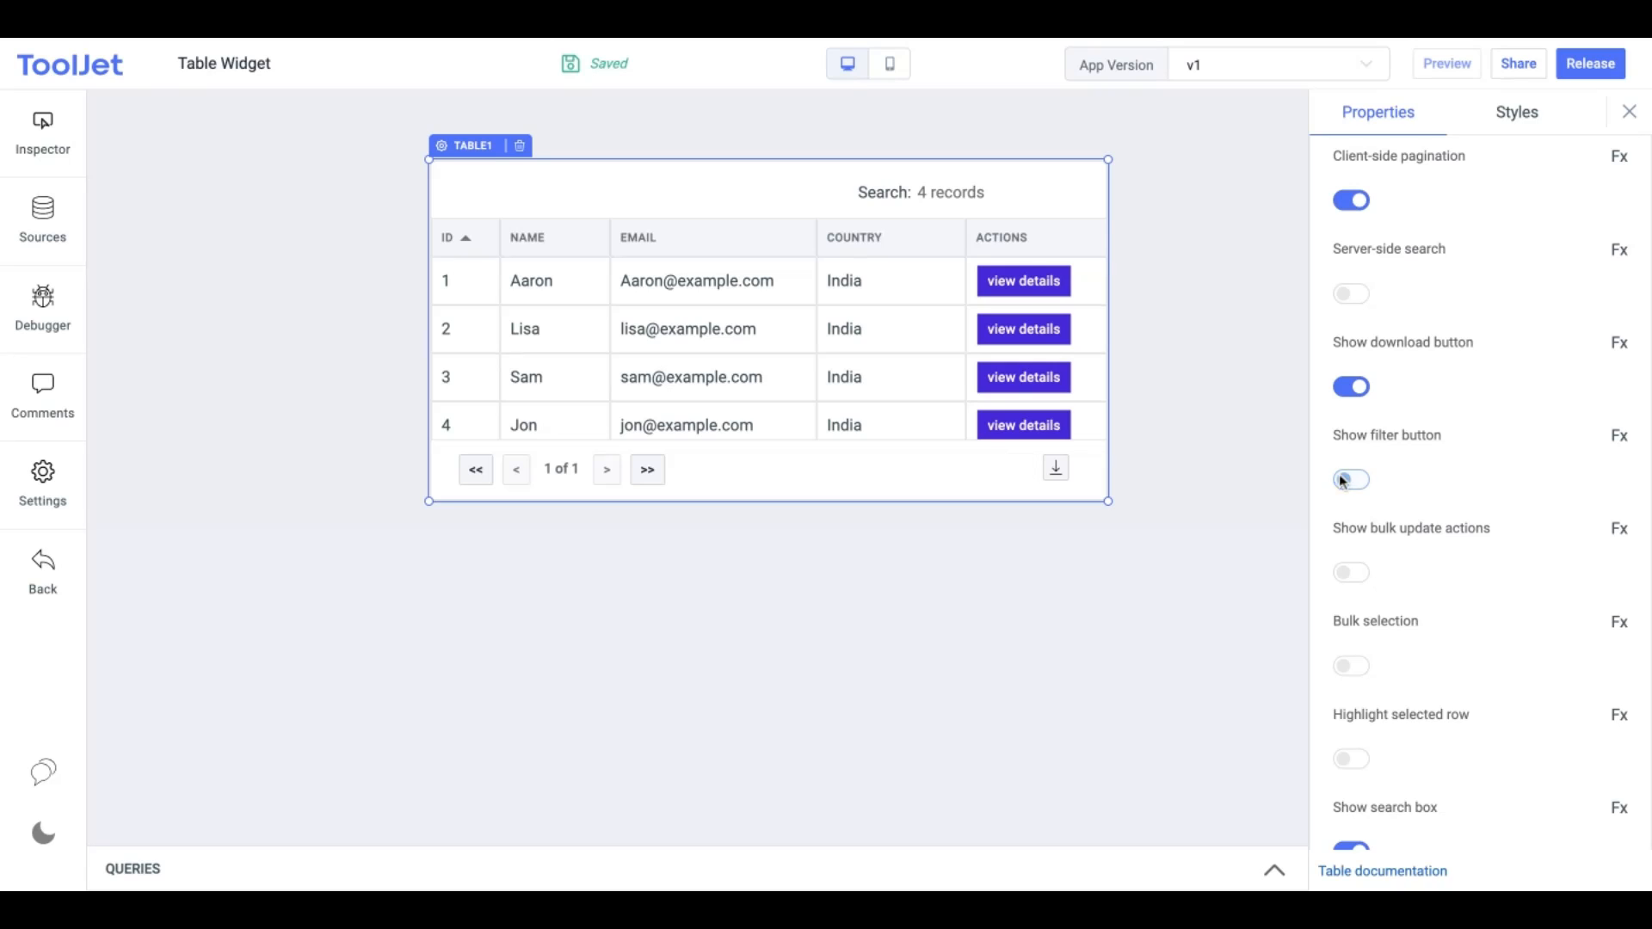
# Toggle bulk update actions on and back off
pyautogui.click(1351, 572)
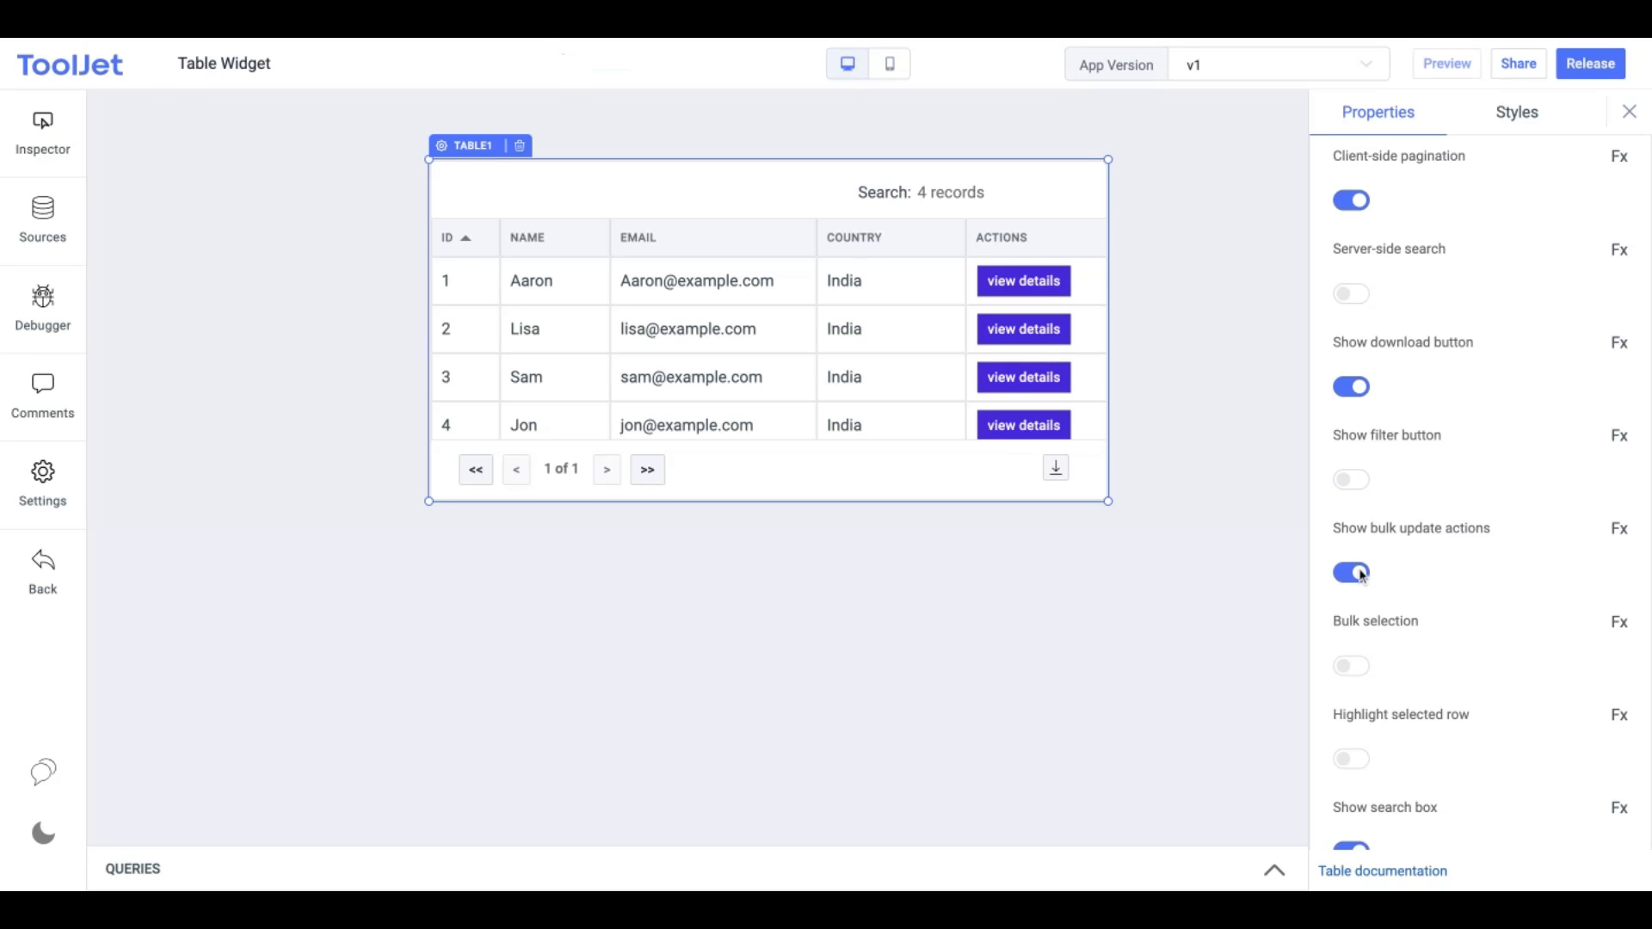
pyautogui.click(1351, 573)
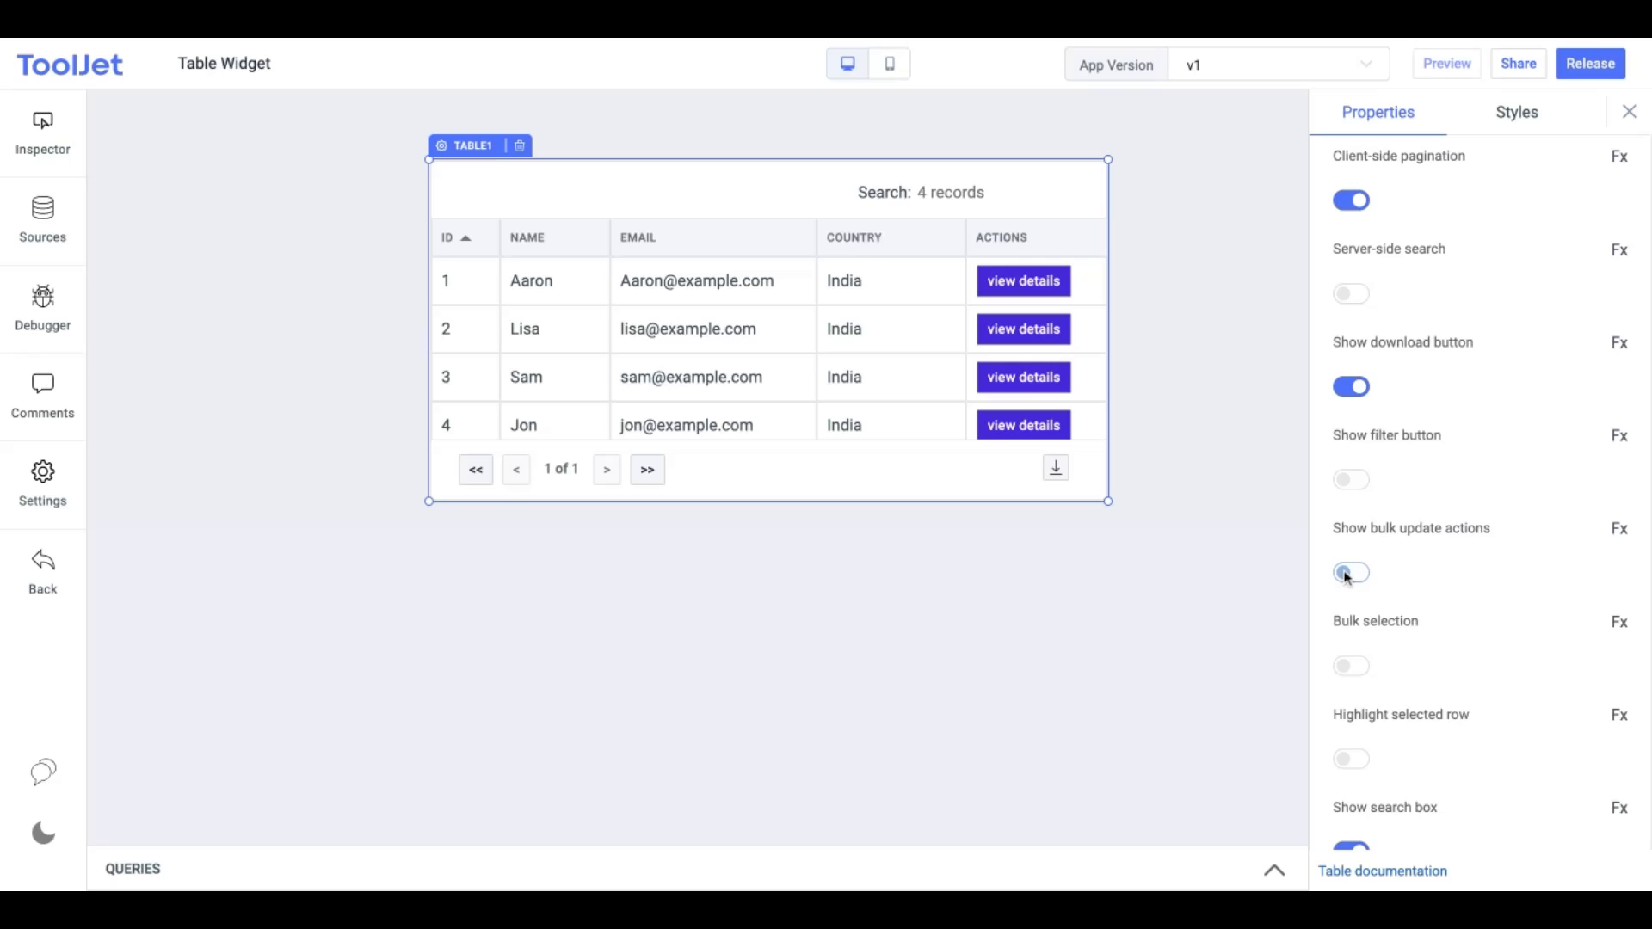
pyautogui.click(1351, 572)
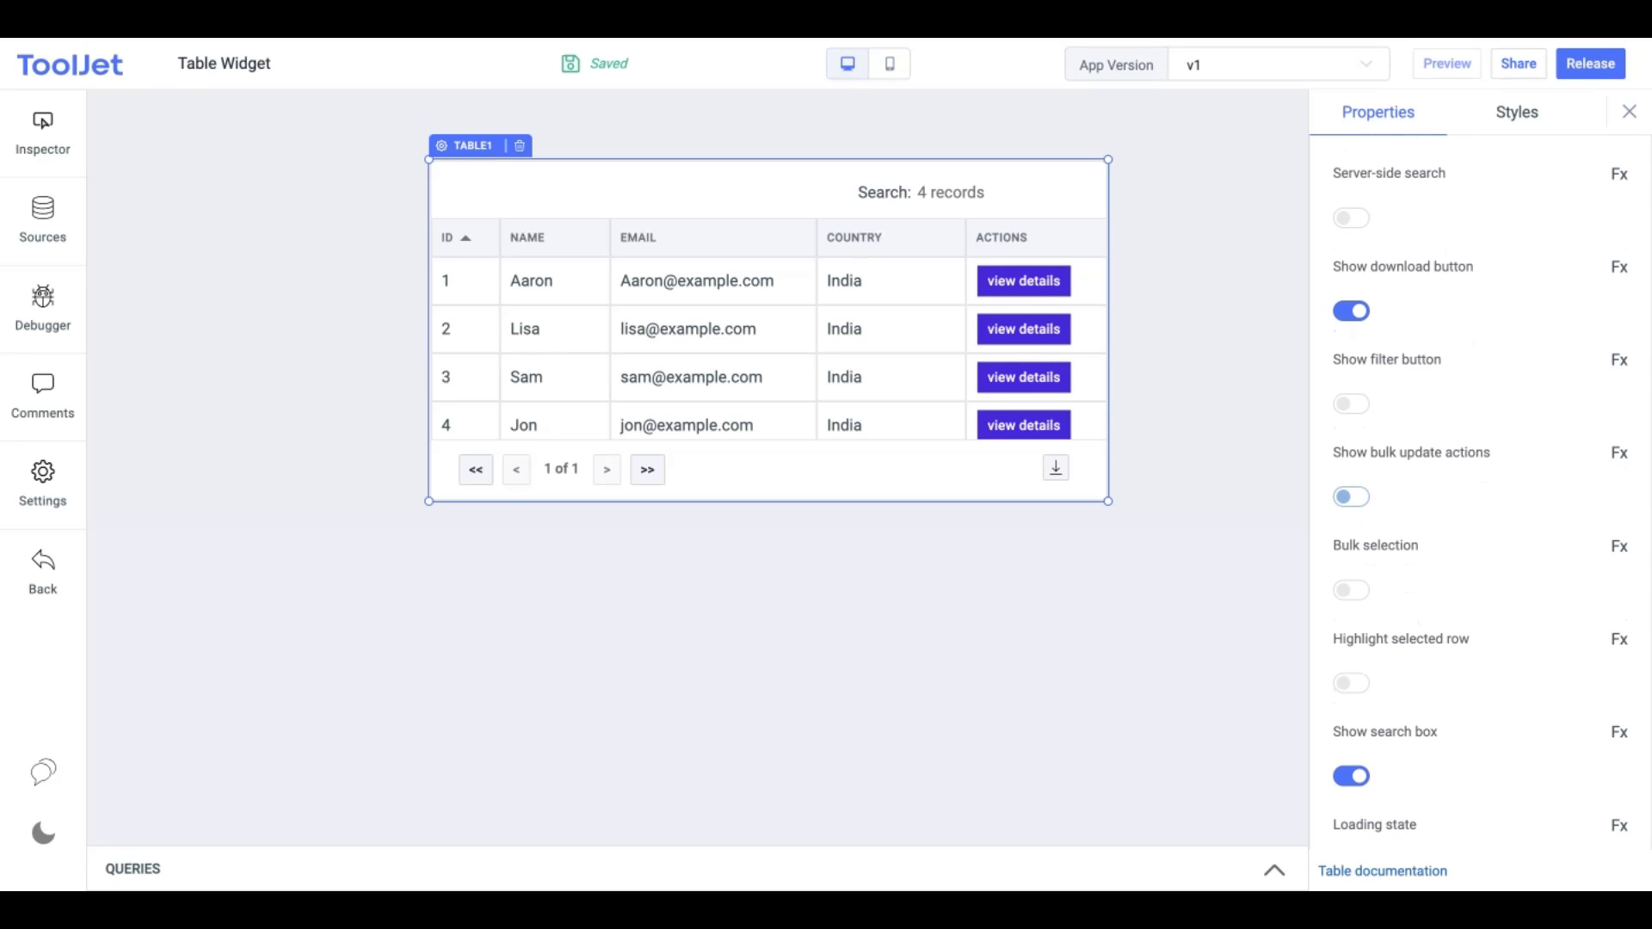
pyautogui.click(1350, 590)
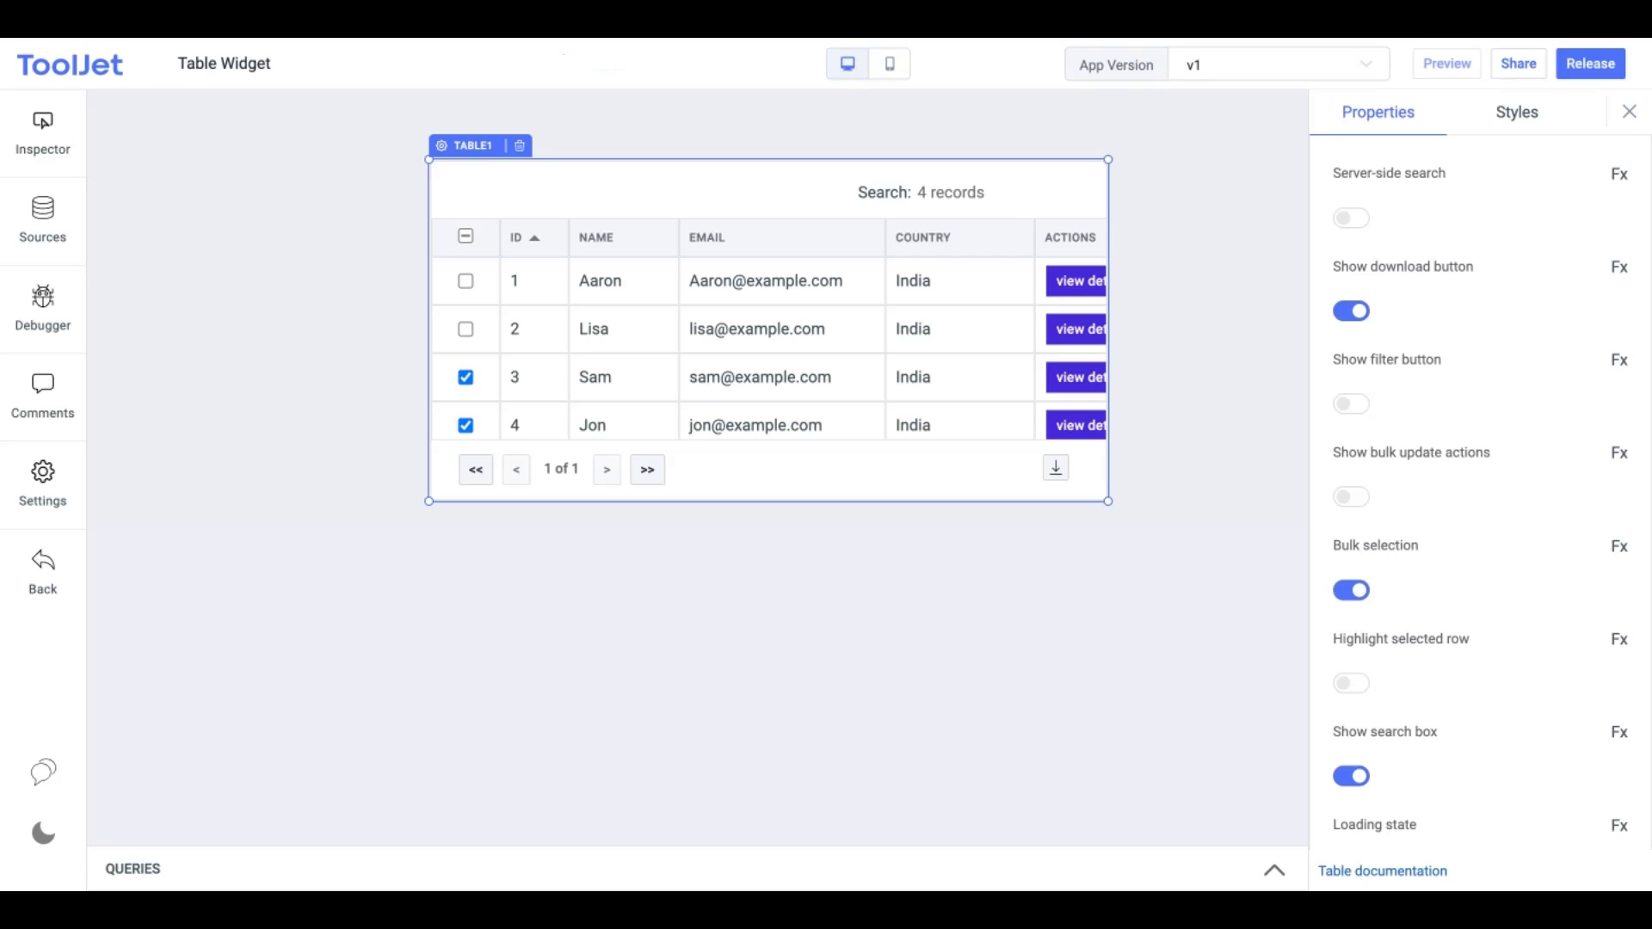
pyautogui.click(465, 329)
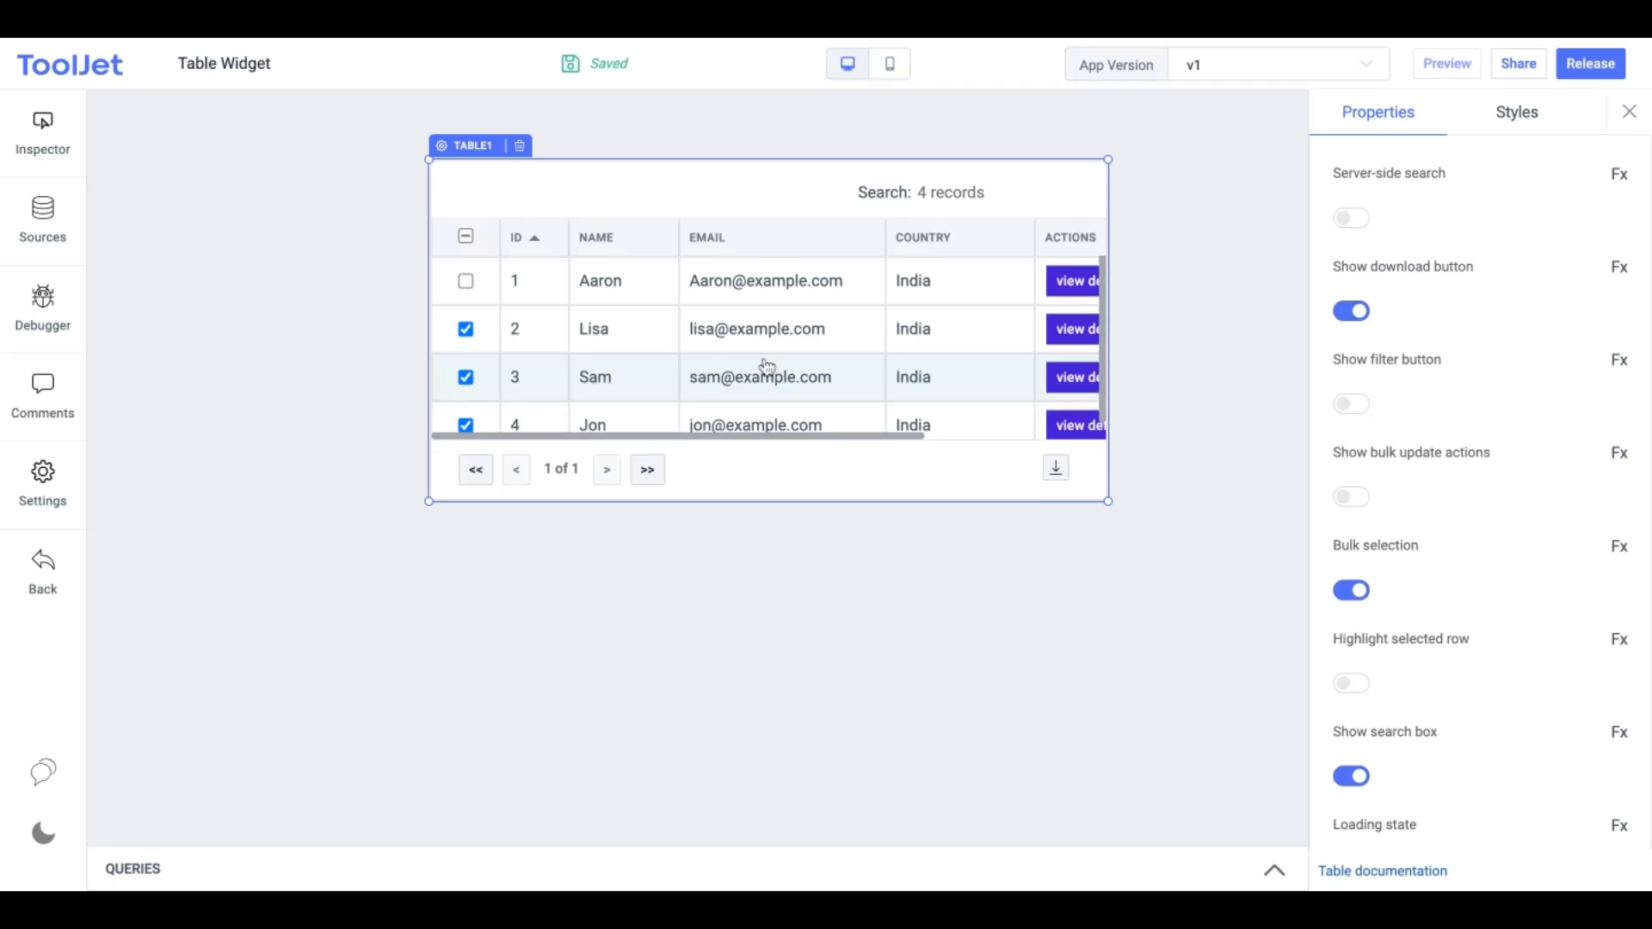
pyautogui.click(1350, 590)
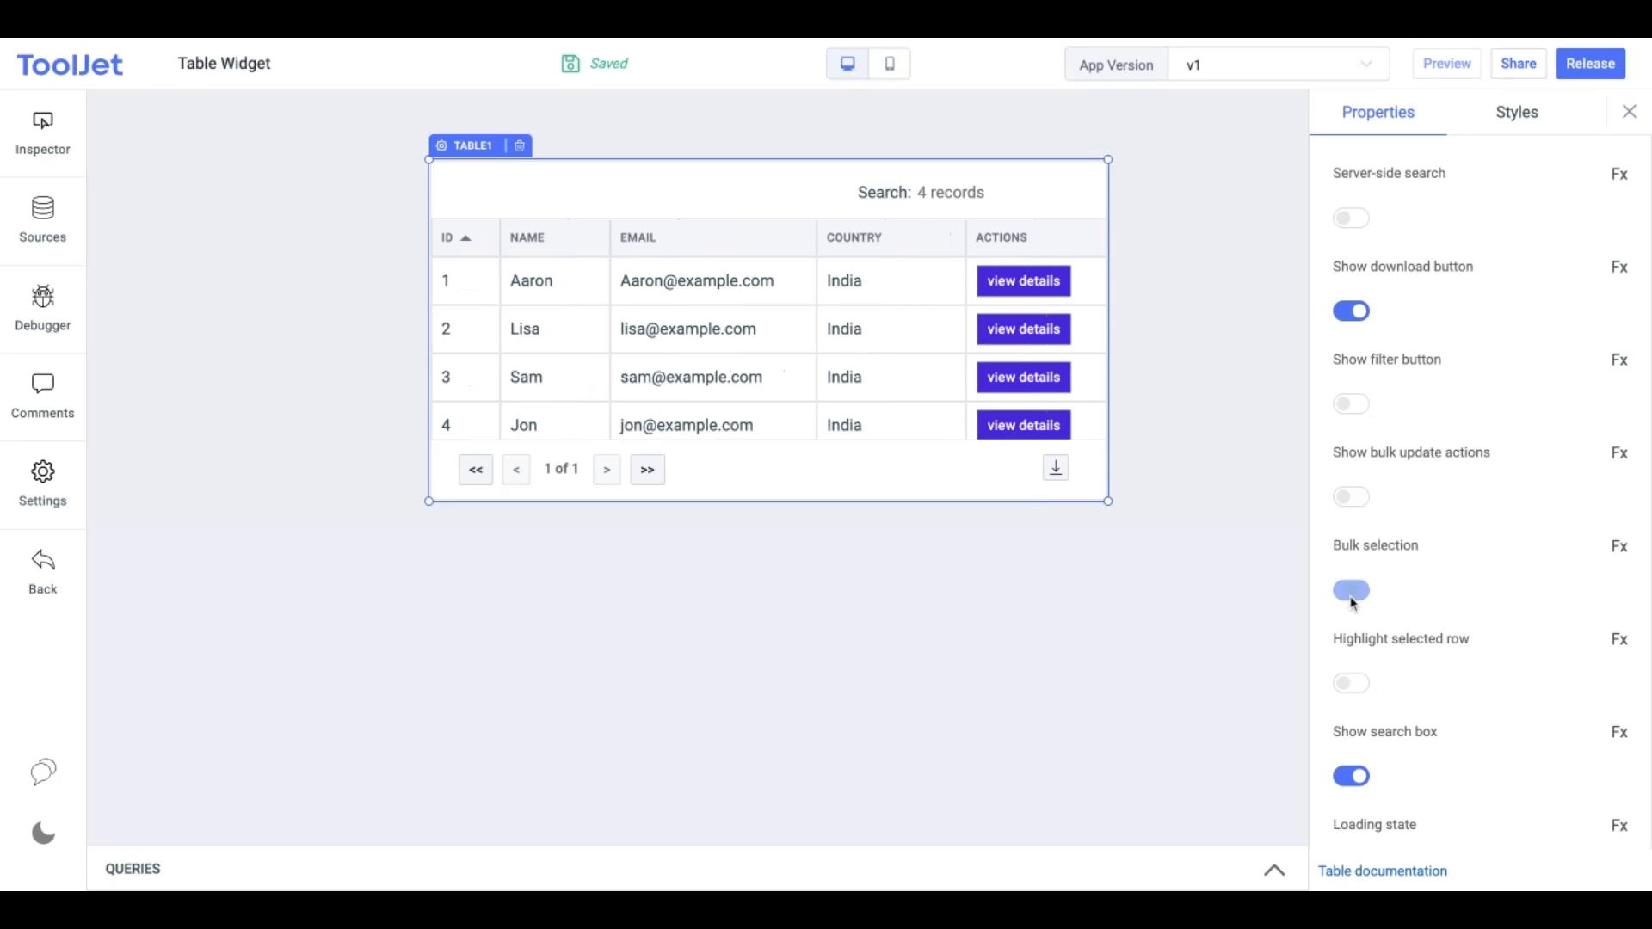
pyautogui.click(1351, 682)
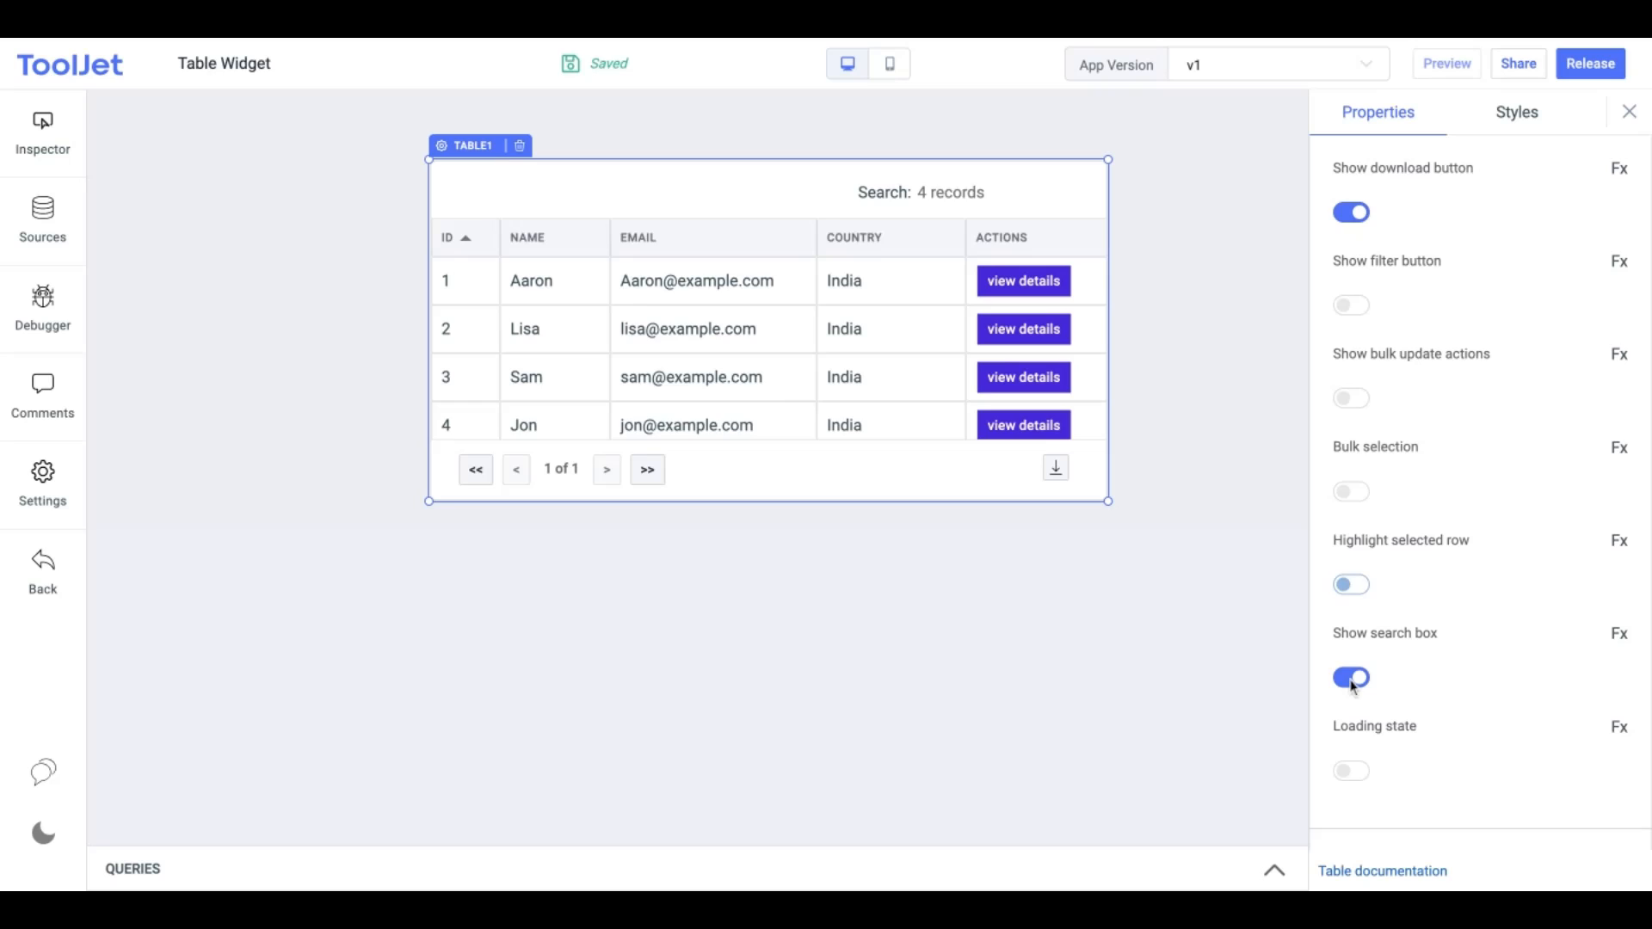
pyautogui.click(1351, 678)
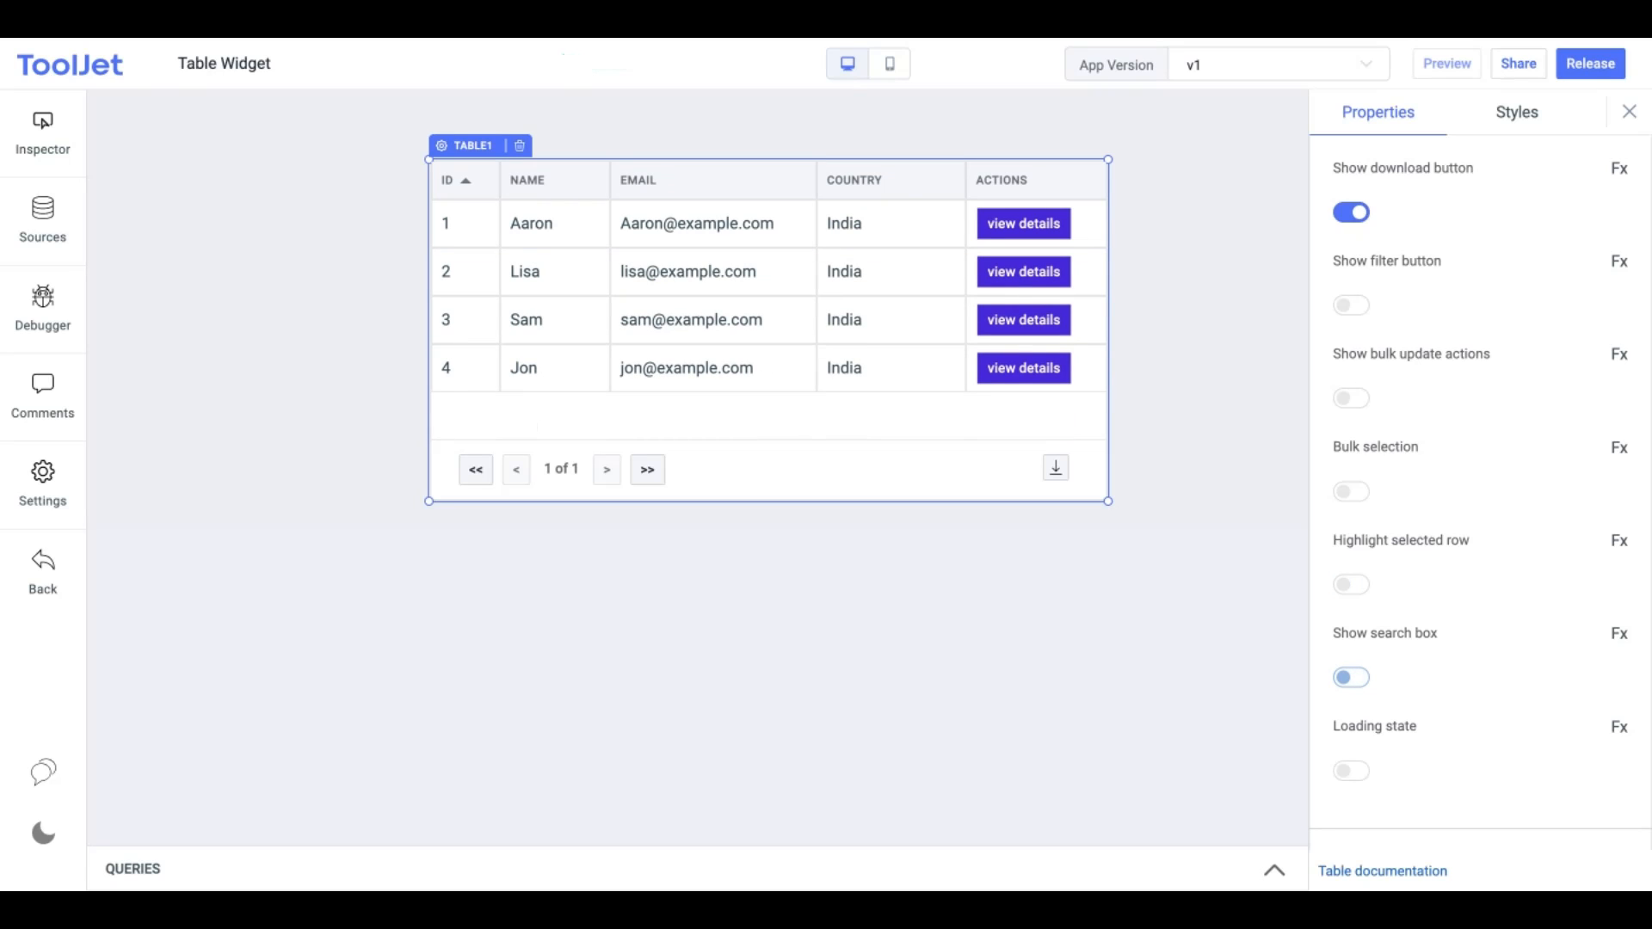
pyautogui.click(1351, 678)
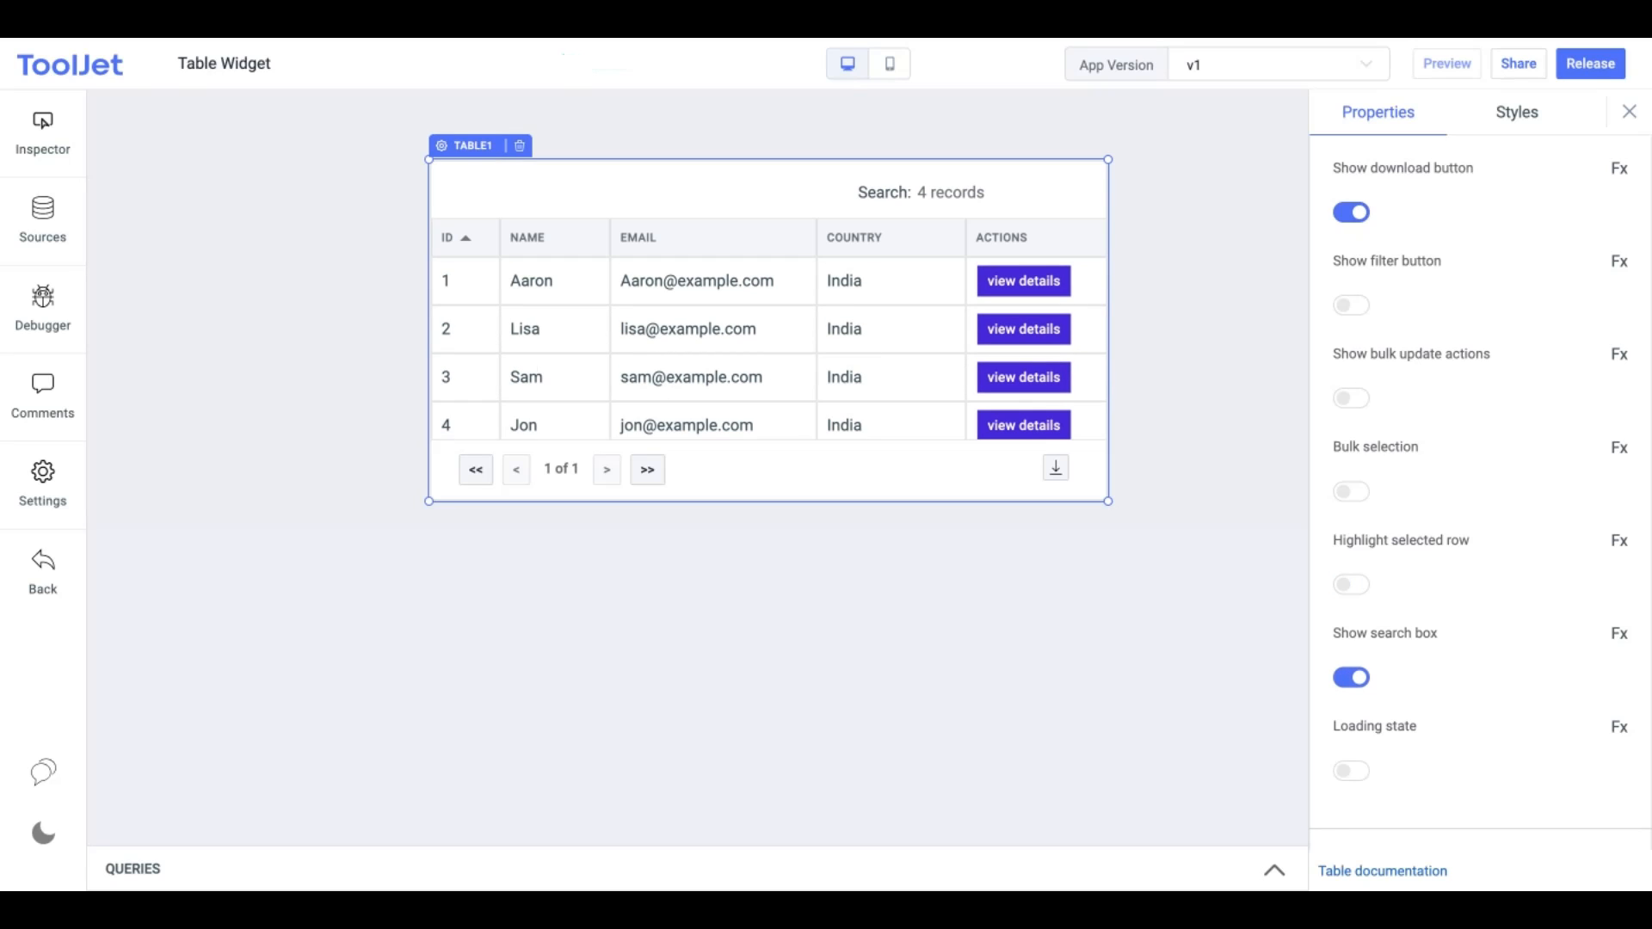
pyautogui.moveTo(1360, 777)
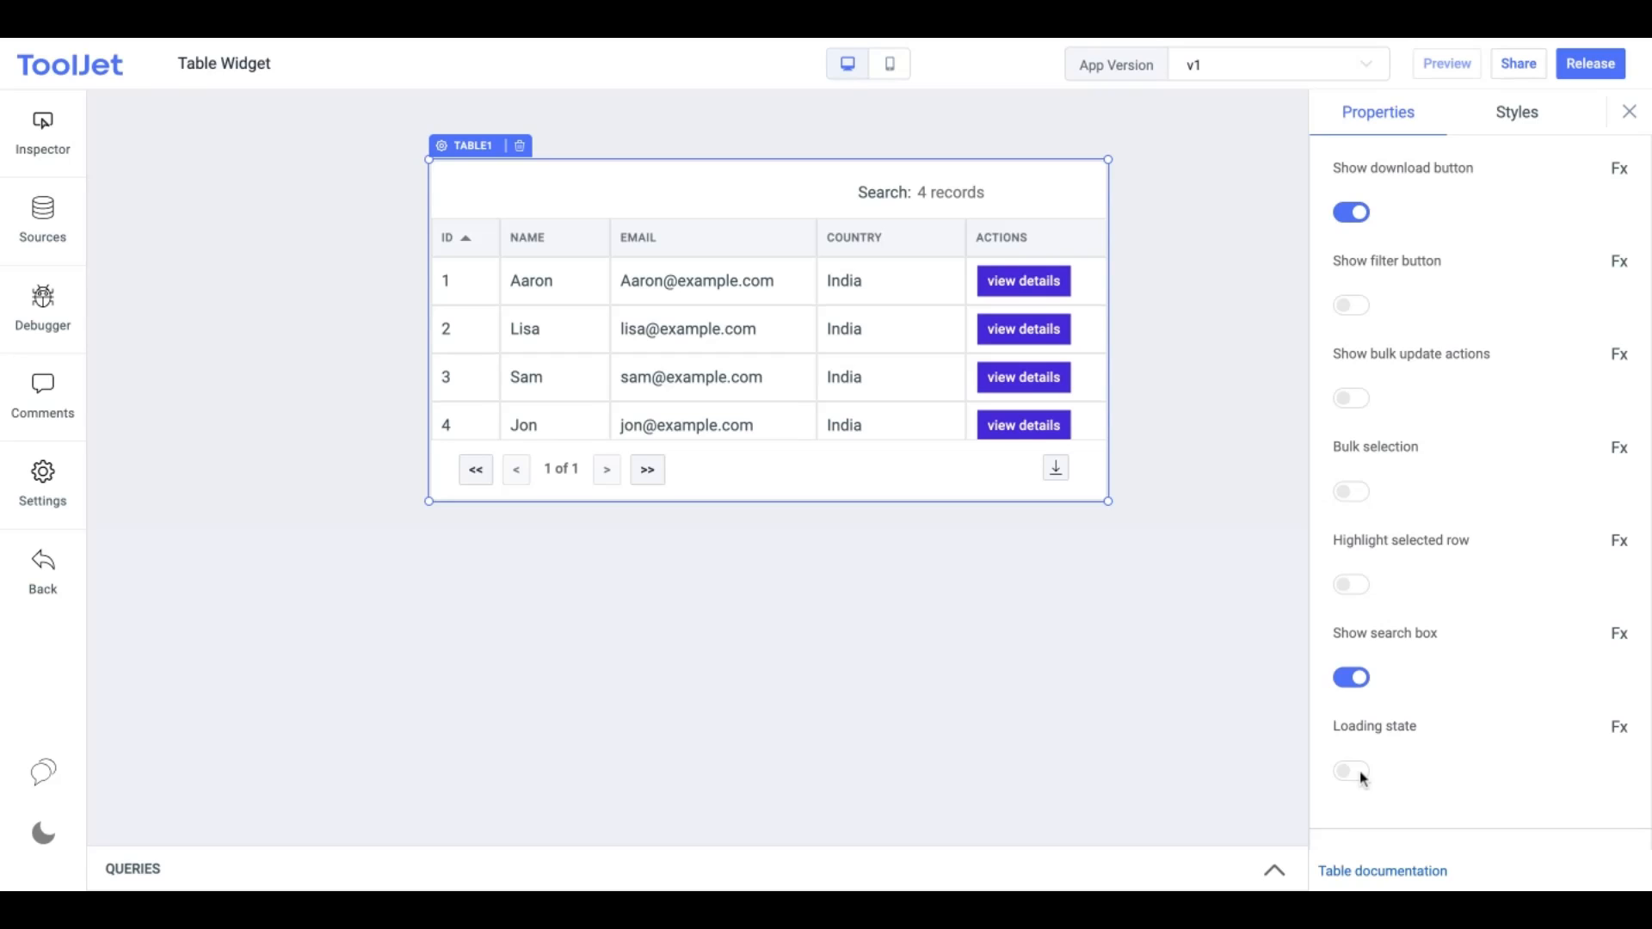
pyautogui.click(1351, 771)
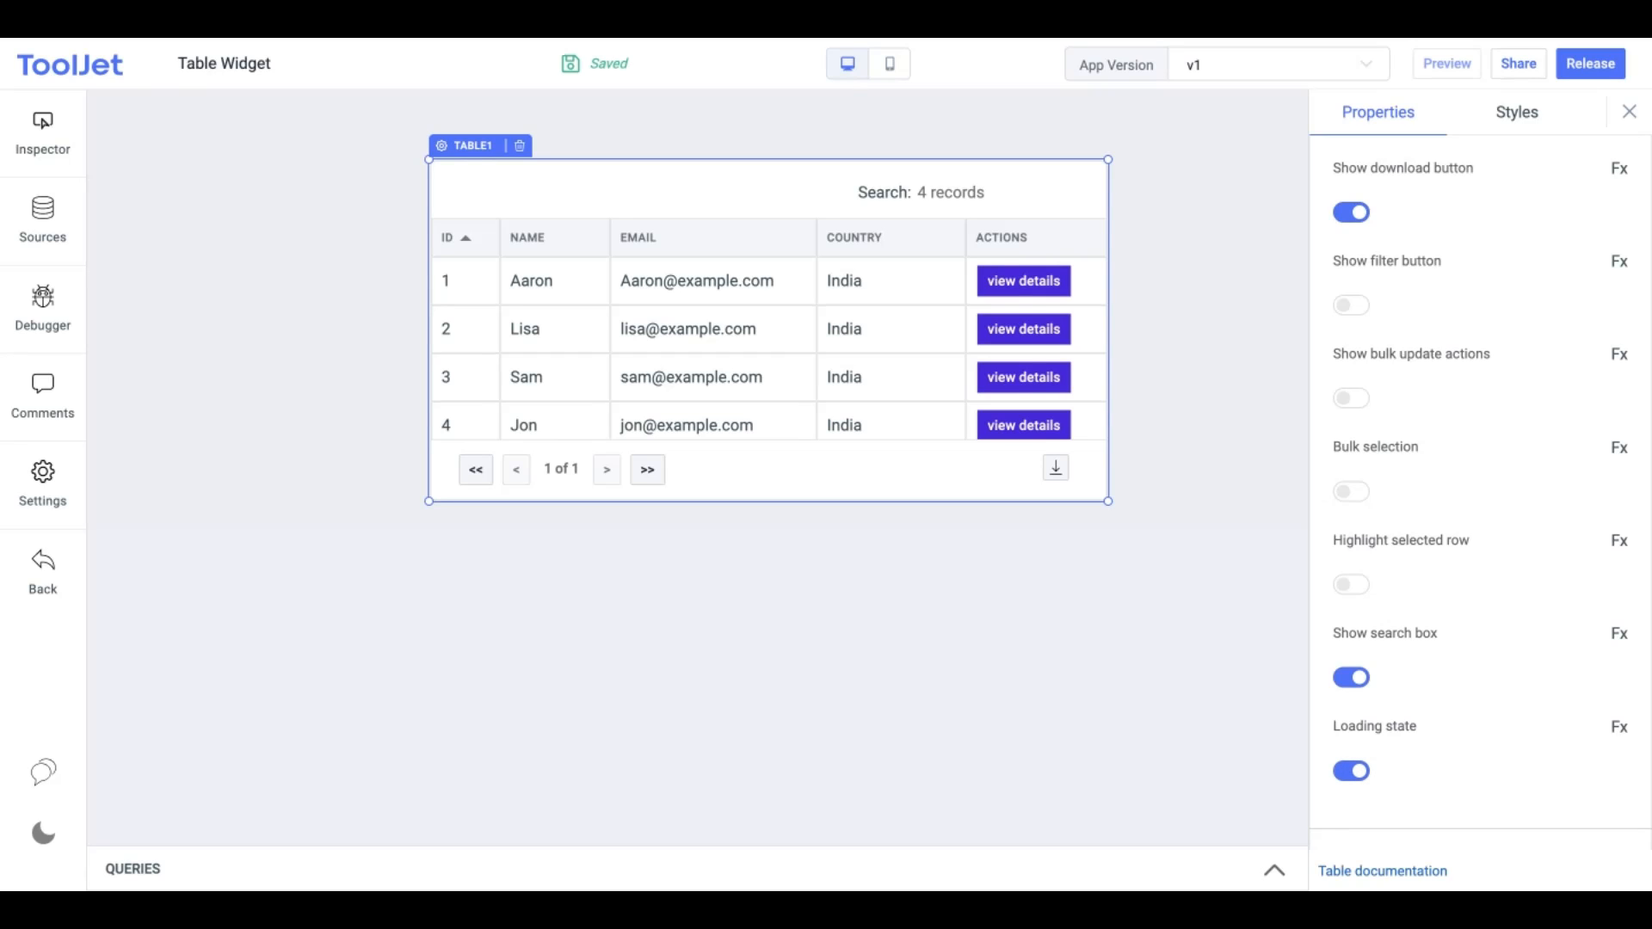
pyautogui.click(1350, 771)
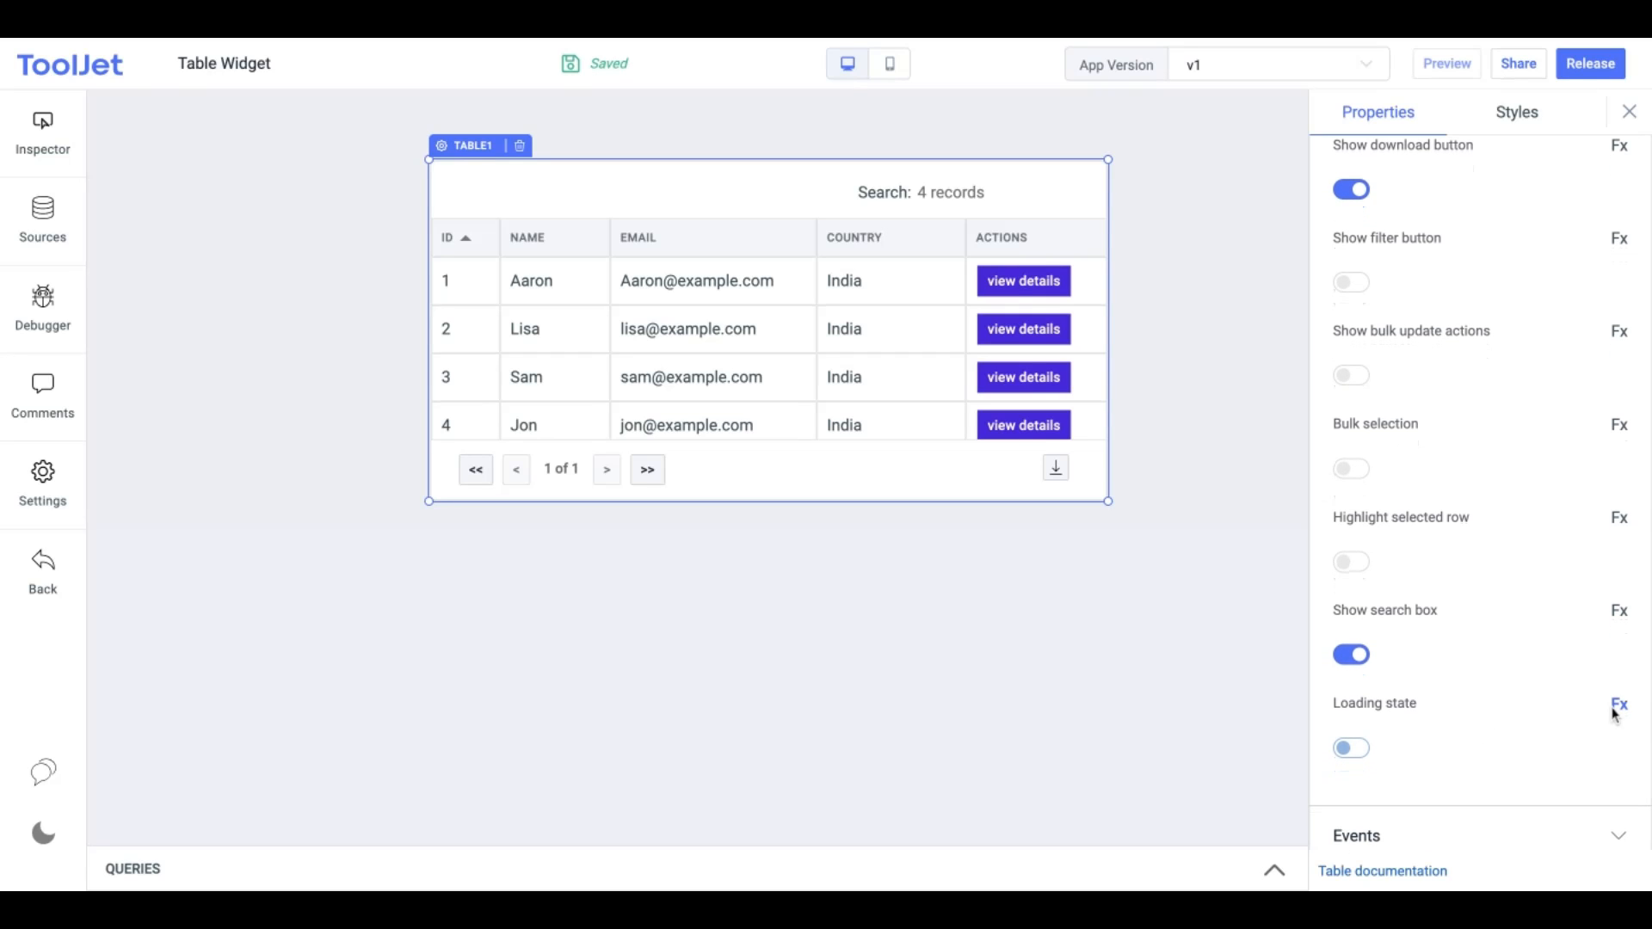
pyautogui.moveTo(1623, 602)
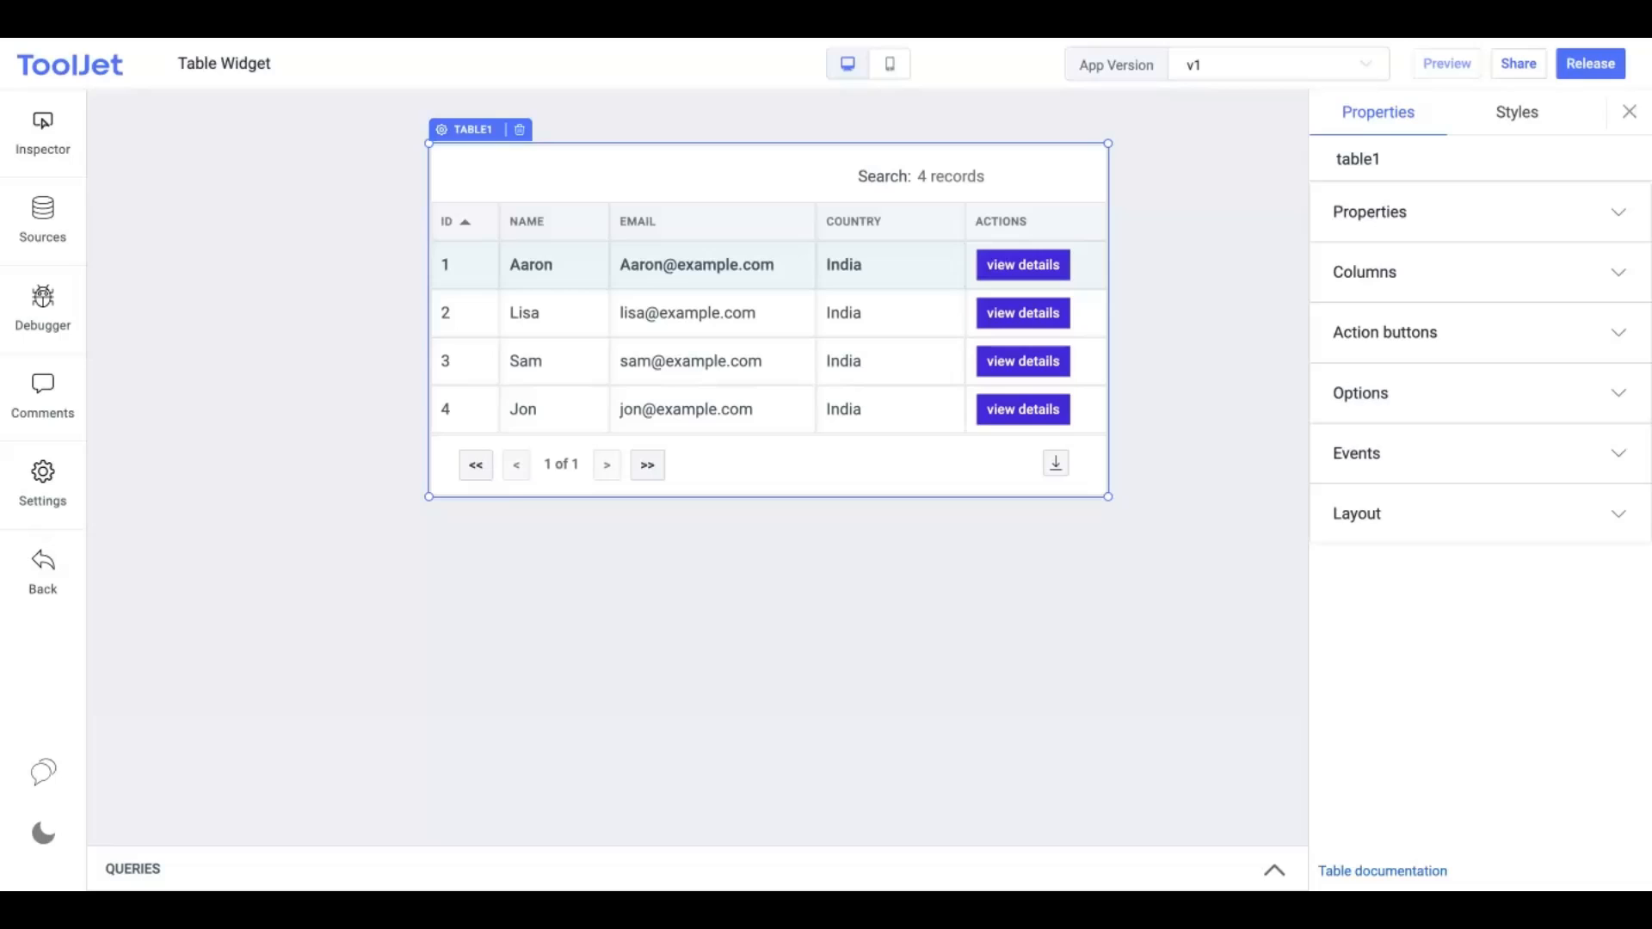
pyautogui.moveTo(1377, 453)
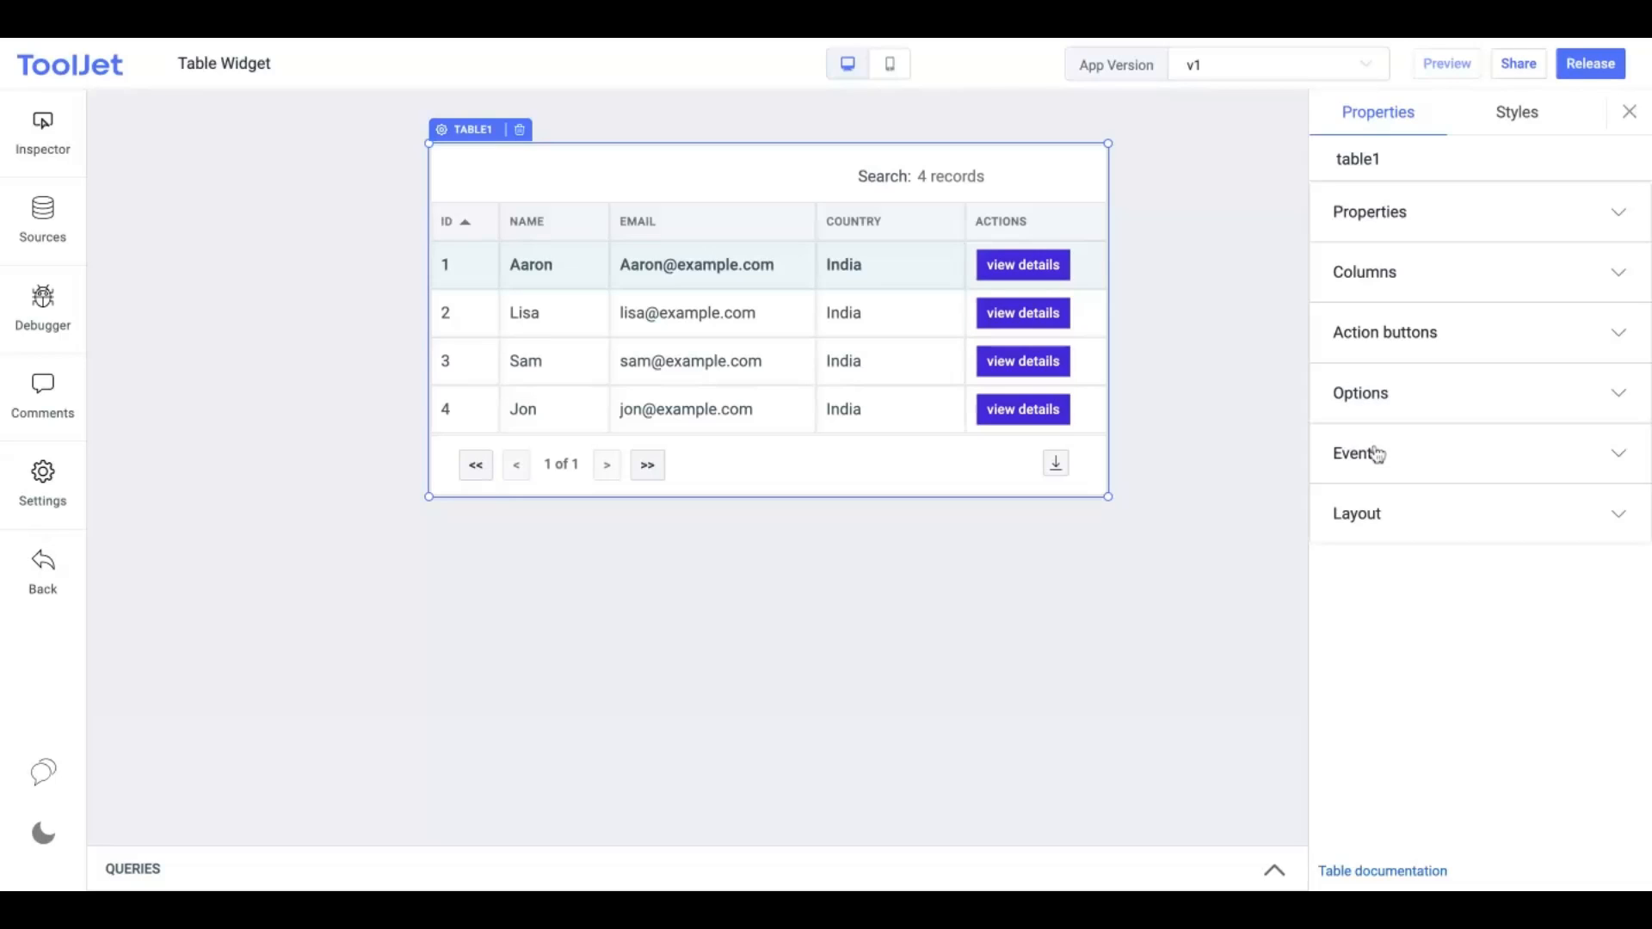
# Add a table1 event handler triggered on Row clicked with the Run Query action
pyautogui.click(1356, 454)
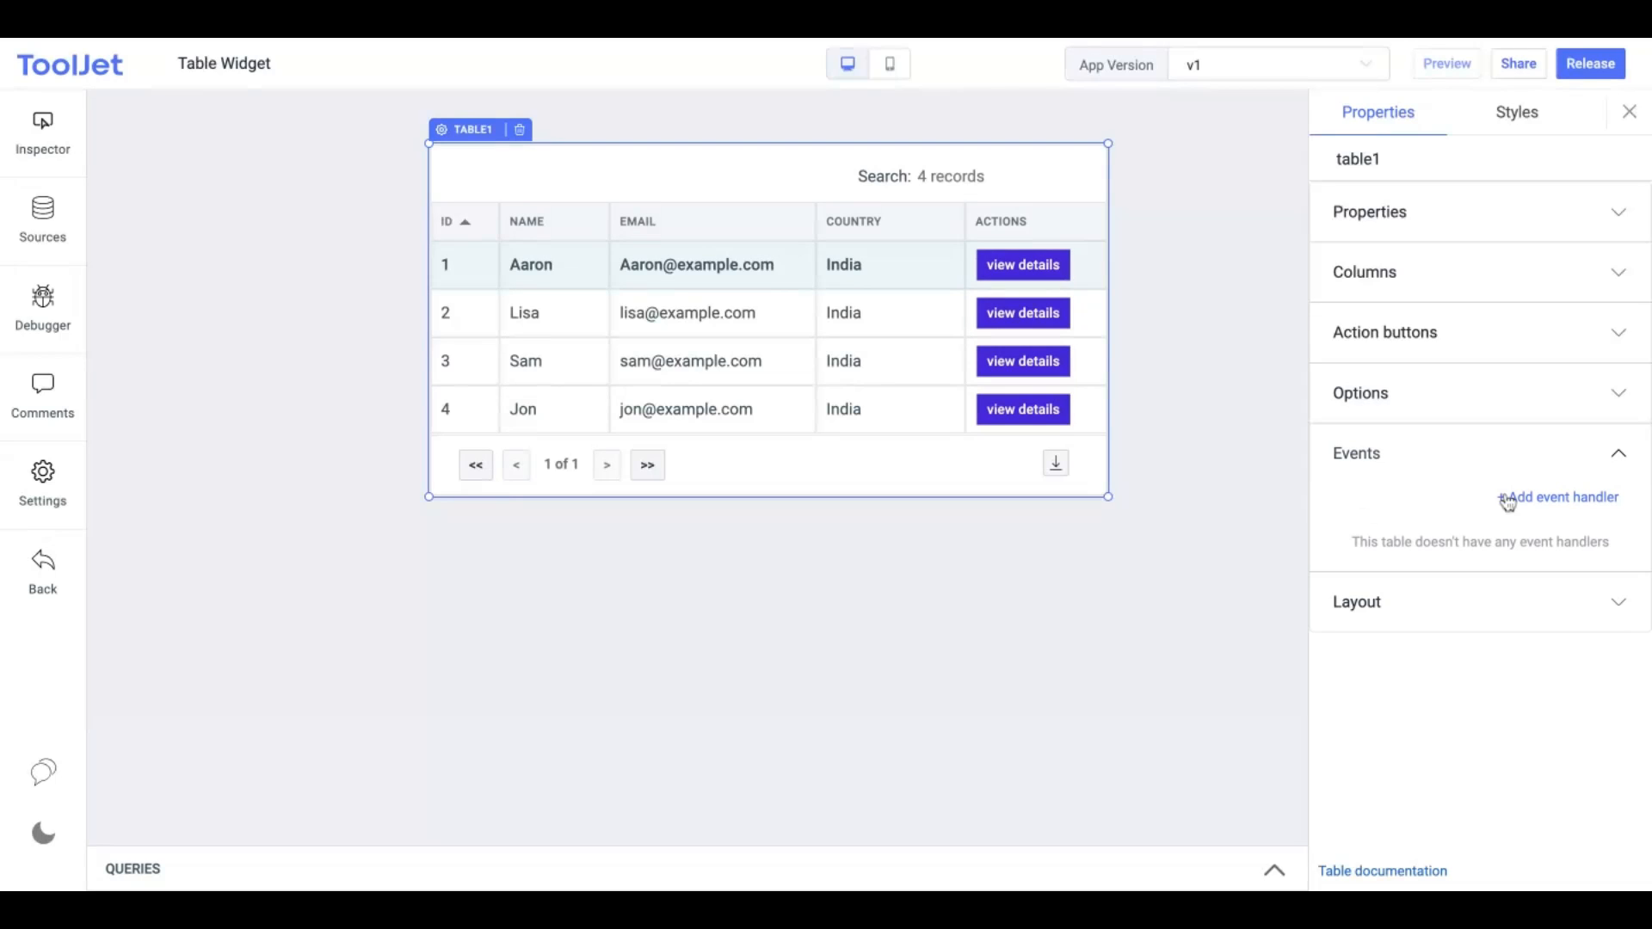
pyautogui.click(1562, 497)
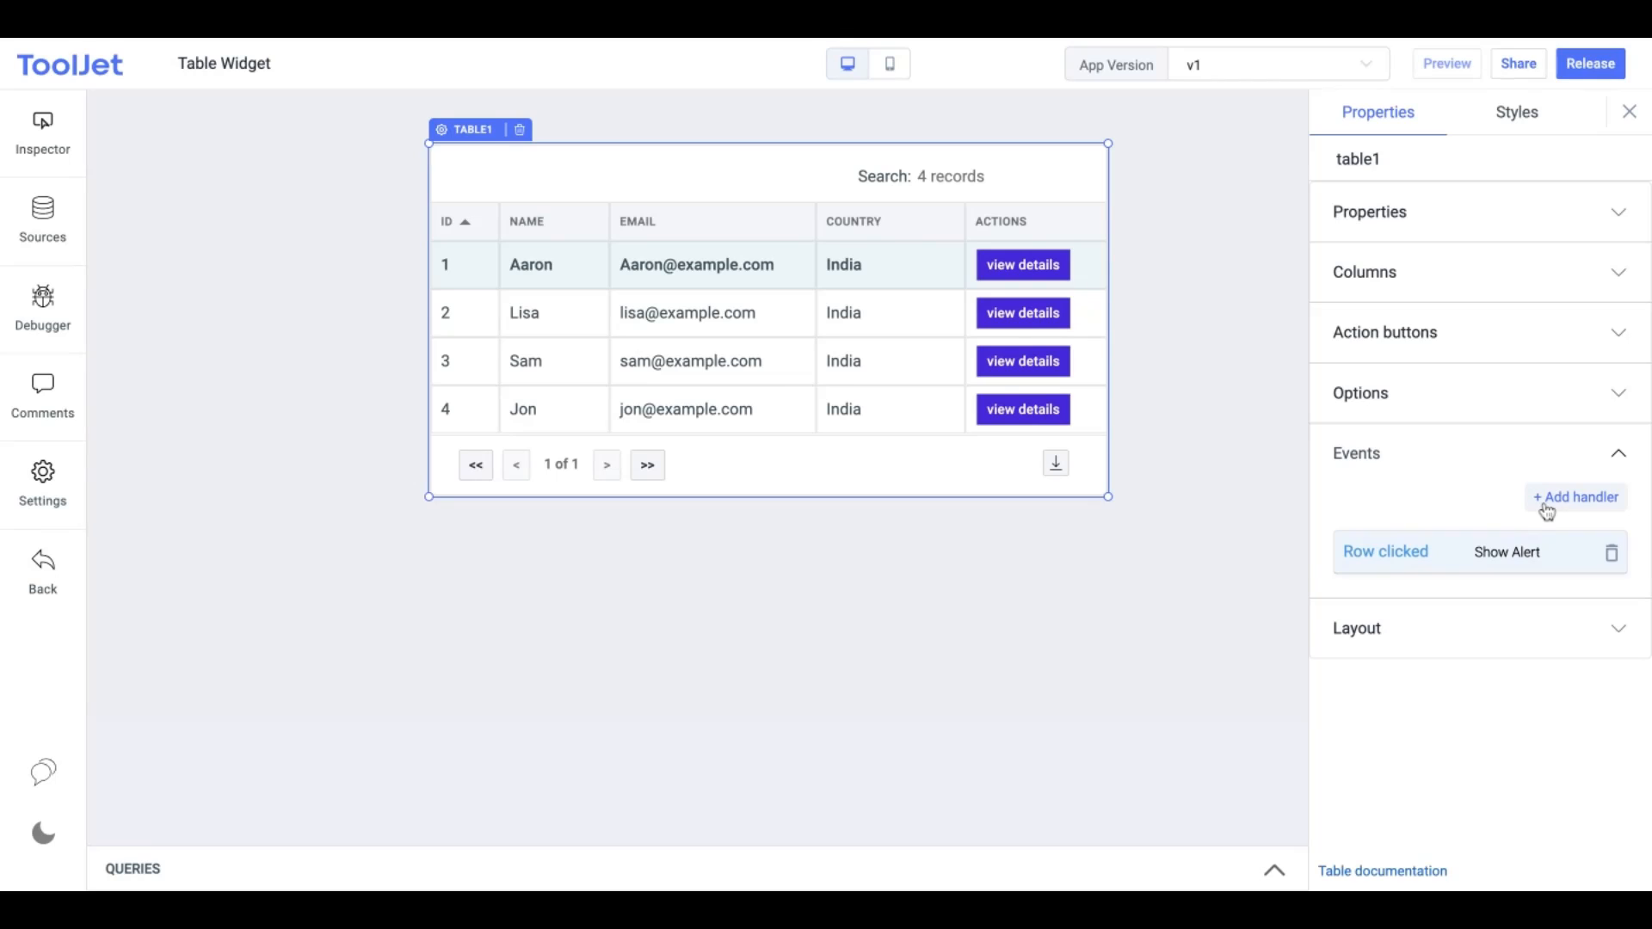
pyautogui.click(1385, 551)
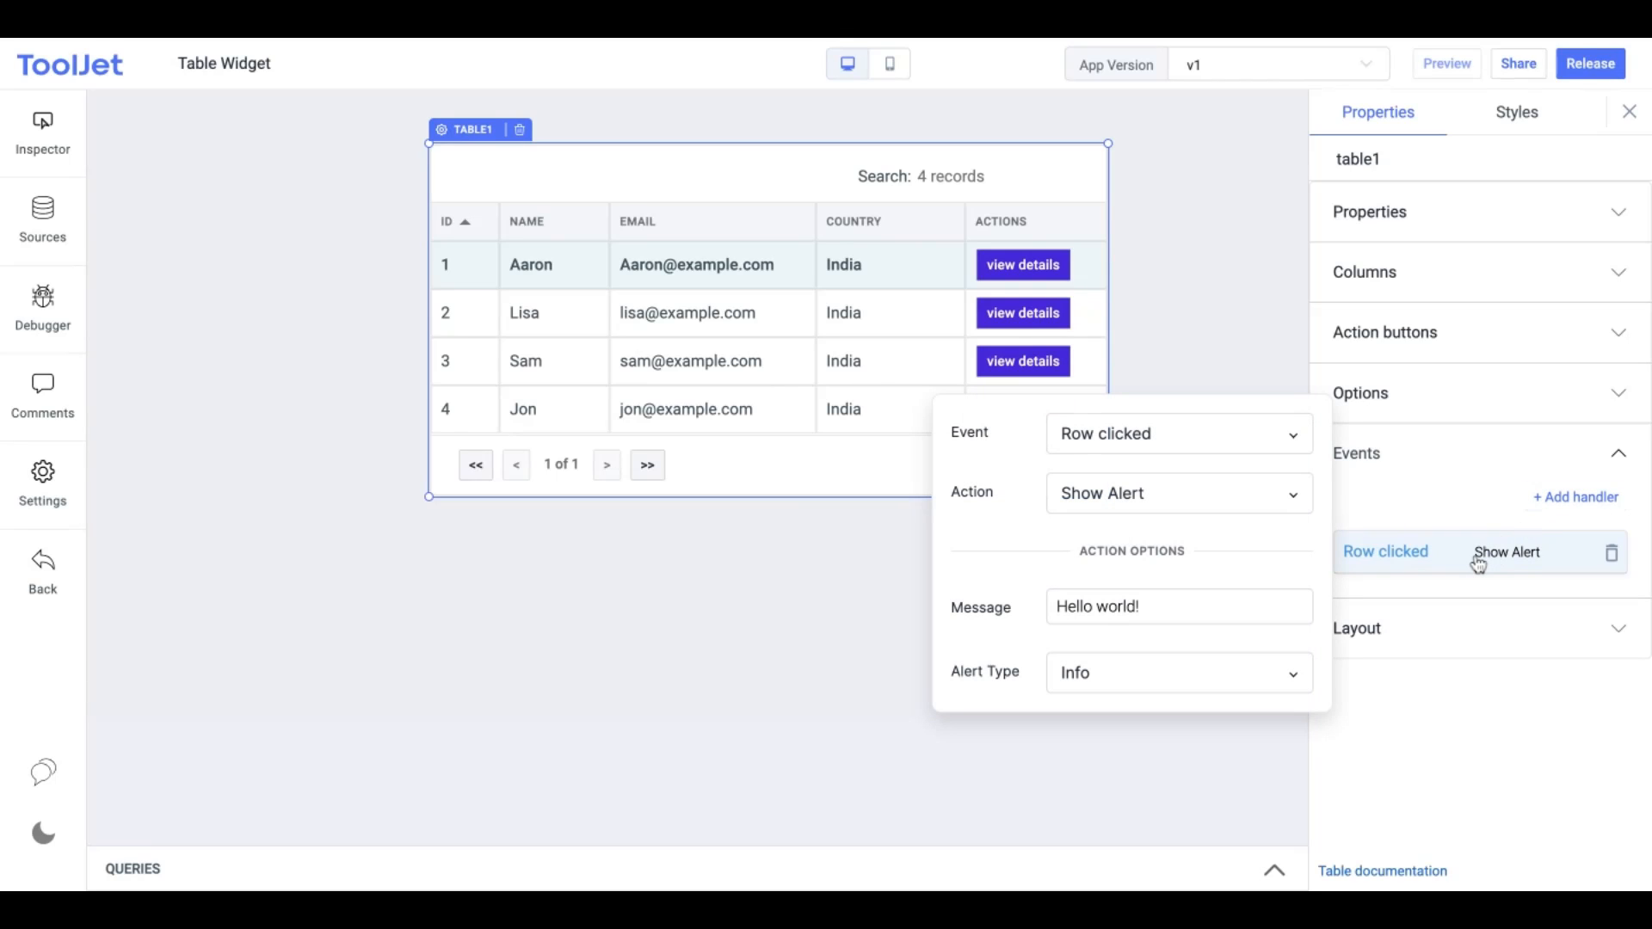
pyautogui.click(1177, 433)
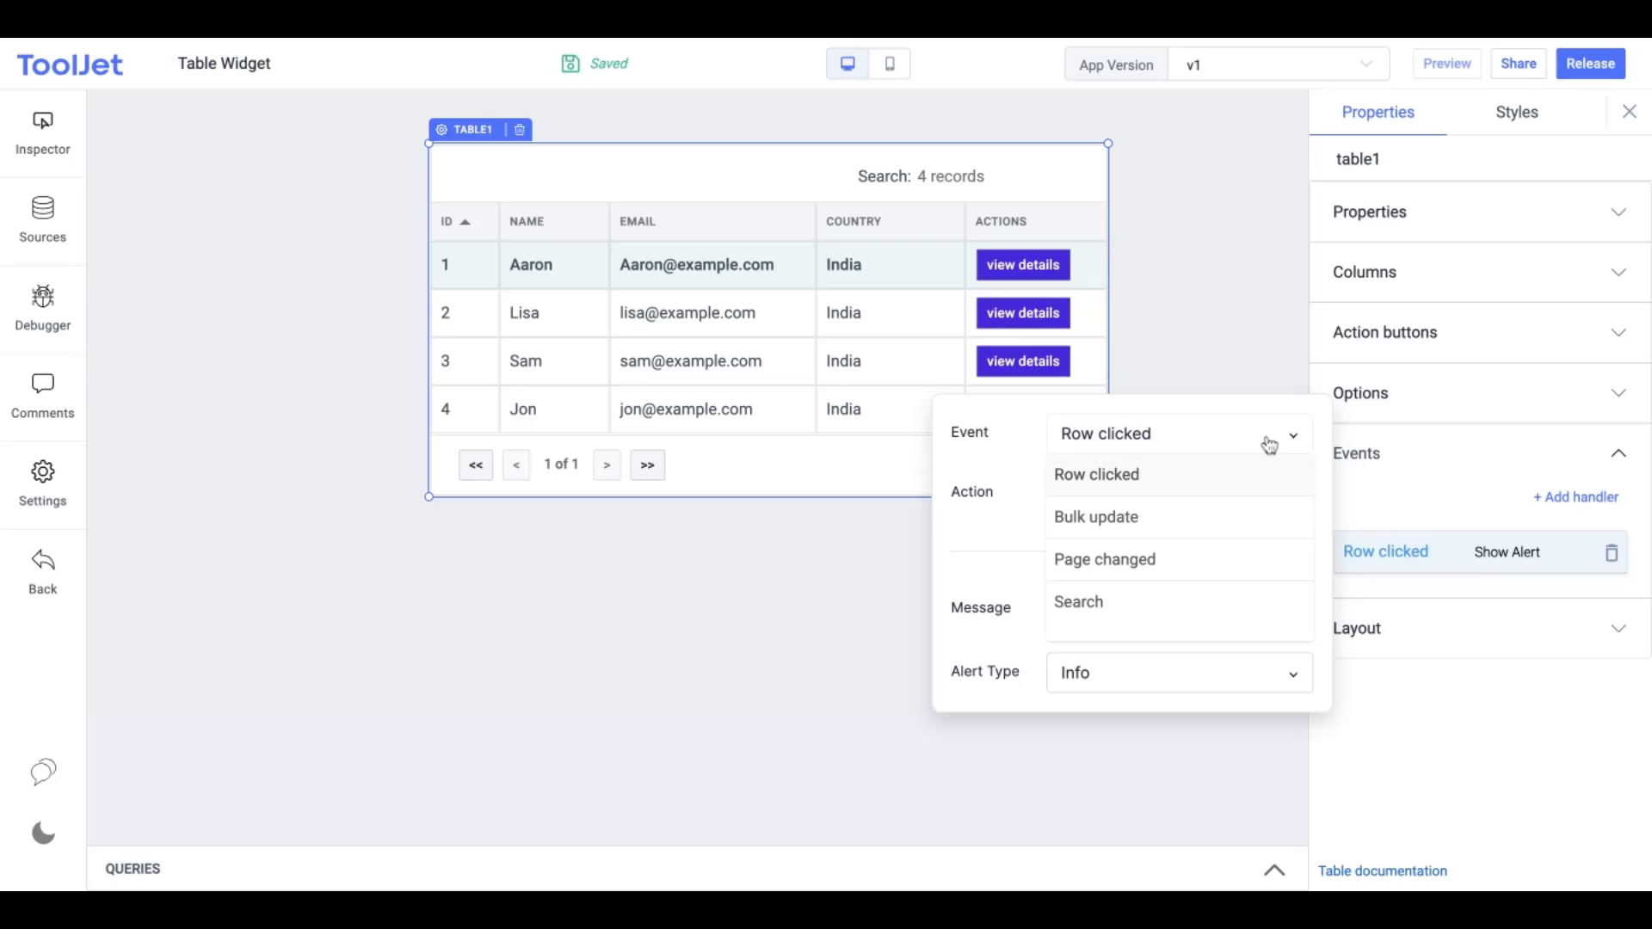
pyautogui.click(1095, 474)
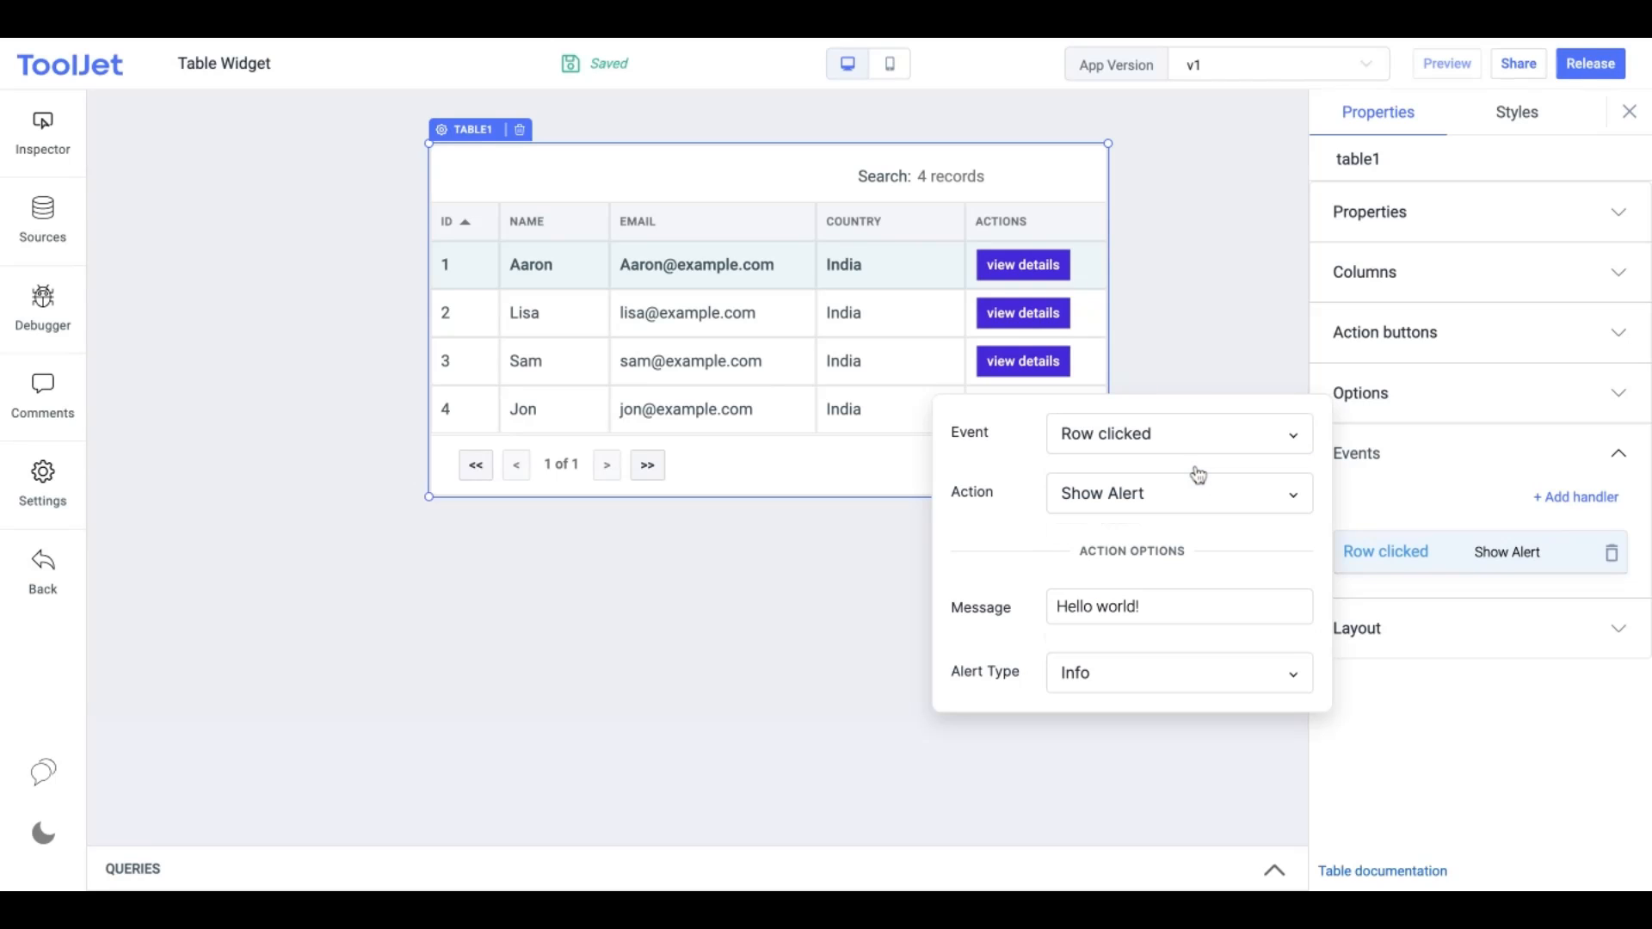
pyautogui.click(1177, 493)
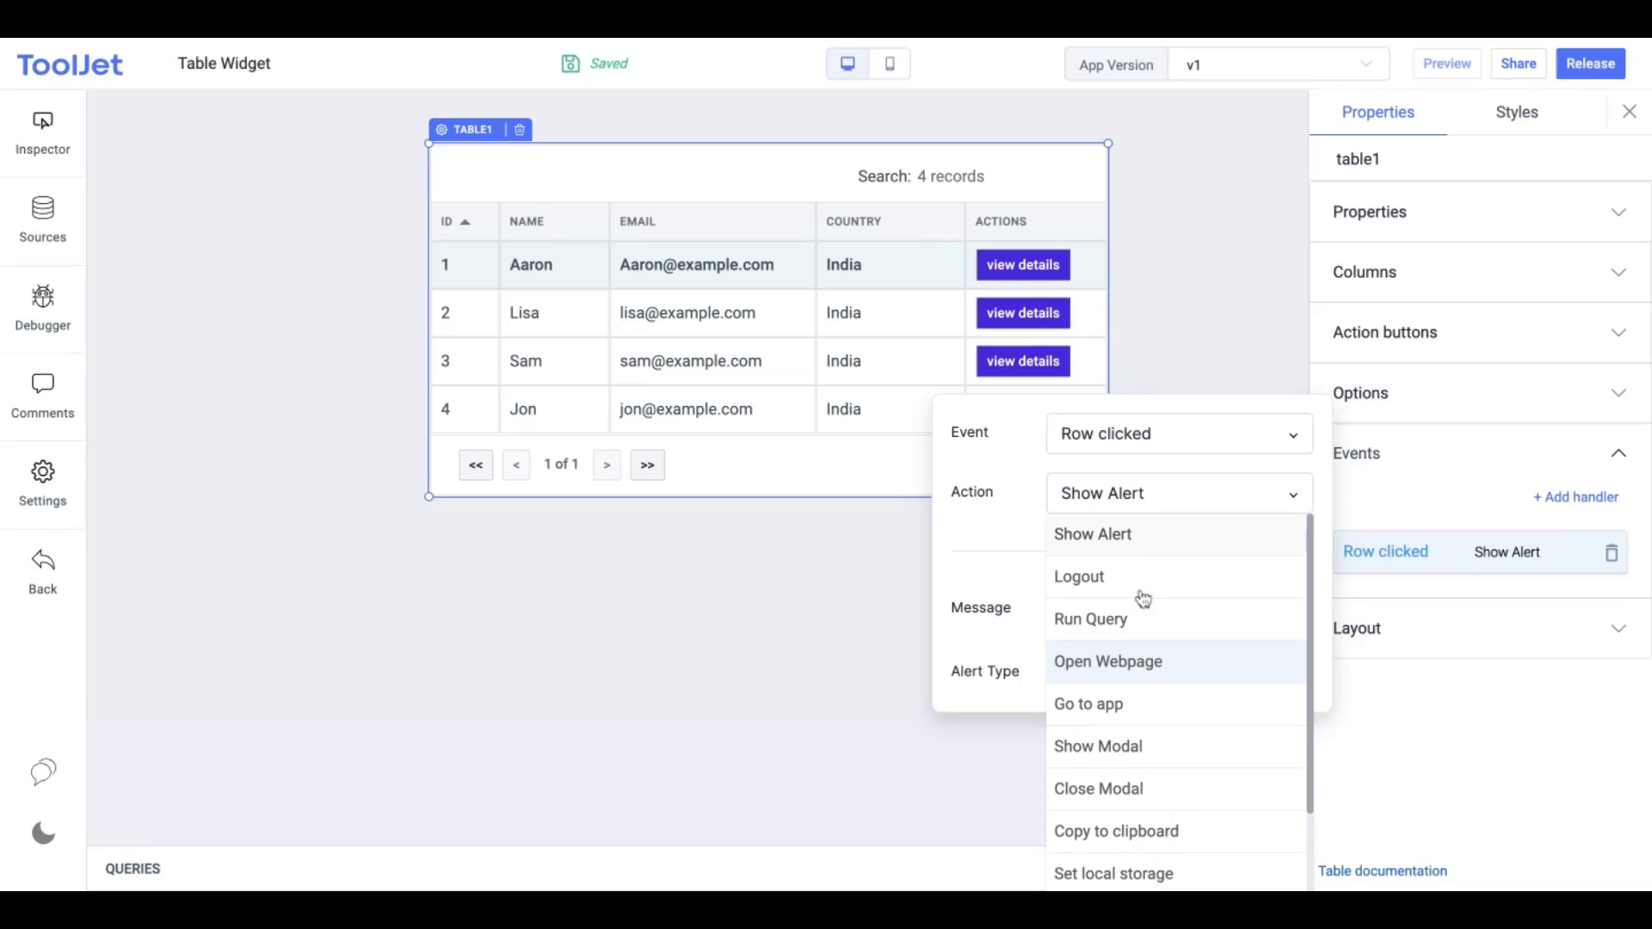
pyautogui.moveTo(1090, 621)
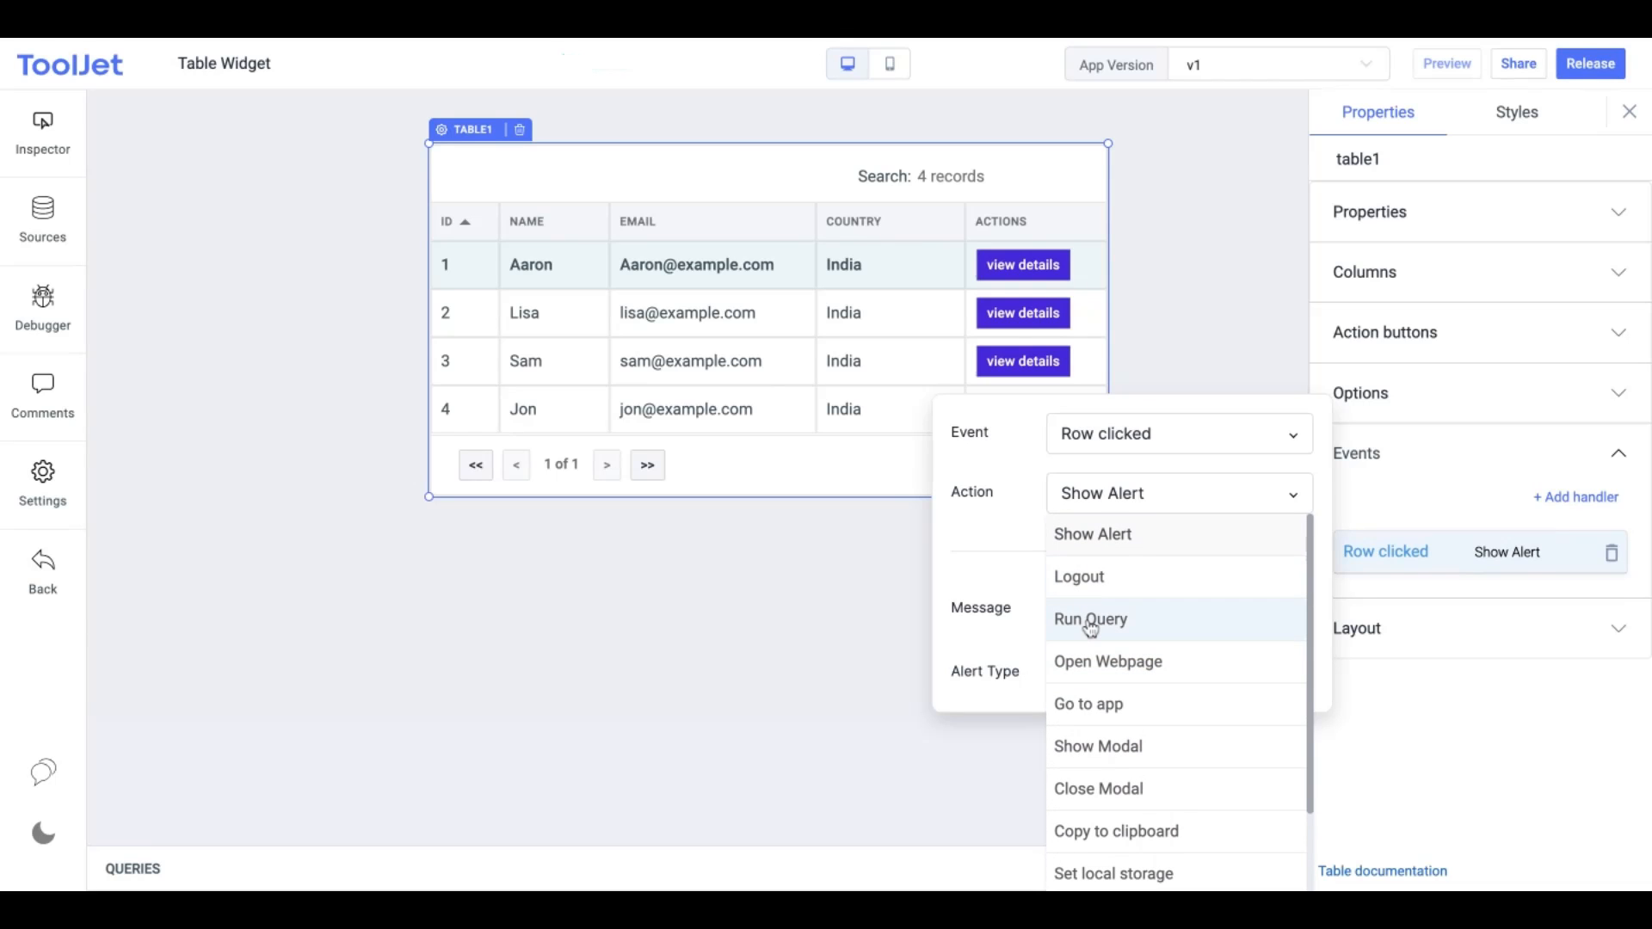
pyautogui.click(1090, 619)
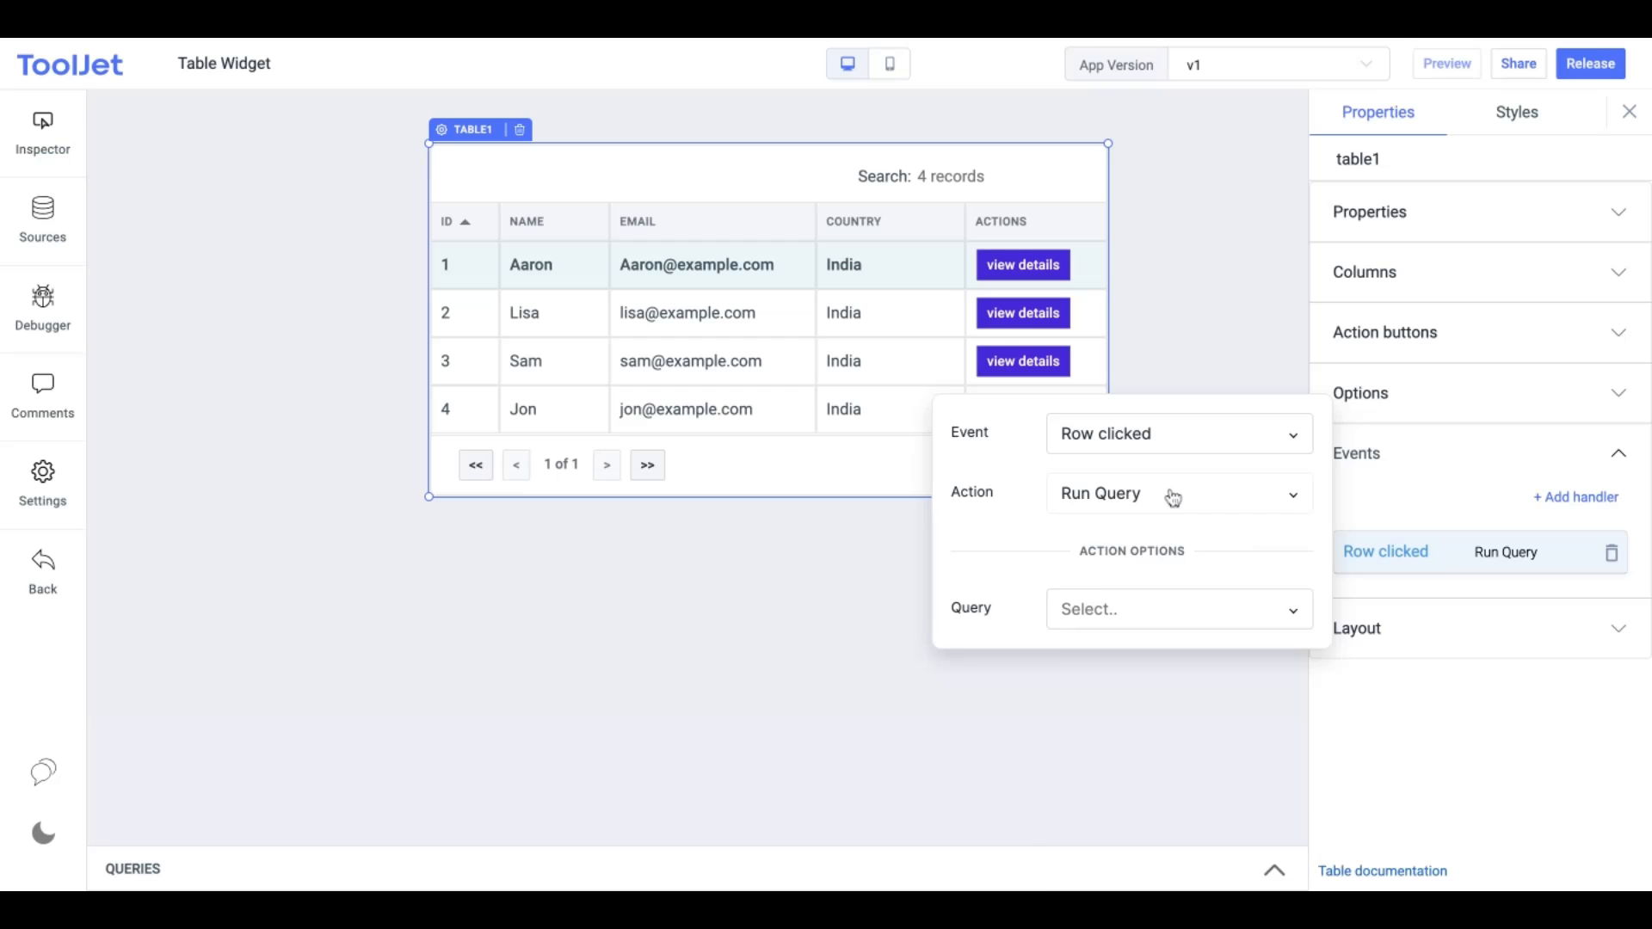
pyautogui.click(1177, 493)
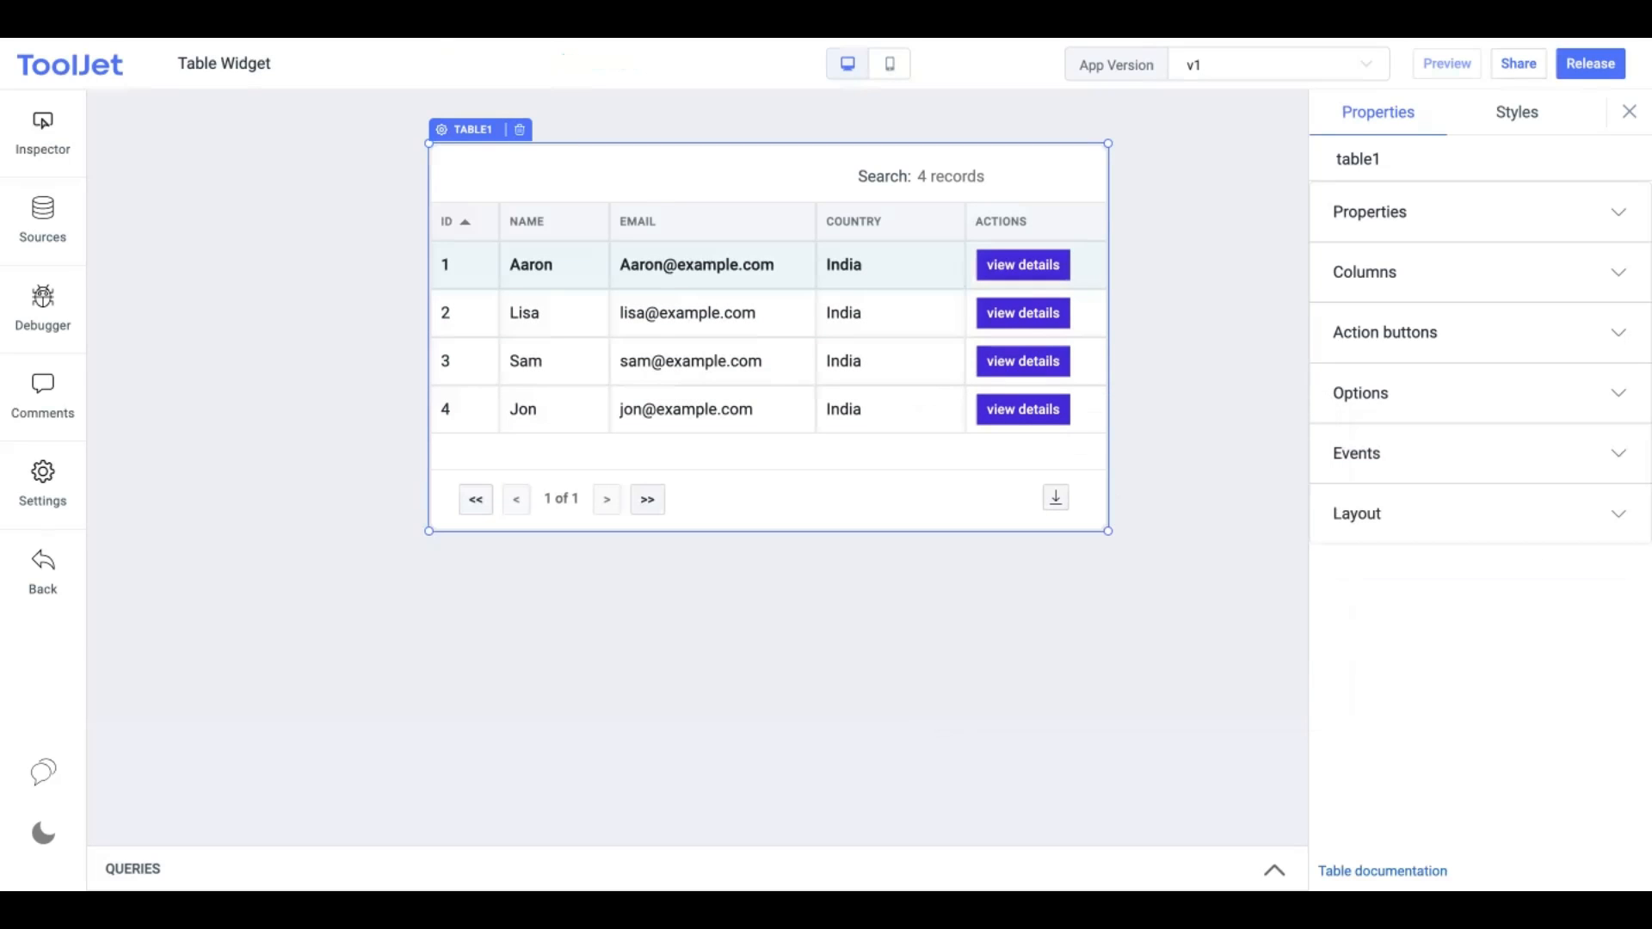
pyautogui.moveTo(918, 389)
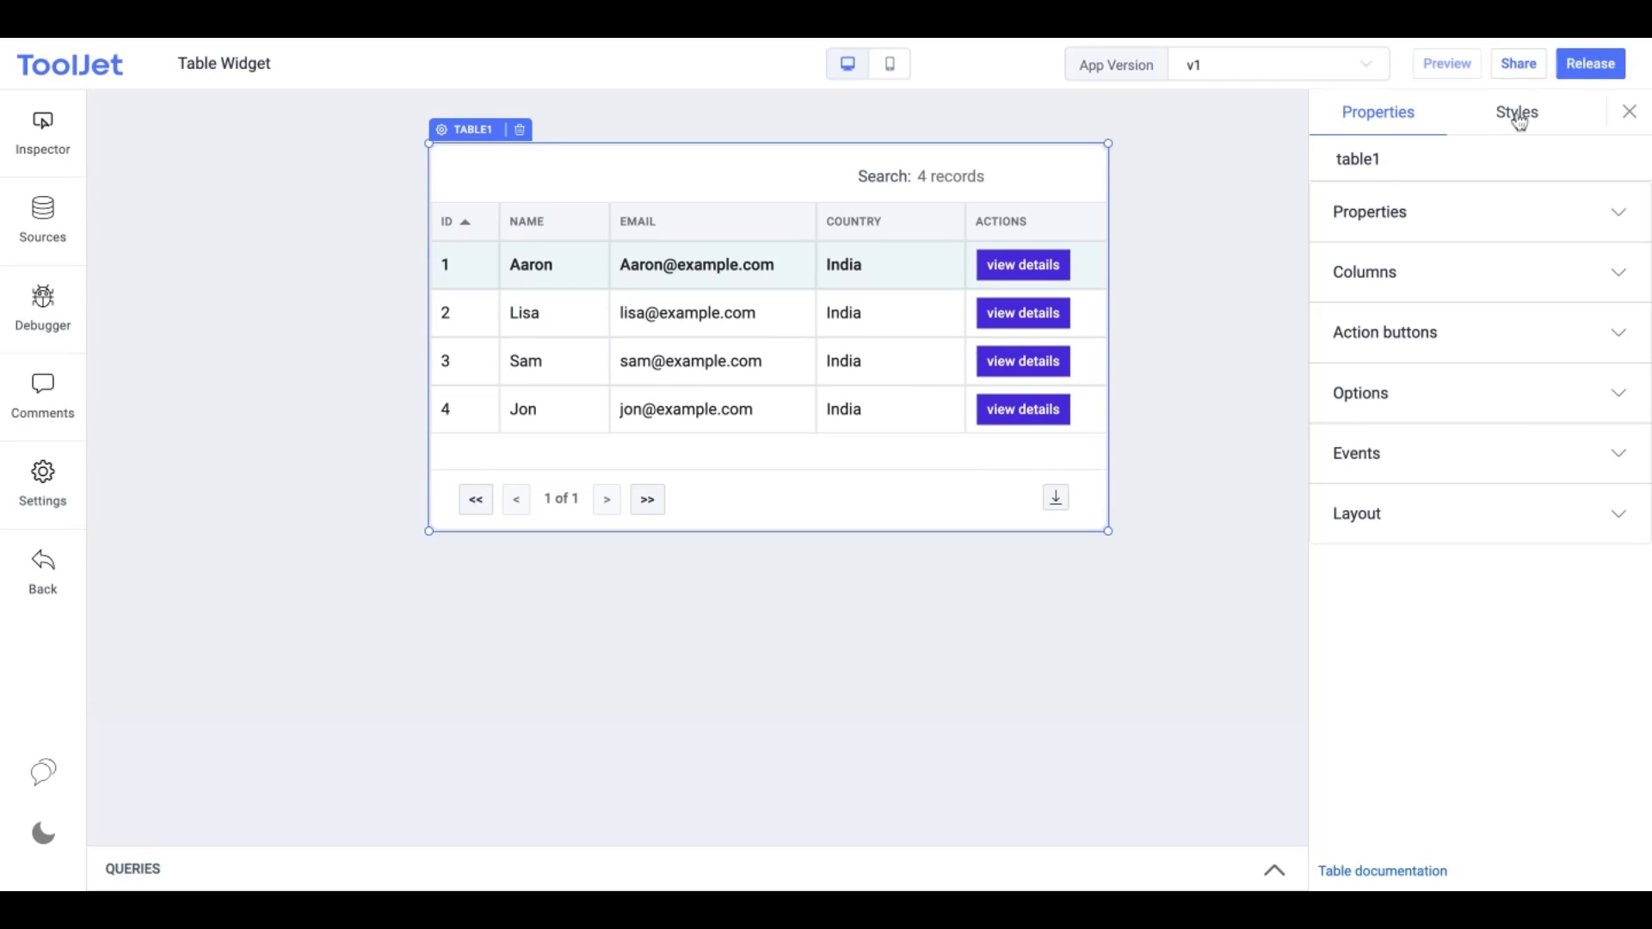
# In Styles, set Text Color to #535252ff and Action Button Radius to 8
pyautogui.click(1515, 112)
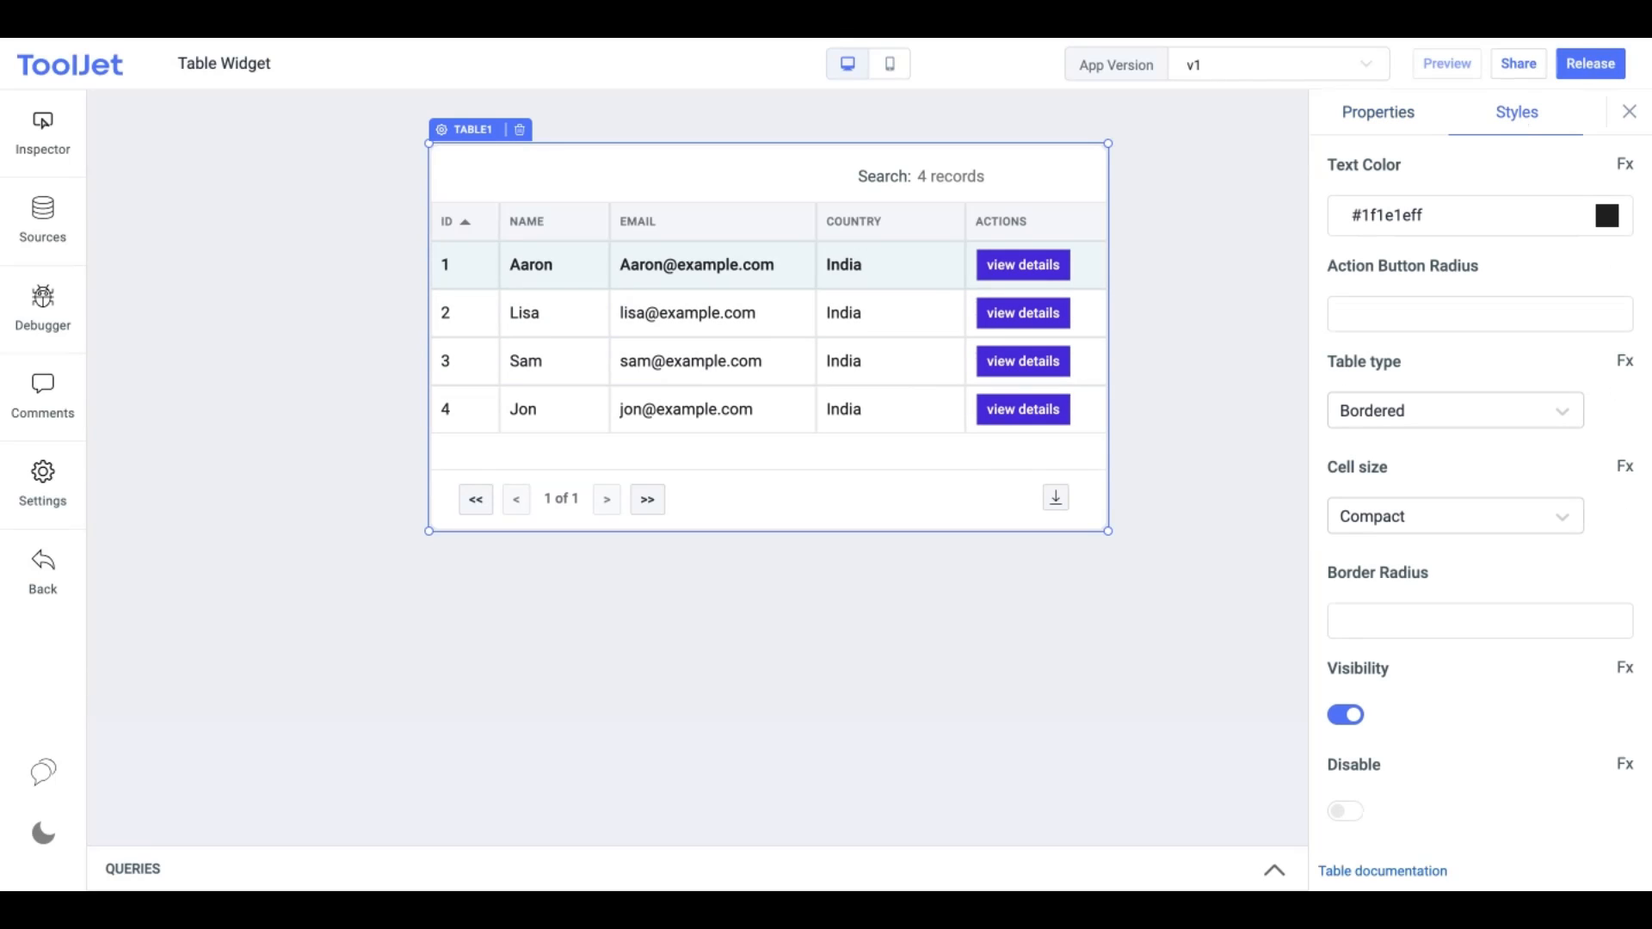
pyautogui.moveTo(1580, 266)
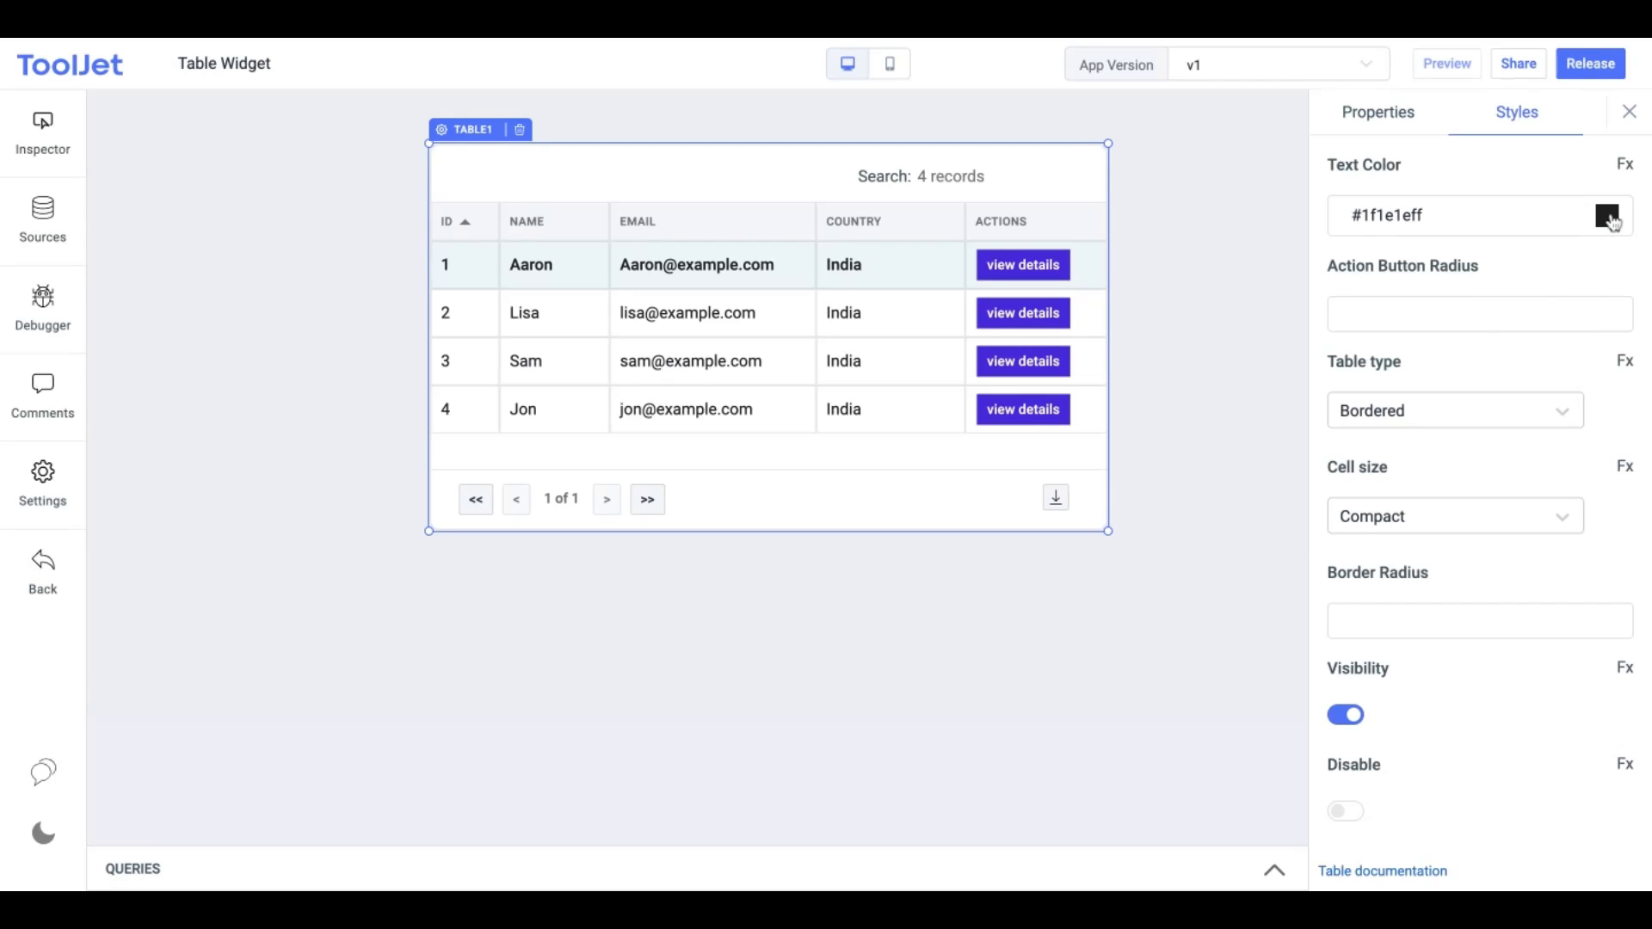
pyautogui.click(1609, 215)
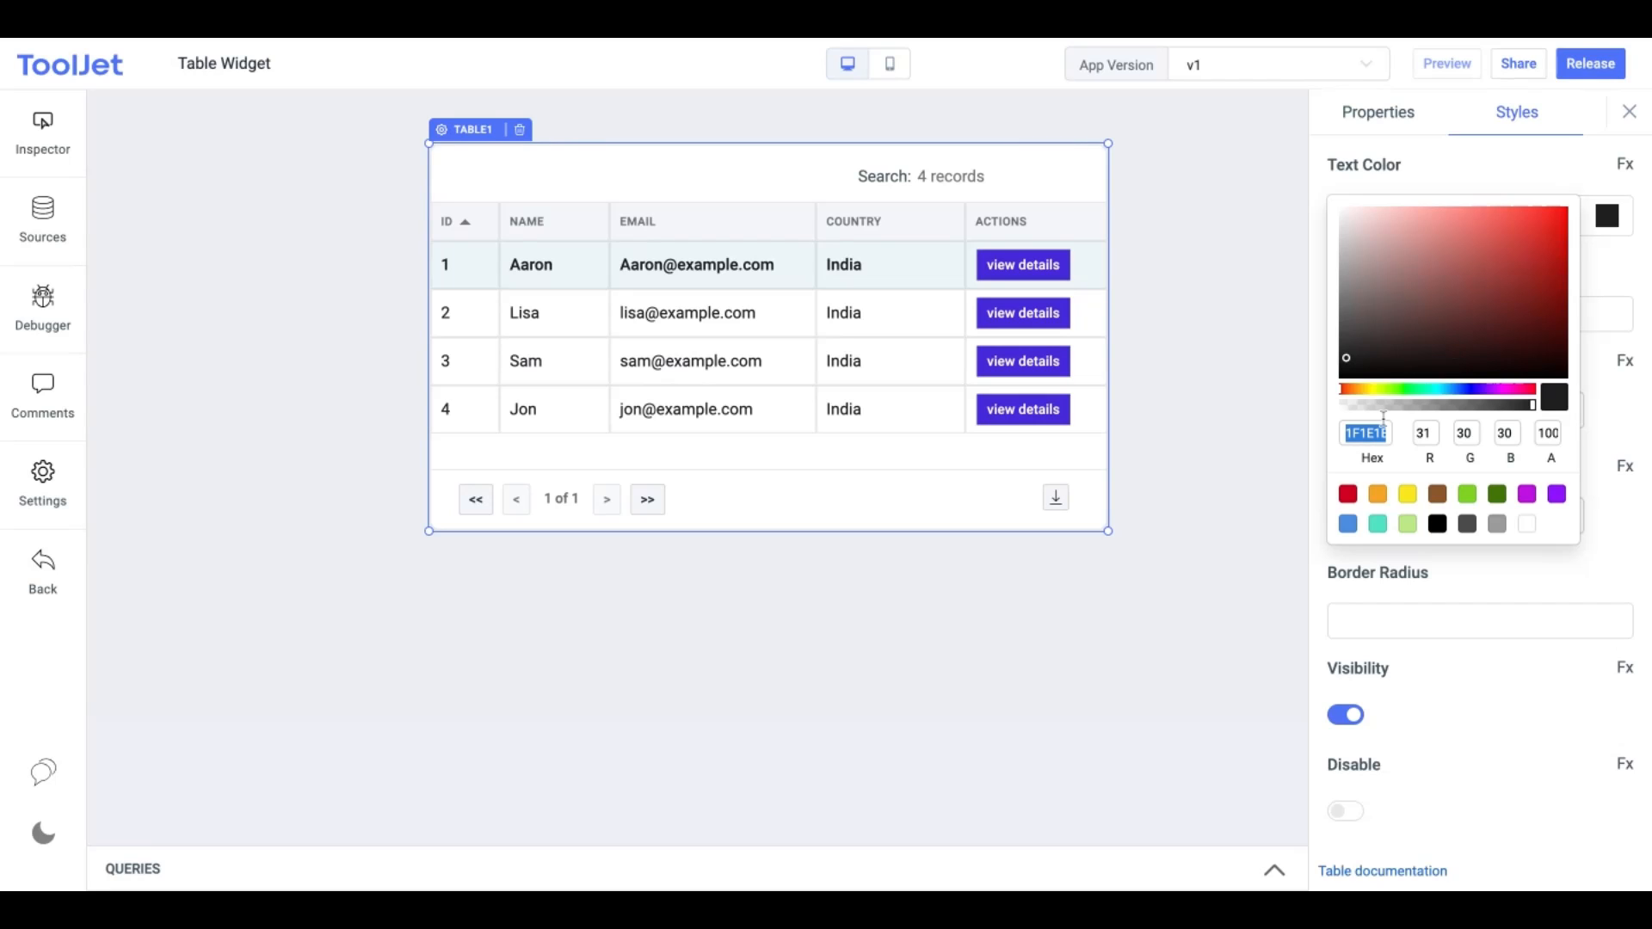
pyautogui.click(1347, 328)
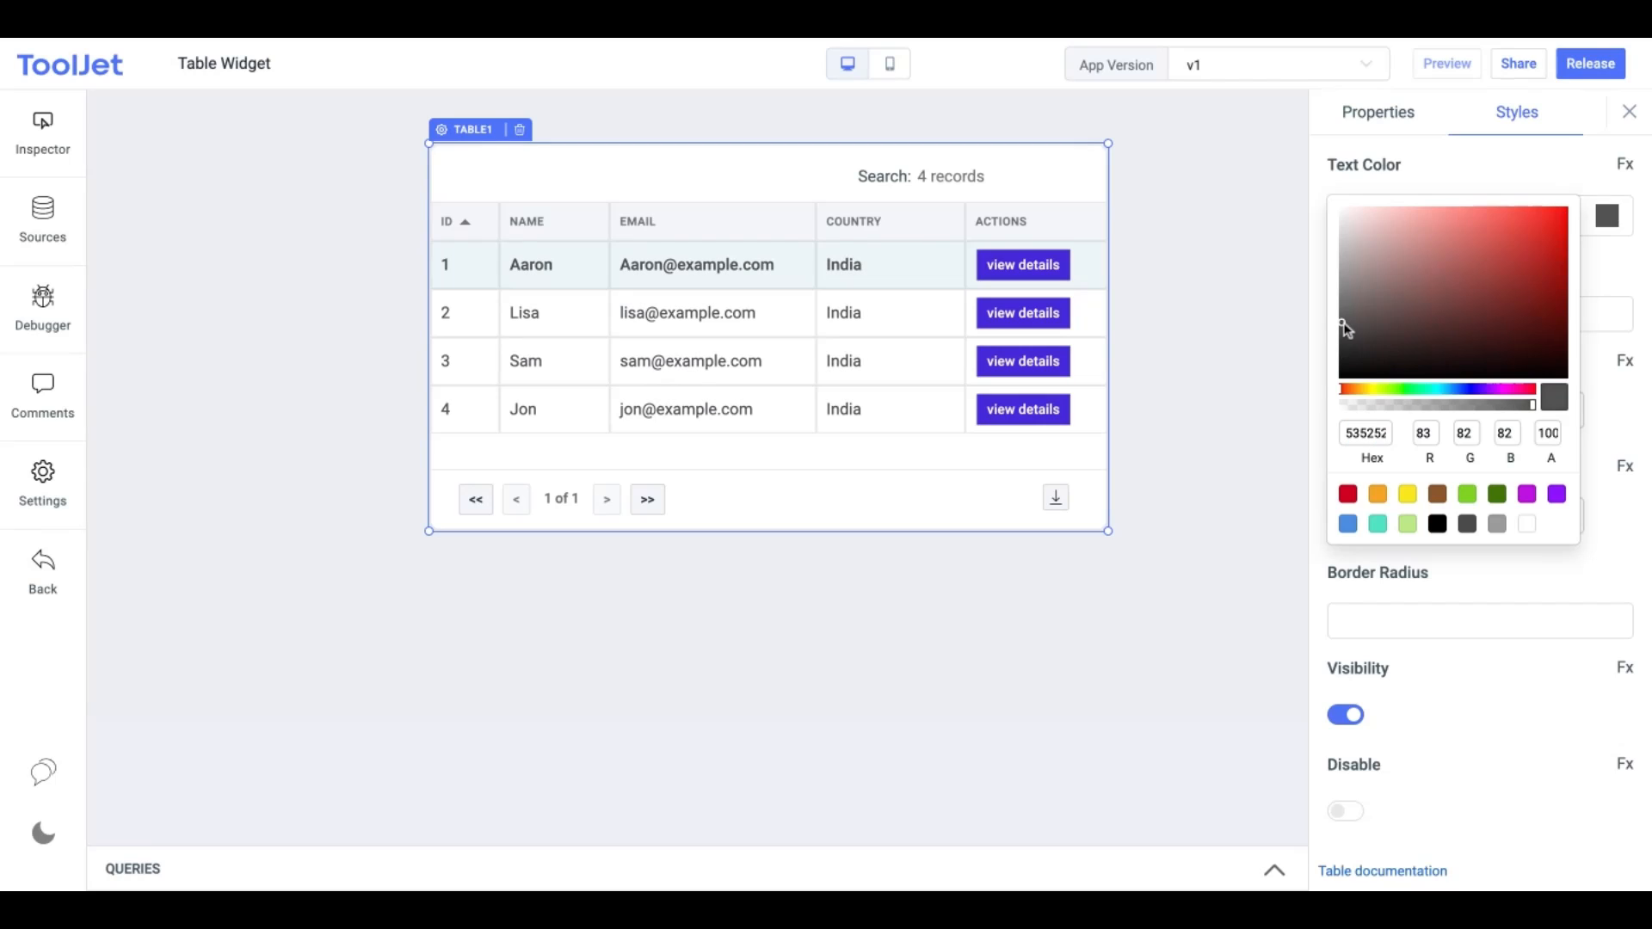
pyautogui.click(1433, 164)
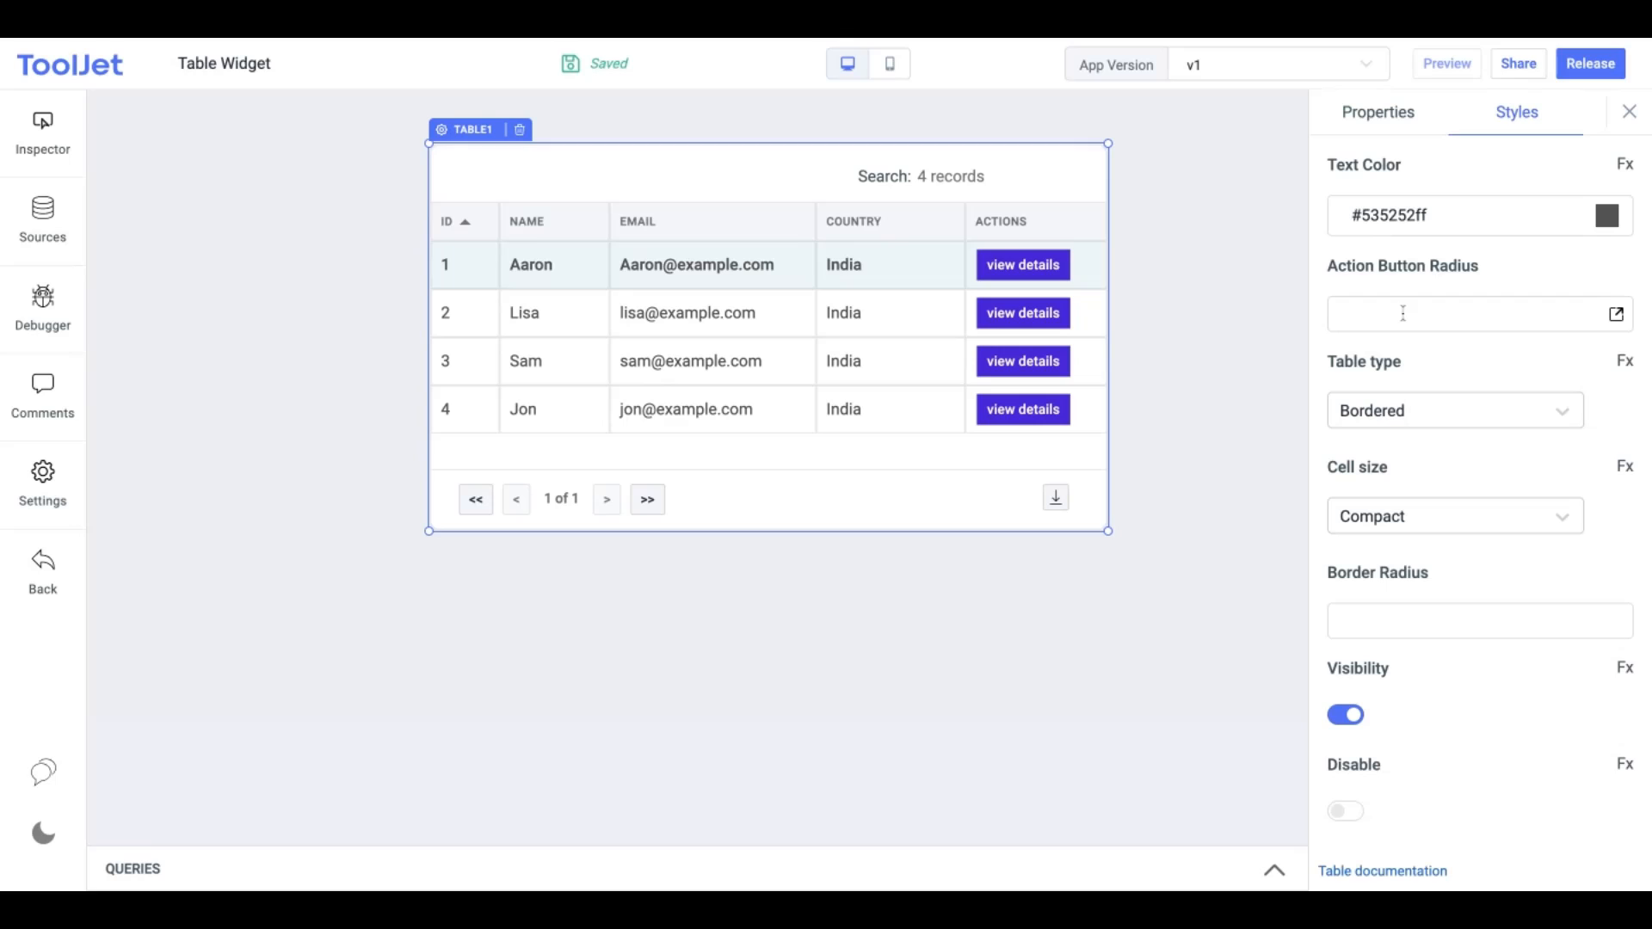
pyautogui.moveTo(1403, 313)
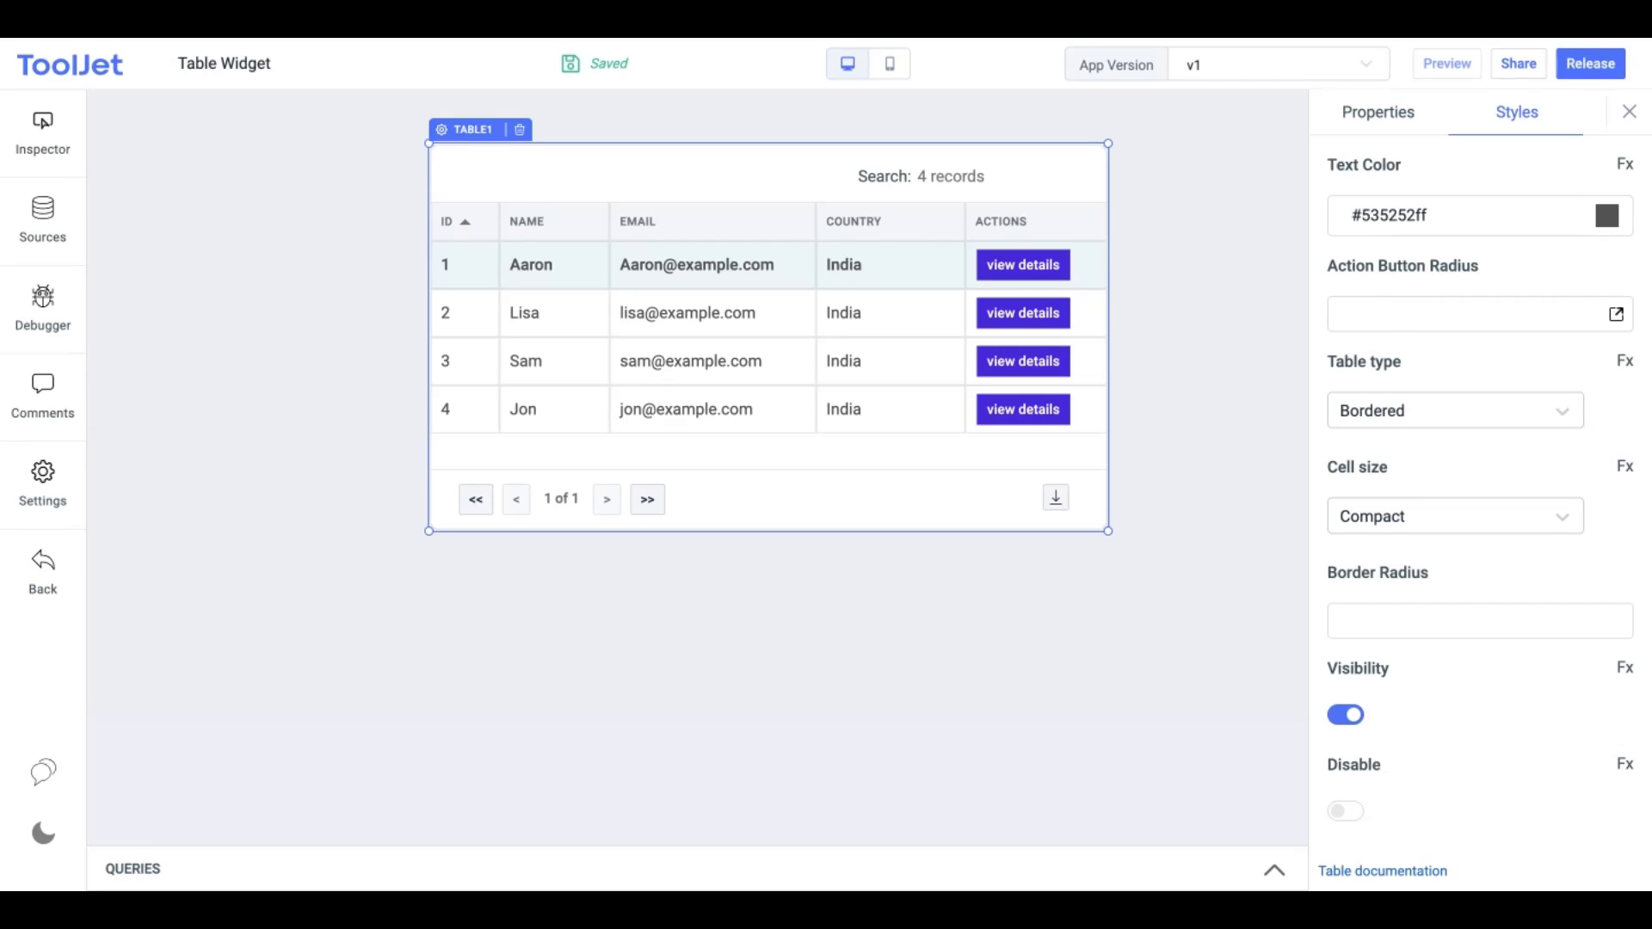
pyautogui.write('8')
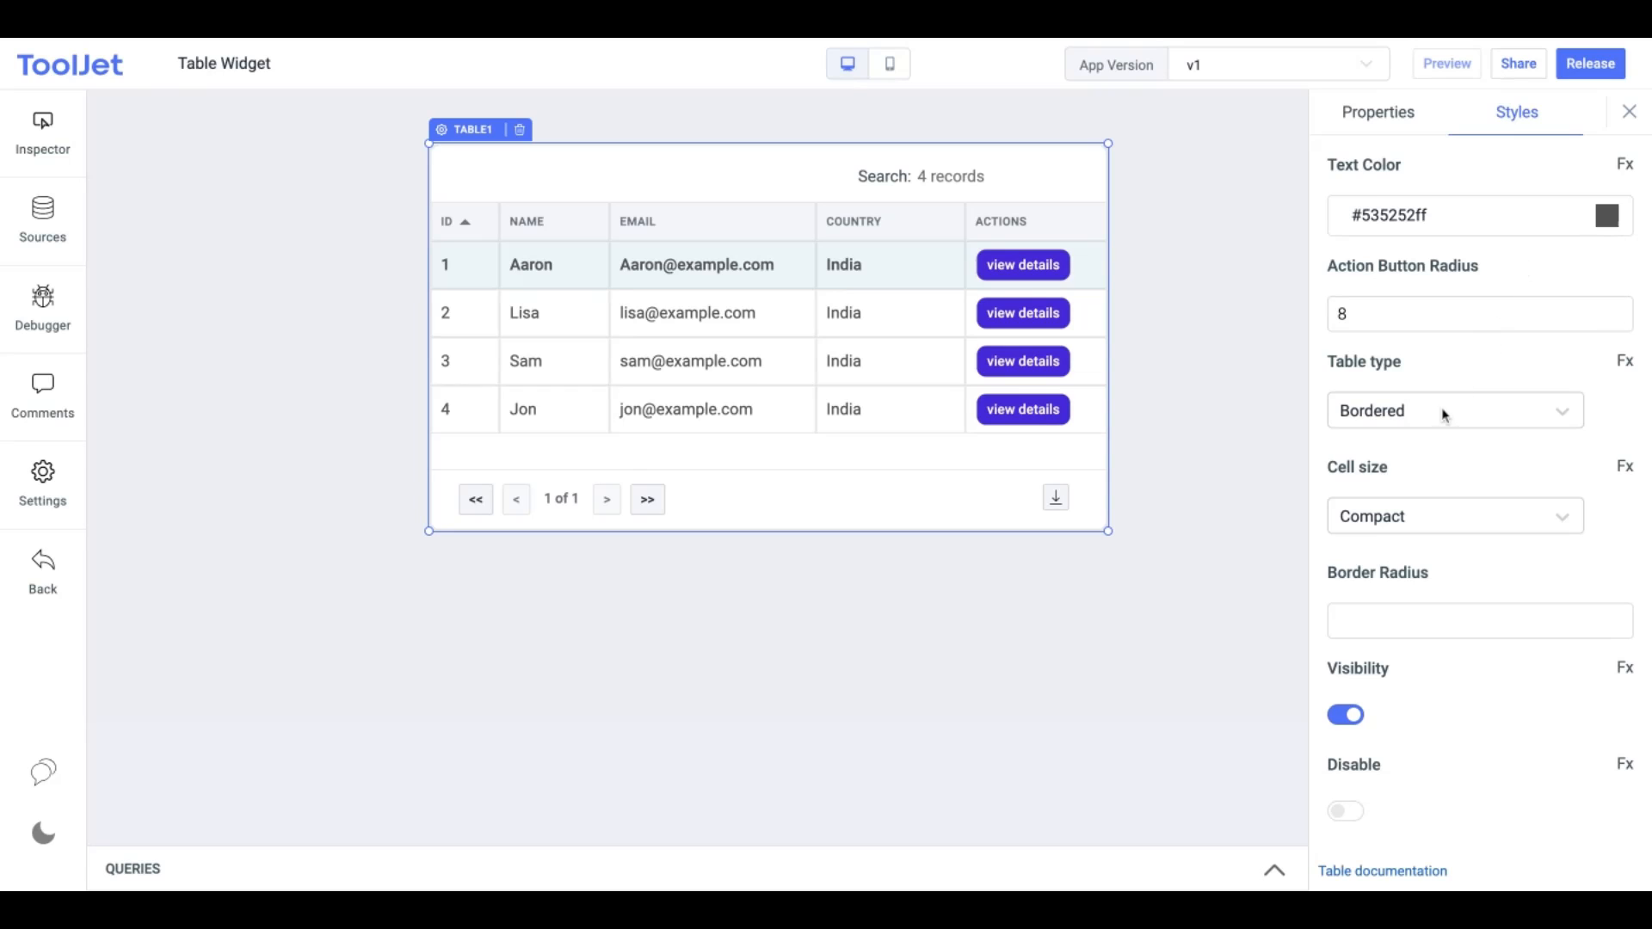
# Preview Borderless, Classic and Striped table types, then choose Striped & bordered
pyautogui.click(1454, 411)
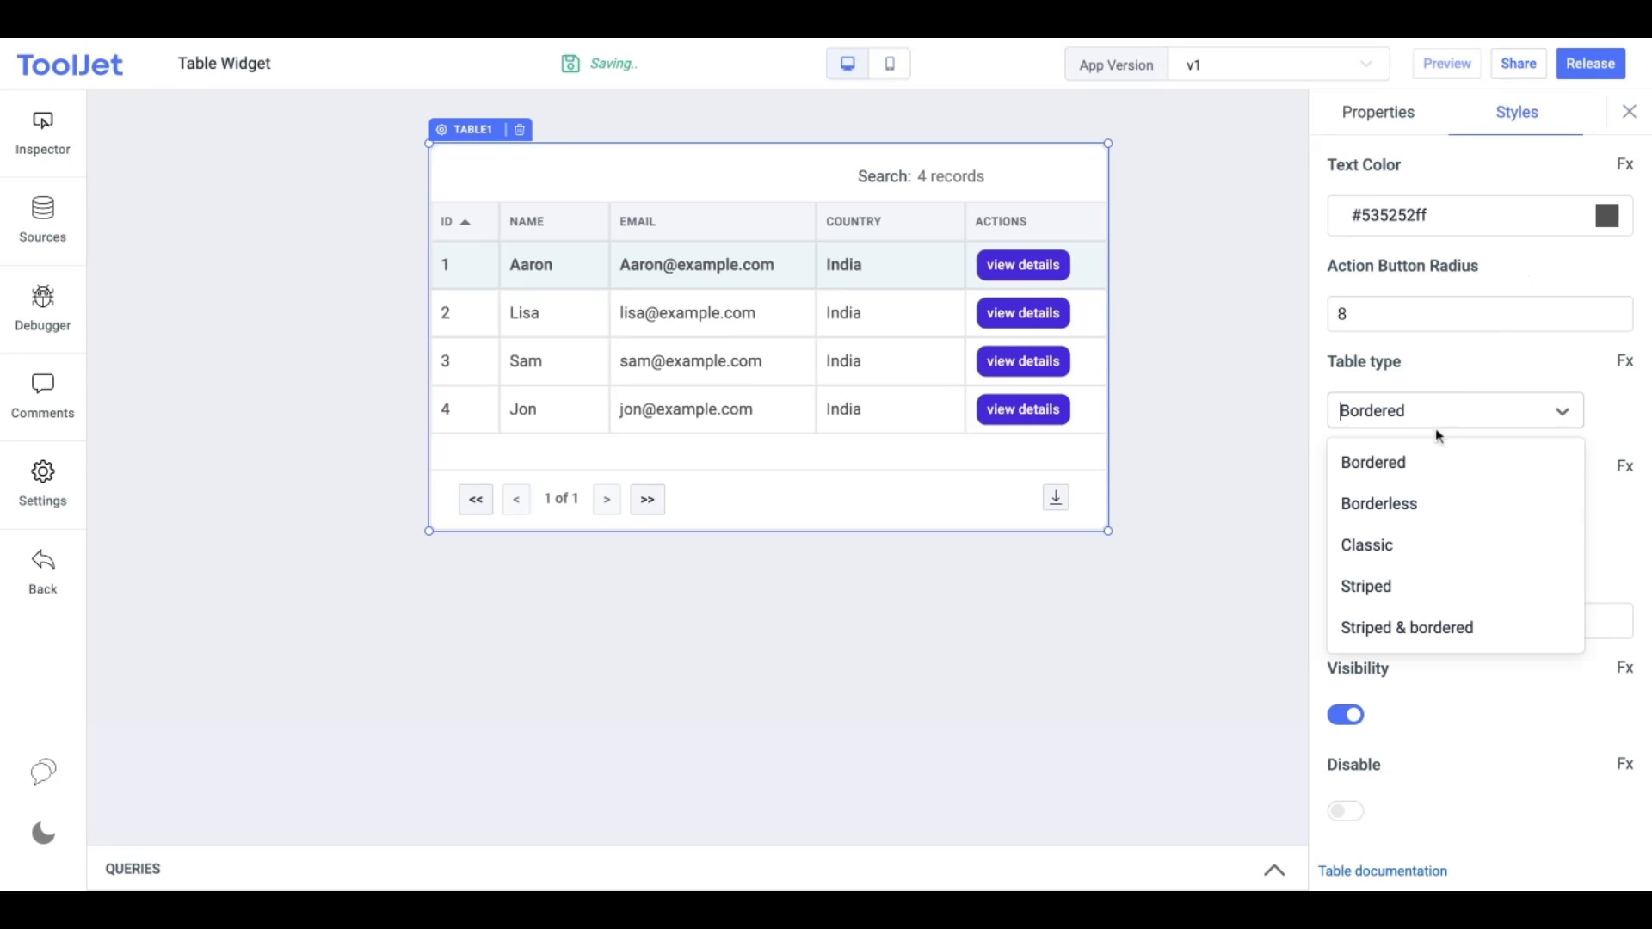
pyautogui.click(1377, 503)
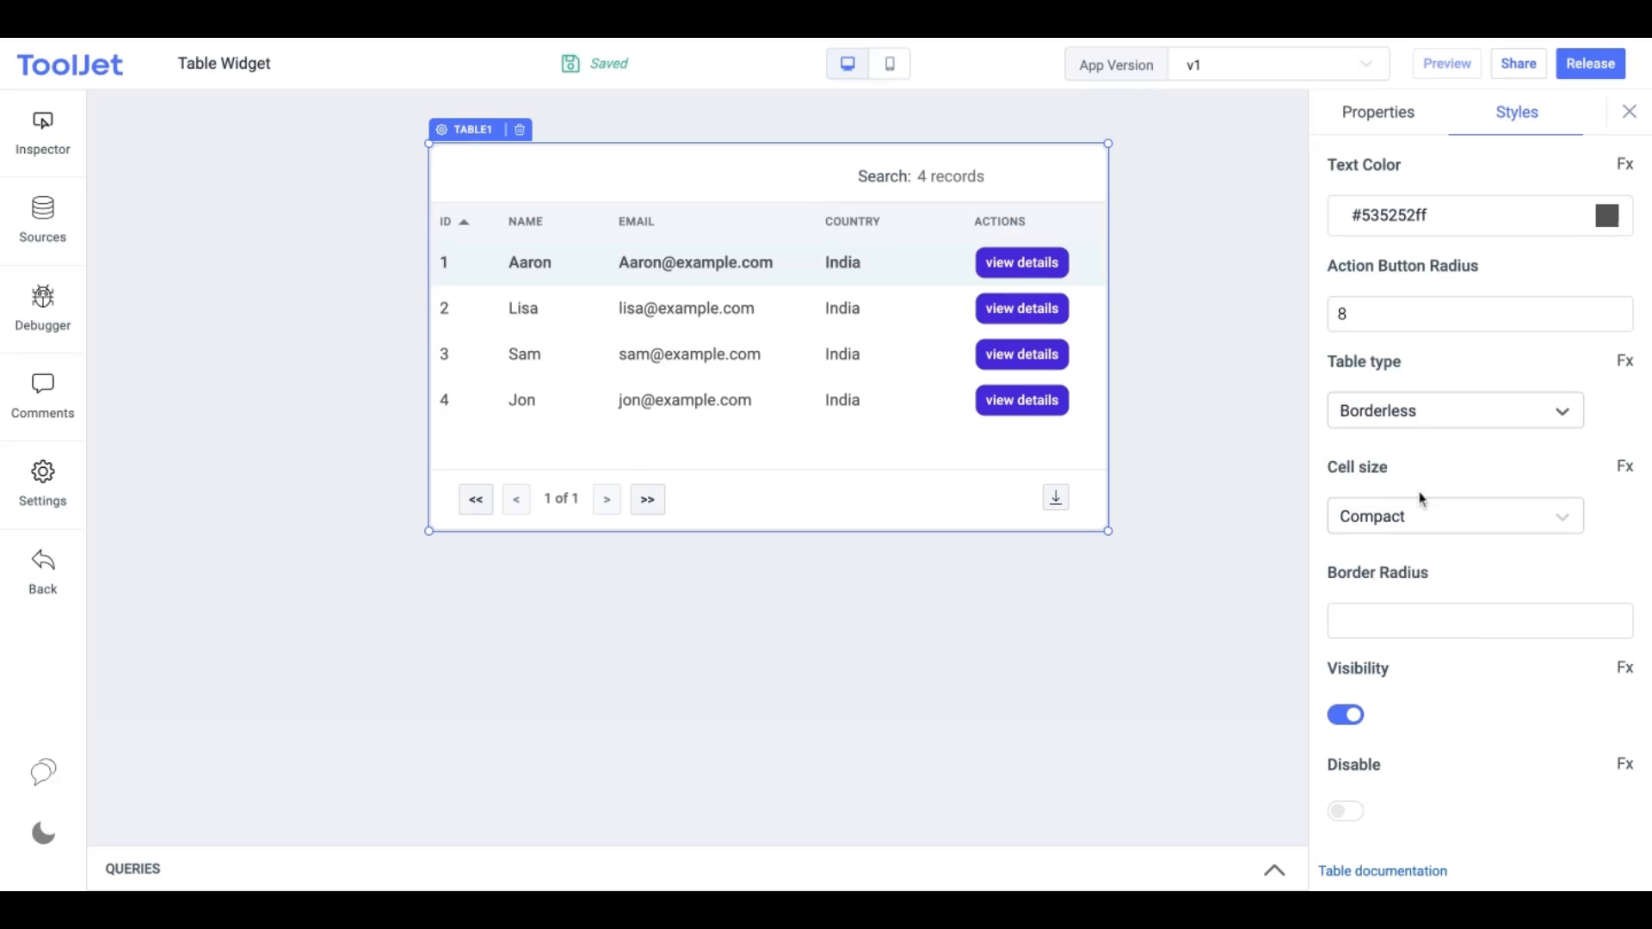
pyautogui.click(1455, 409)
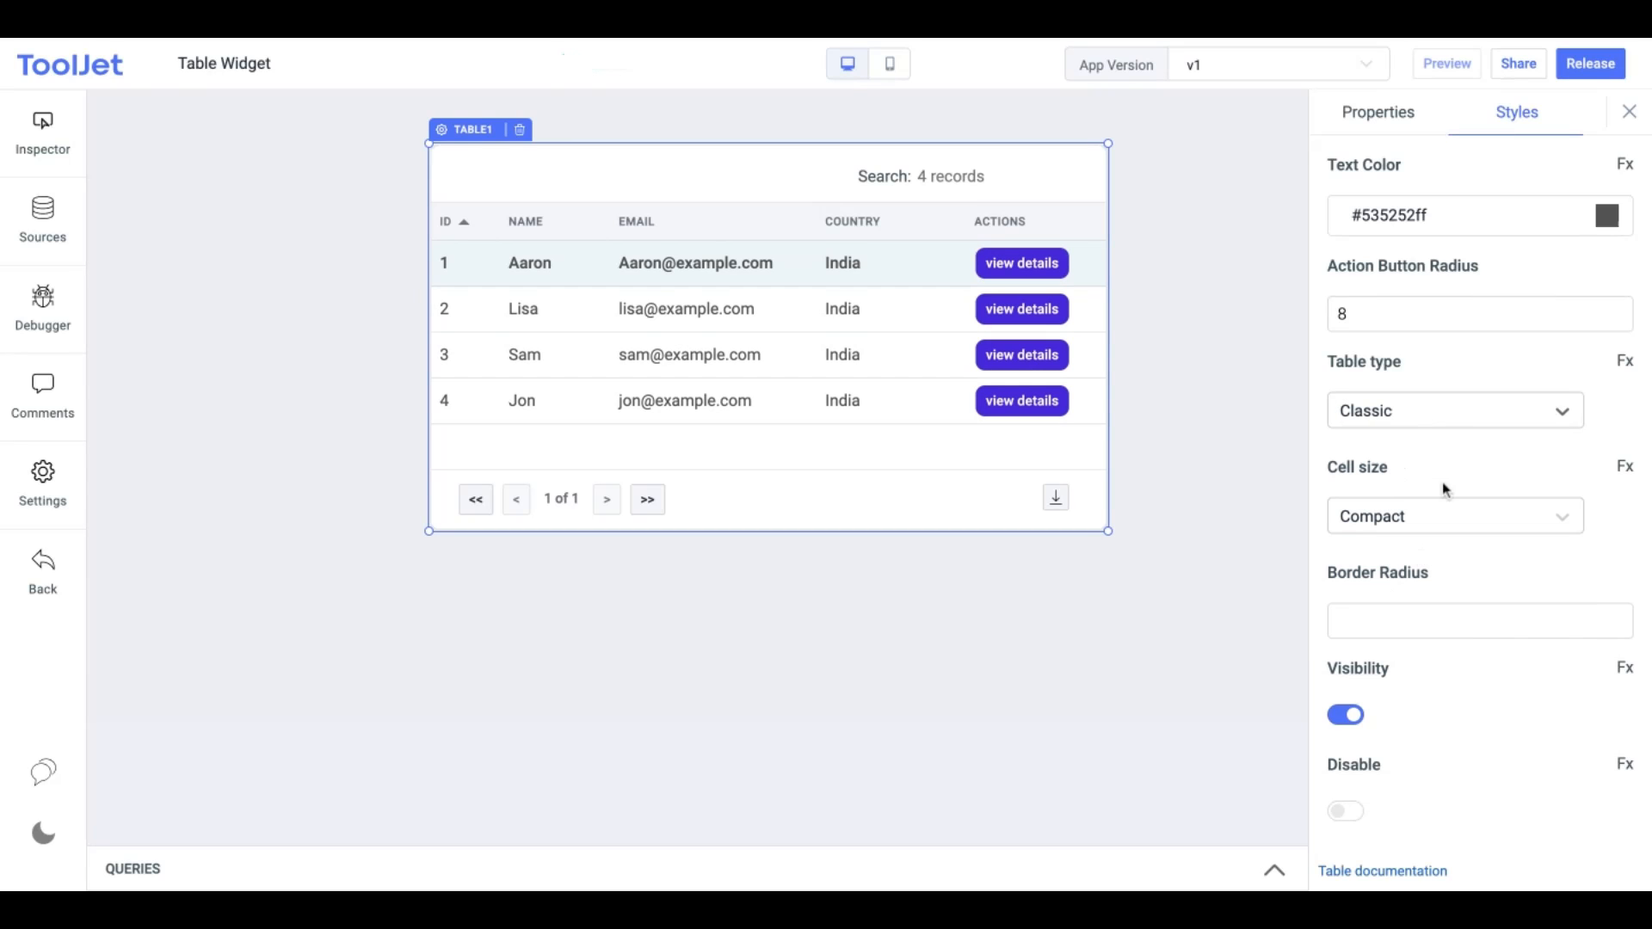
pyautogui.click(1454, 410)
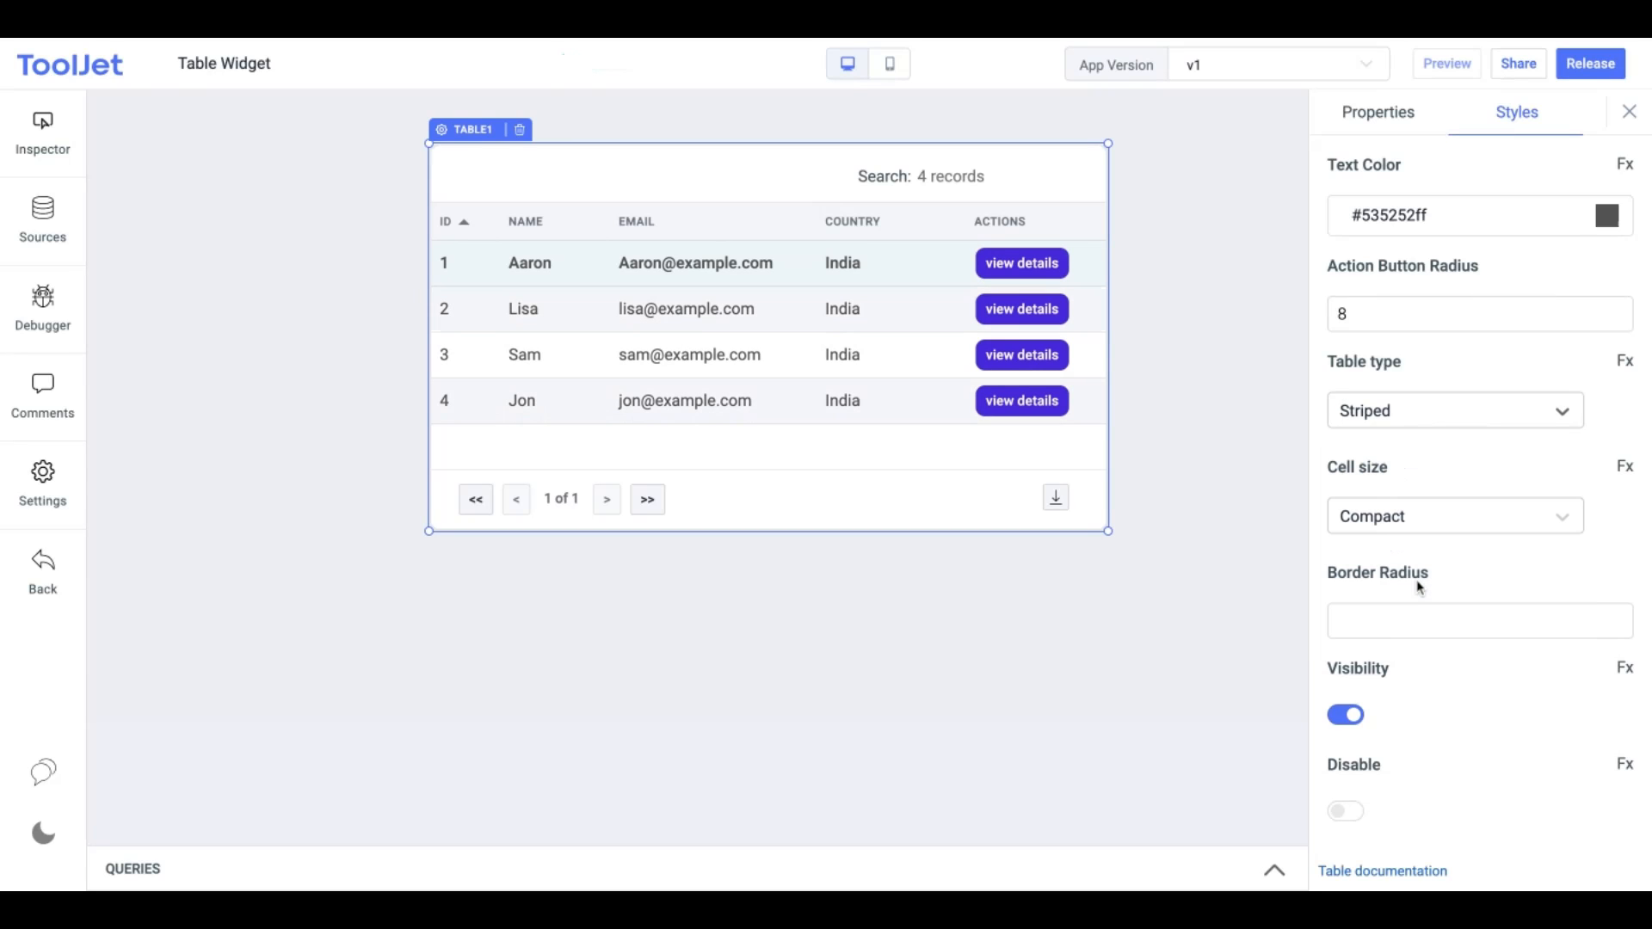
pyautogui.click(1454, 409)
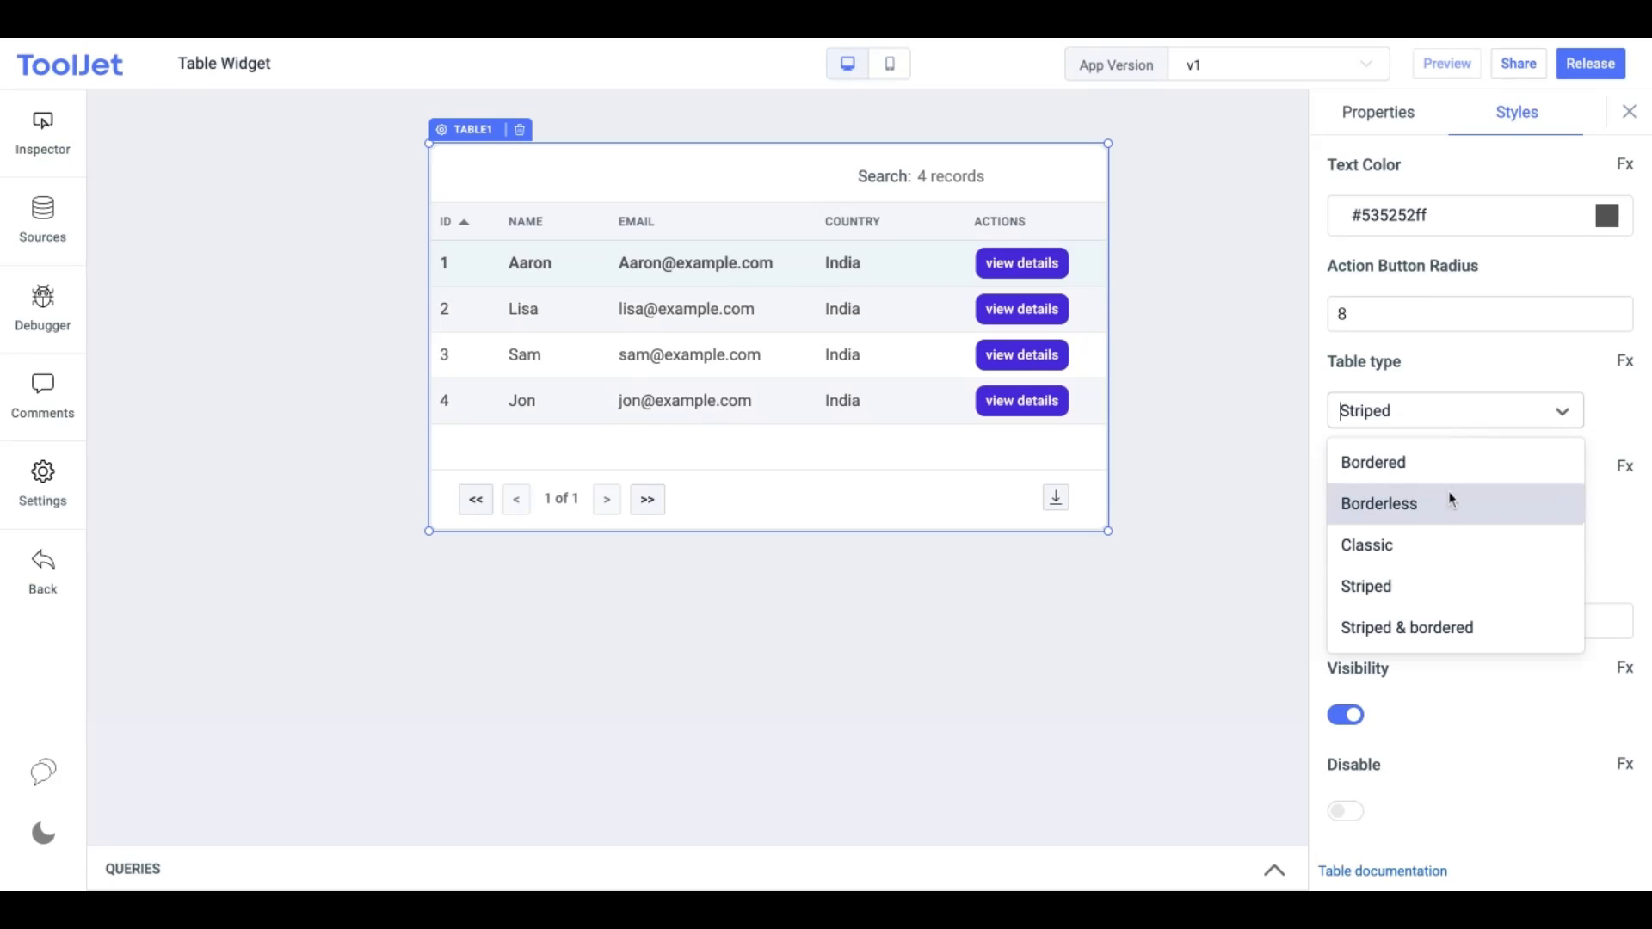
pyautogui.click(1405, 627)
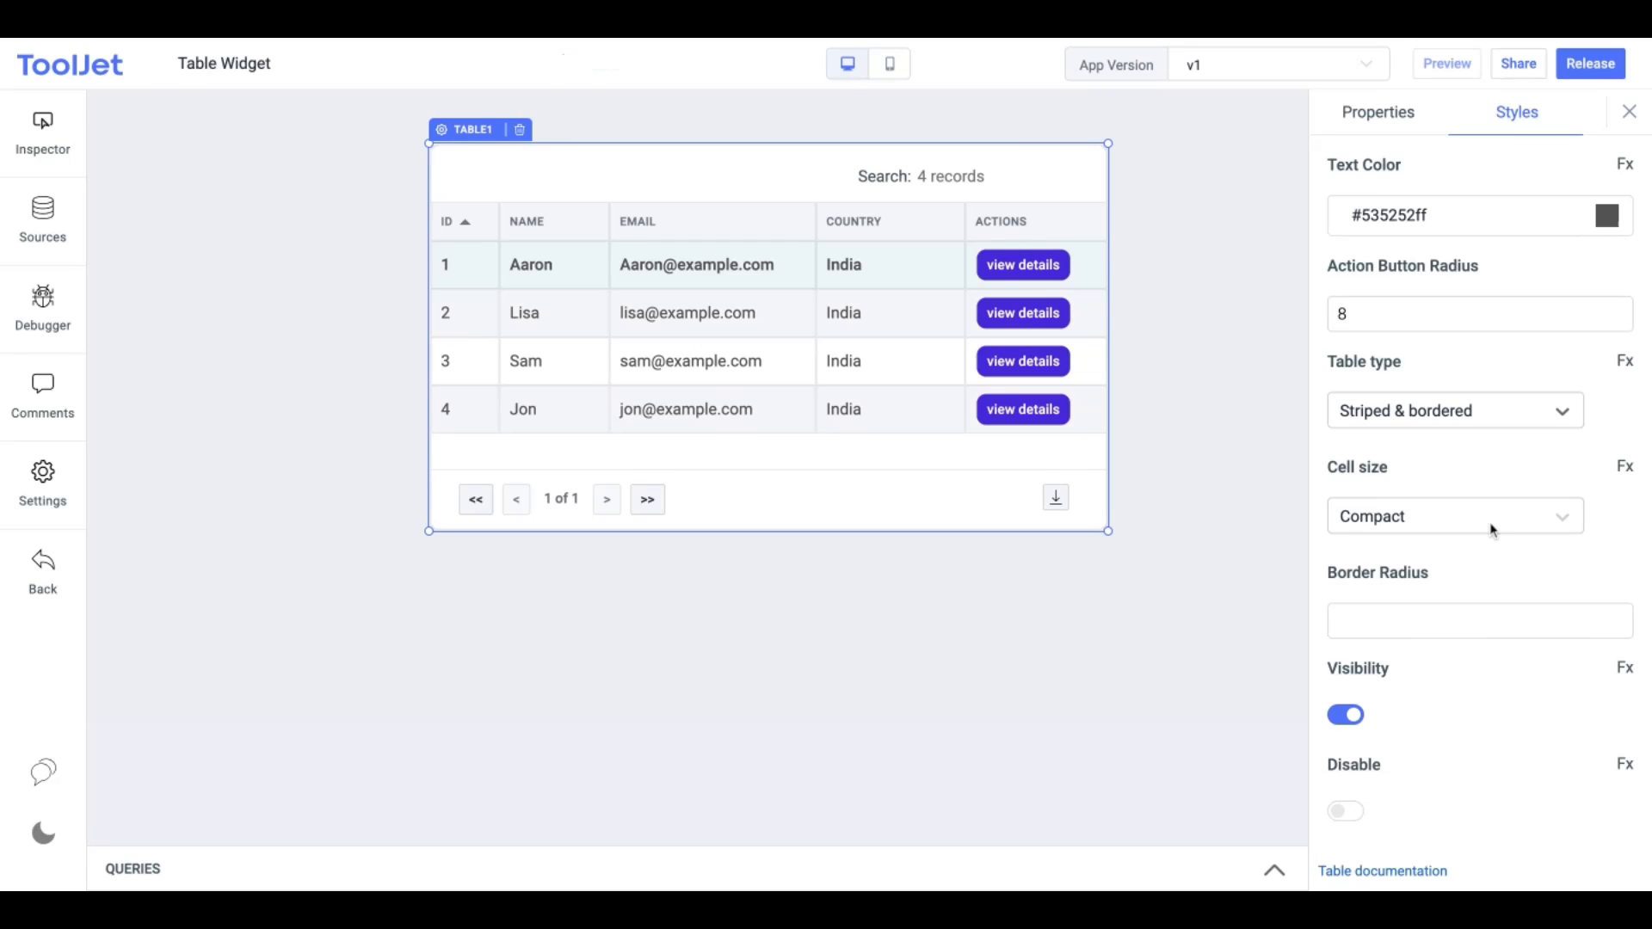
# Set Cell size to Spacious and Border Radius to 8
pyautogui.click(1454, 516)
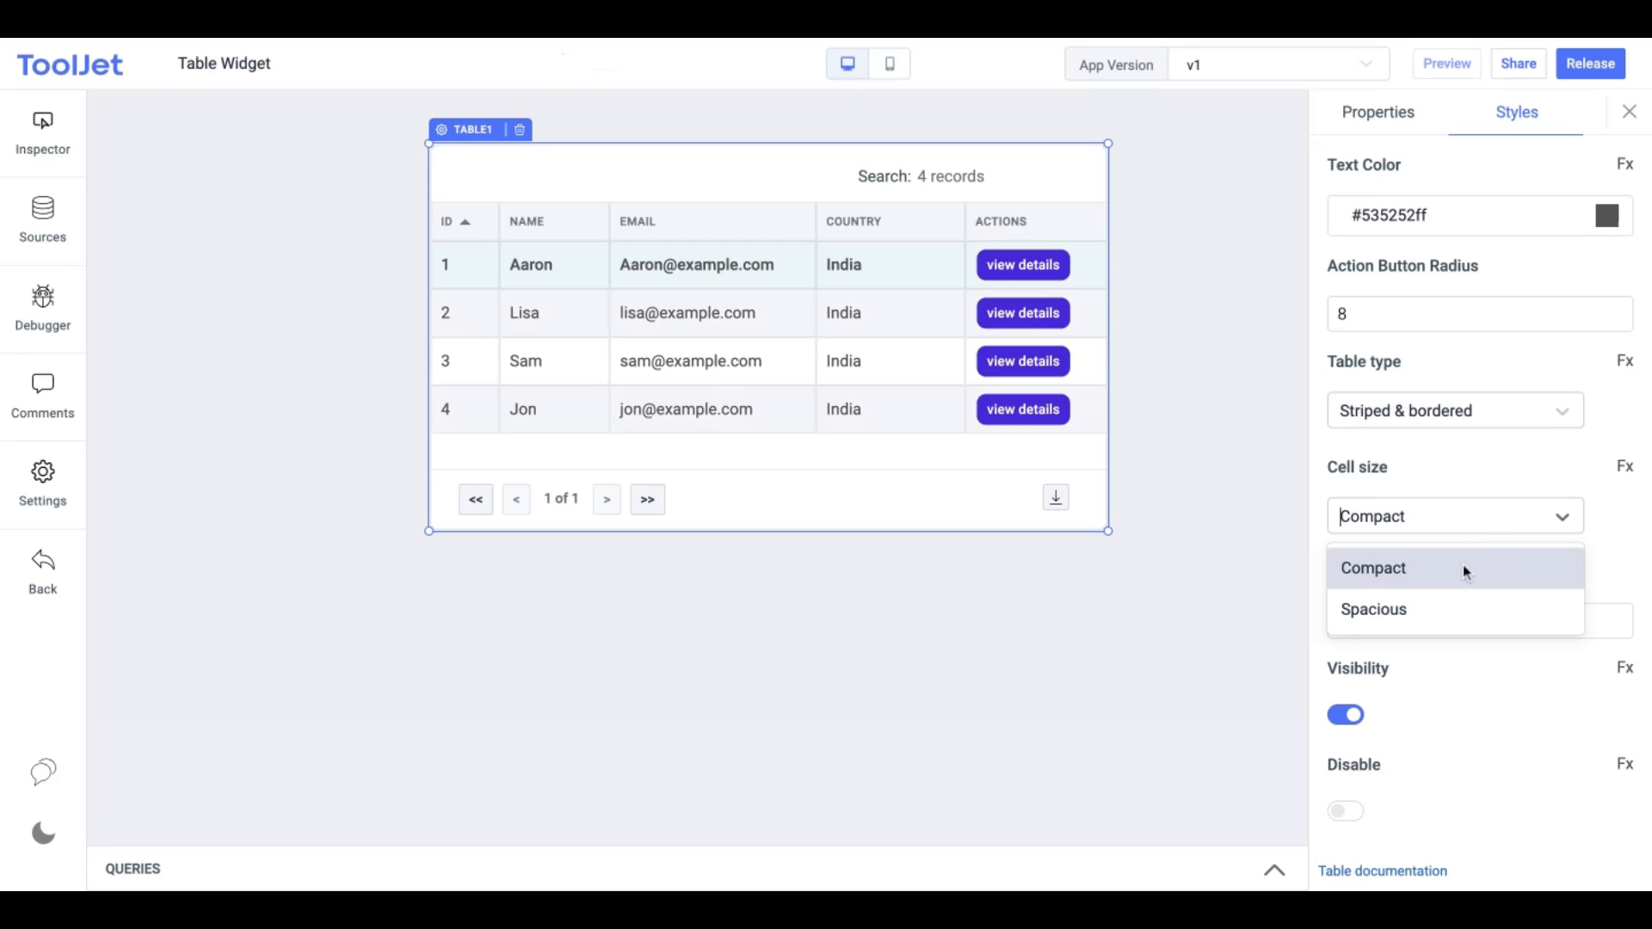
pyautogui.click(1373, 609)
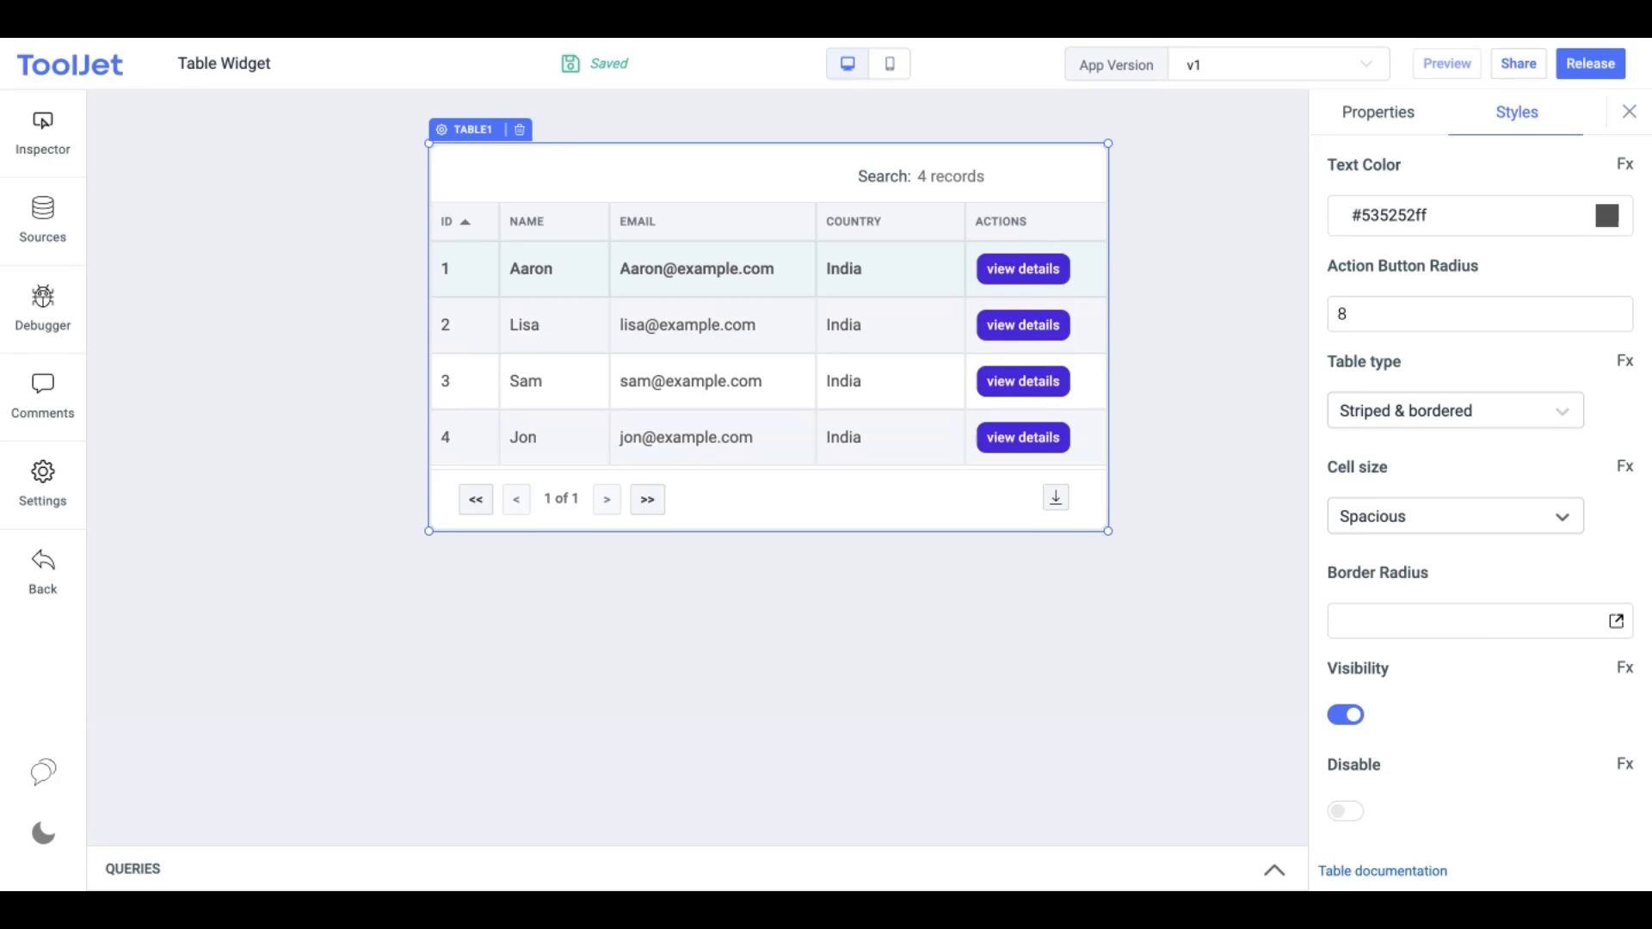
pyautogui.click(1465, 620)
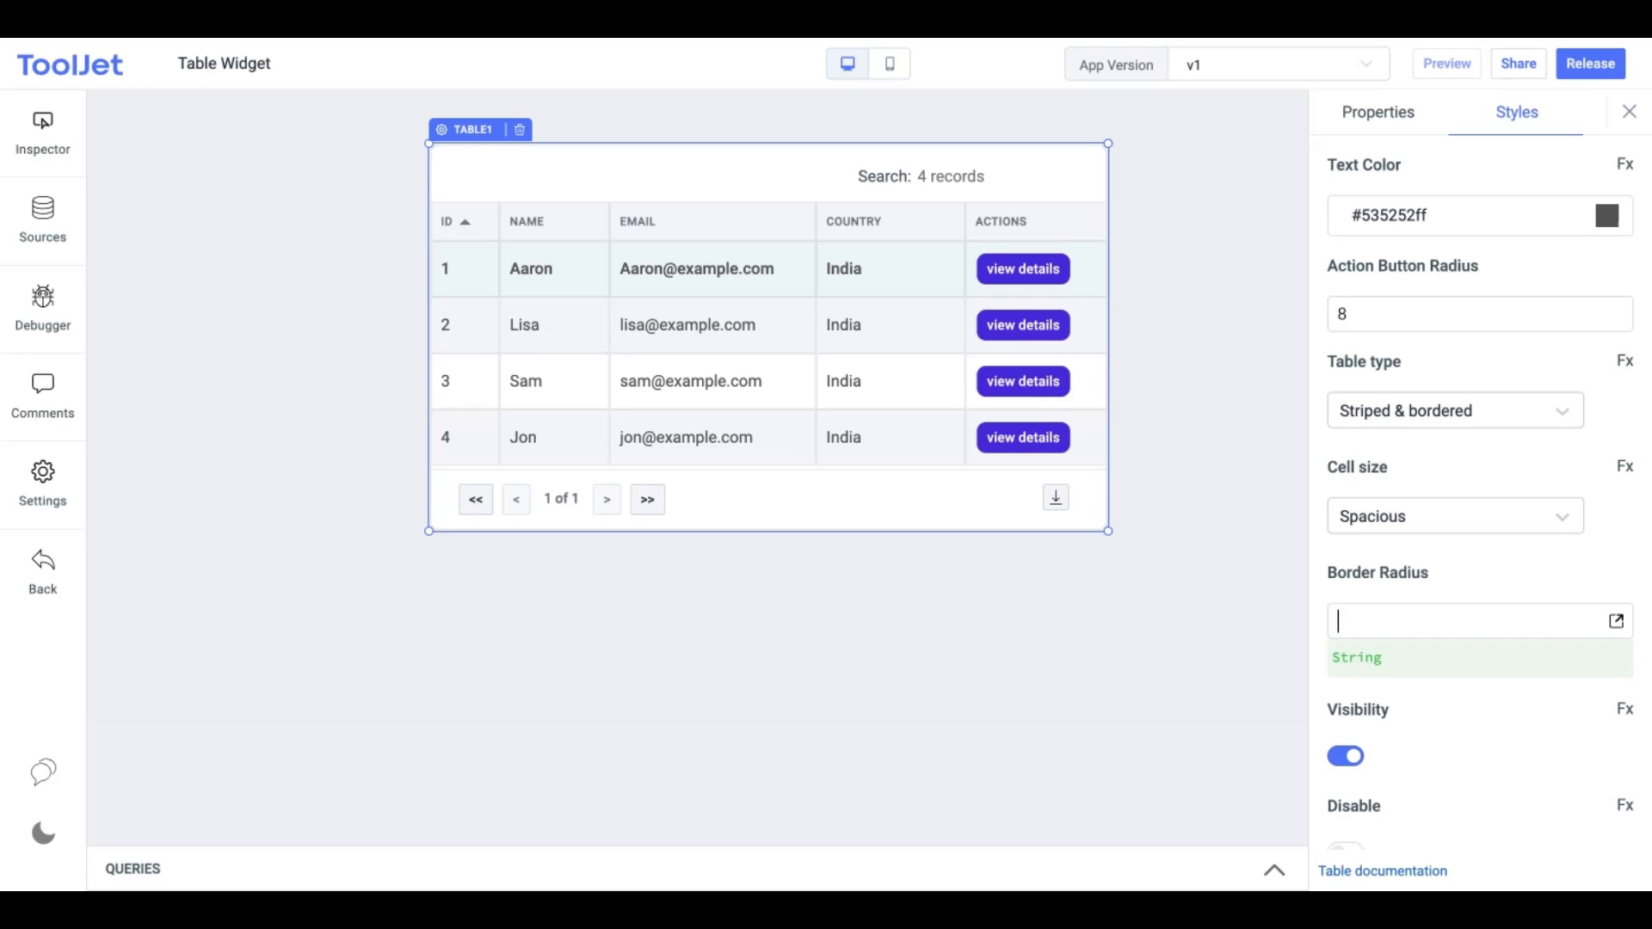
pyautogui.write('8')
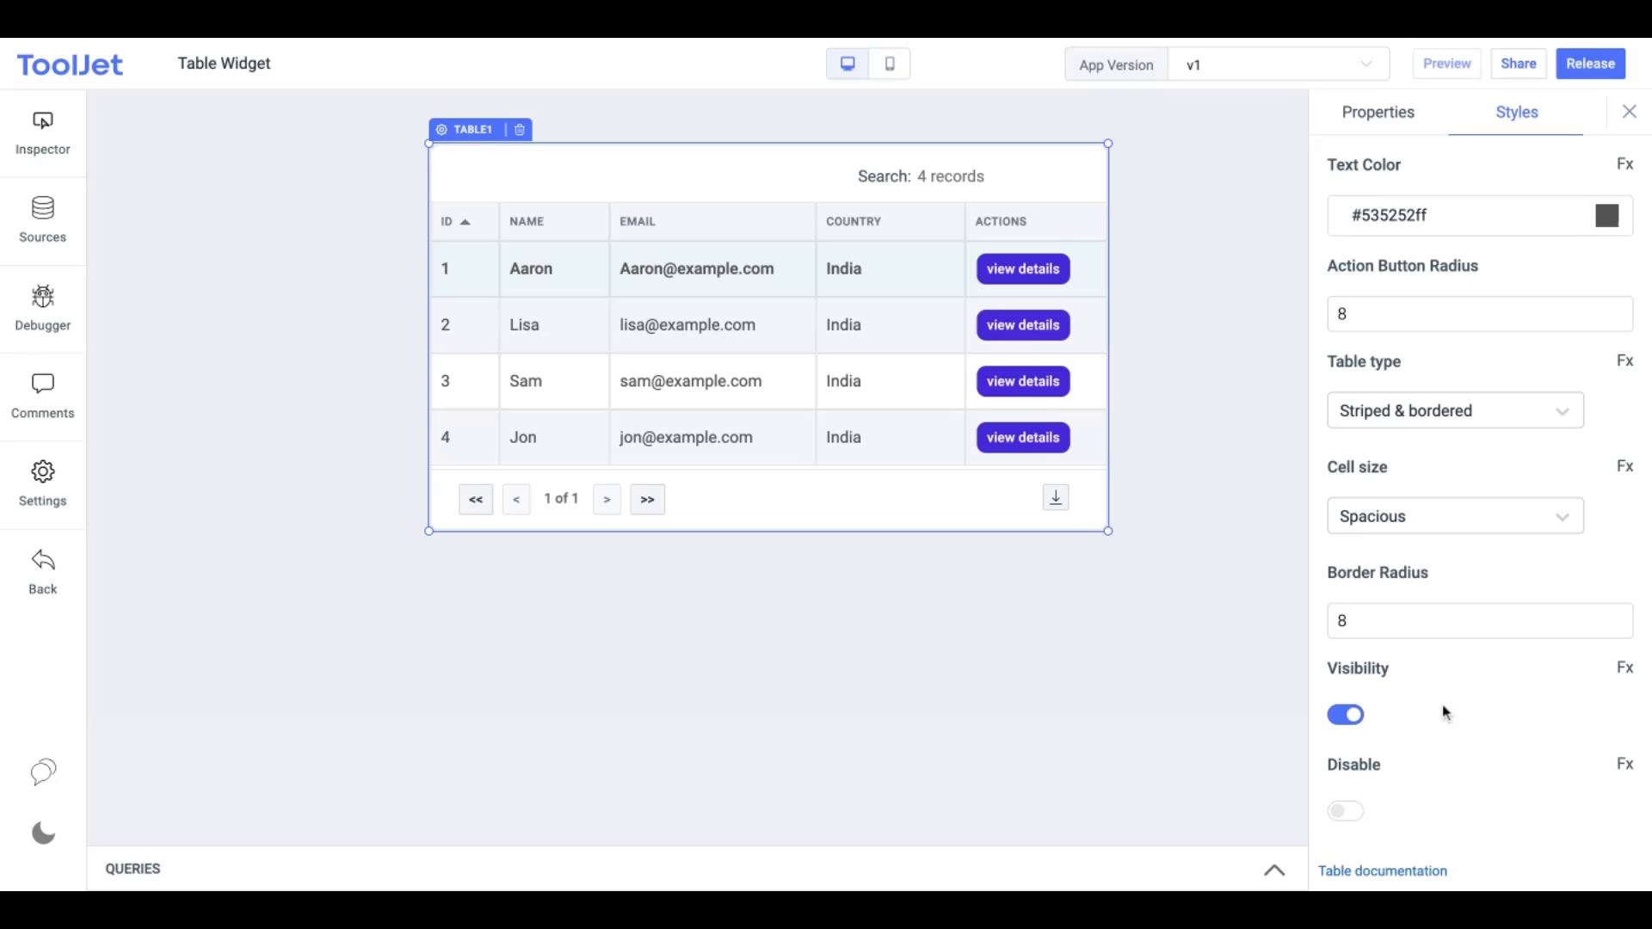
pyautogui.click(1346, 714)
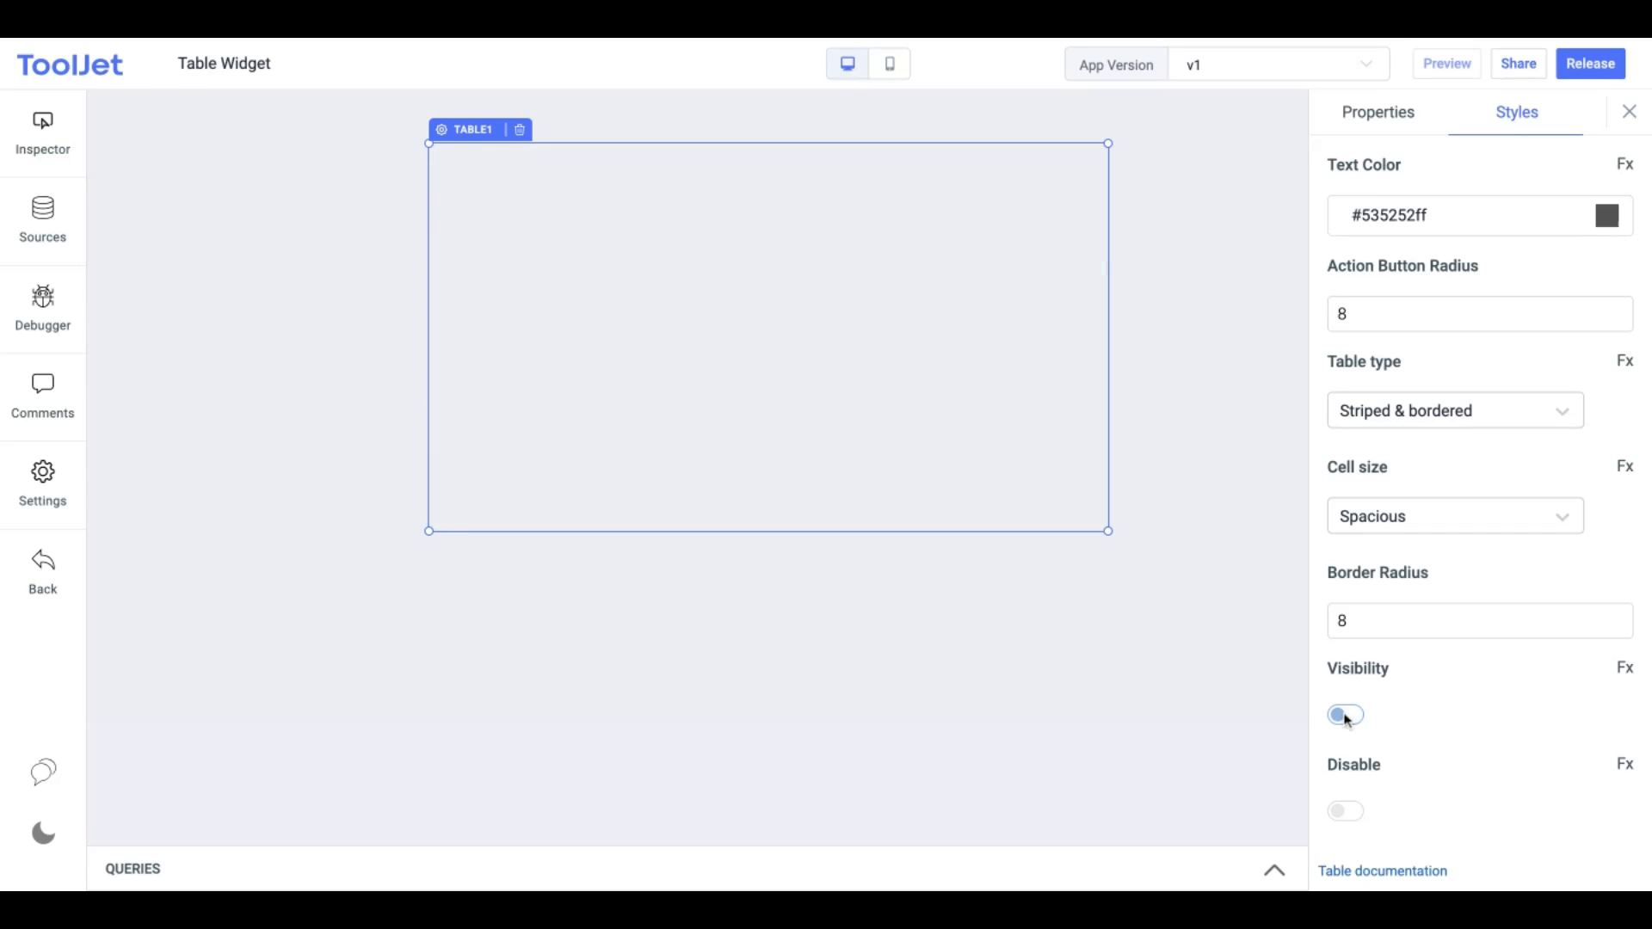
pyautogui.click(1346, 714)
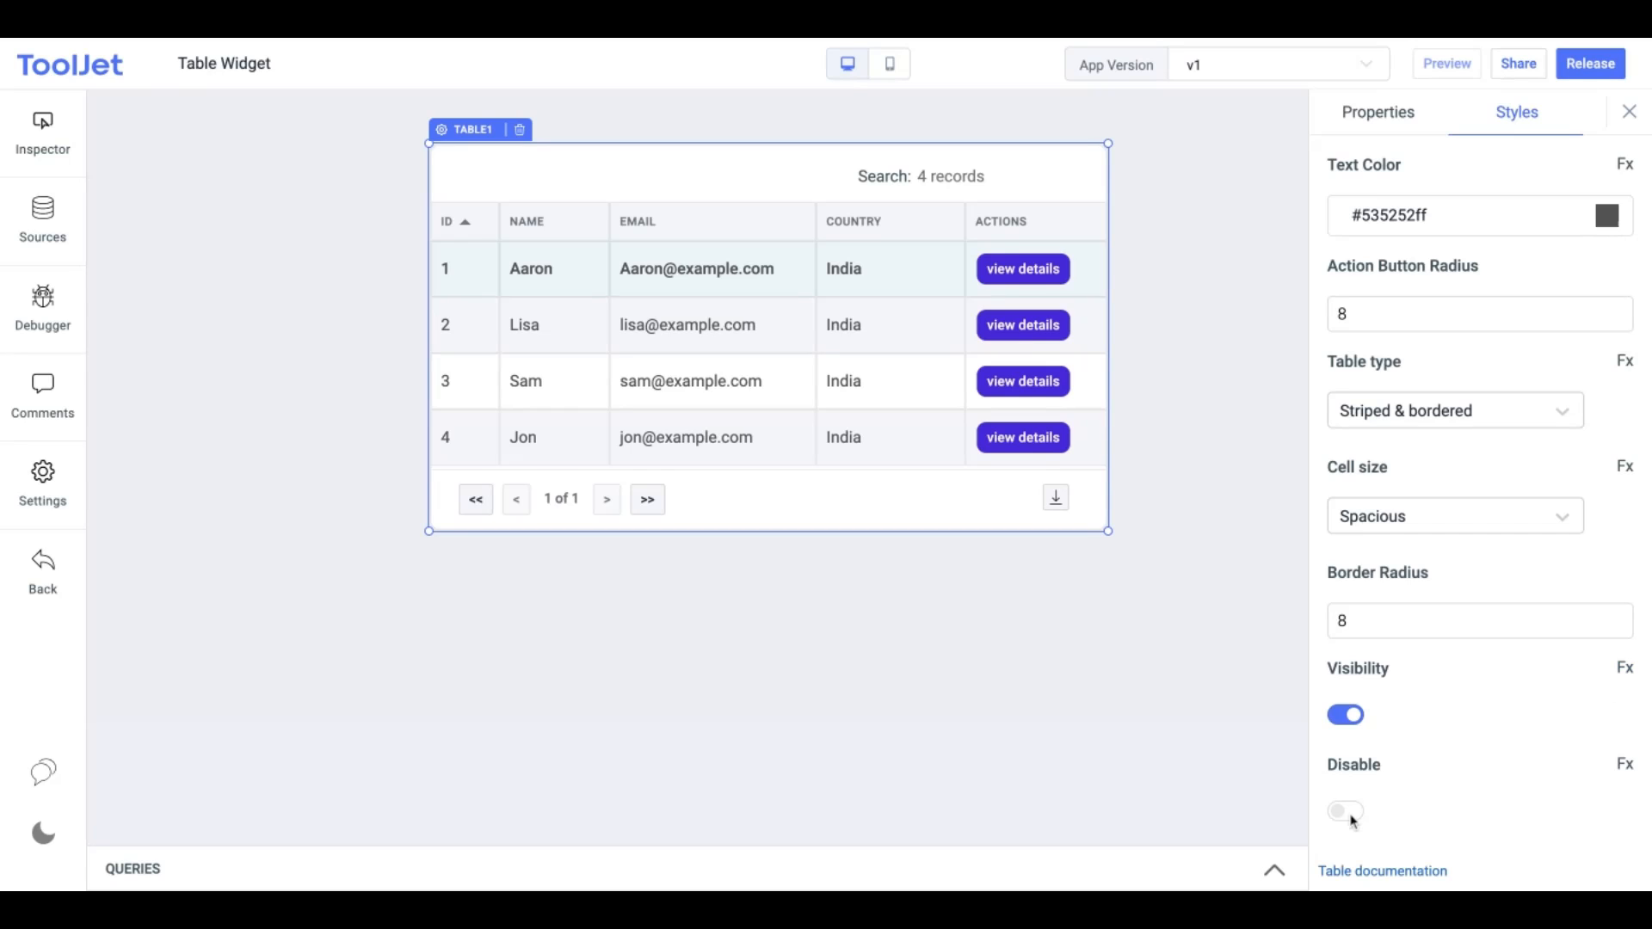
pyautogui.click(1346, 812)
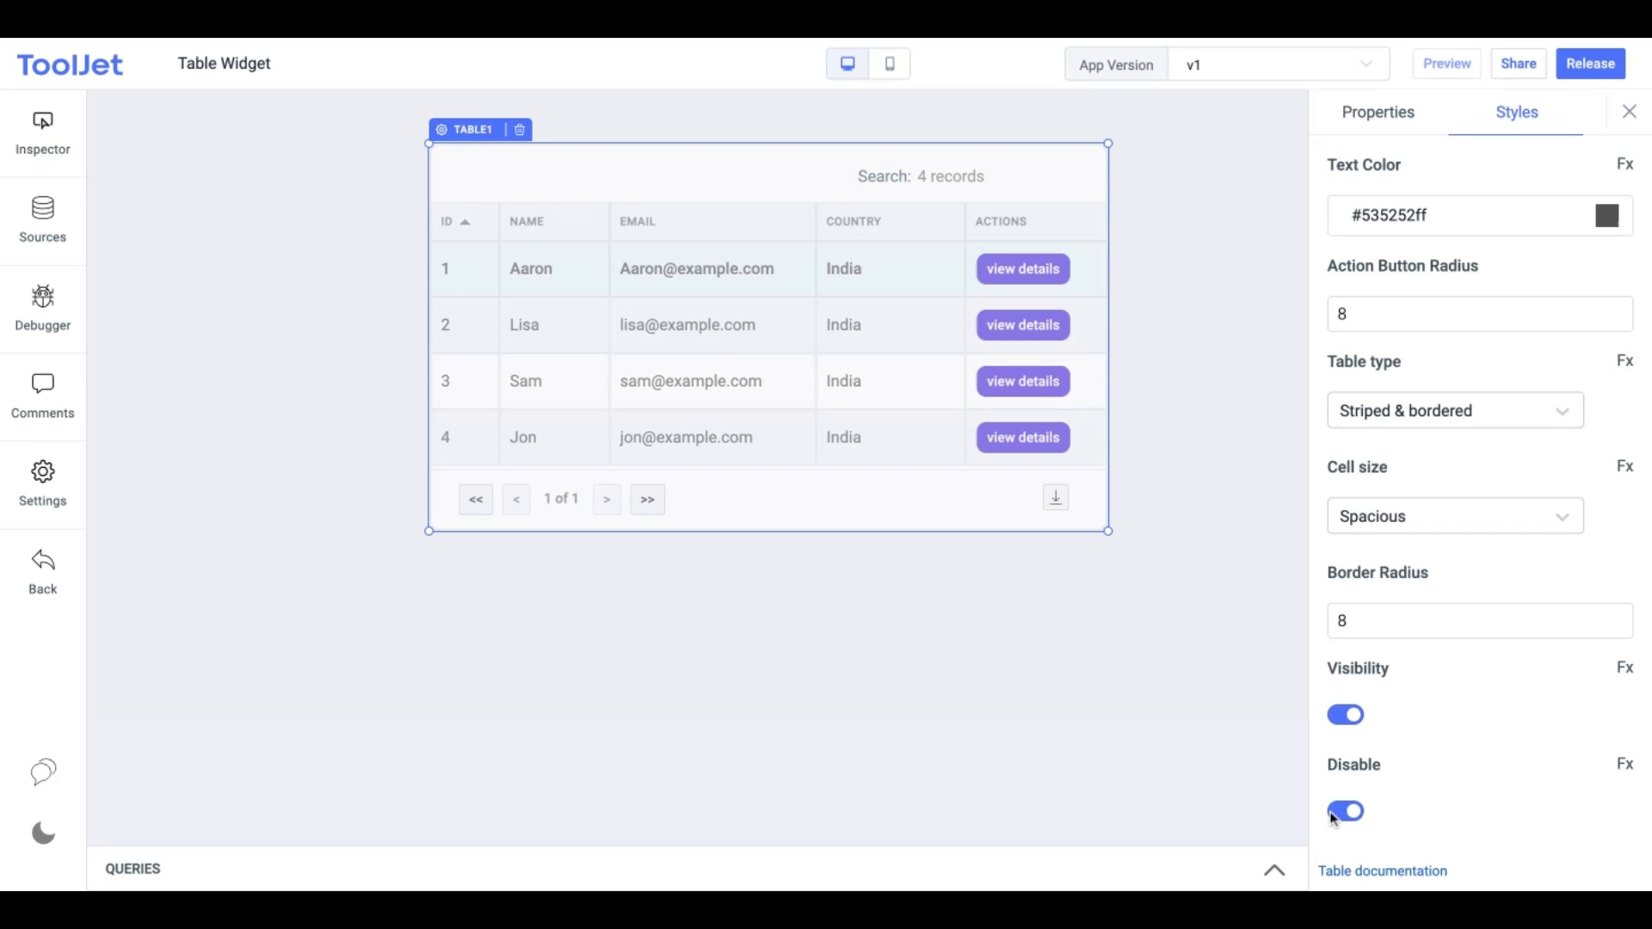
pyautogui.click(1345, 812)
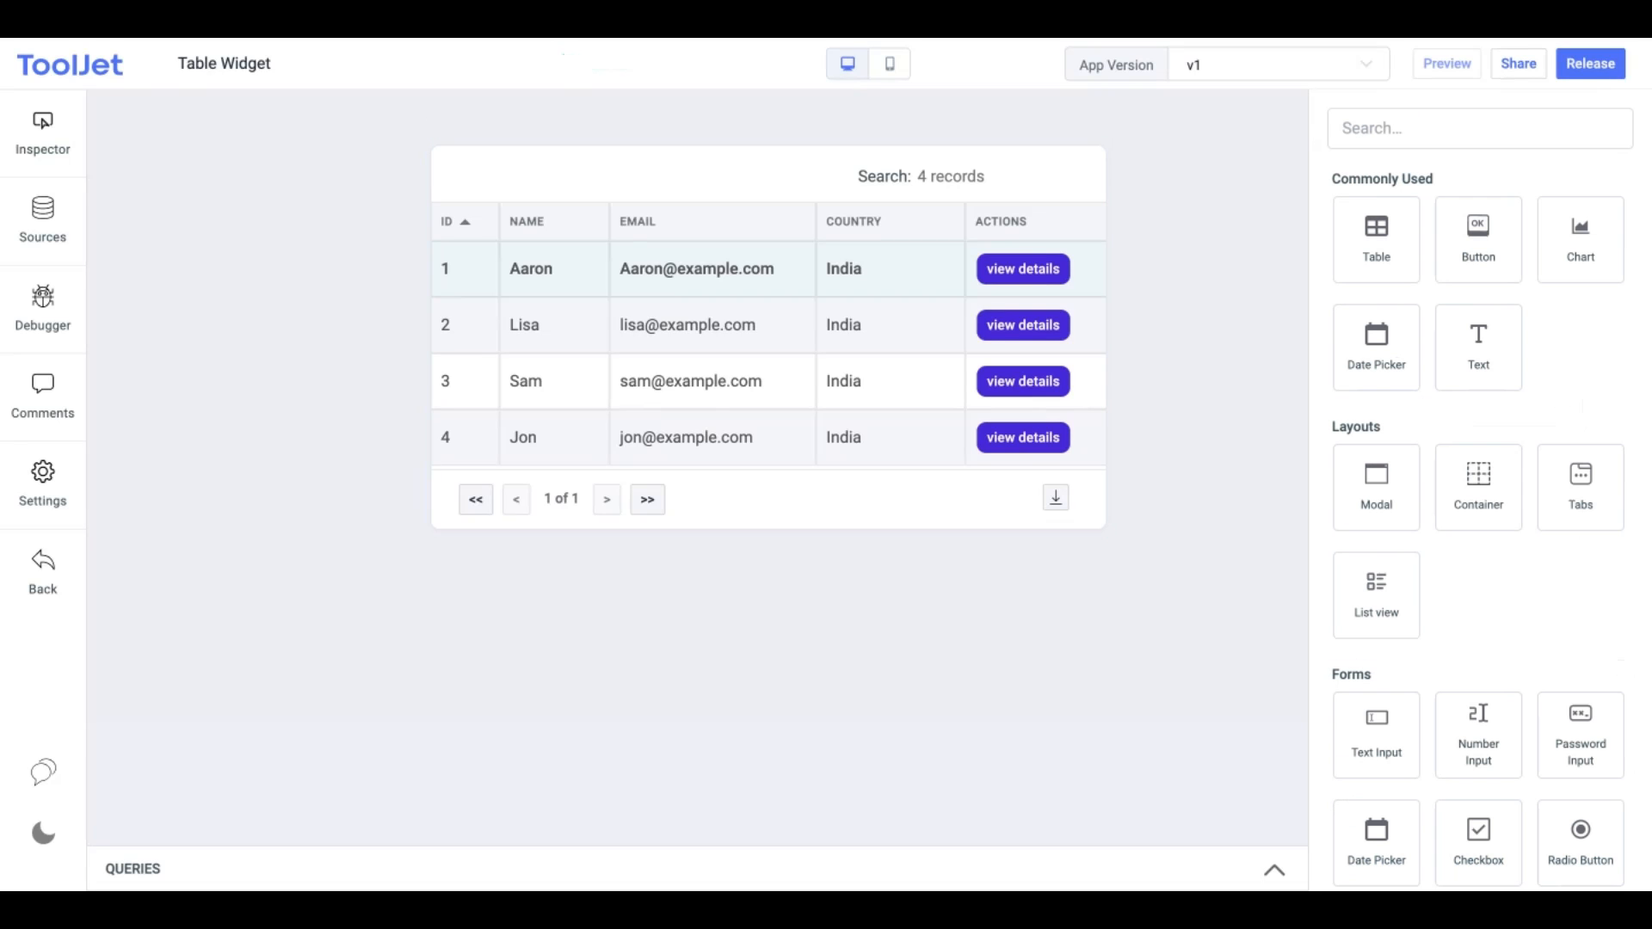
# Select the styled table on the canvas again
pyautogui.click(516, 325)
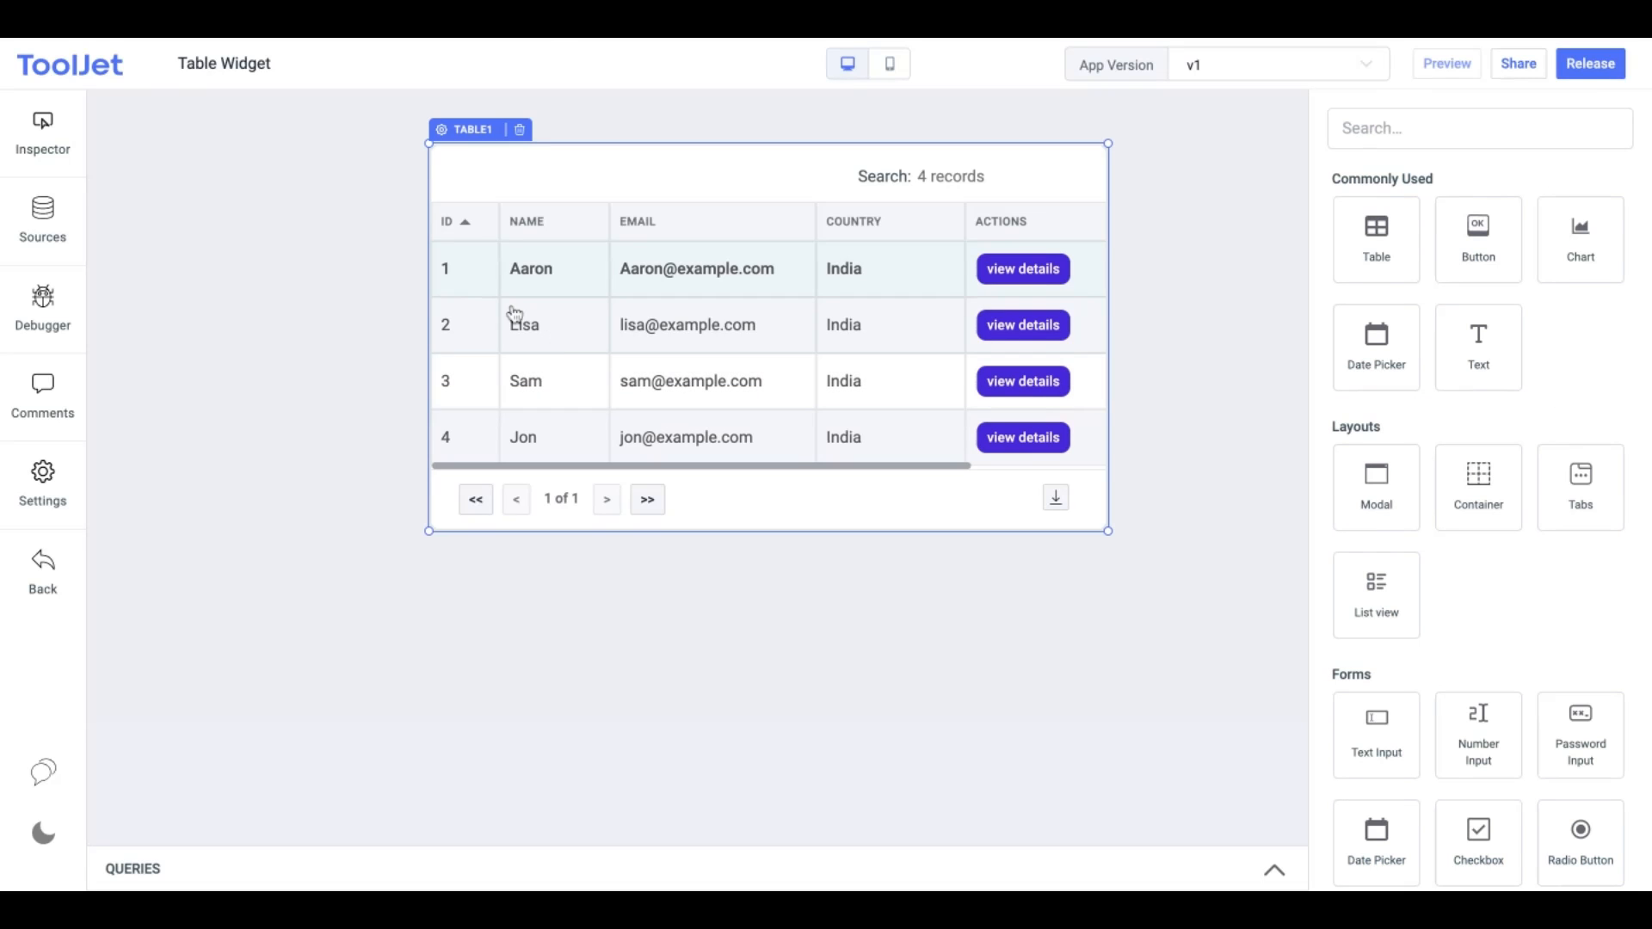